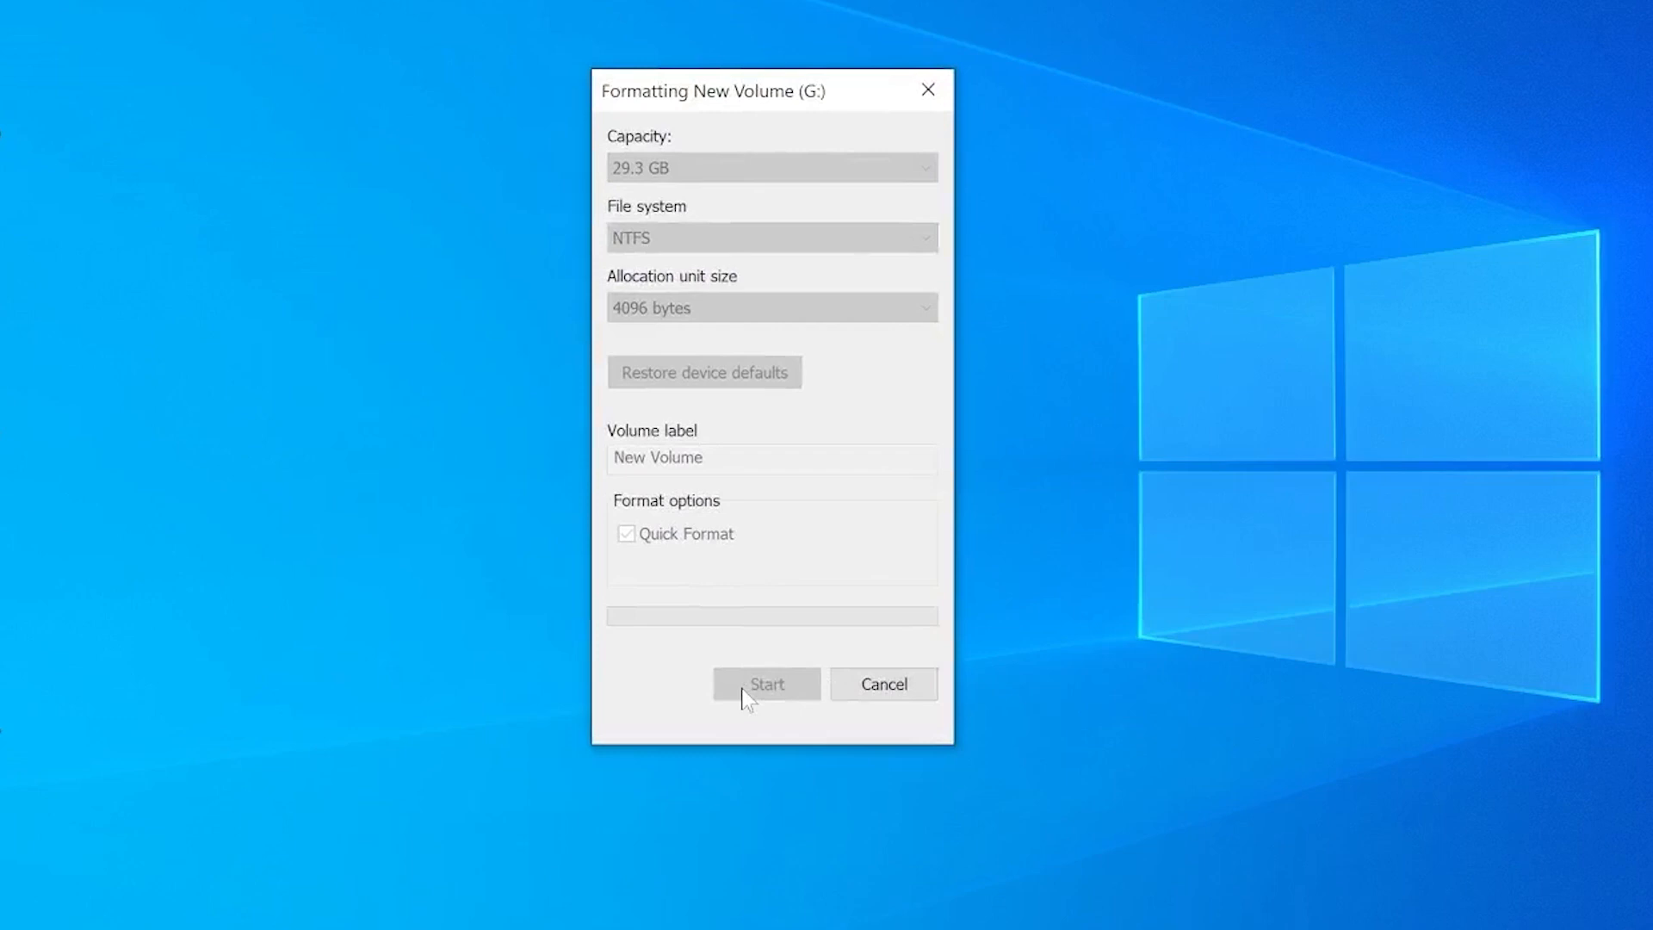
{"action": "mouse_move", "coordinate": [1038, 353]}
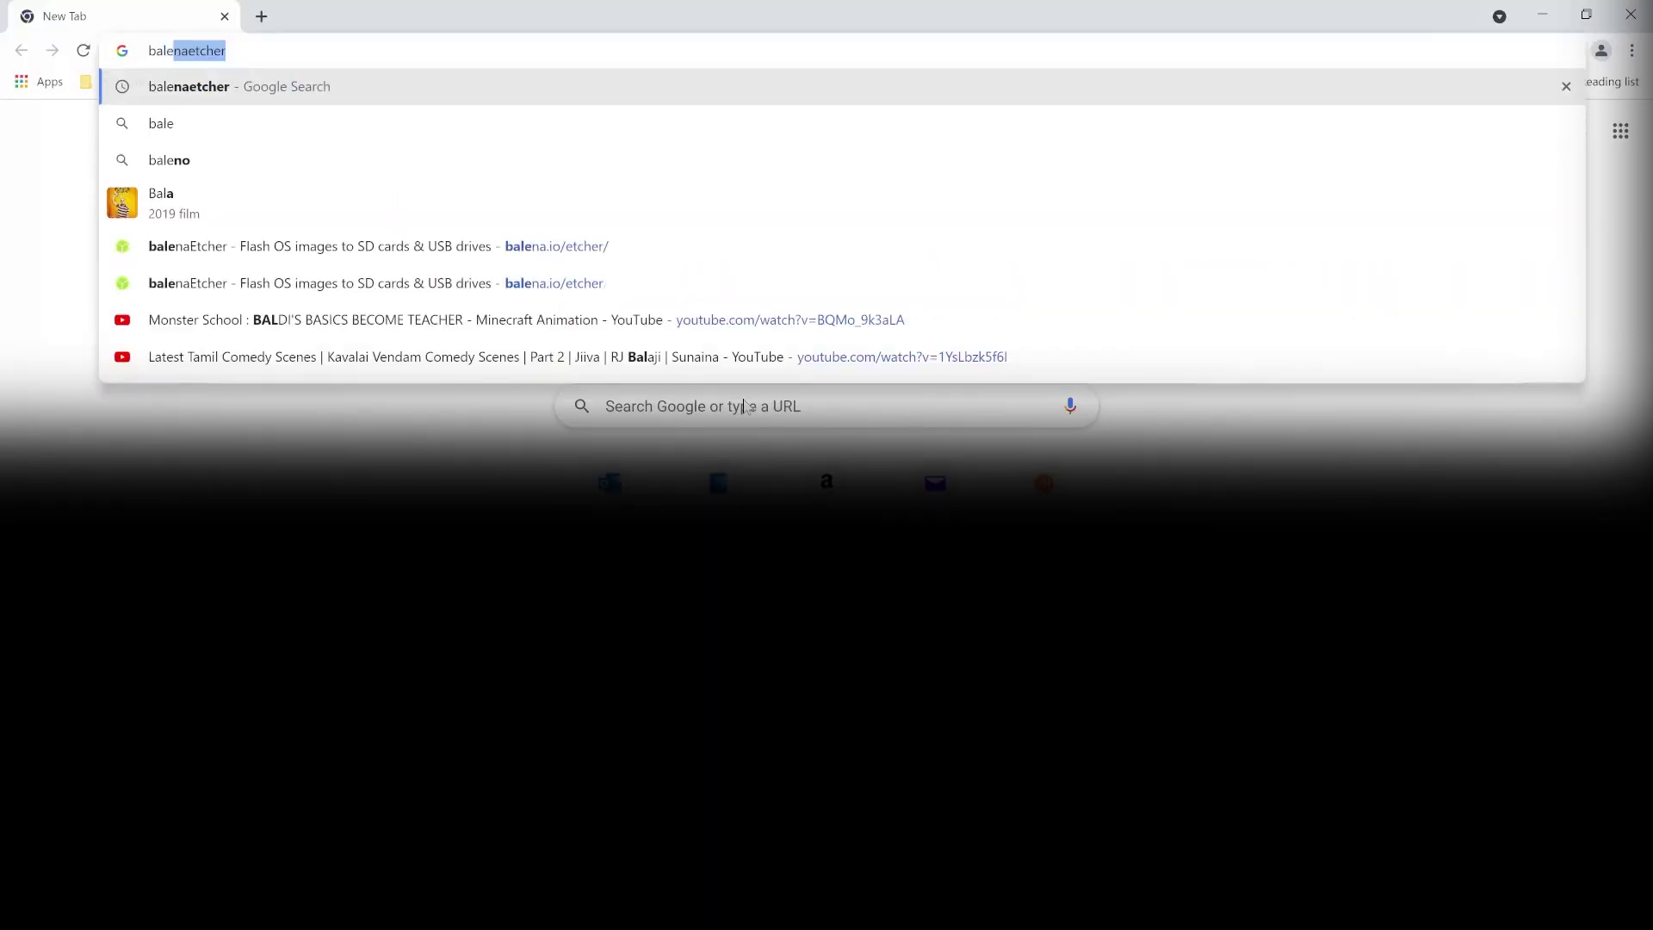
Search Google for balenaetcher and truenas core, opening balena.io/etcher and the TrueNAS CORE Download page.
{"action": "key", "text": "Return"}
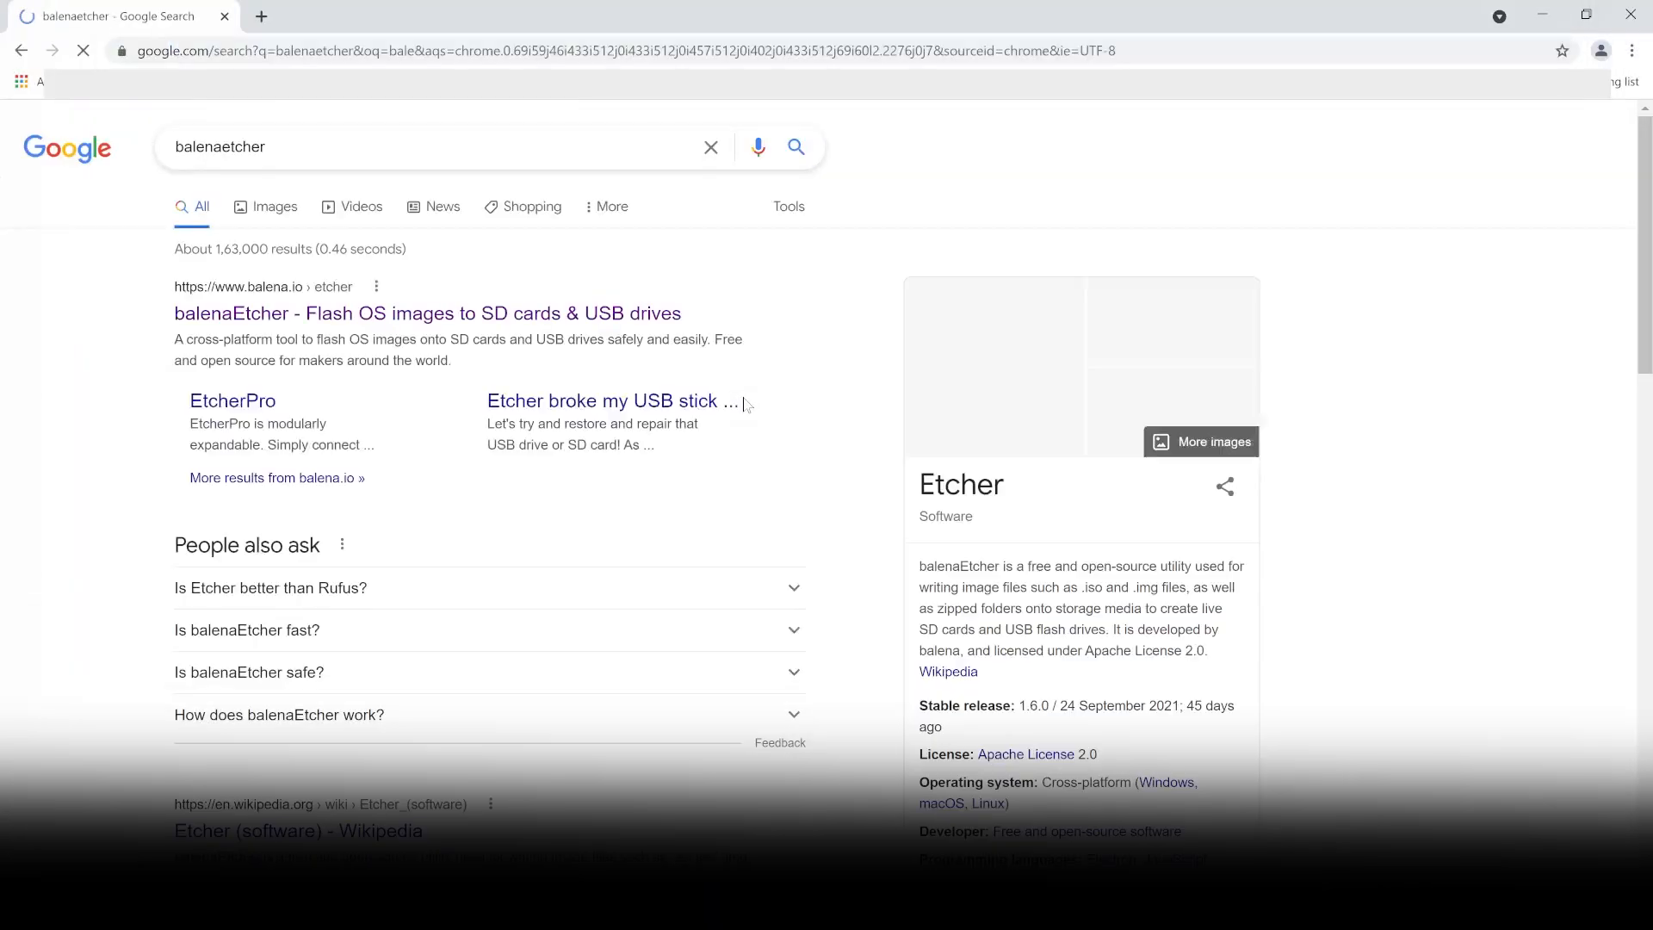
{"action": "left_click", "coordinate": [426, 313]}
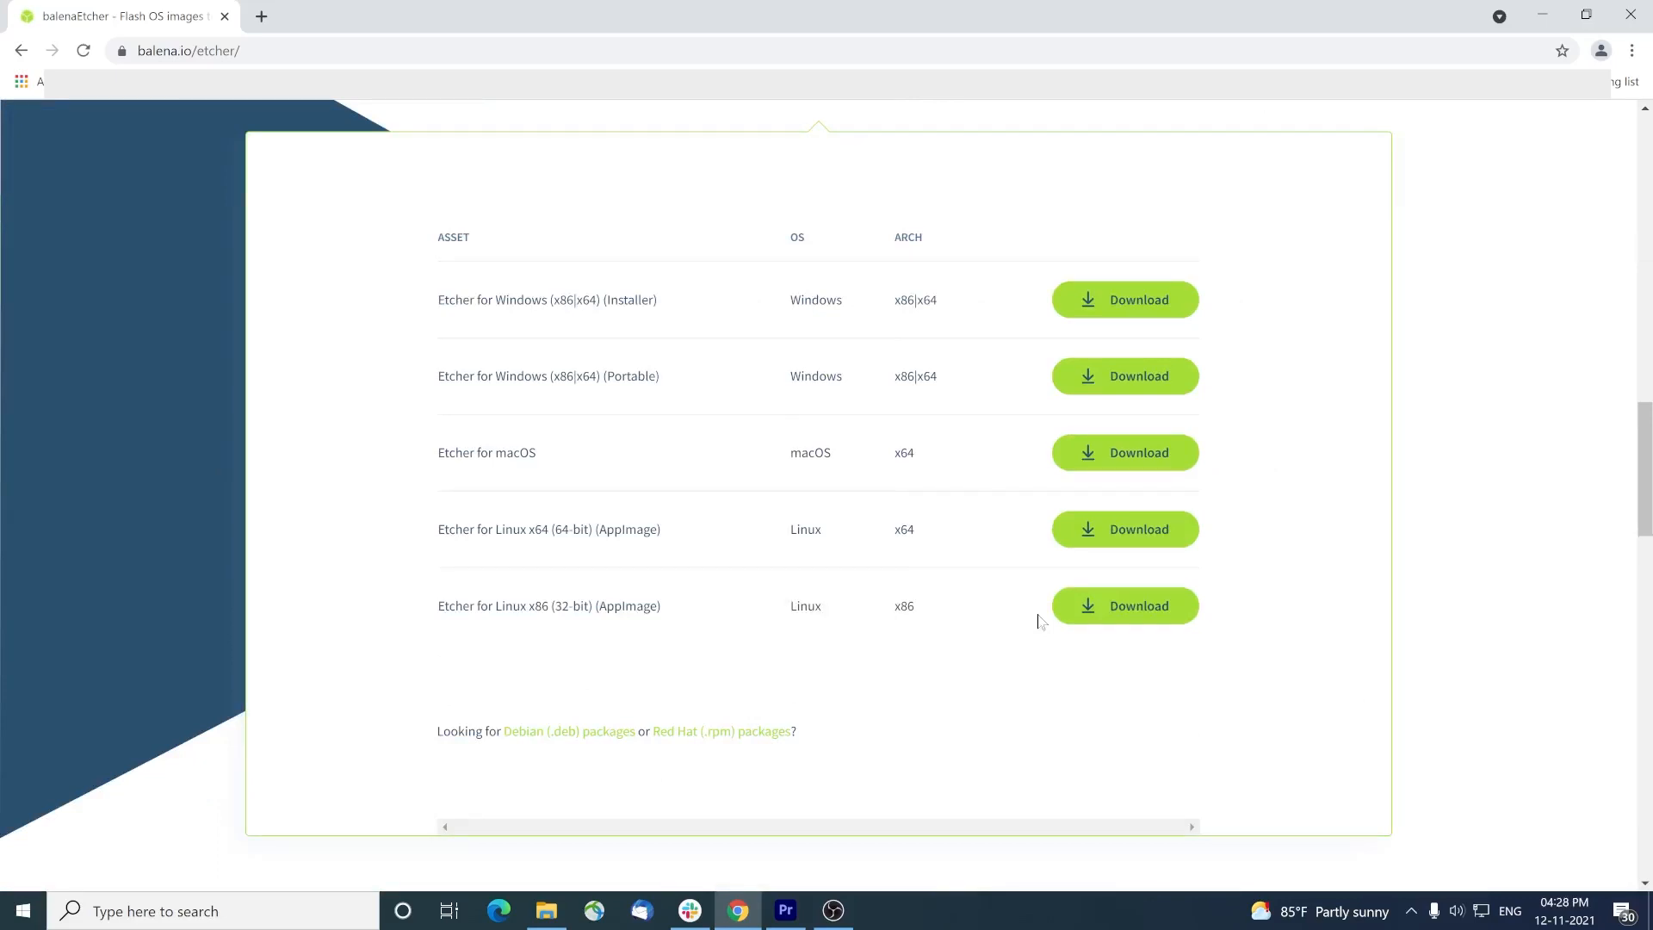
{"action": "mouse_move", "coordinate": [1123, 376]}
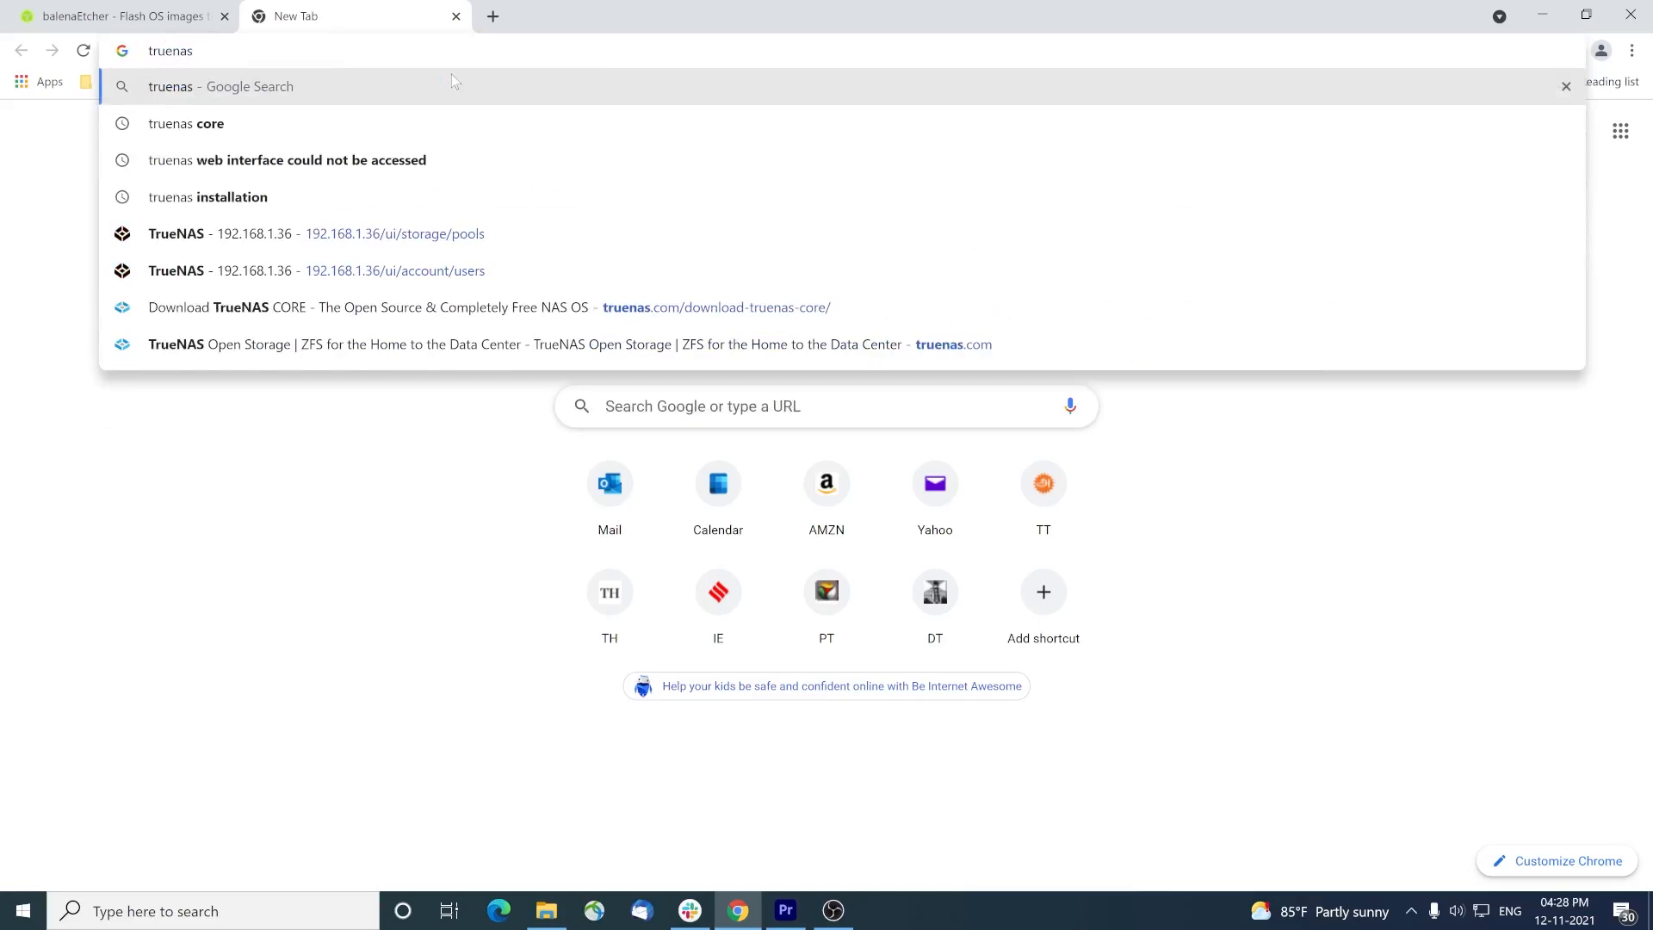
{"action": "left_click", "coordinate": [186, 124]}
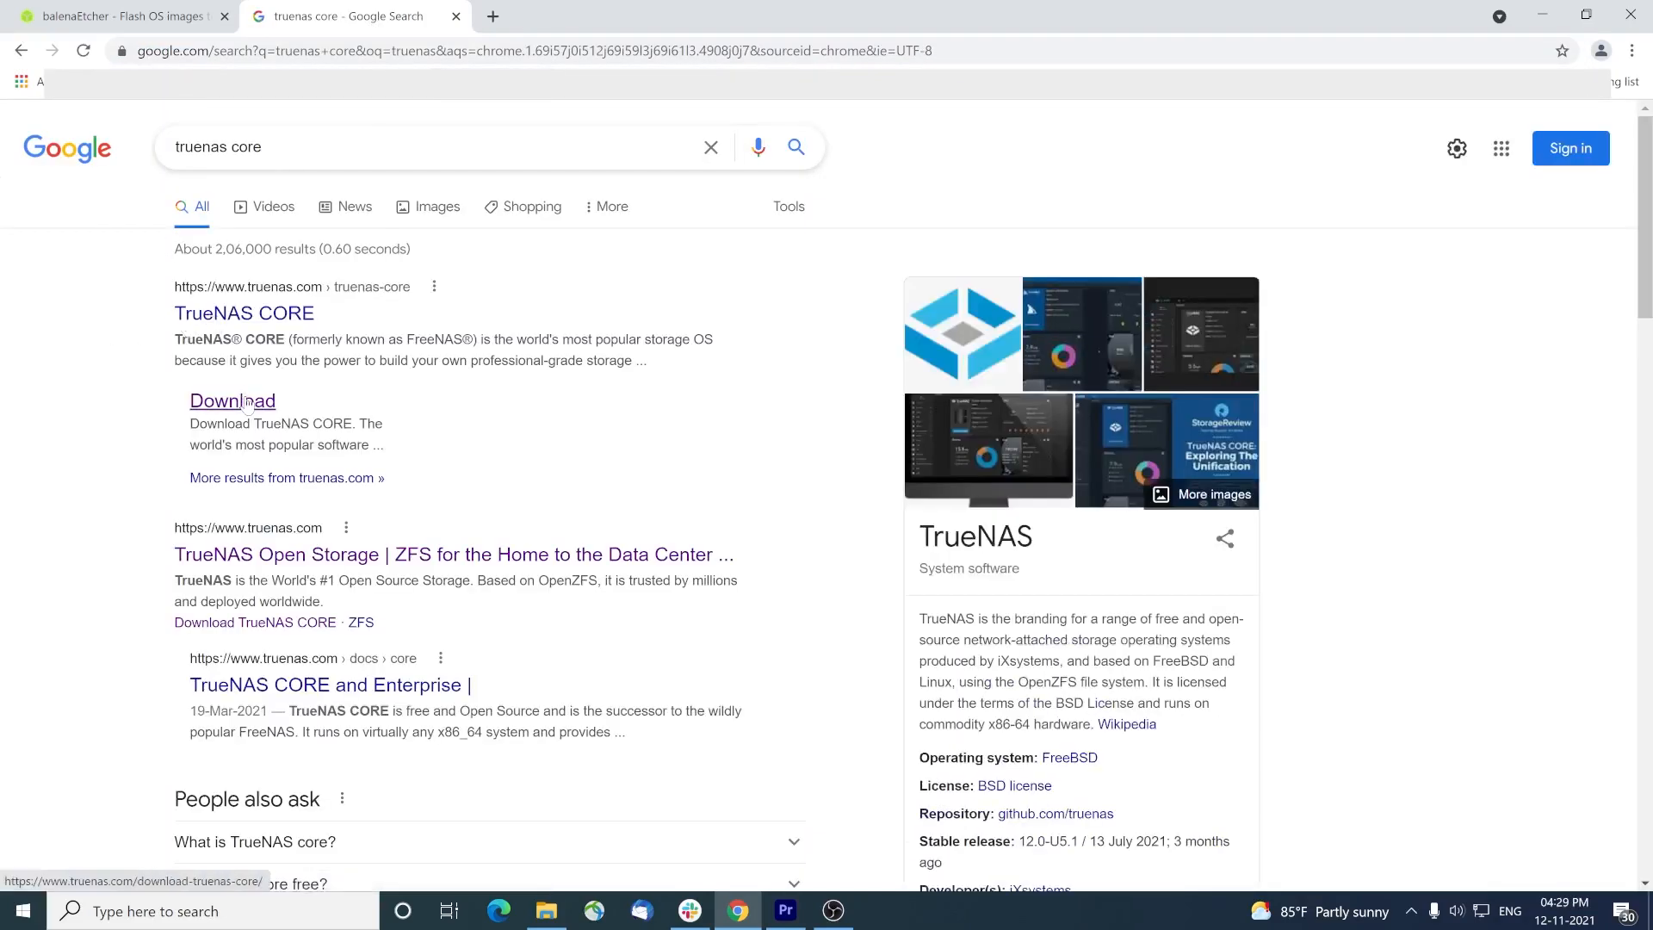
{"action": "left_click", "coordinate": [232, 400]}
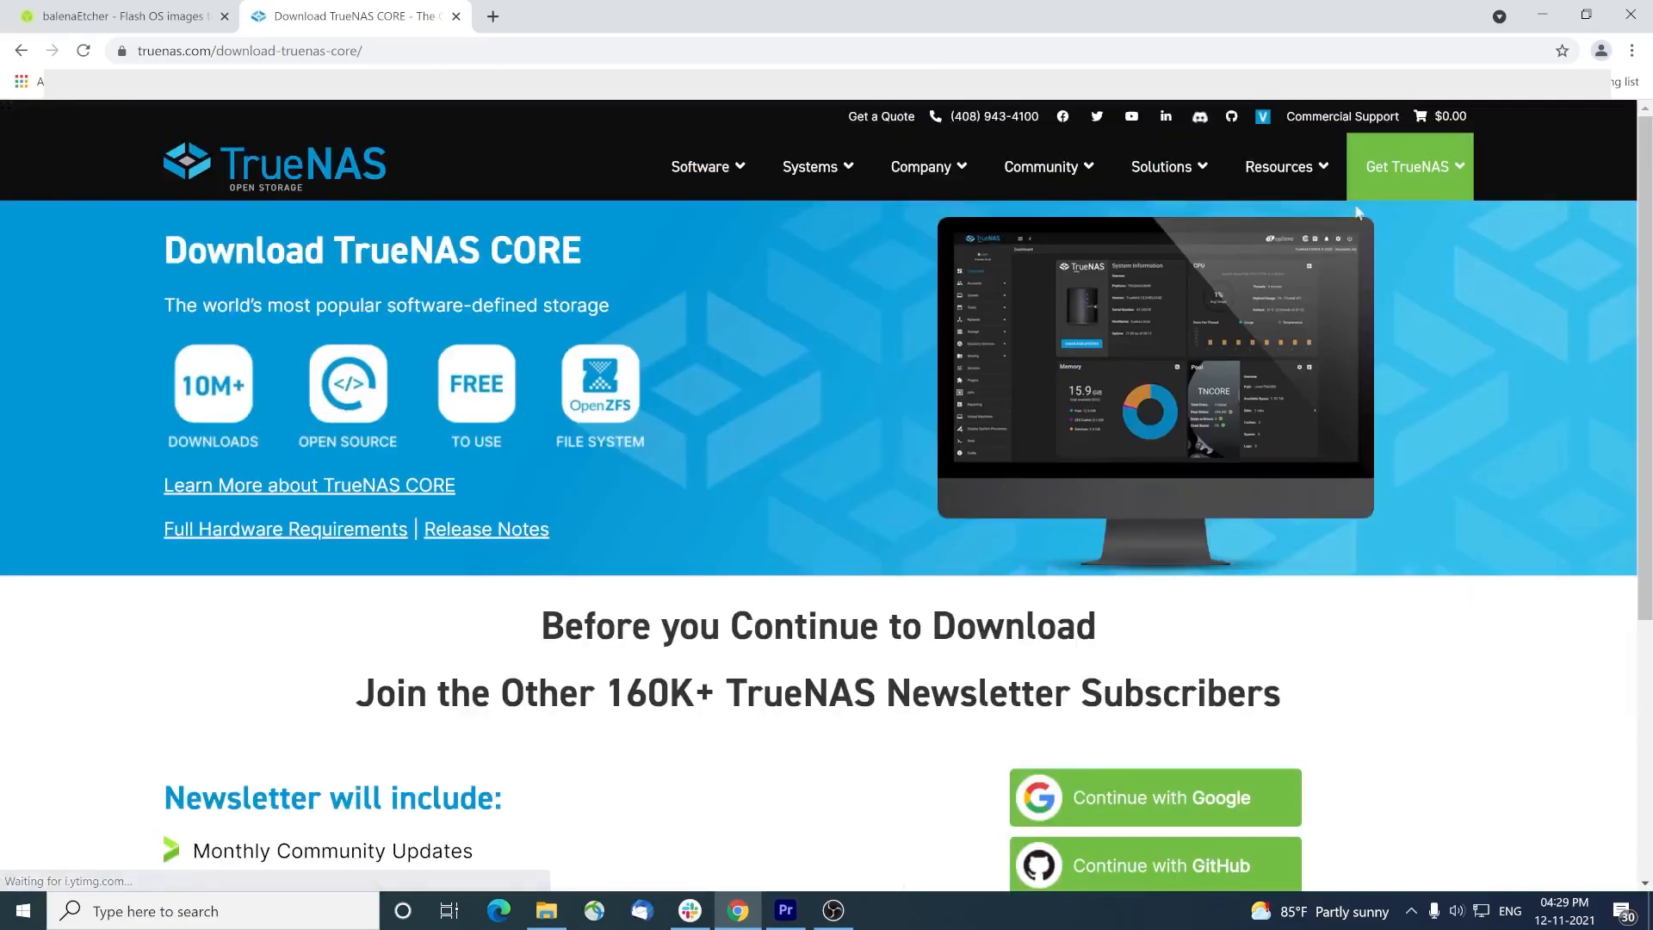
{"action": "left_click", "coordinate": [1408, 166]}
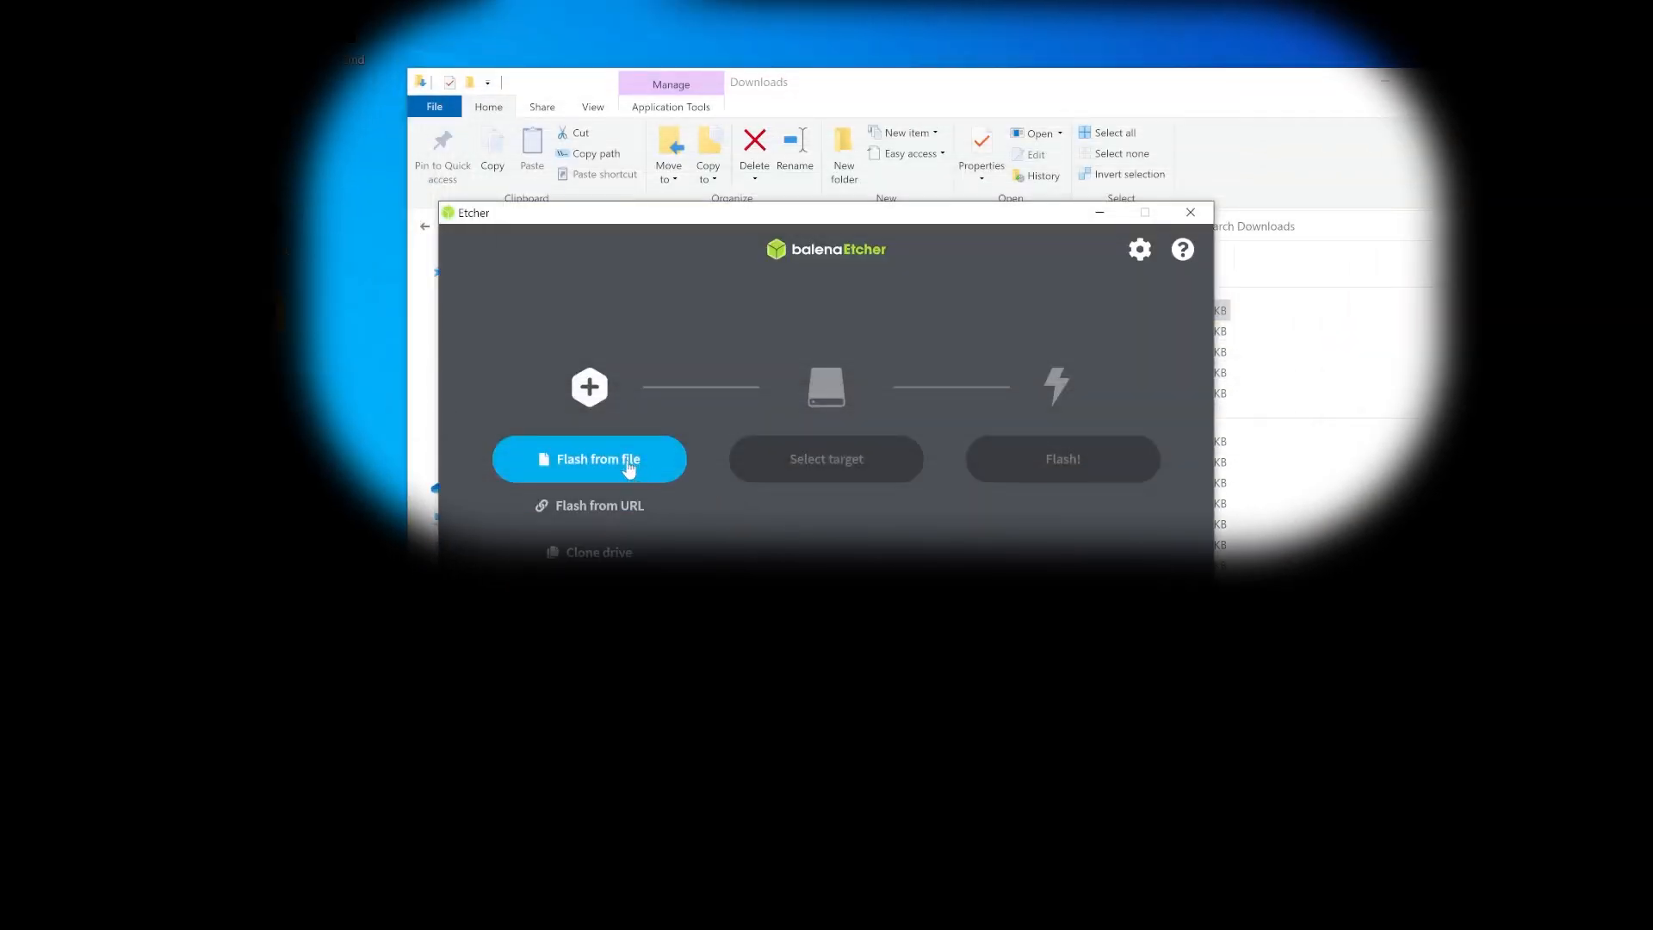
Select the TrueNAS-12.0-U6.iso image and the 31.5 GB USB device as the flash target.
{"action": "left_click", "coordinate": [589, 459]}
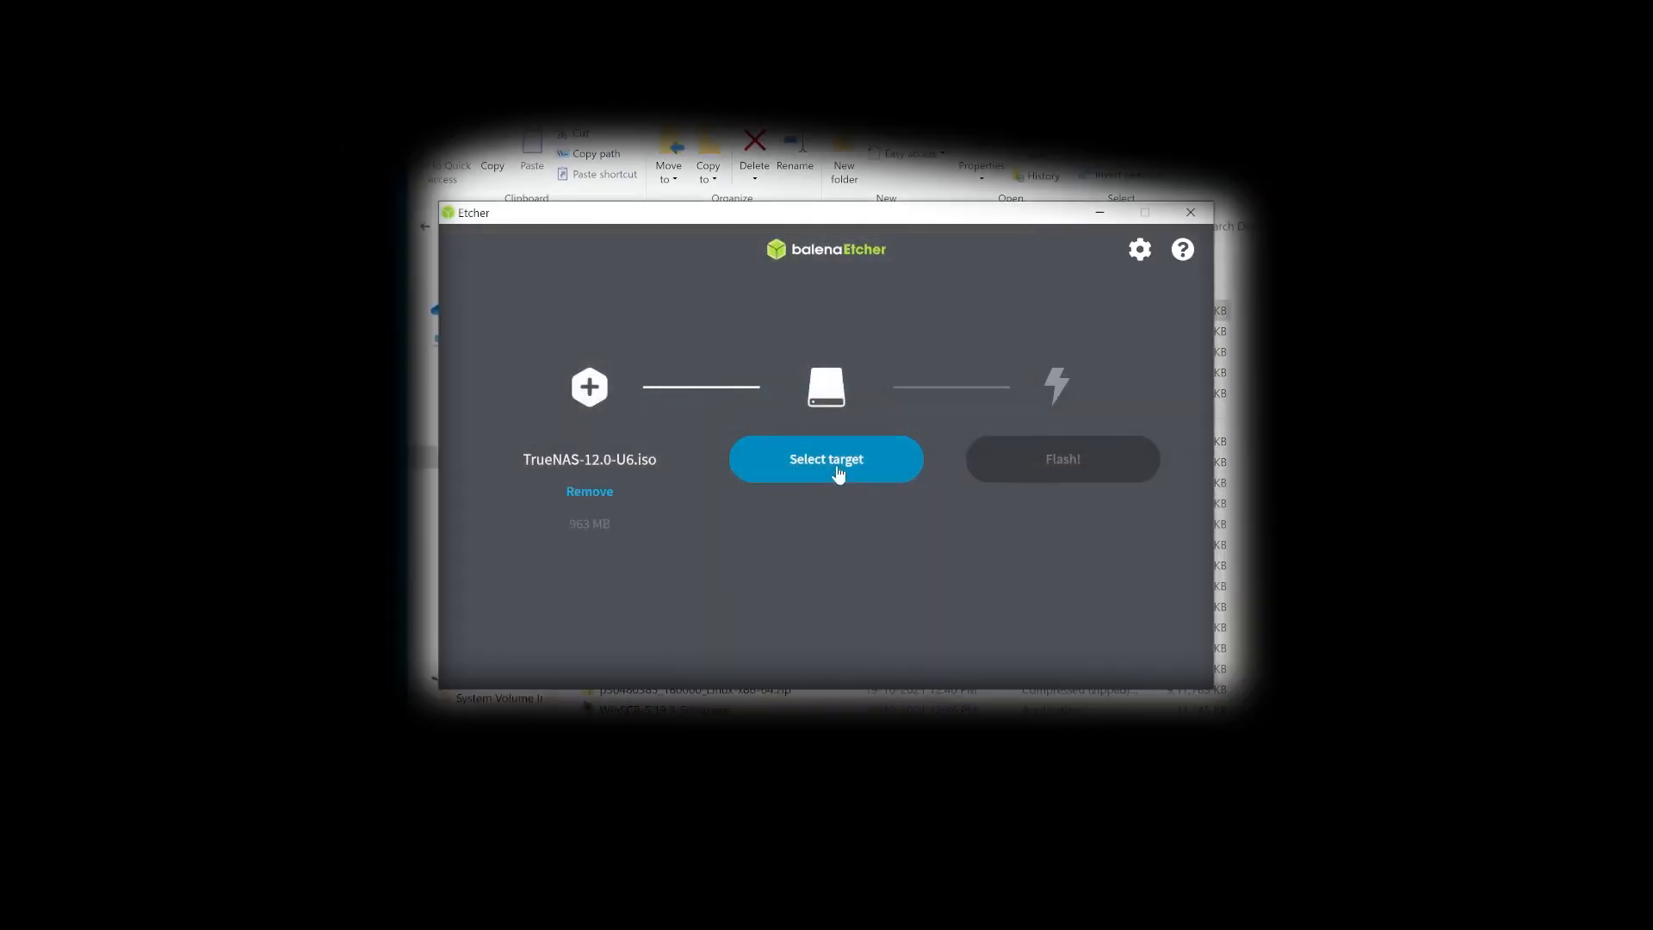
{"action": "left_click", "coordinate": [825, 459]}
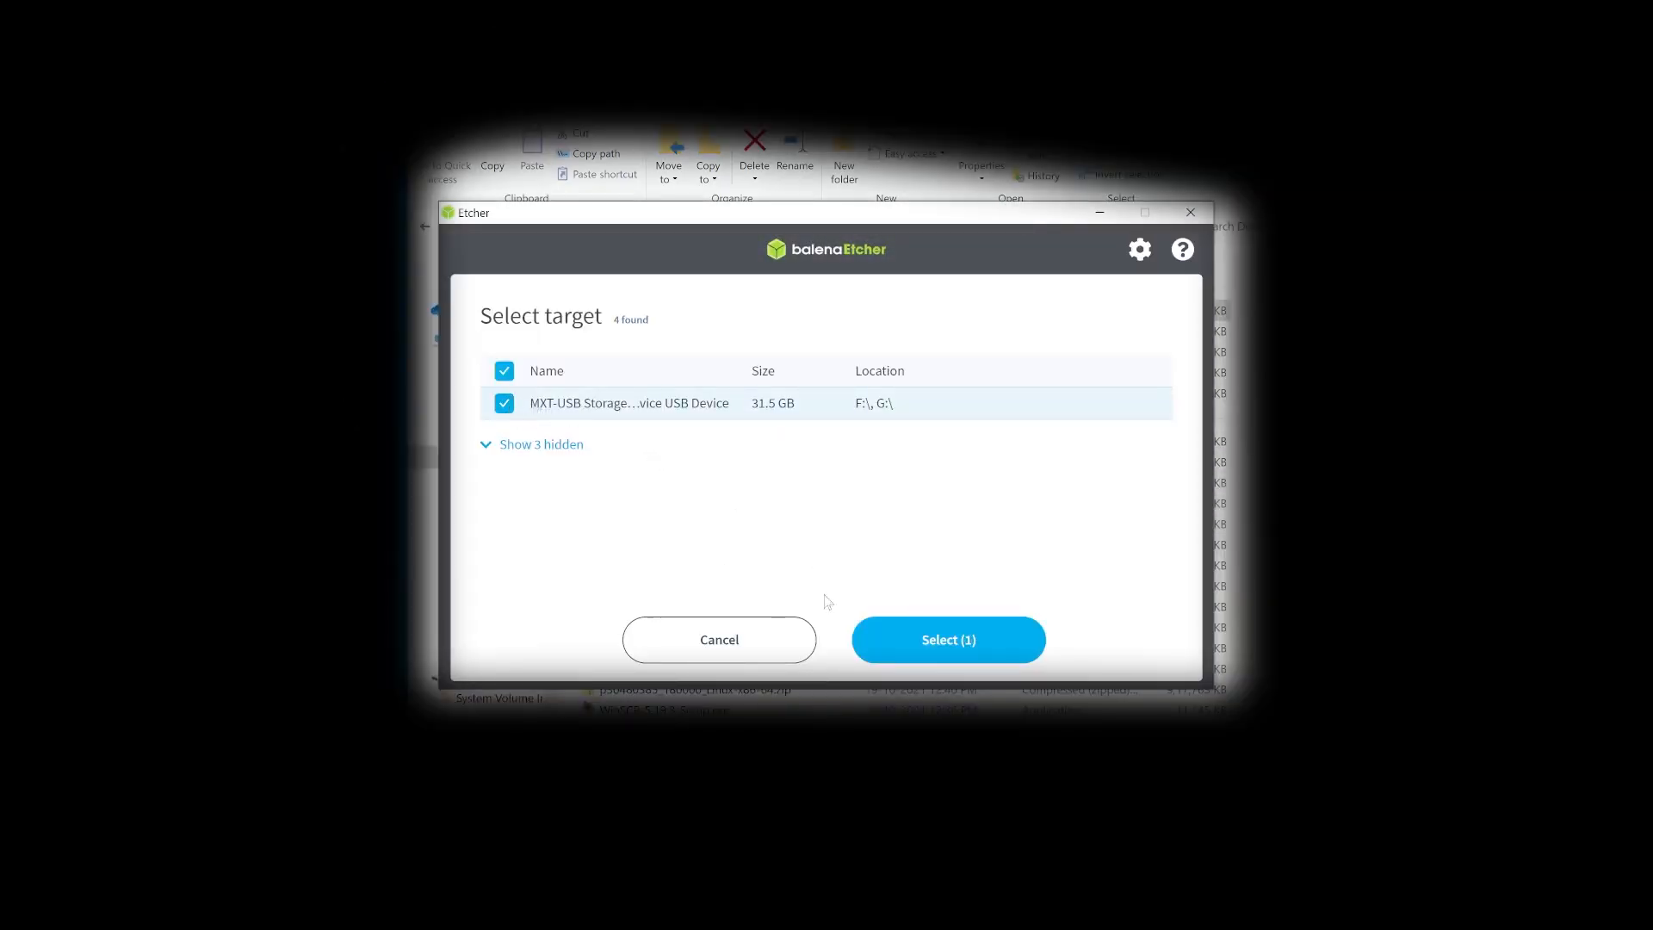
{"action": "left_click", "coordinate": [947, 640]}
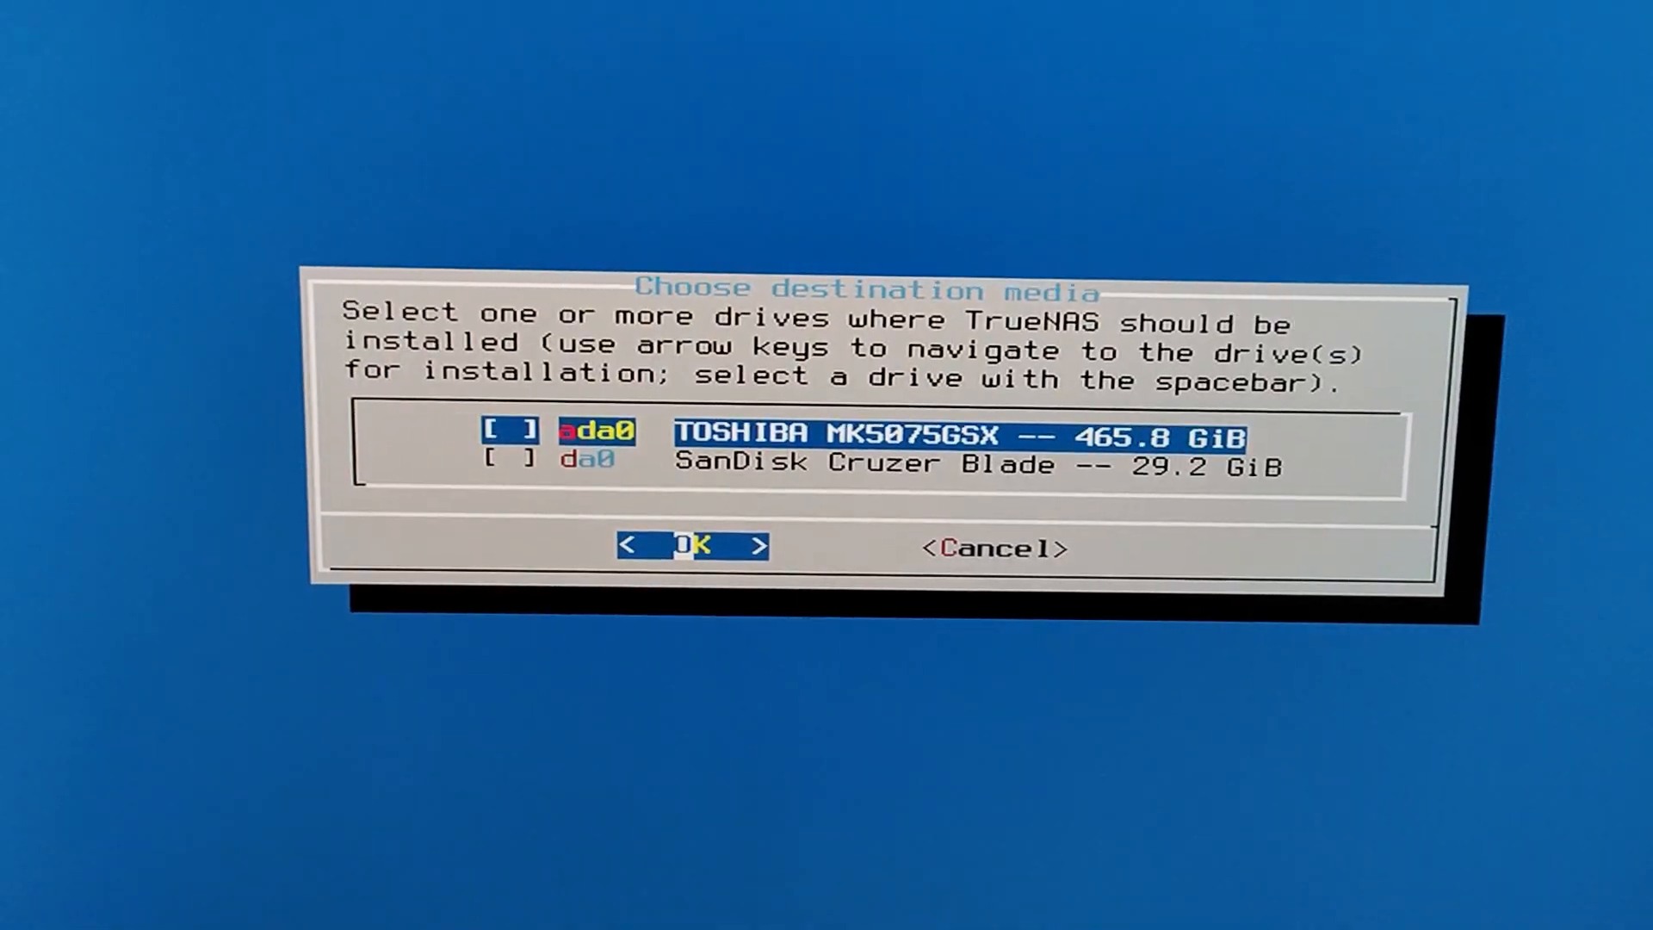
Install TrueNAS on the SanDisk Cruzer Blade (da0), accepting the erase warning and entering a root password.
{"action": "key", "text": "Down"}
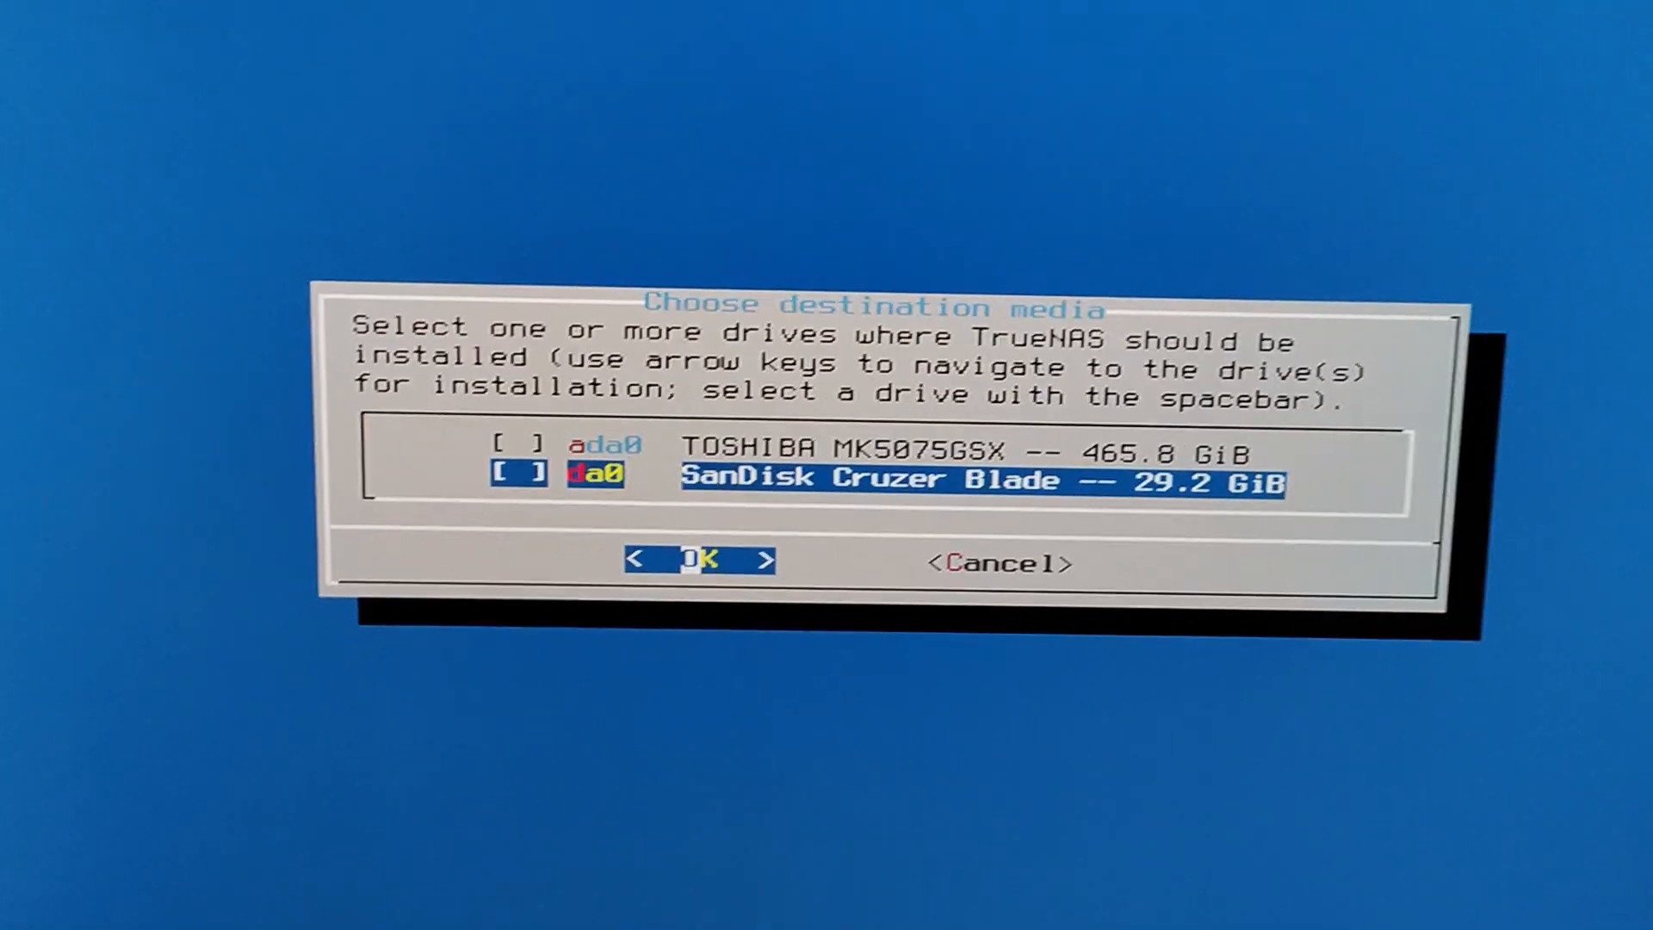
{"action": "key", "text": "space"}
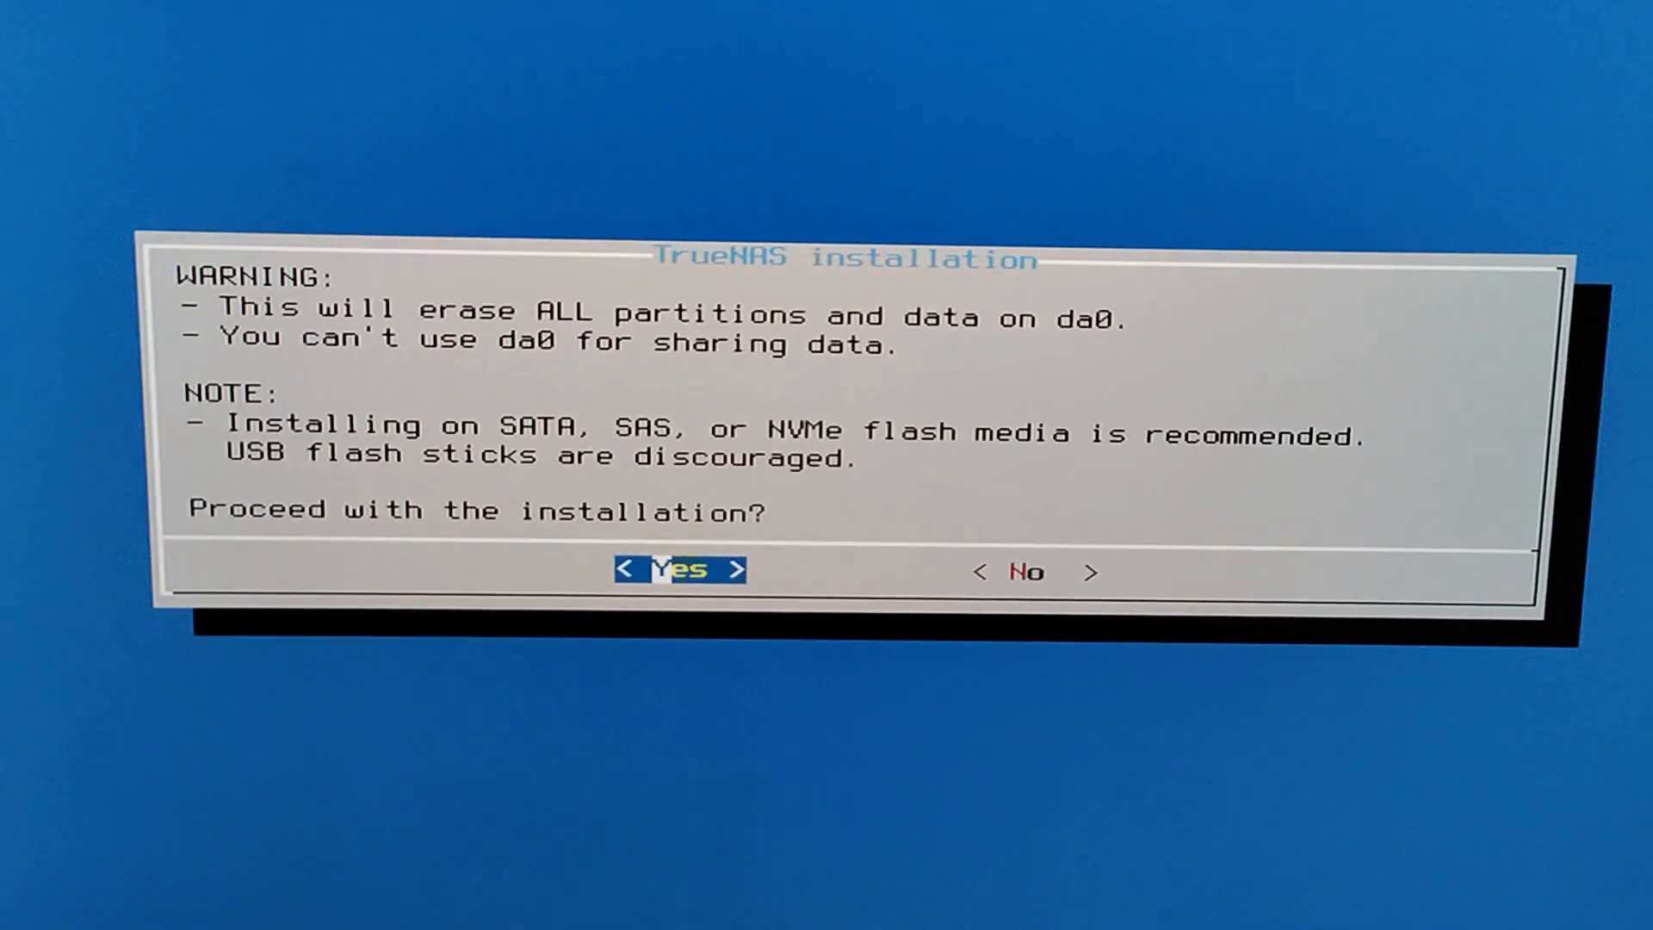
{"action": "left_click", "coordinate": [680, 569]}
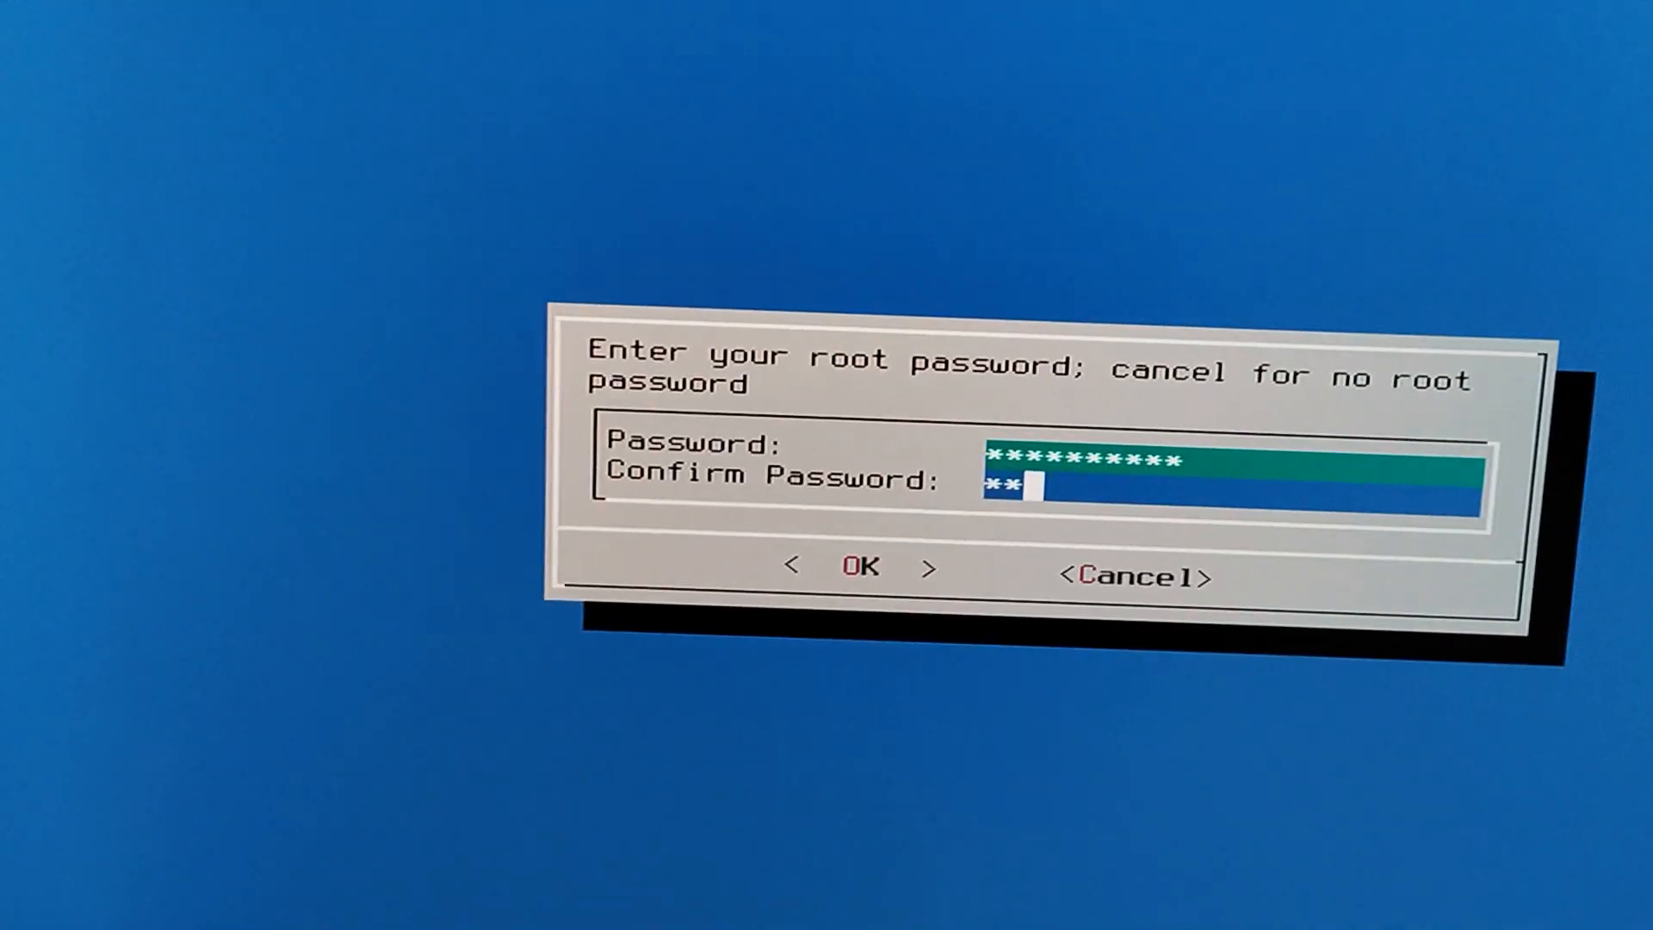
{"action": "type", "text": "password"}
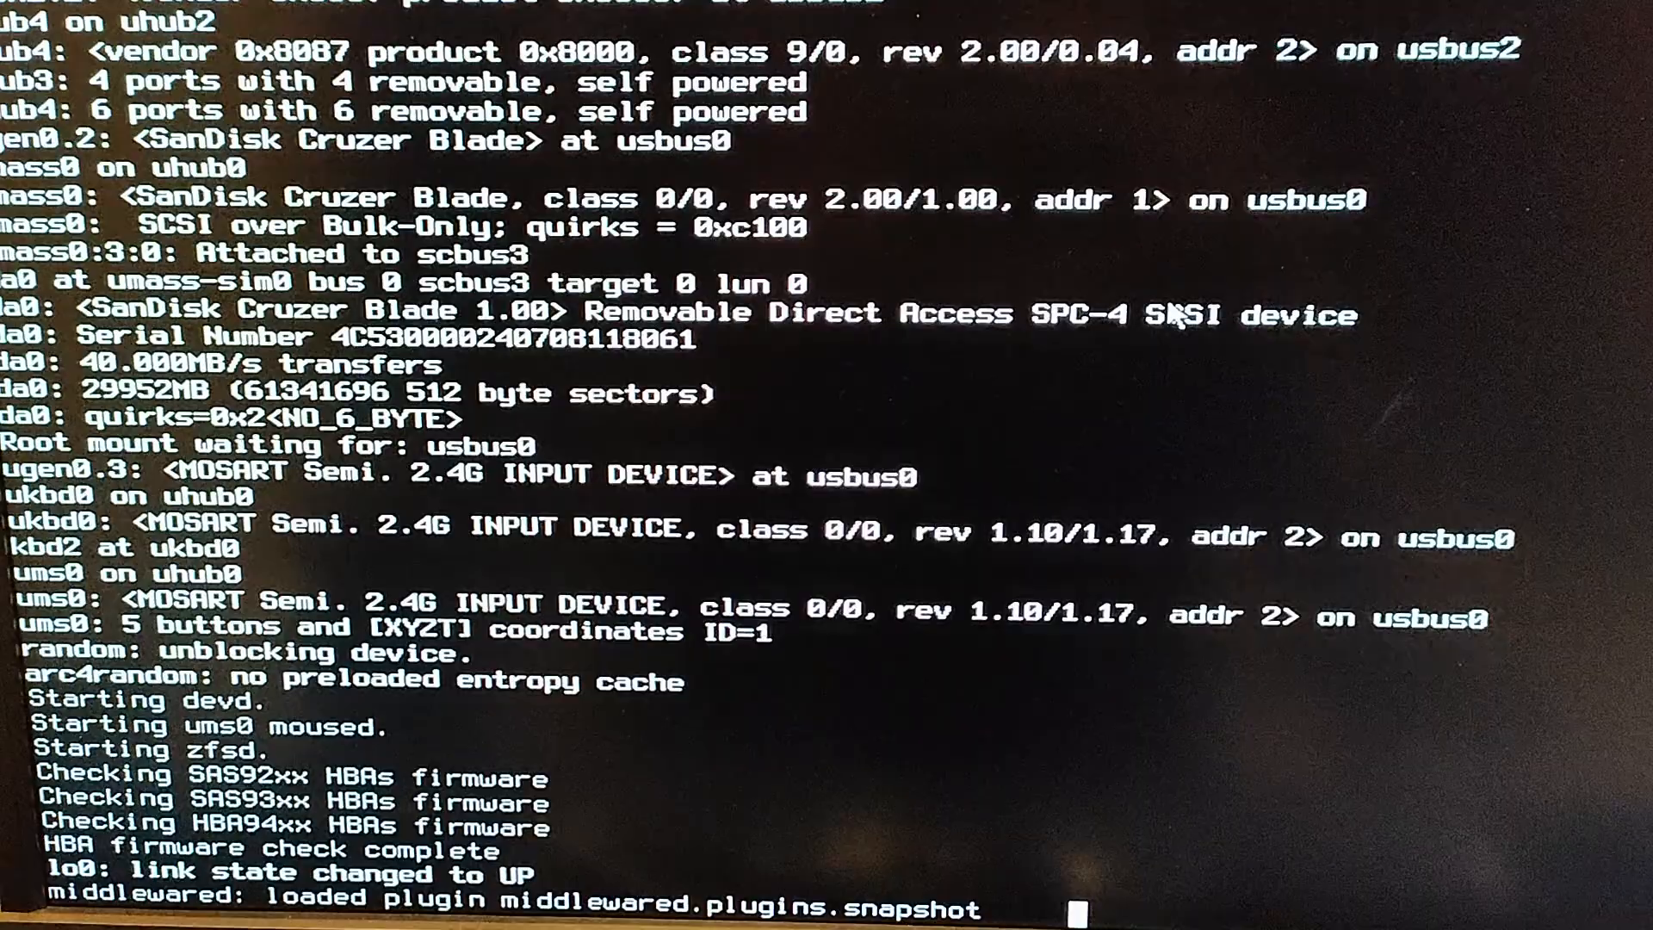
Scroll through the boot messages while the installed TrueNAS loads services and network interfaces.
{"action": "scroll", "scroll_direction": "down", "scroll_amount": 3}
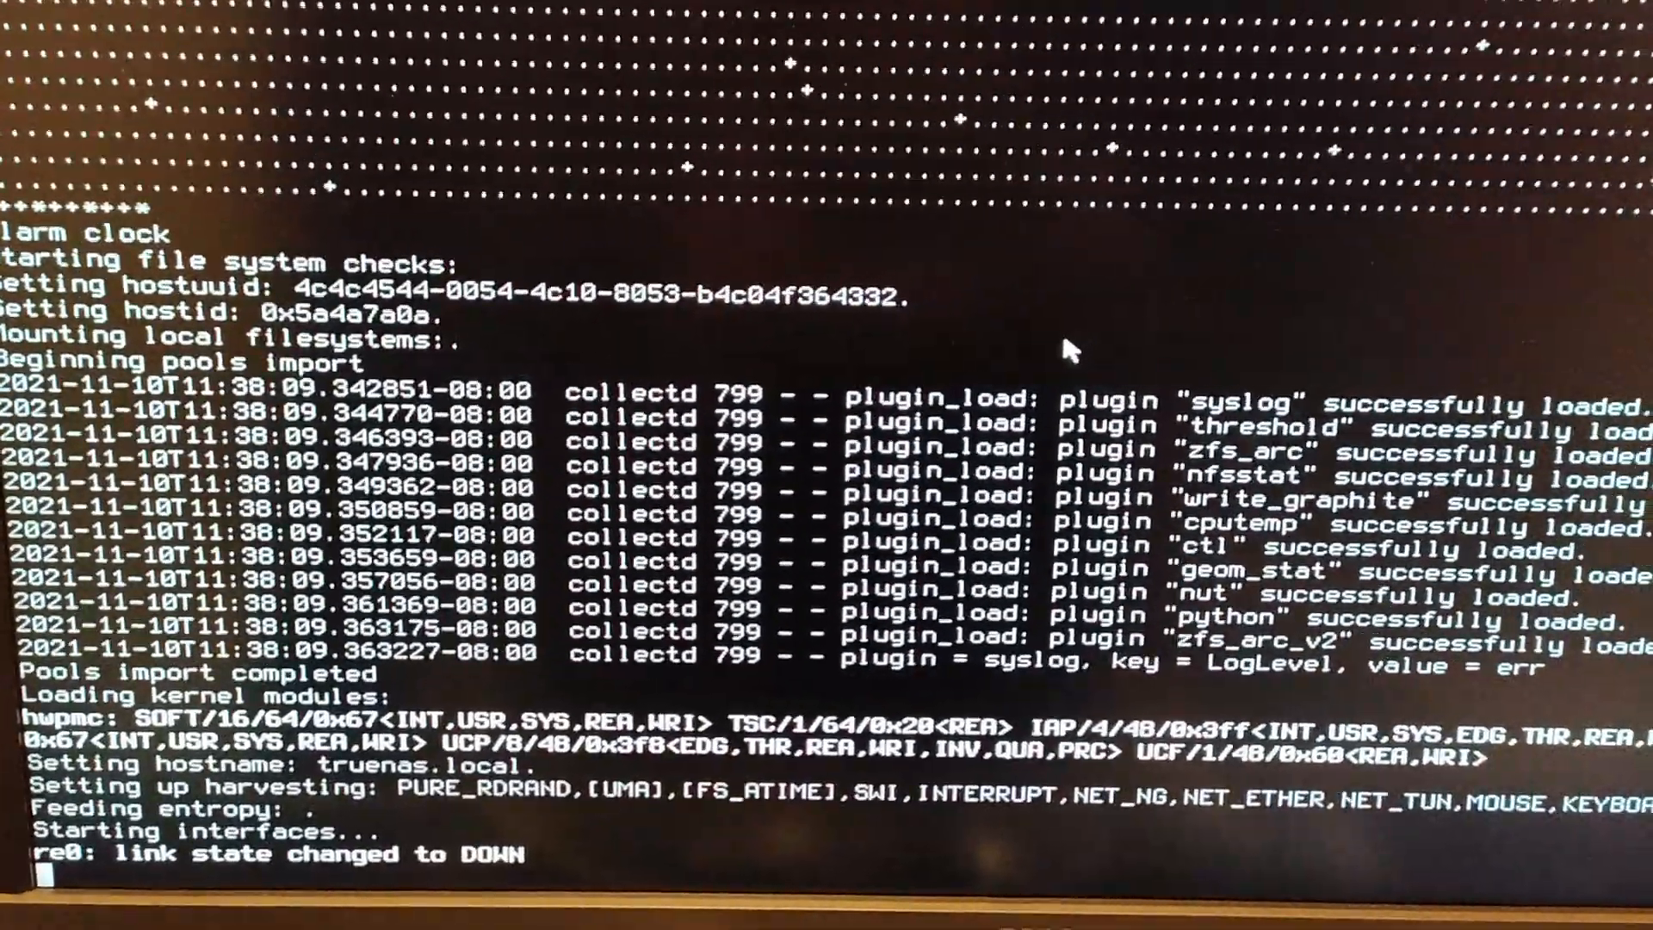
{"action": "scroll", "scroll_direction": "down", "scroll_amount": 3}
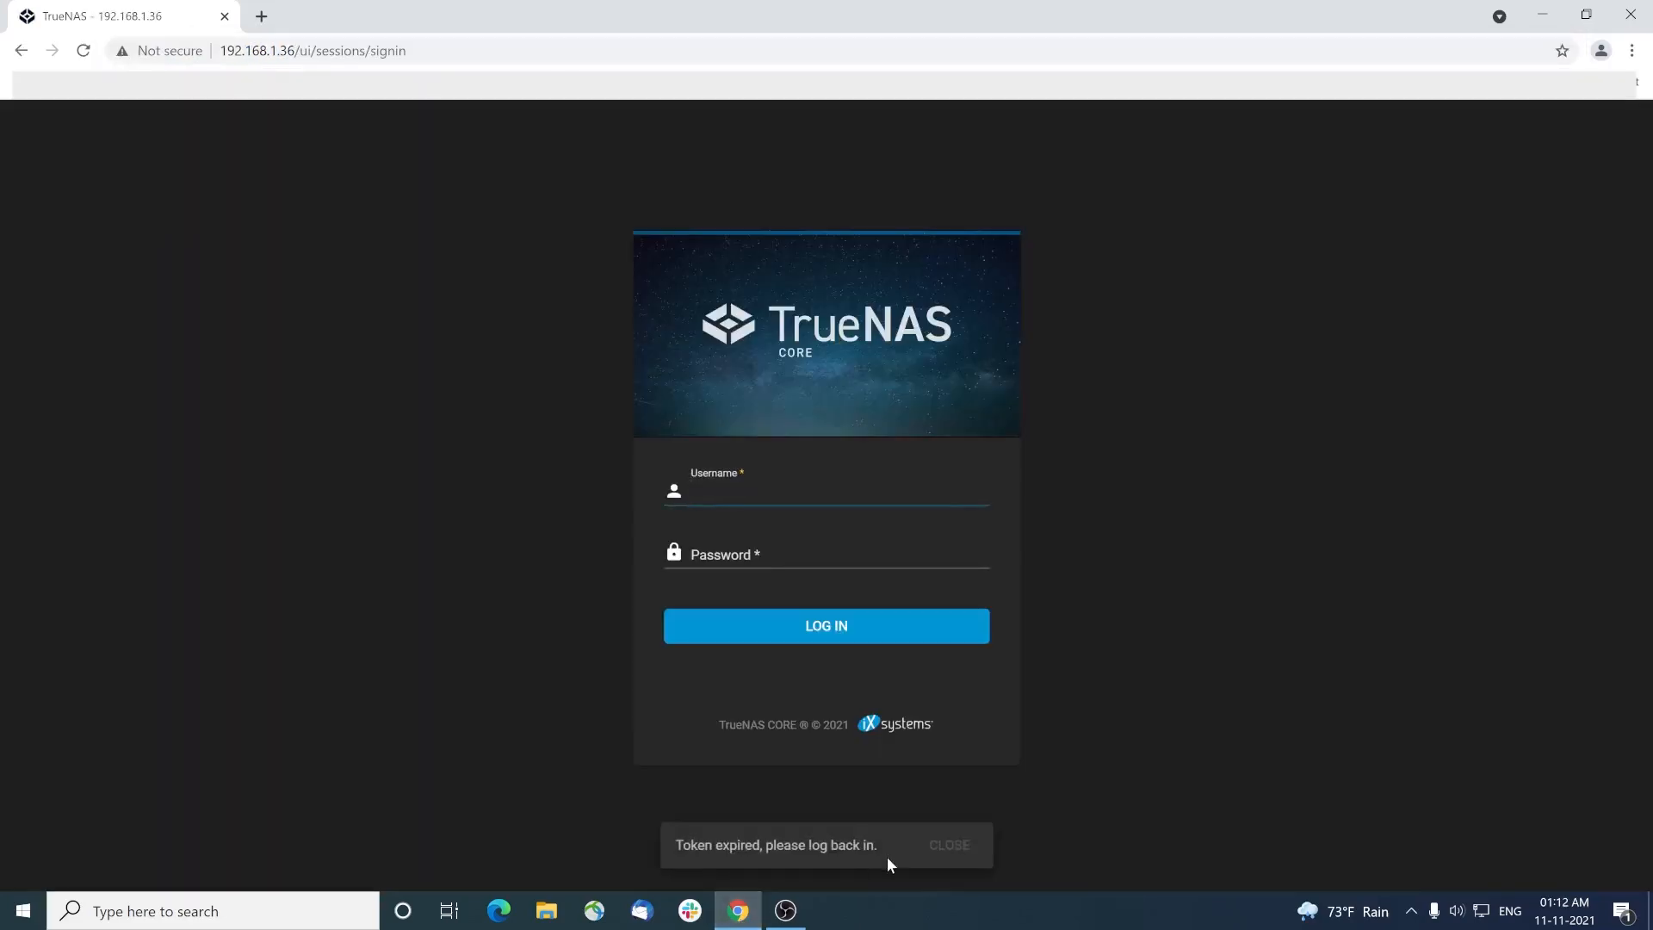
Log in to the TrueNAS web interface as root with the root password.
{"action": "type", "text": "root"}
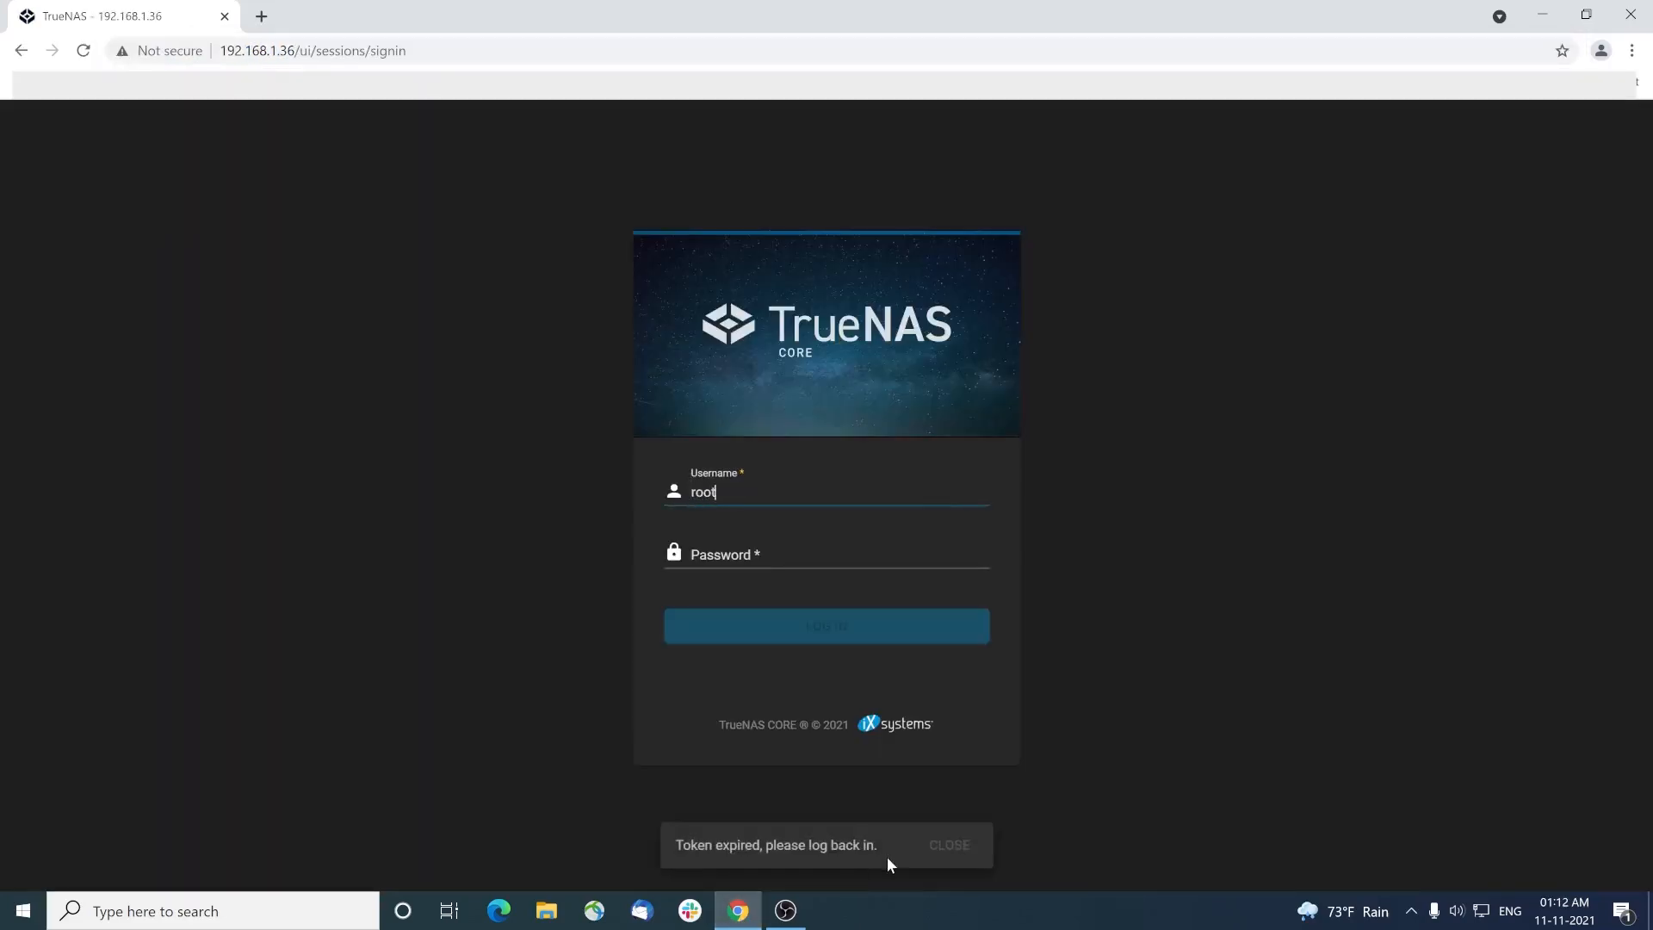
{"action": "left_click", "coordinate": [946, 845]}
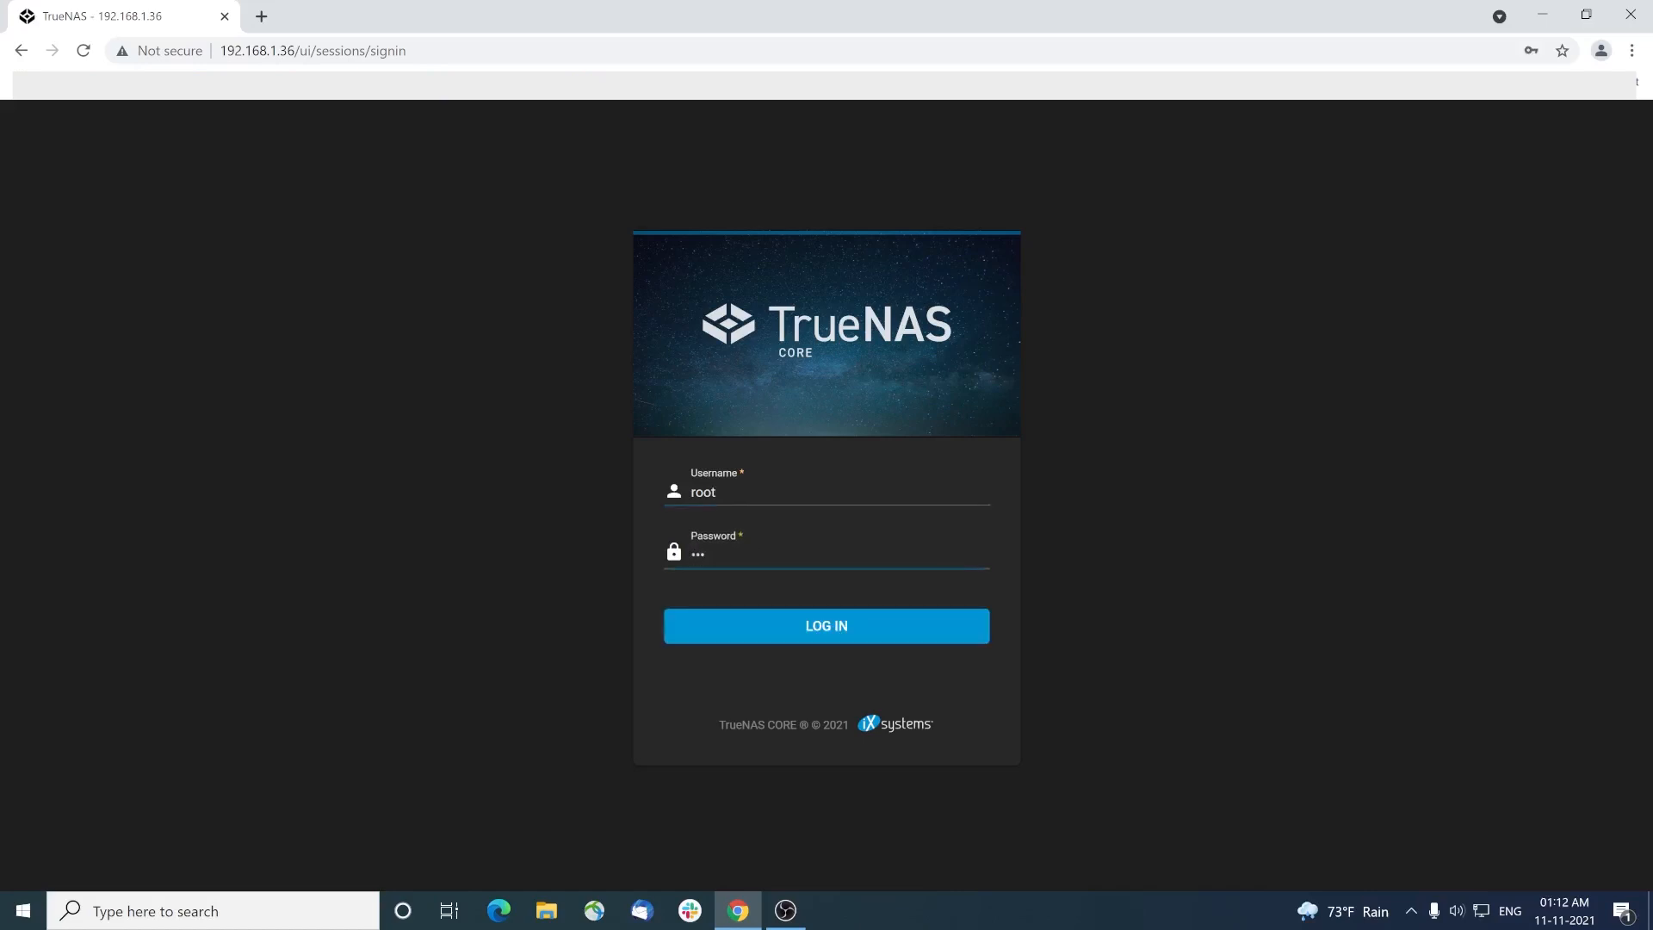
{"action": "type", "text": "password"}
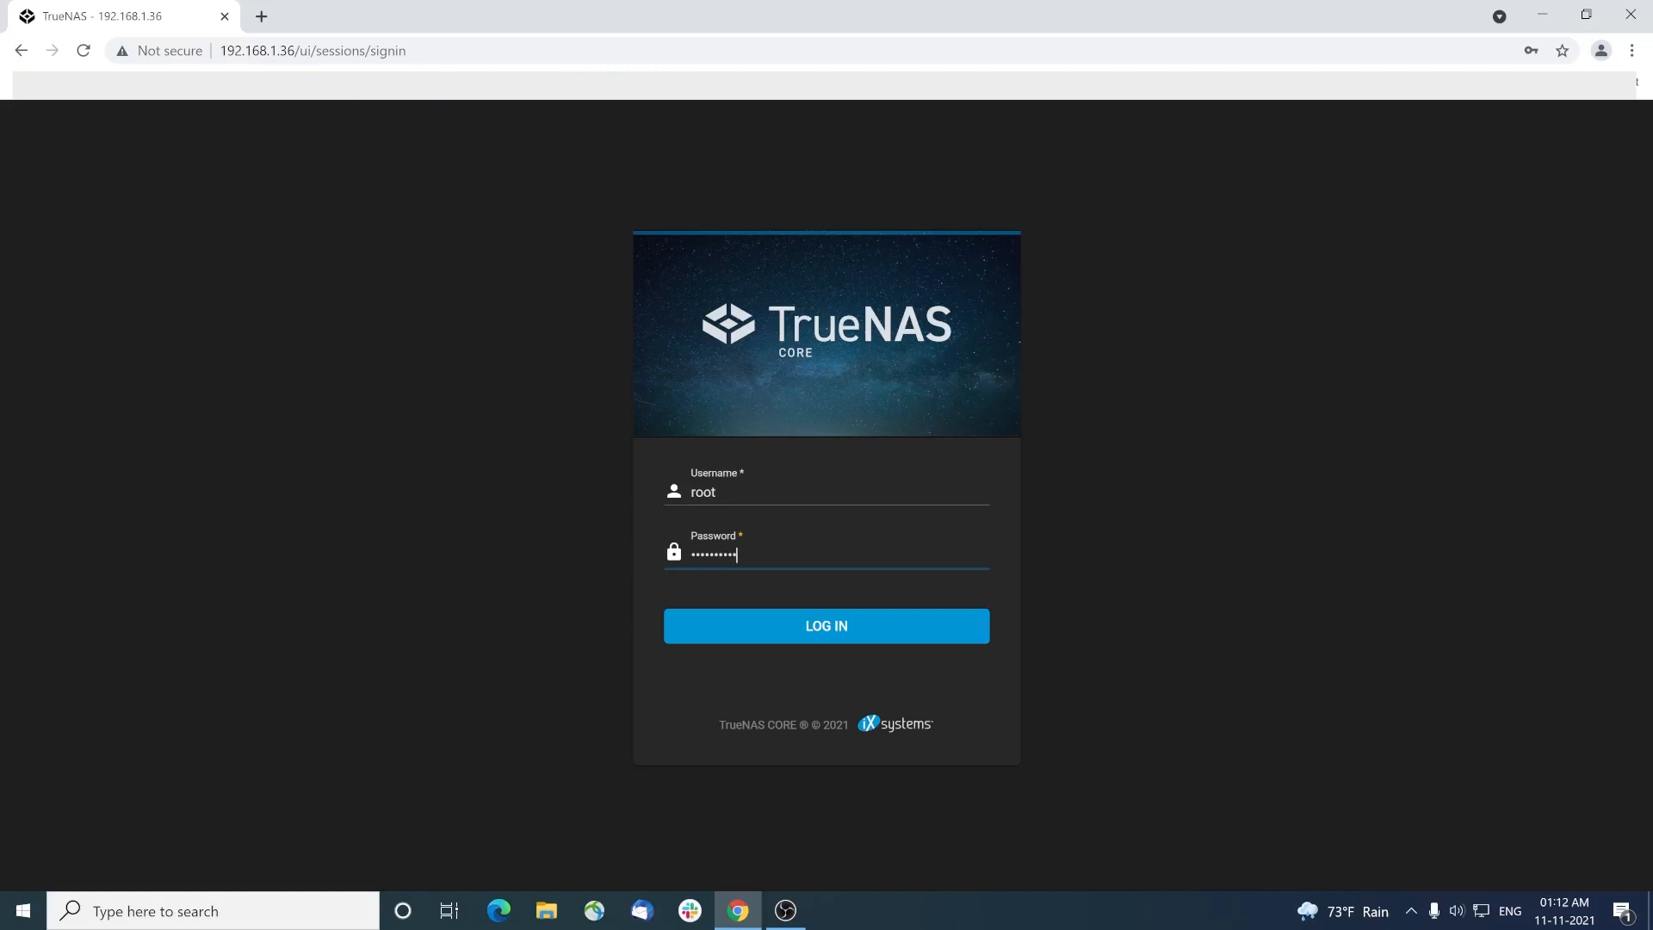
{"action": "left_click", "coordinate": [825, 625]}
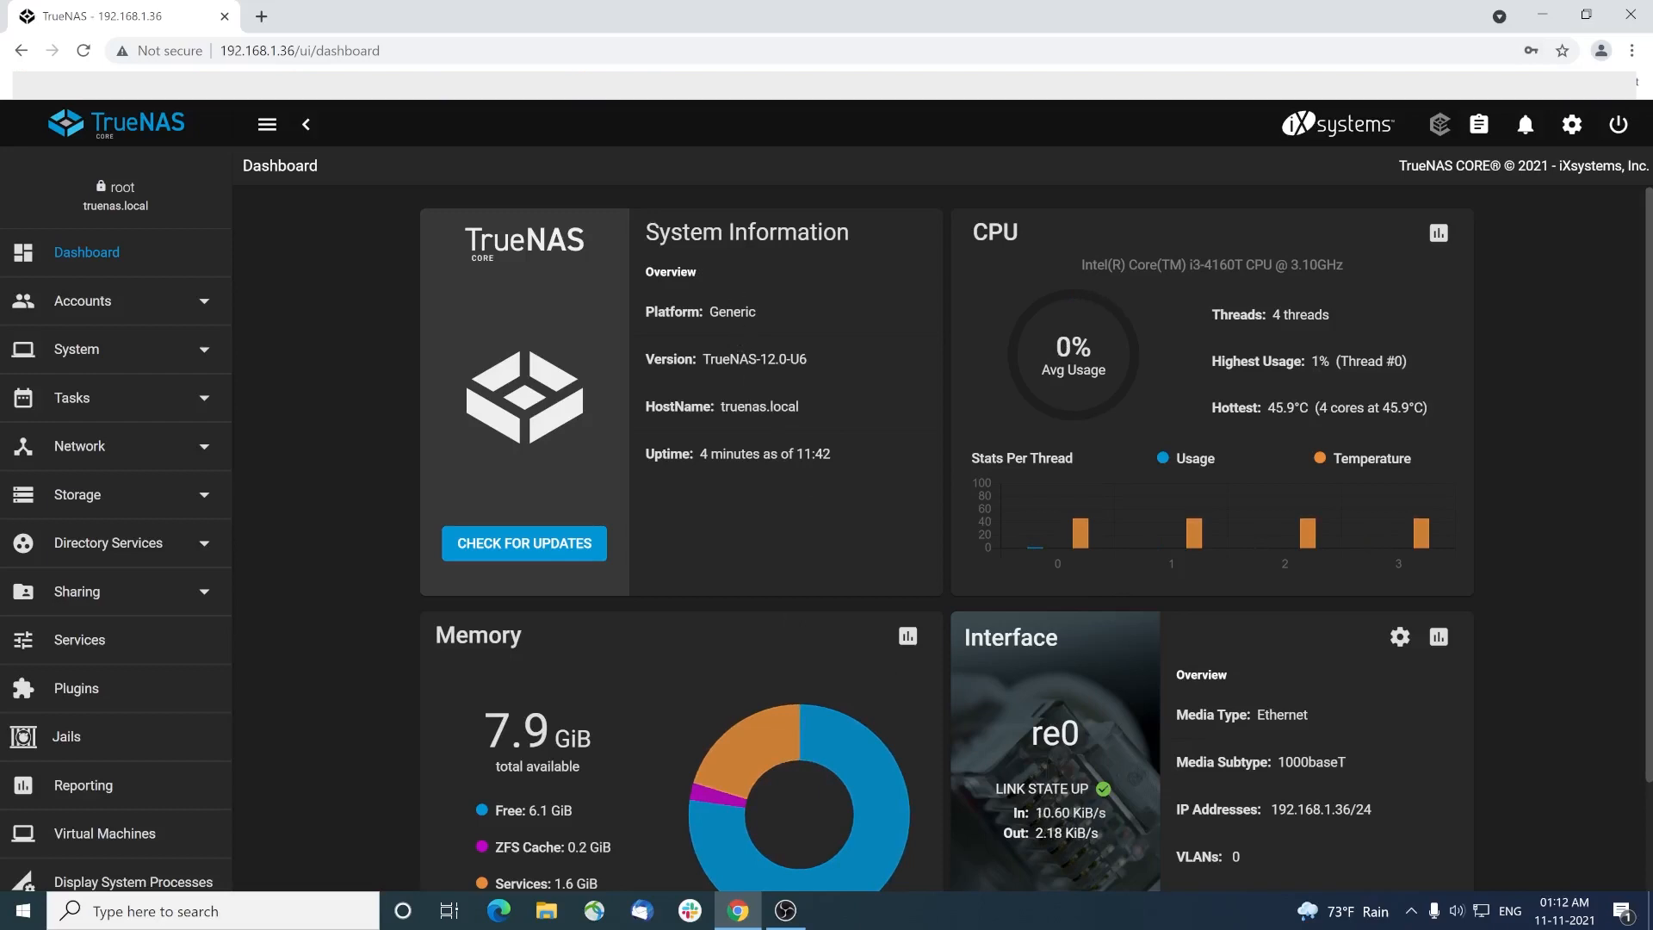
{"action": "mouse_move", "coordinate": [887, 494]}
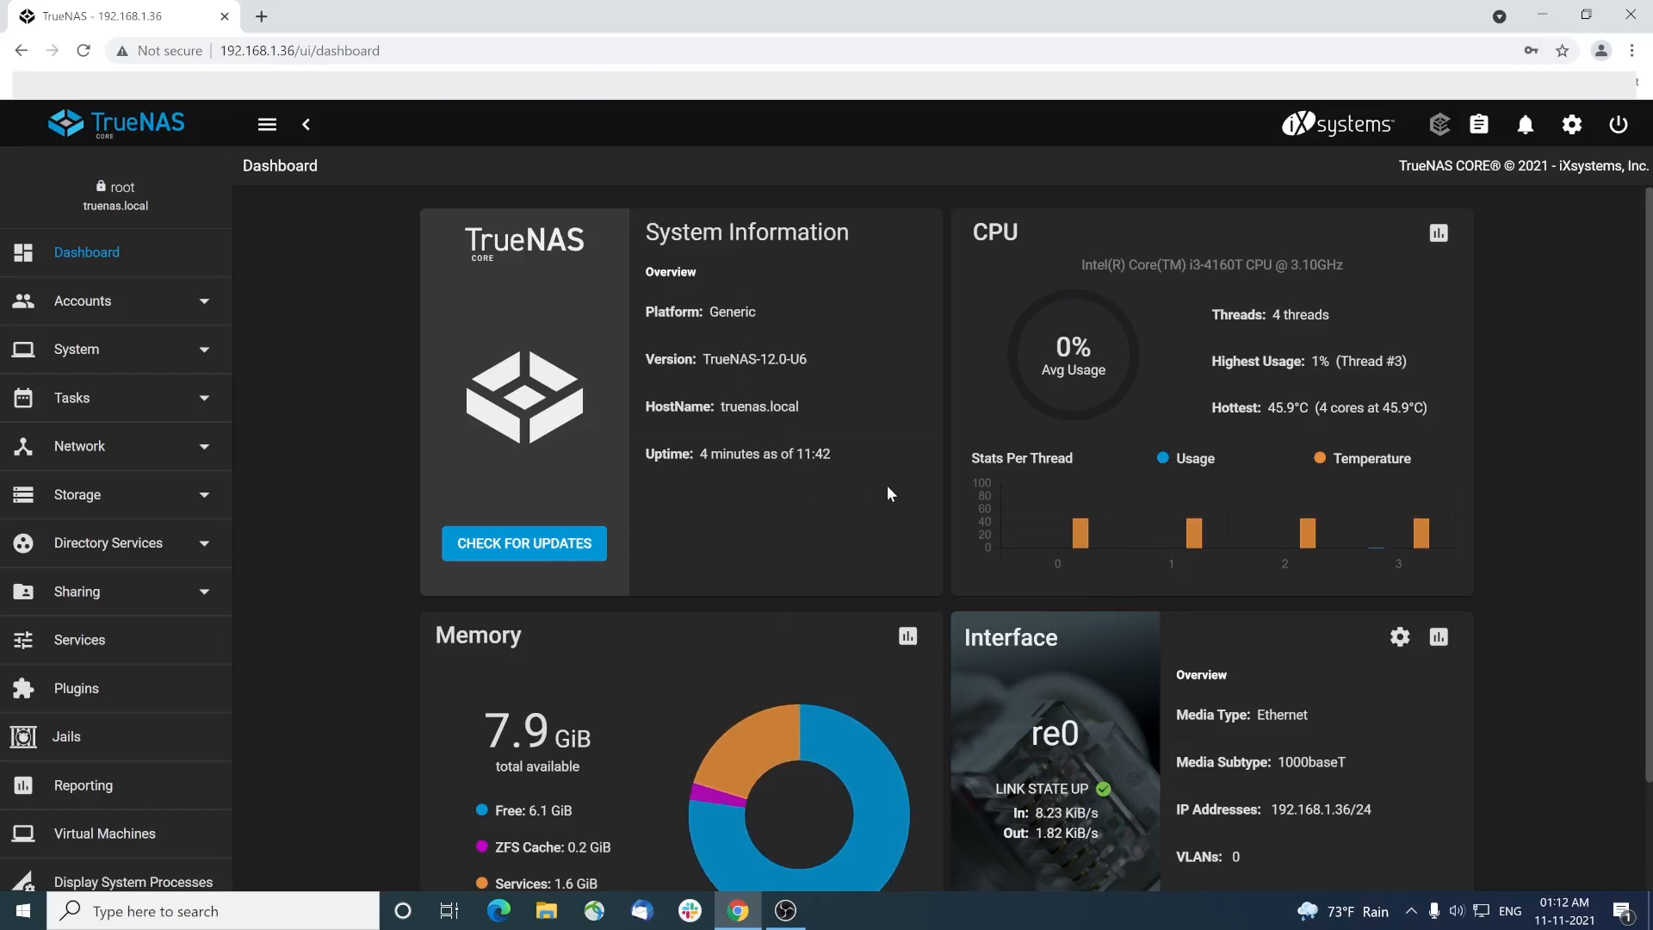
{"action": "mouse_move", "coordinate": [937, 479]}
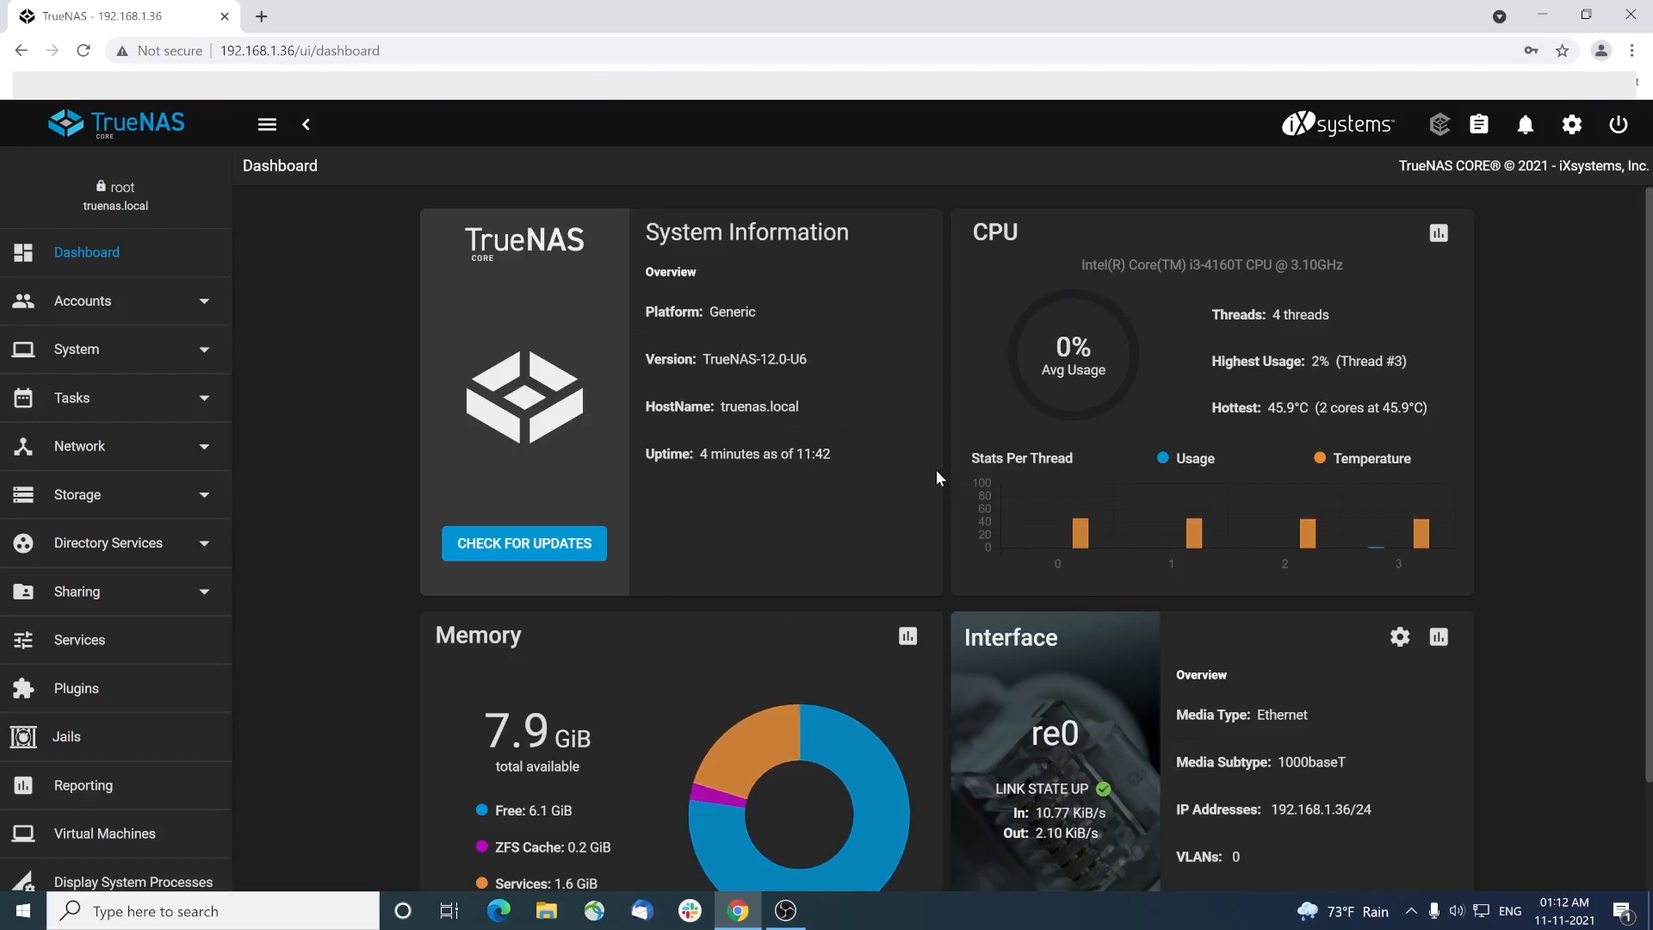
Add user Guest/guest with a password and Samba Authentication enabled under Accounts > Users.
{"action": "left_click", "coordinate": [83, 300]}
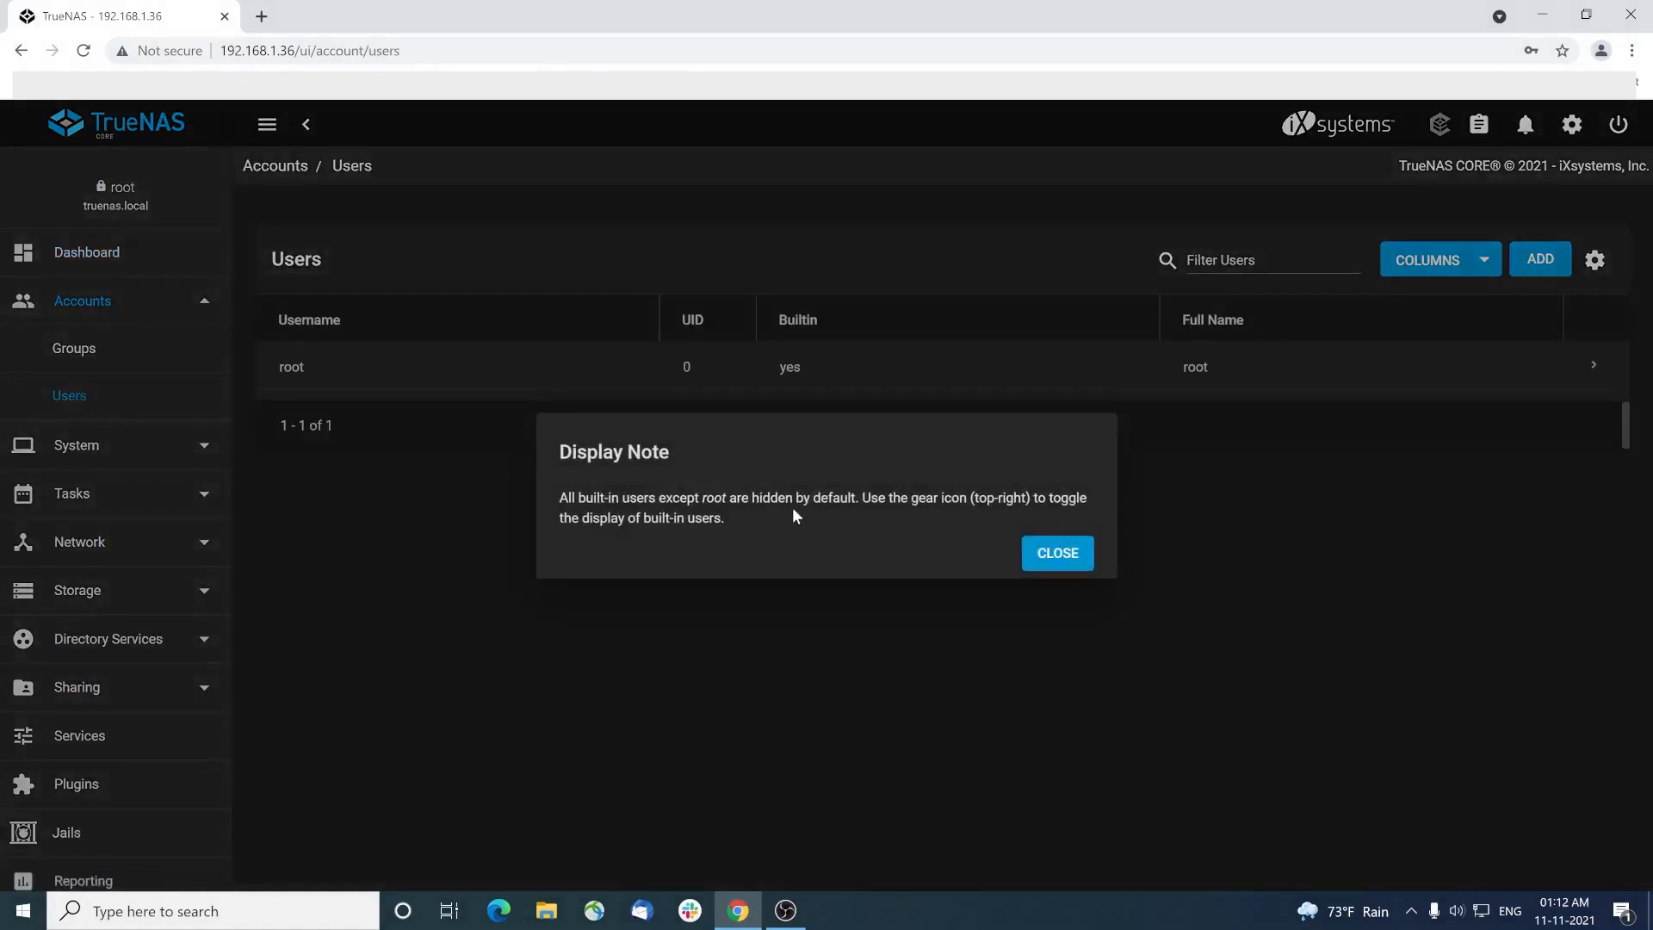
{"action": "left_click", "coordinate": [1056, 552]}
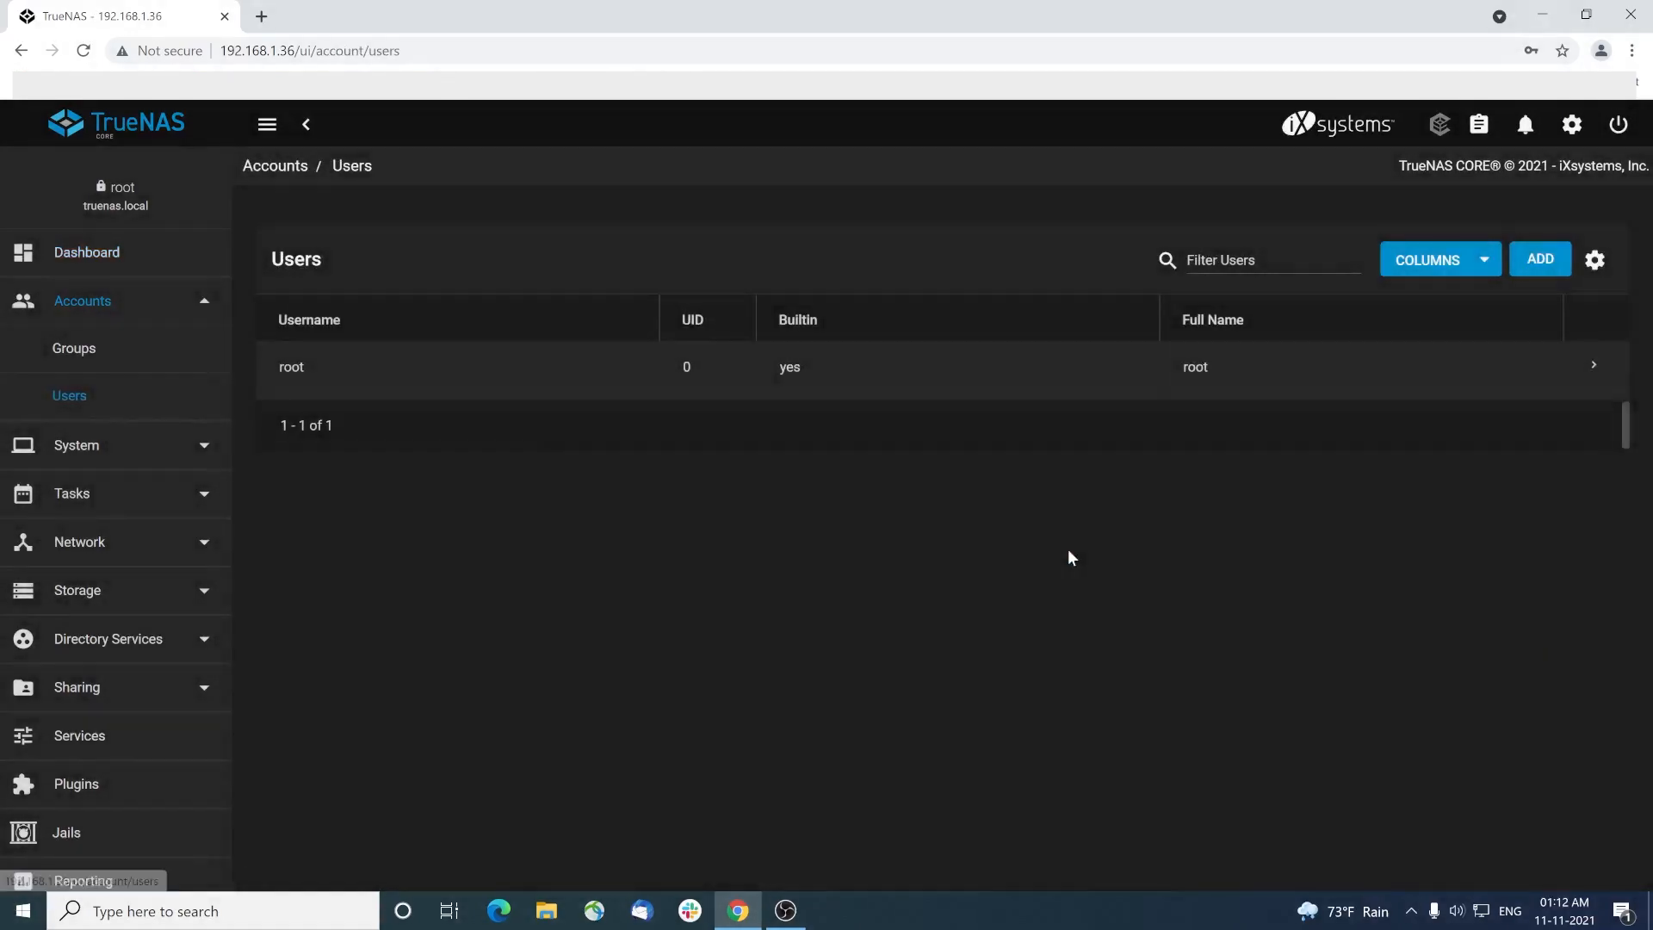
{"action": "mouse_move", "coordinate": [1539, 259]}
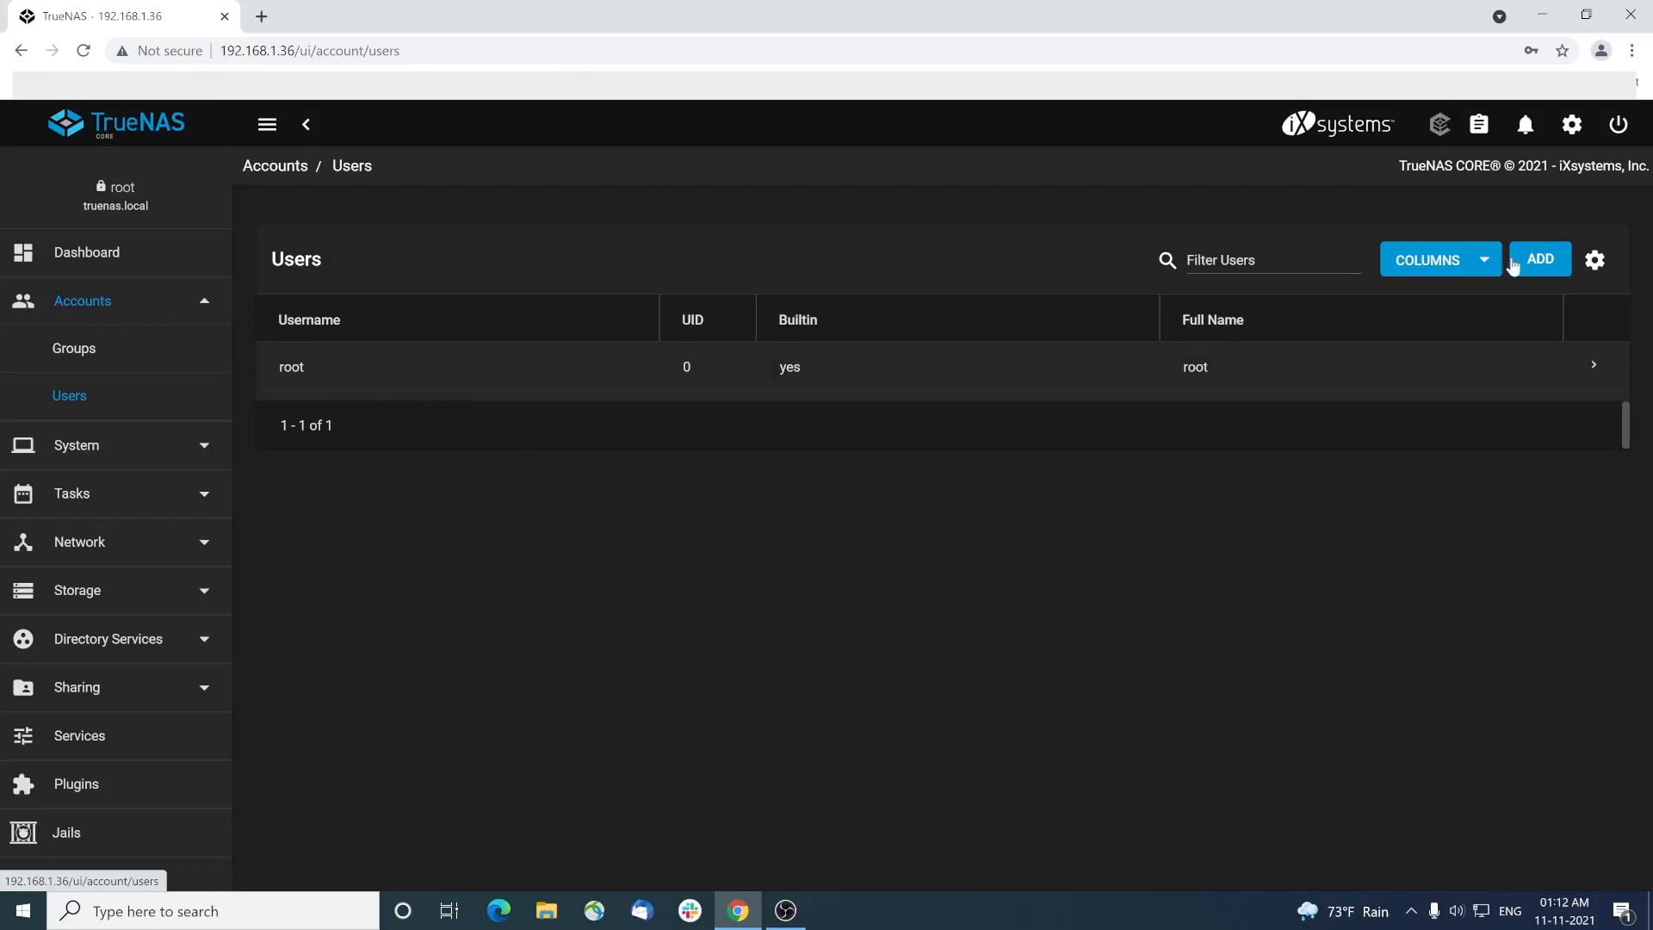
{"action": "left_click", "coordinate": [1539, 259]}
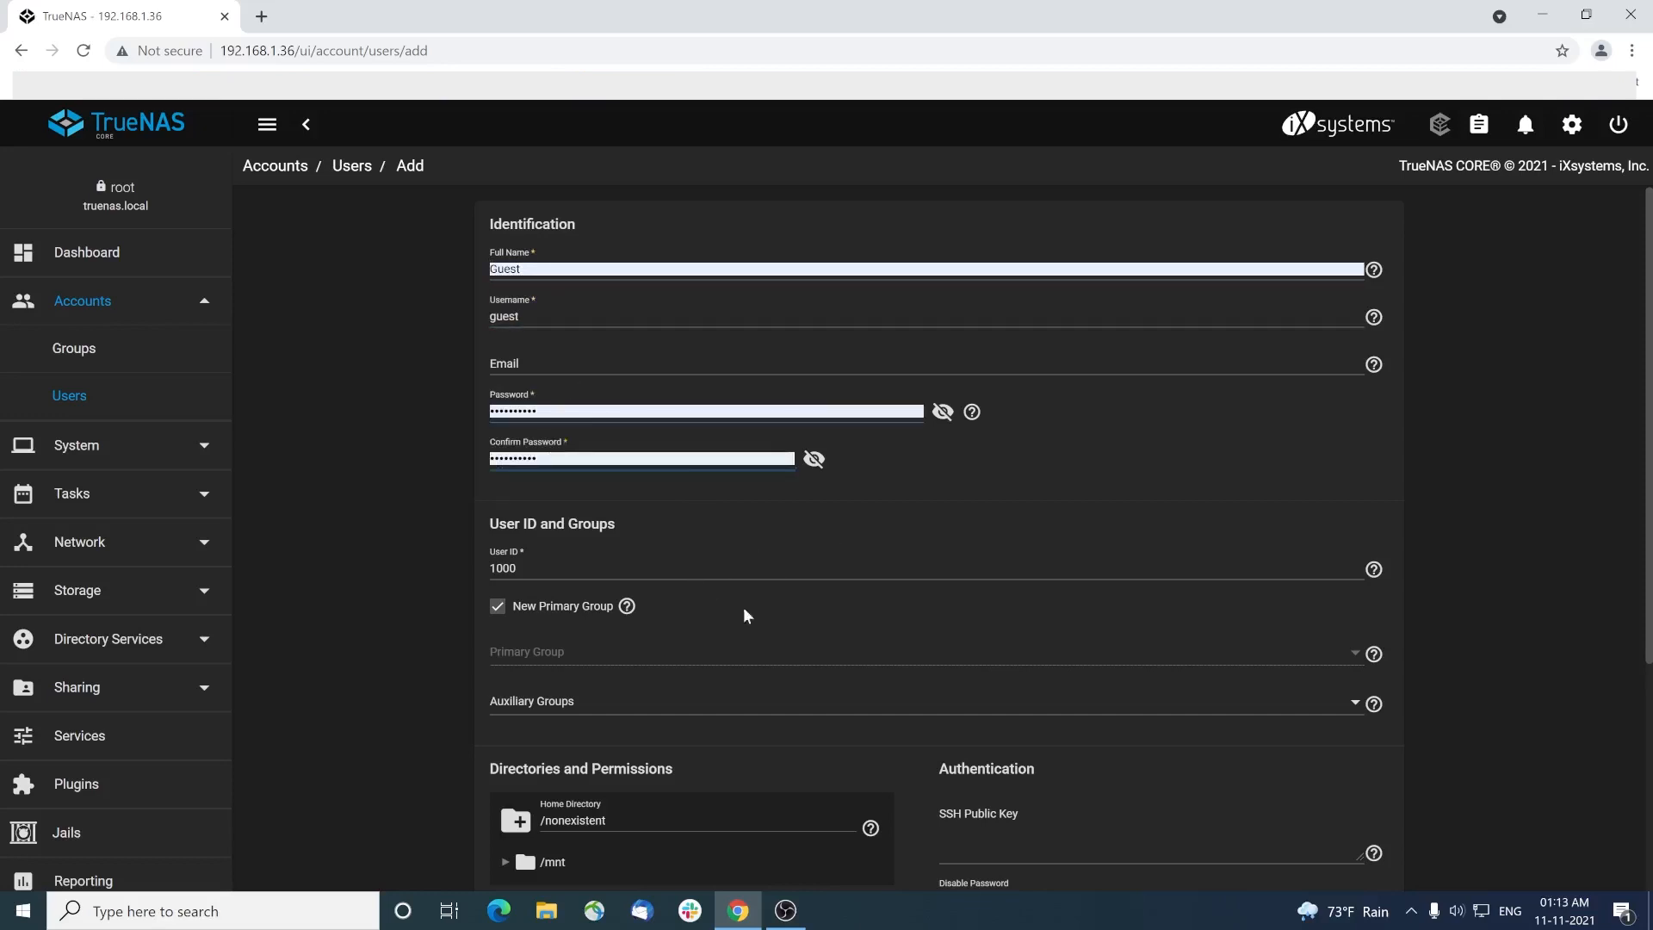
{"action": "scroll", "scroll_direction": "down", "scroll_amount": 3}
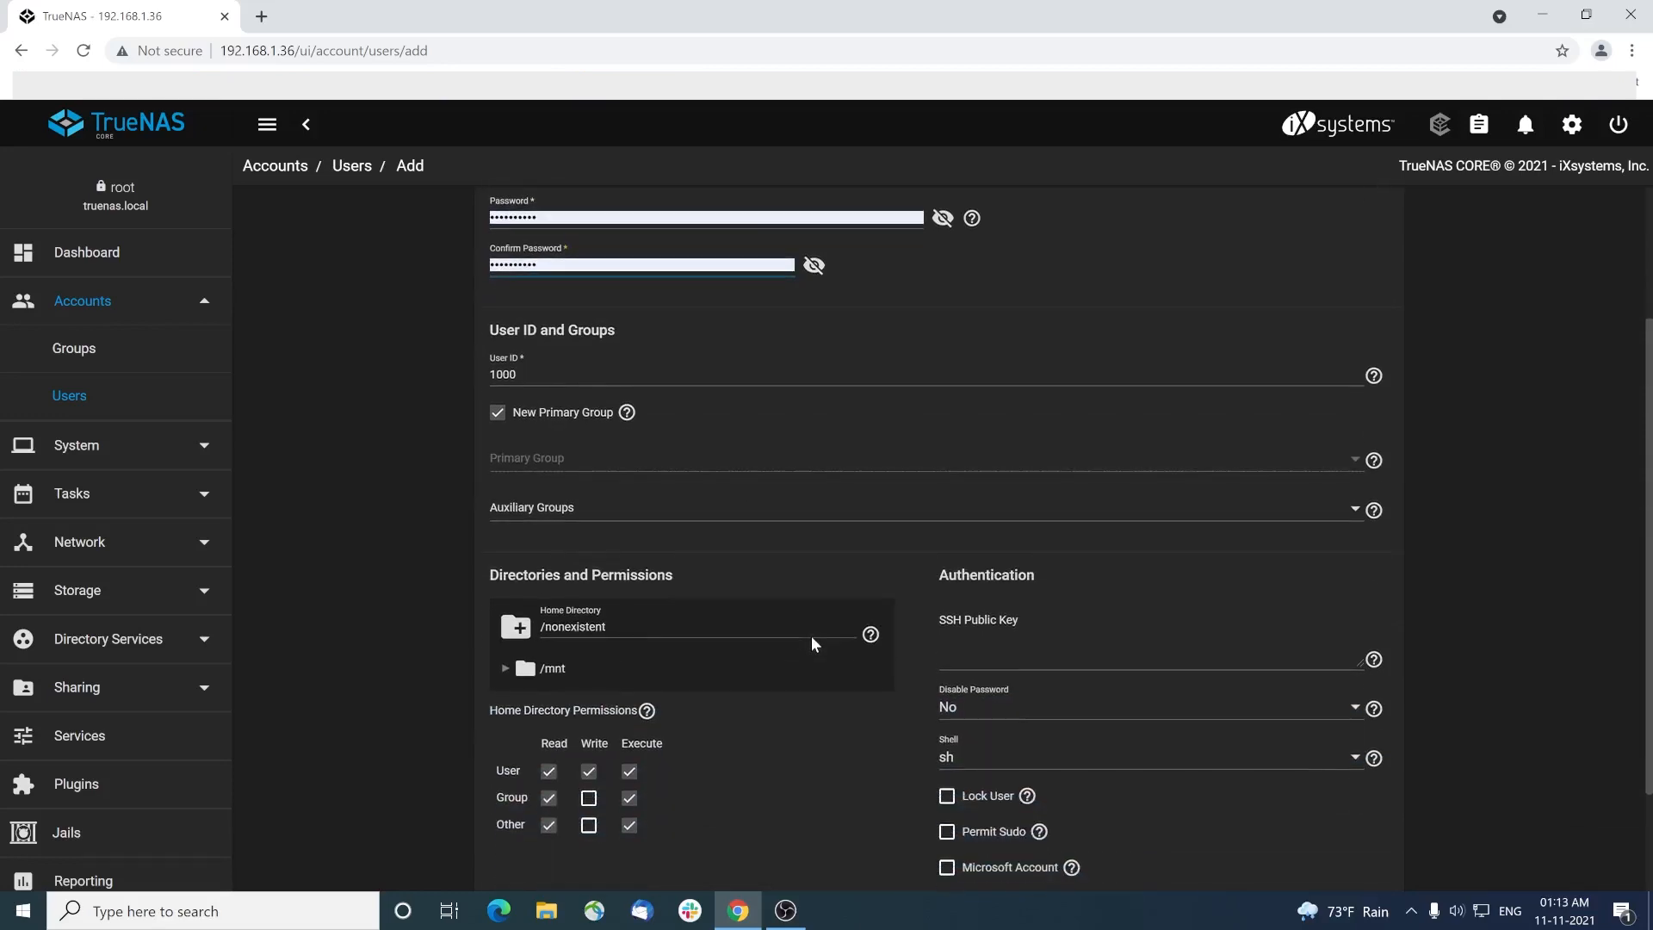
{"action": "scroll", "scroll_direction": "down", "scroll_amount": 3}
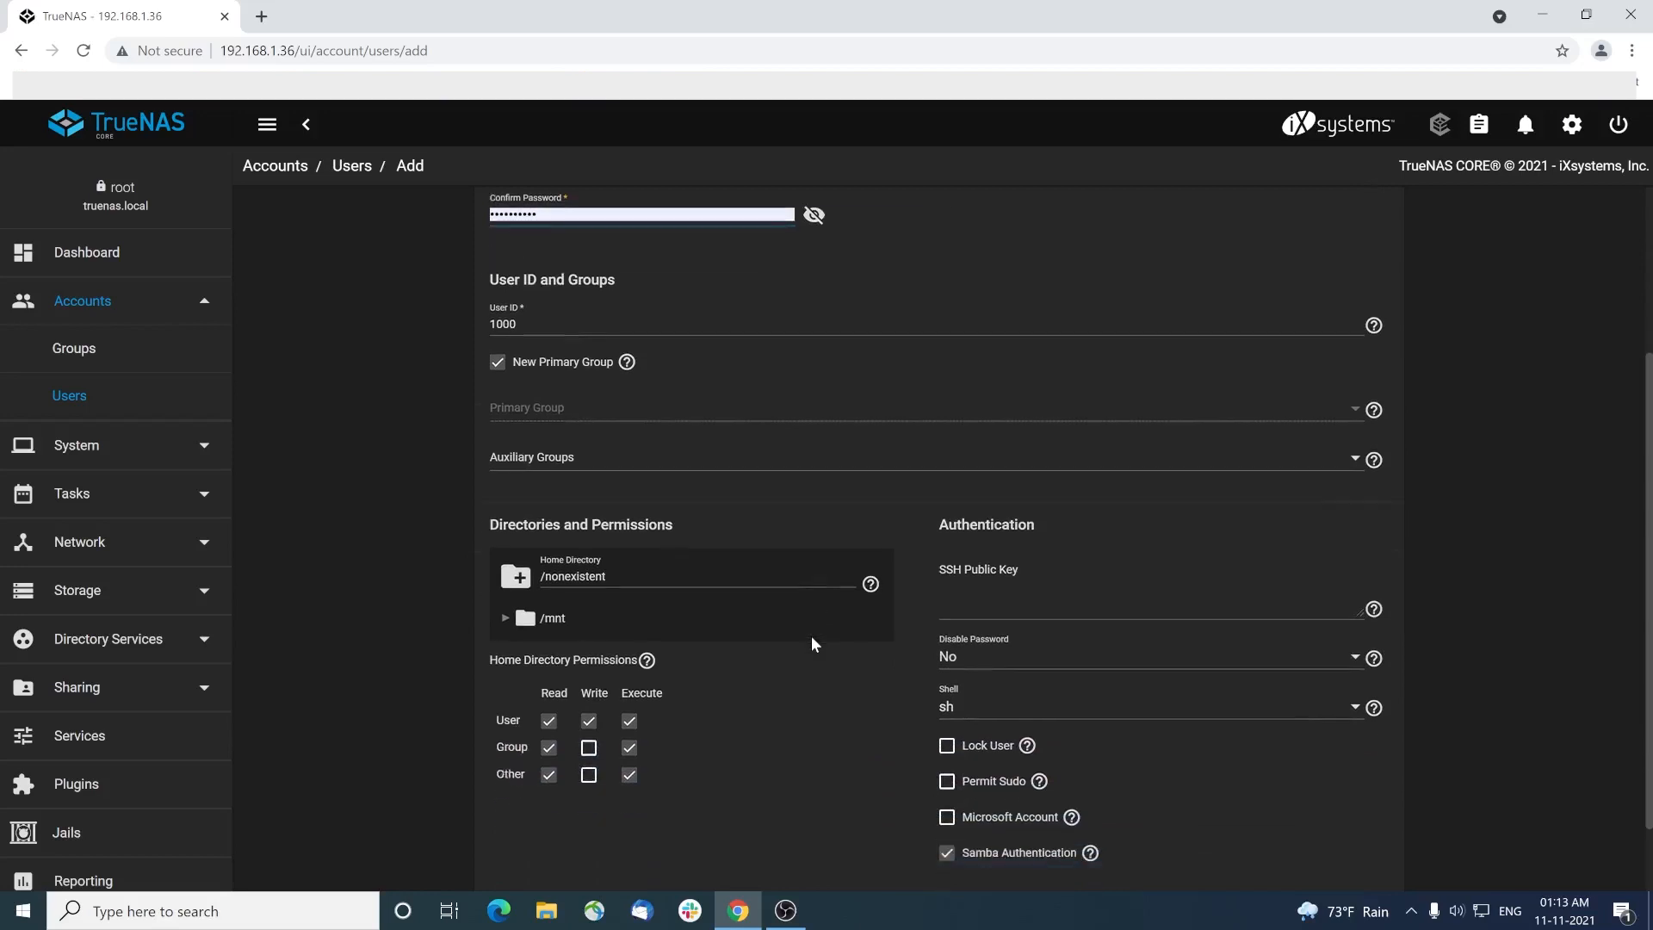
{"action": "scroll", "scroll_direction": "down", "scroll_amount": 3}
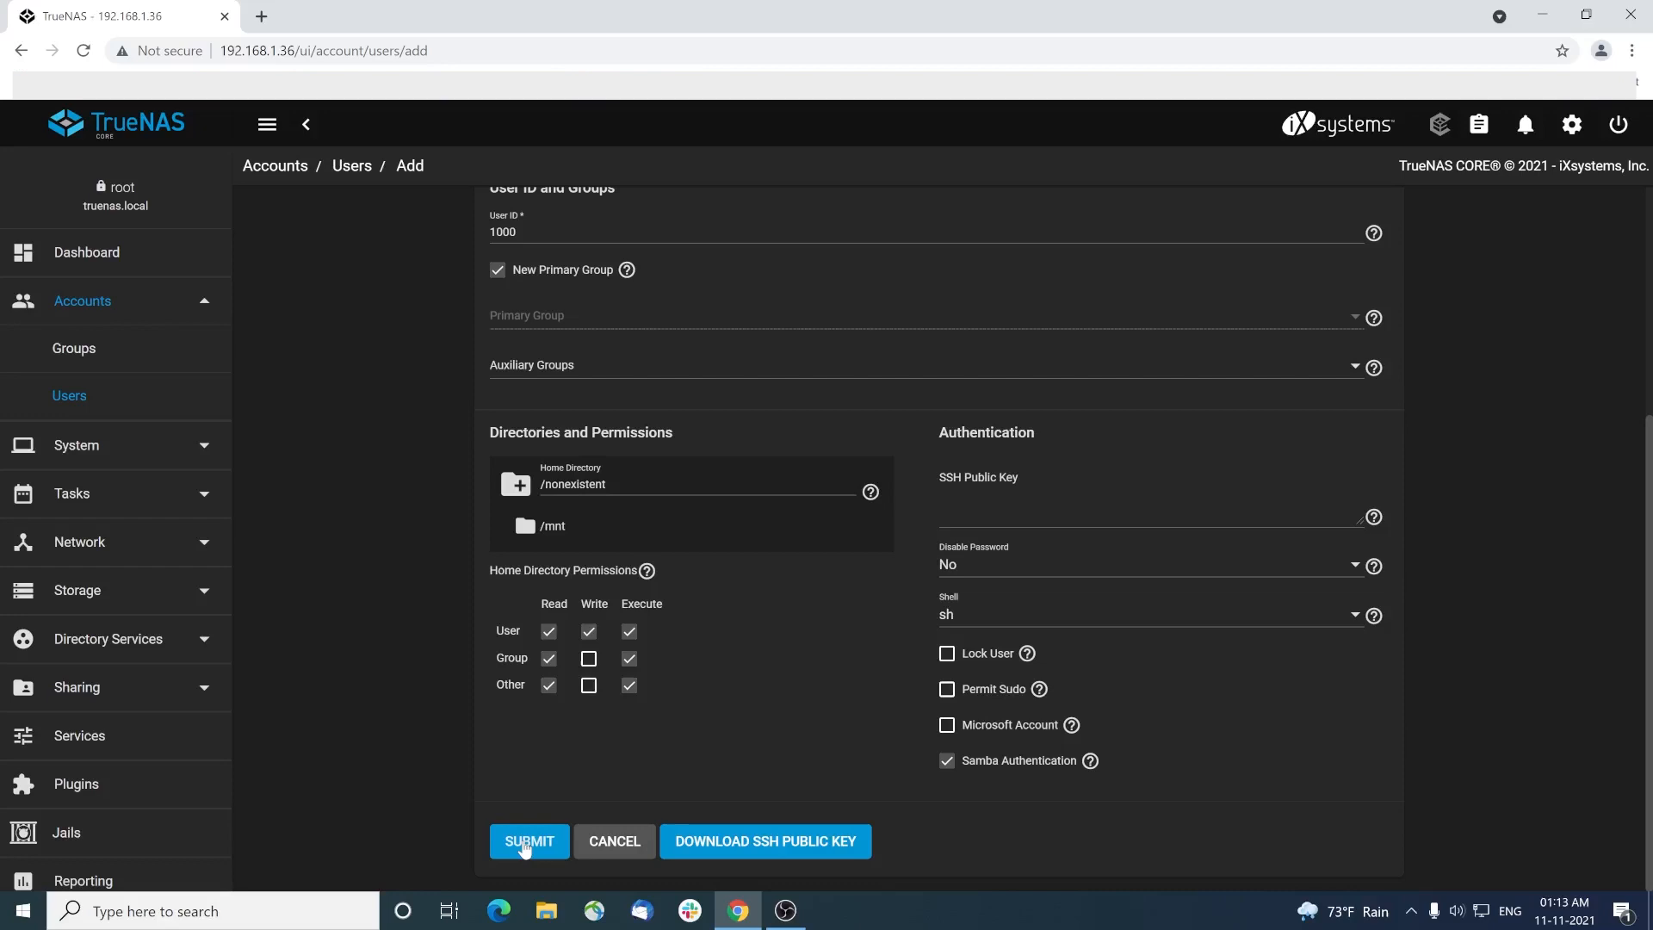
{"action": "left_click", "coordinate": [528, 841]}
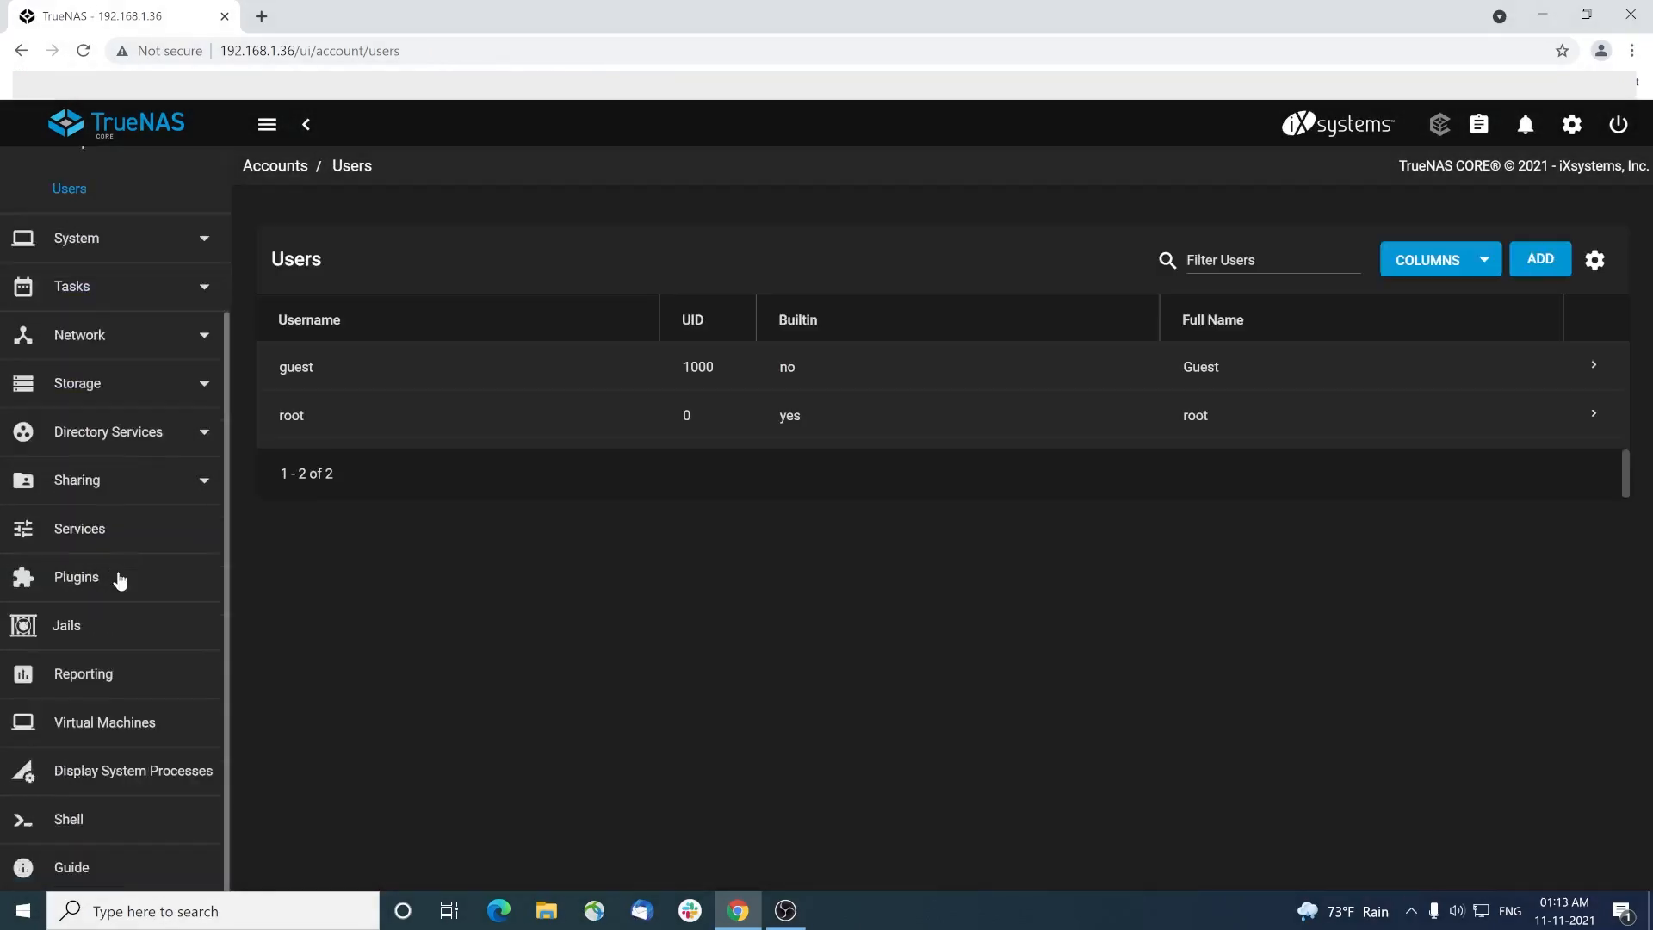
{"action": "mouse_move", "coordinate": [75, 576]}
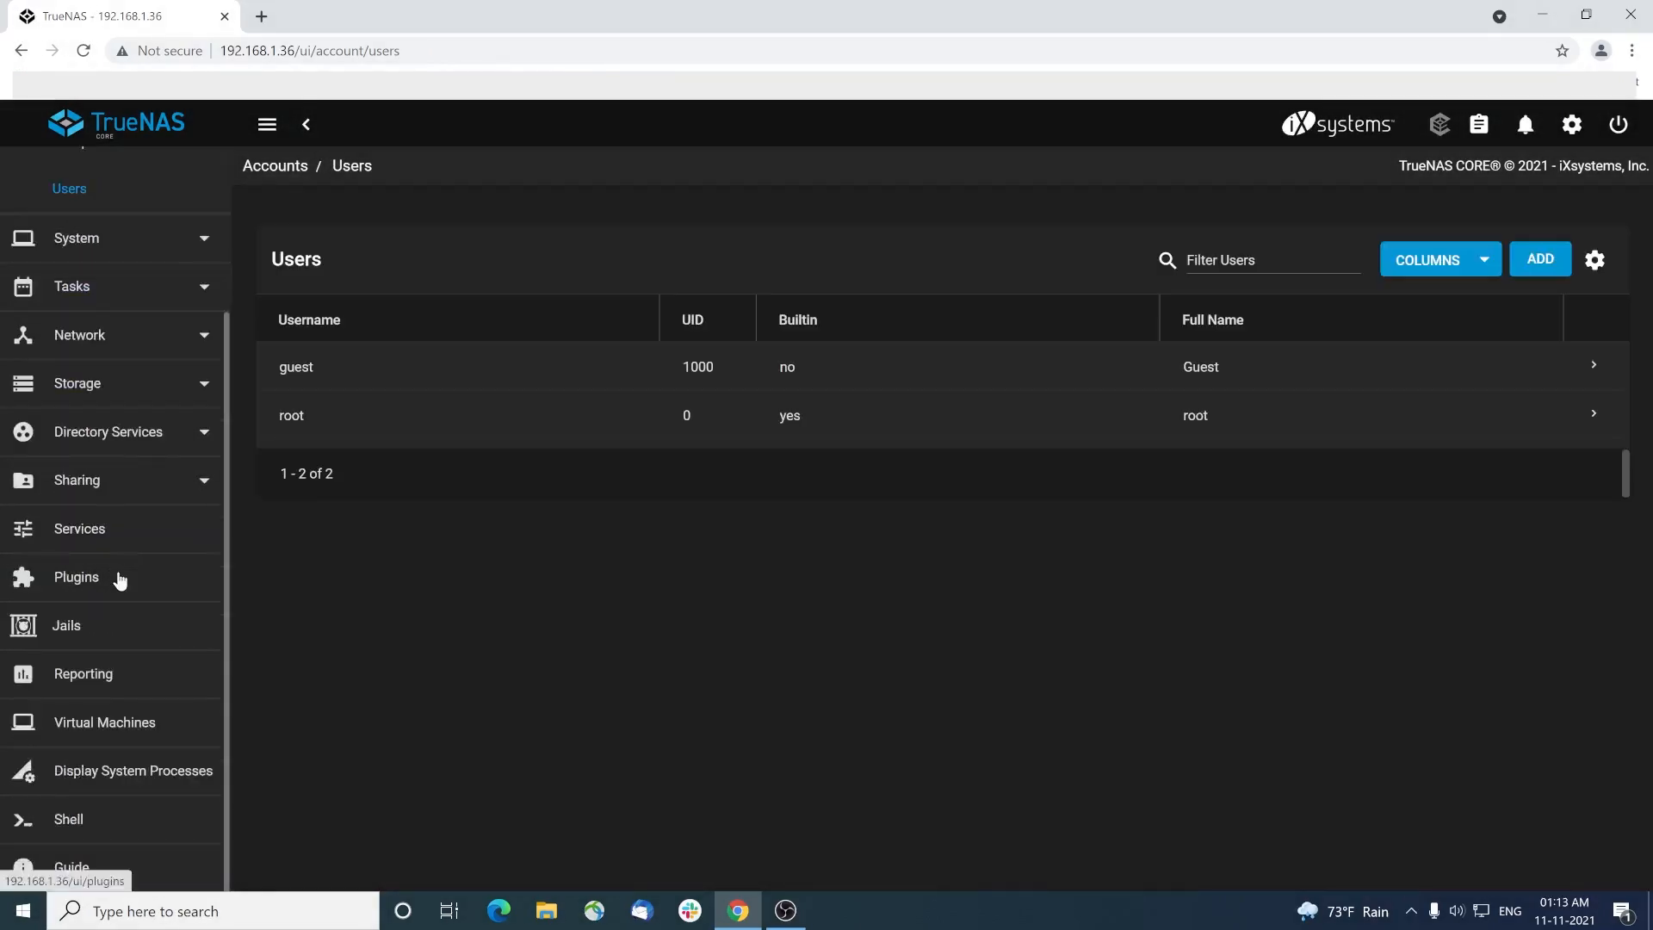
Create pool kms-bank with ada0 as a forced single-disk stripe, confirming the disk erase.
{"action": "left_click", "coordinate": [77, 382]}
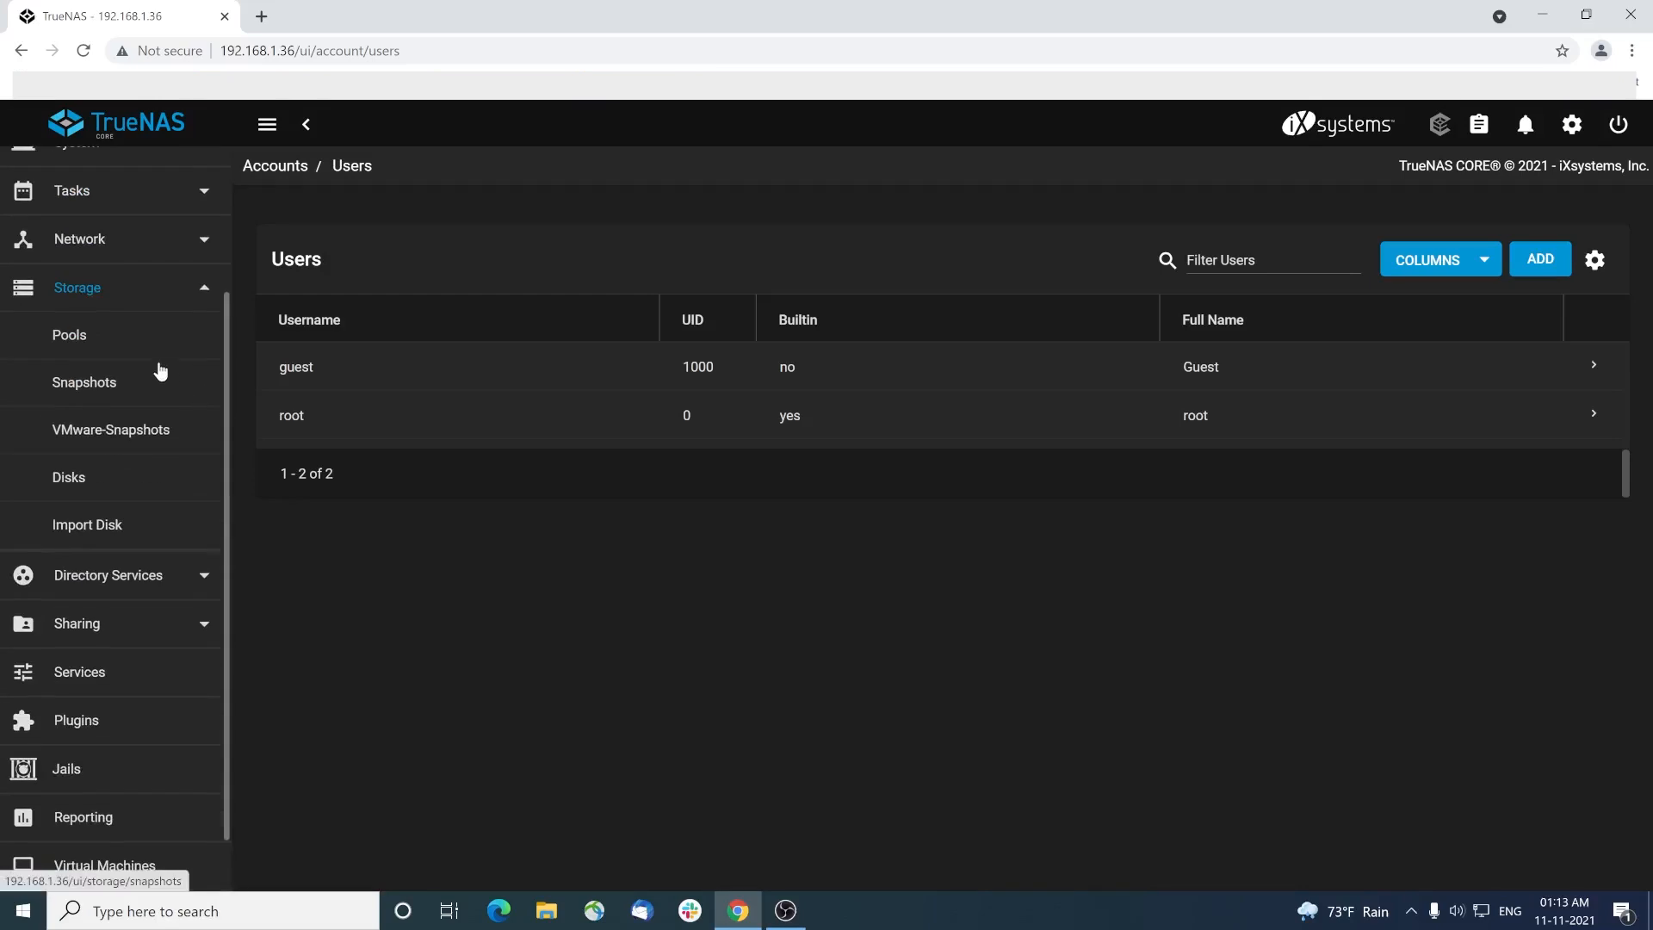
{"action": "left_click", "coordinate": [68, 334]}
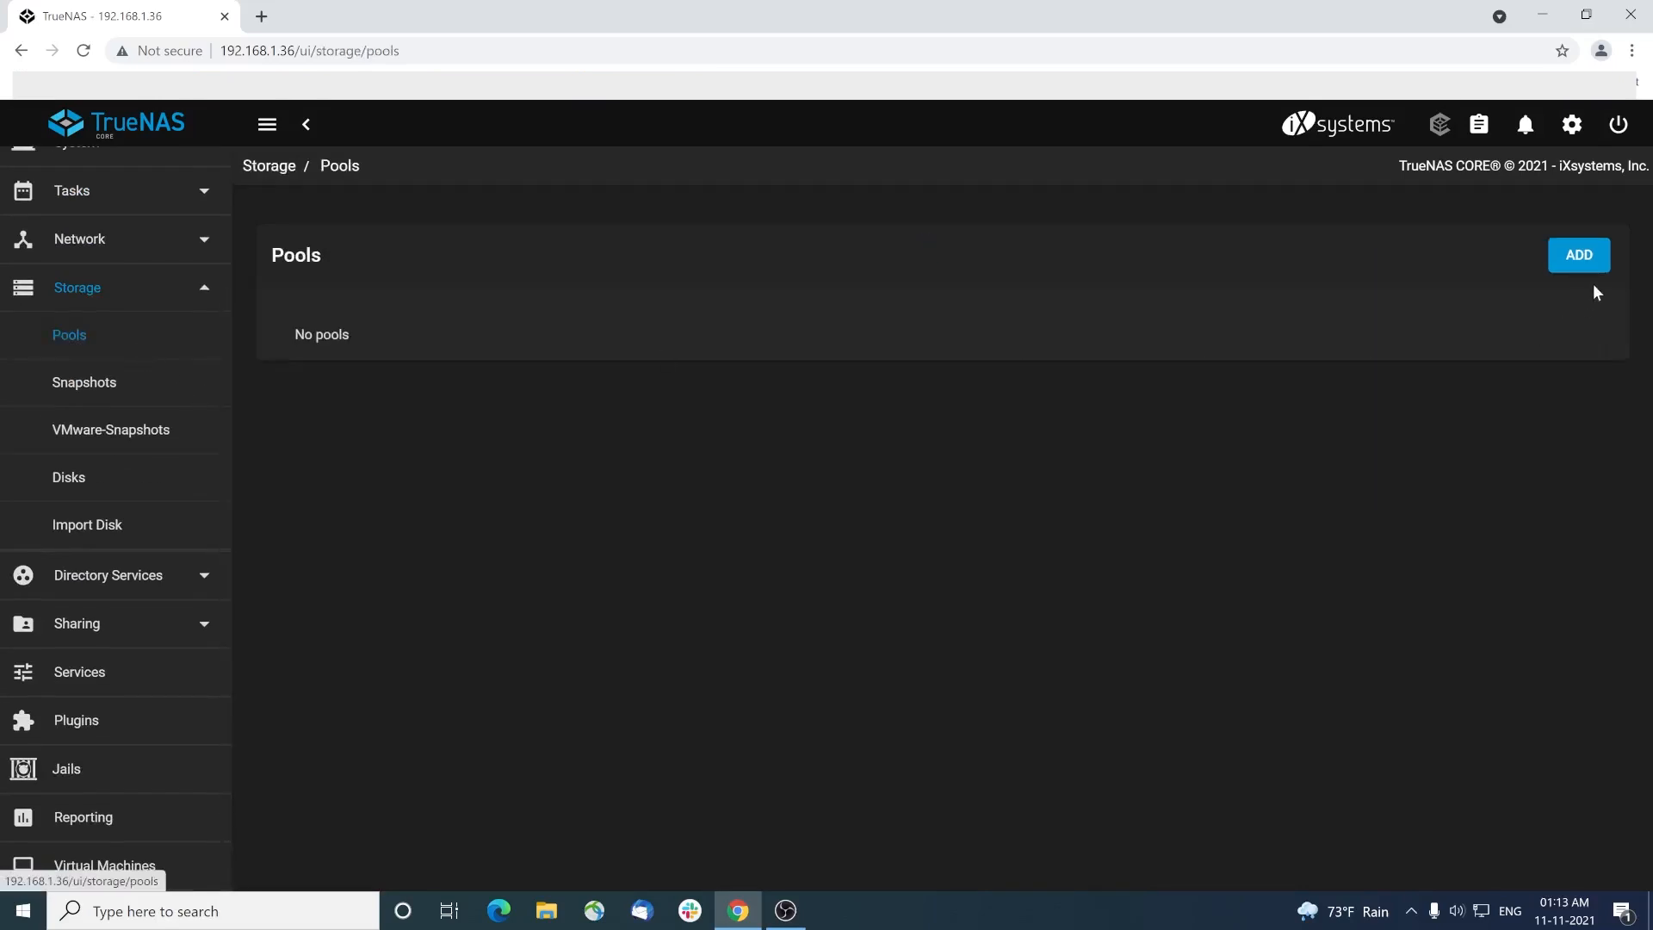
{"action": "left_click", "coordinate": [1578, 255]}
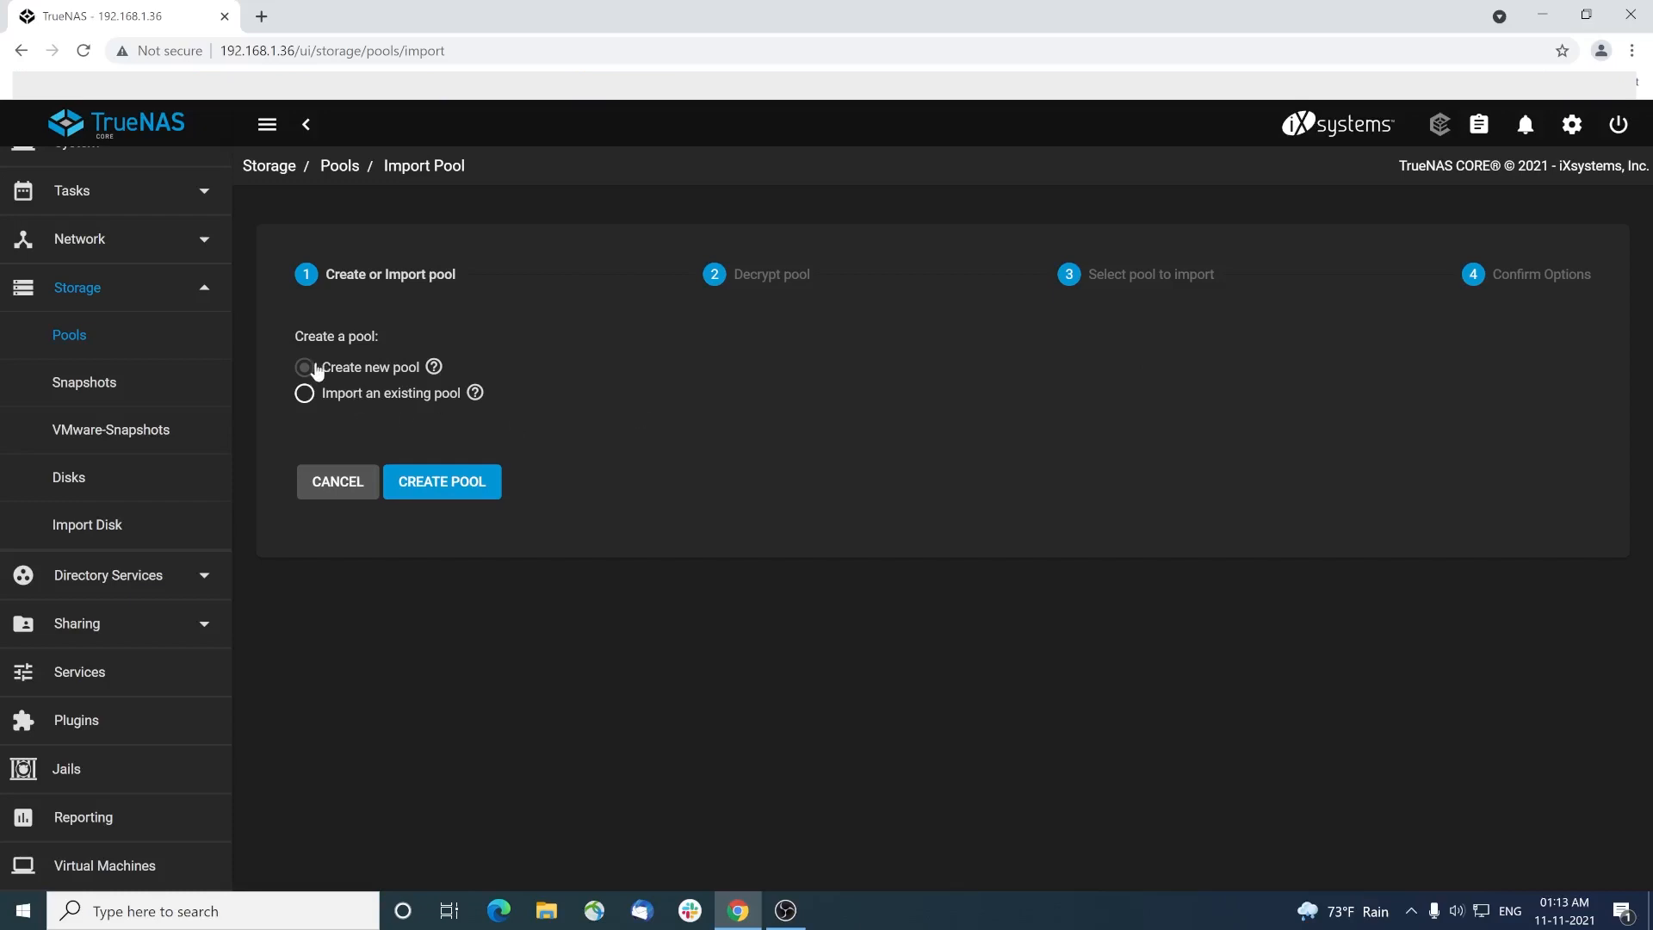
{"action": "left_click", "coordinate": [440, 480]}
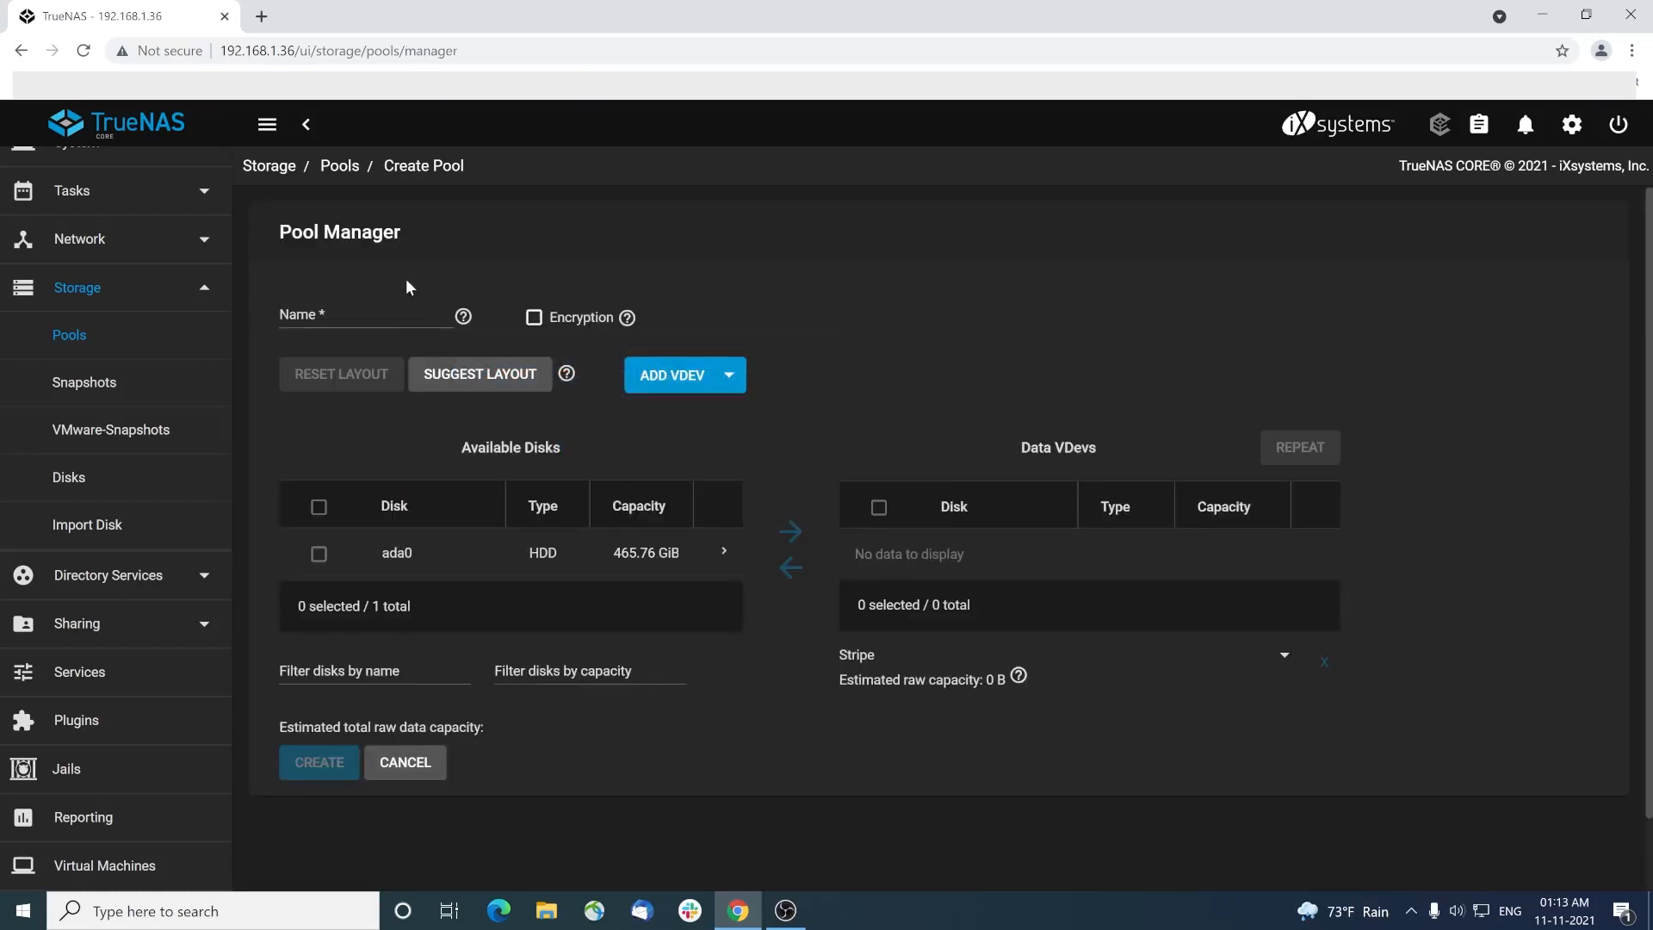
{"action": "type", "text": "kms-bank"}
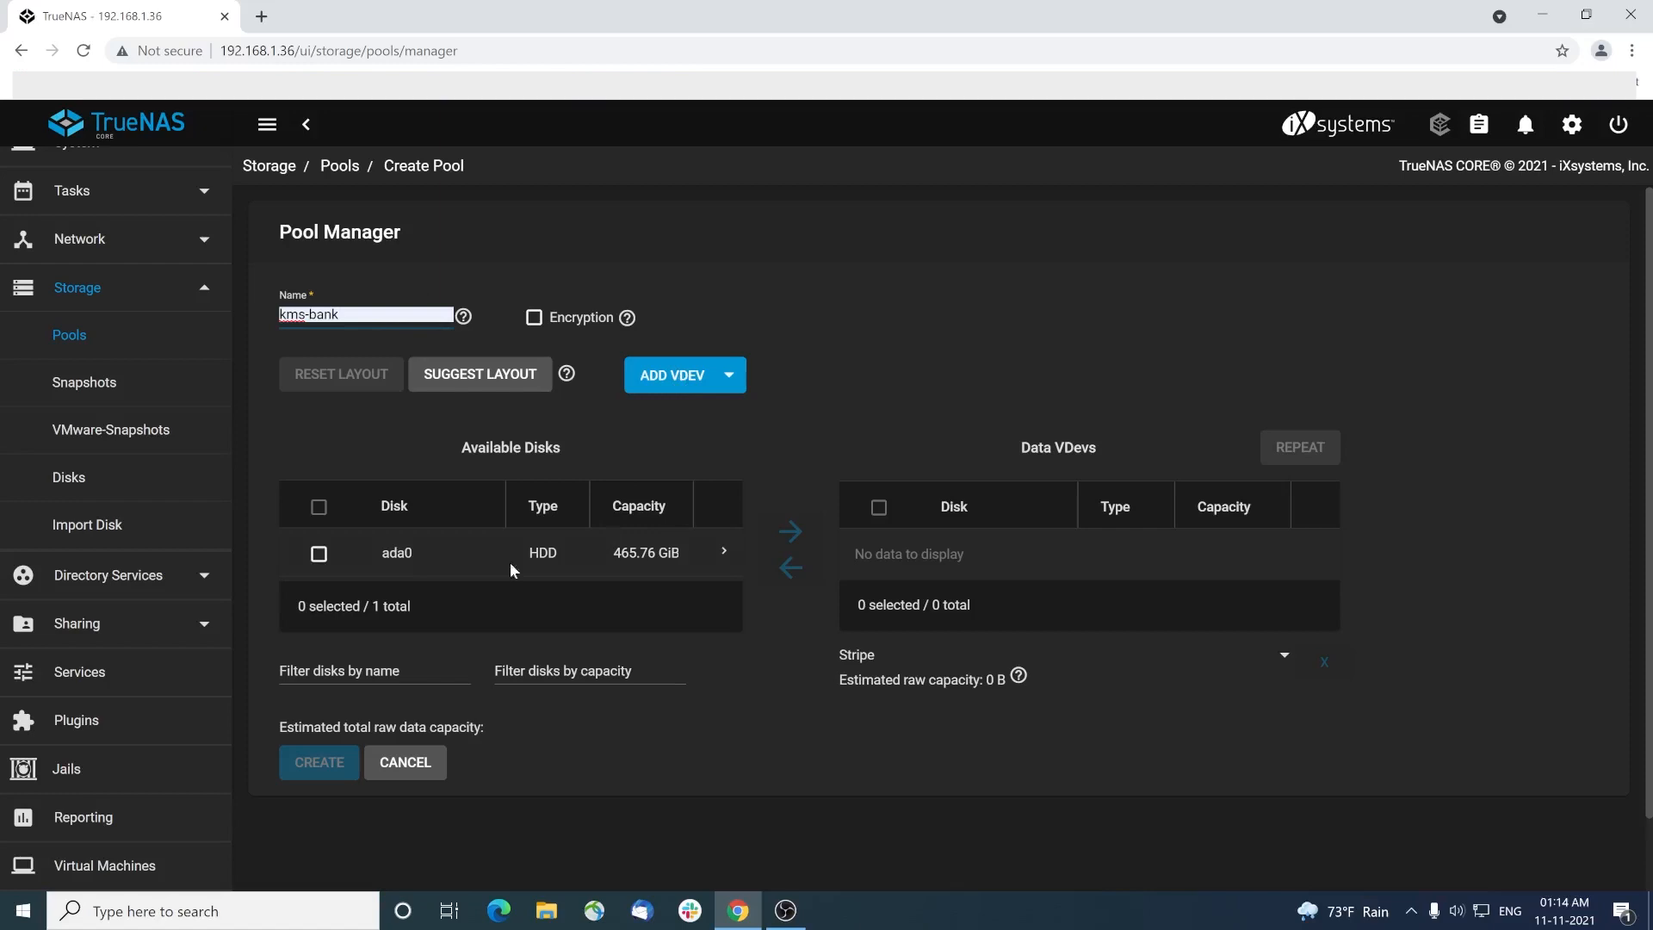
{"action": "mouse_move", "coordinate": [319, 554]}
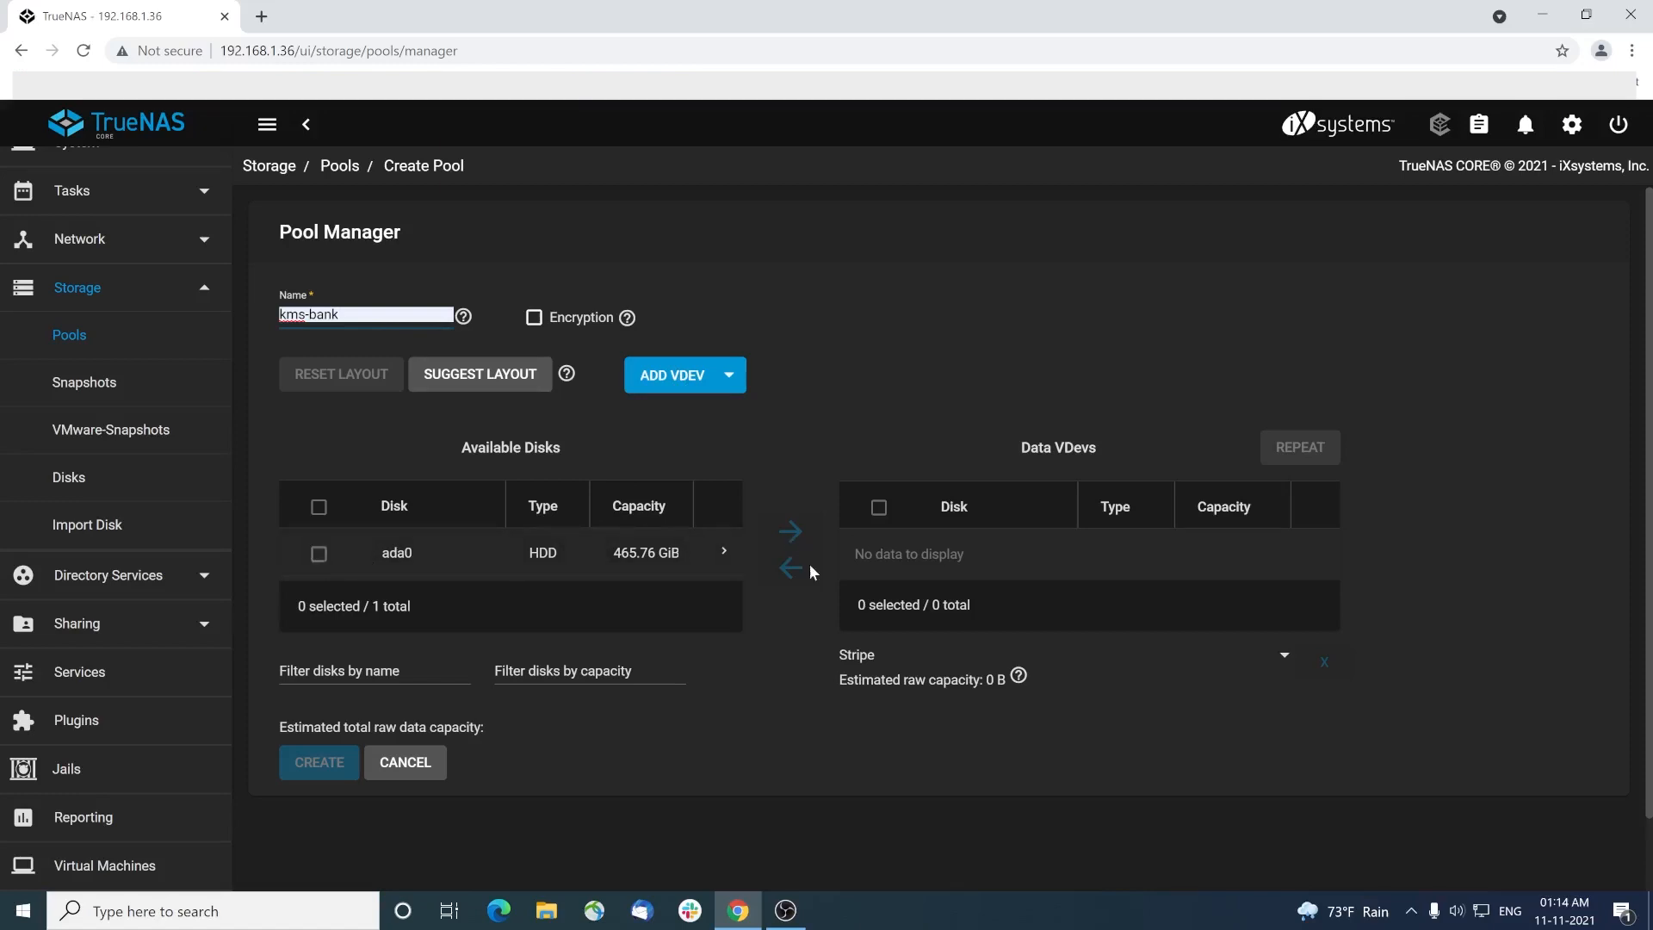
{"action": "left_click", "coordinate": [319, 507]}
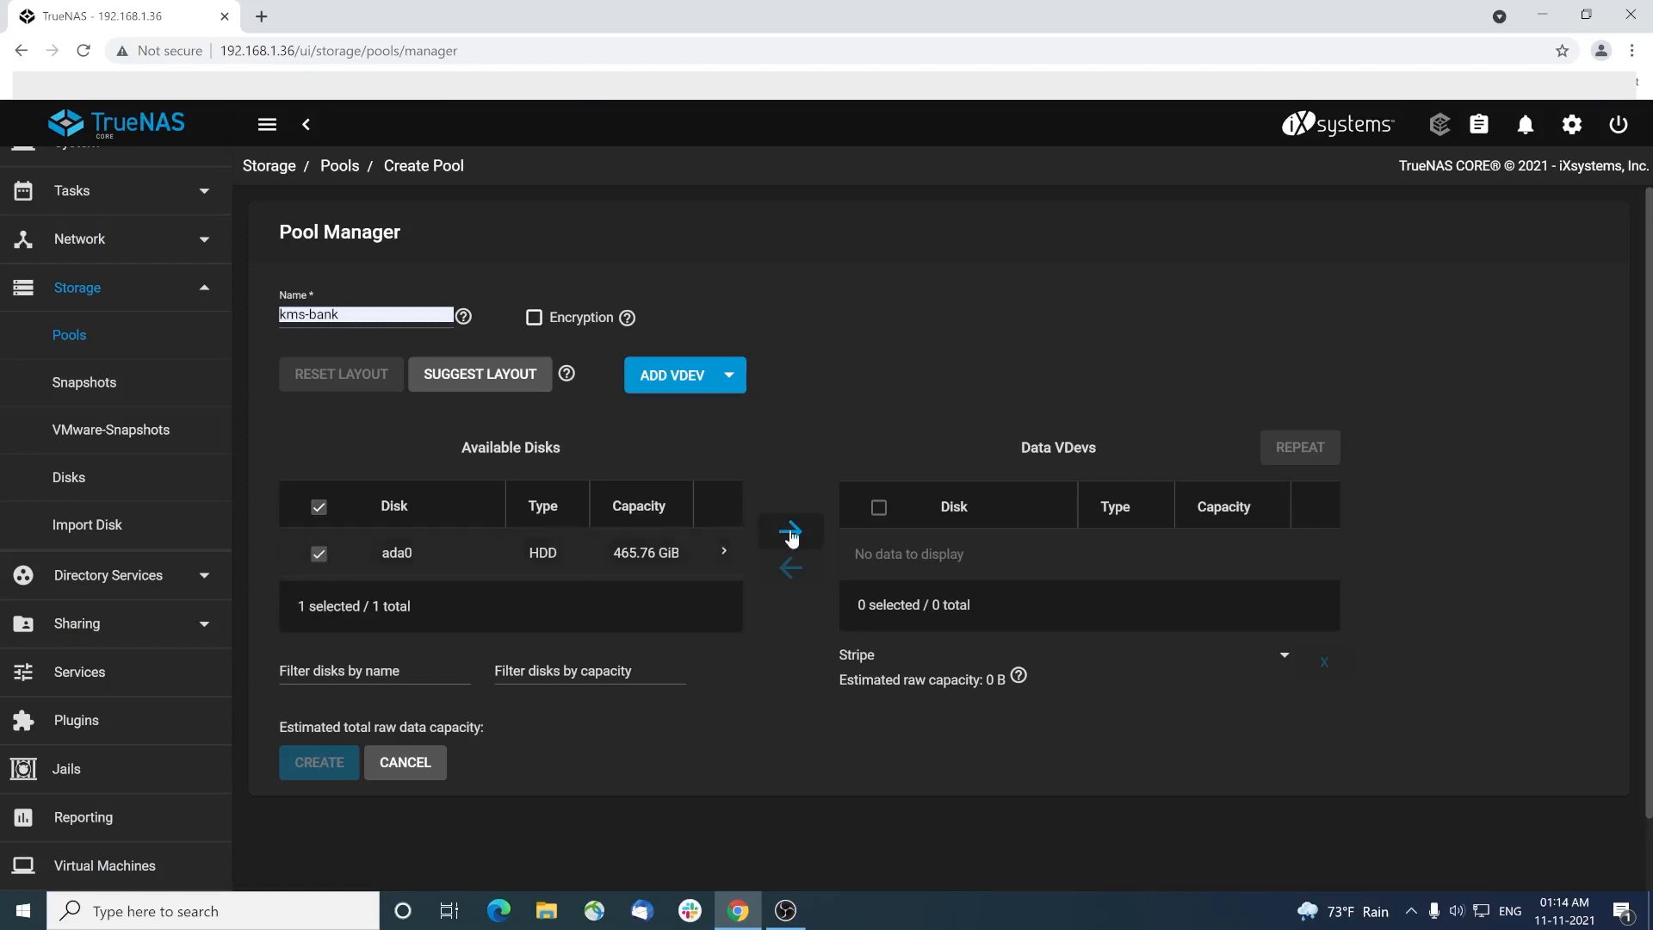
{"action": "left_click", "coordinate": [789, 530]}
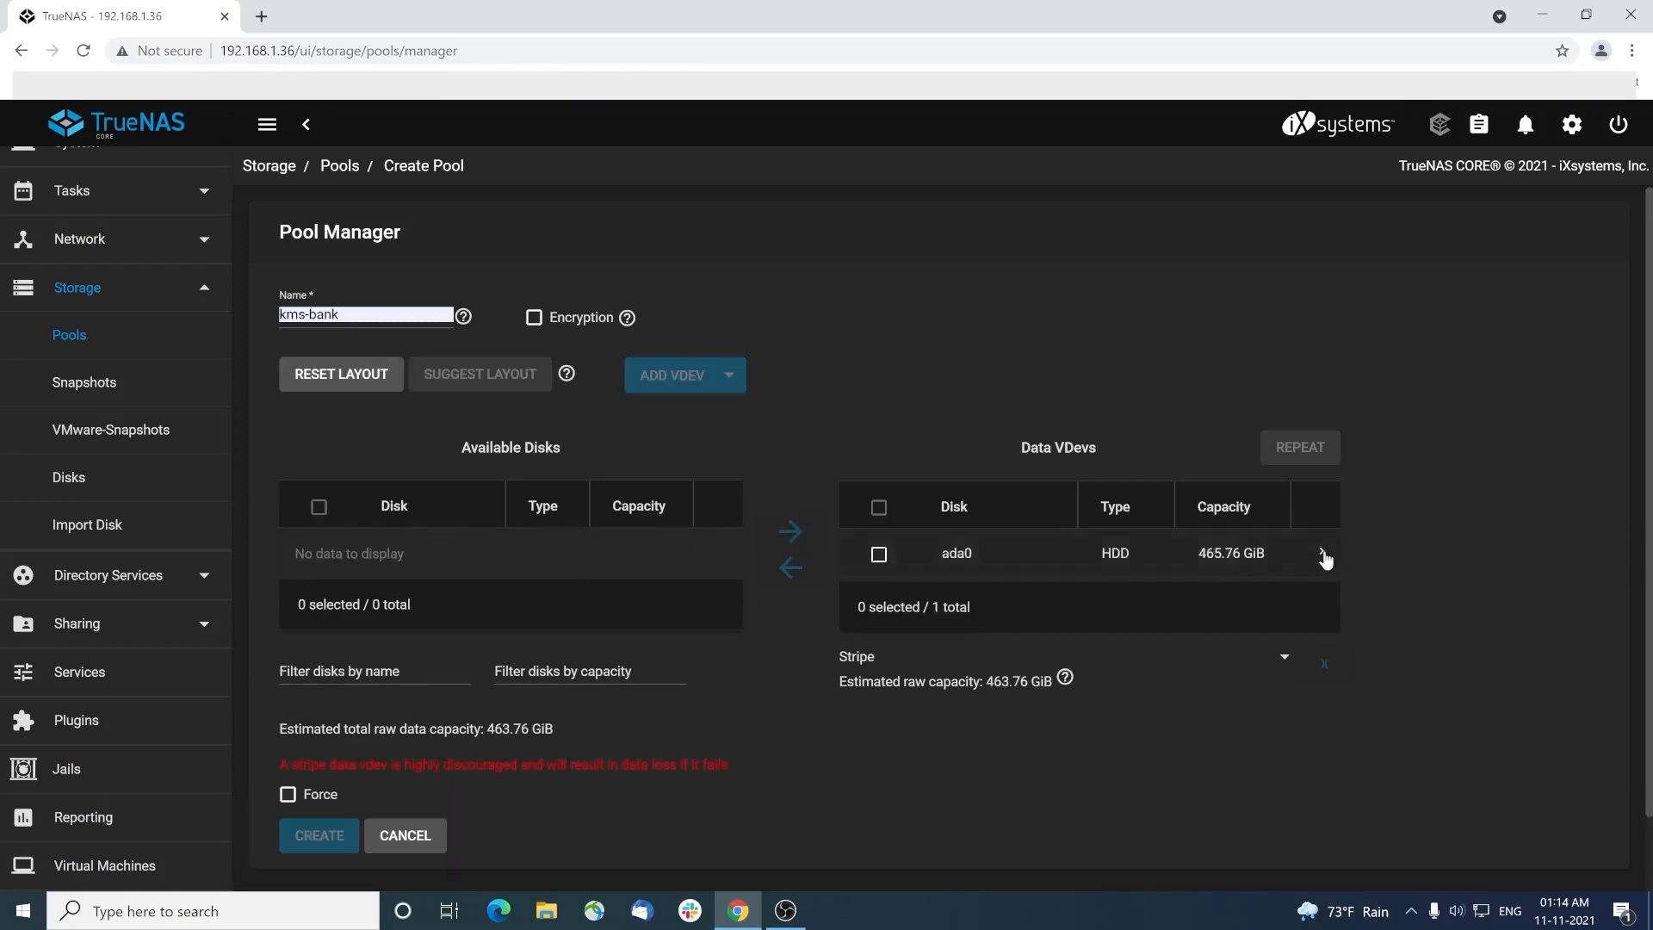
{"action": "left_click", "coordinate": [1324, 554]}
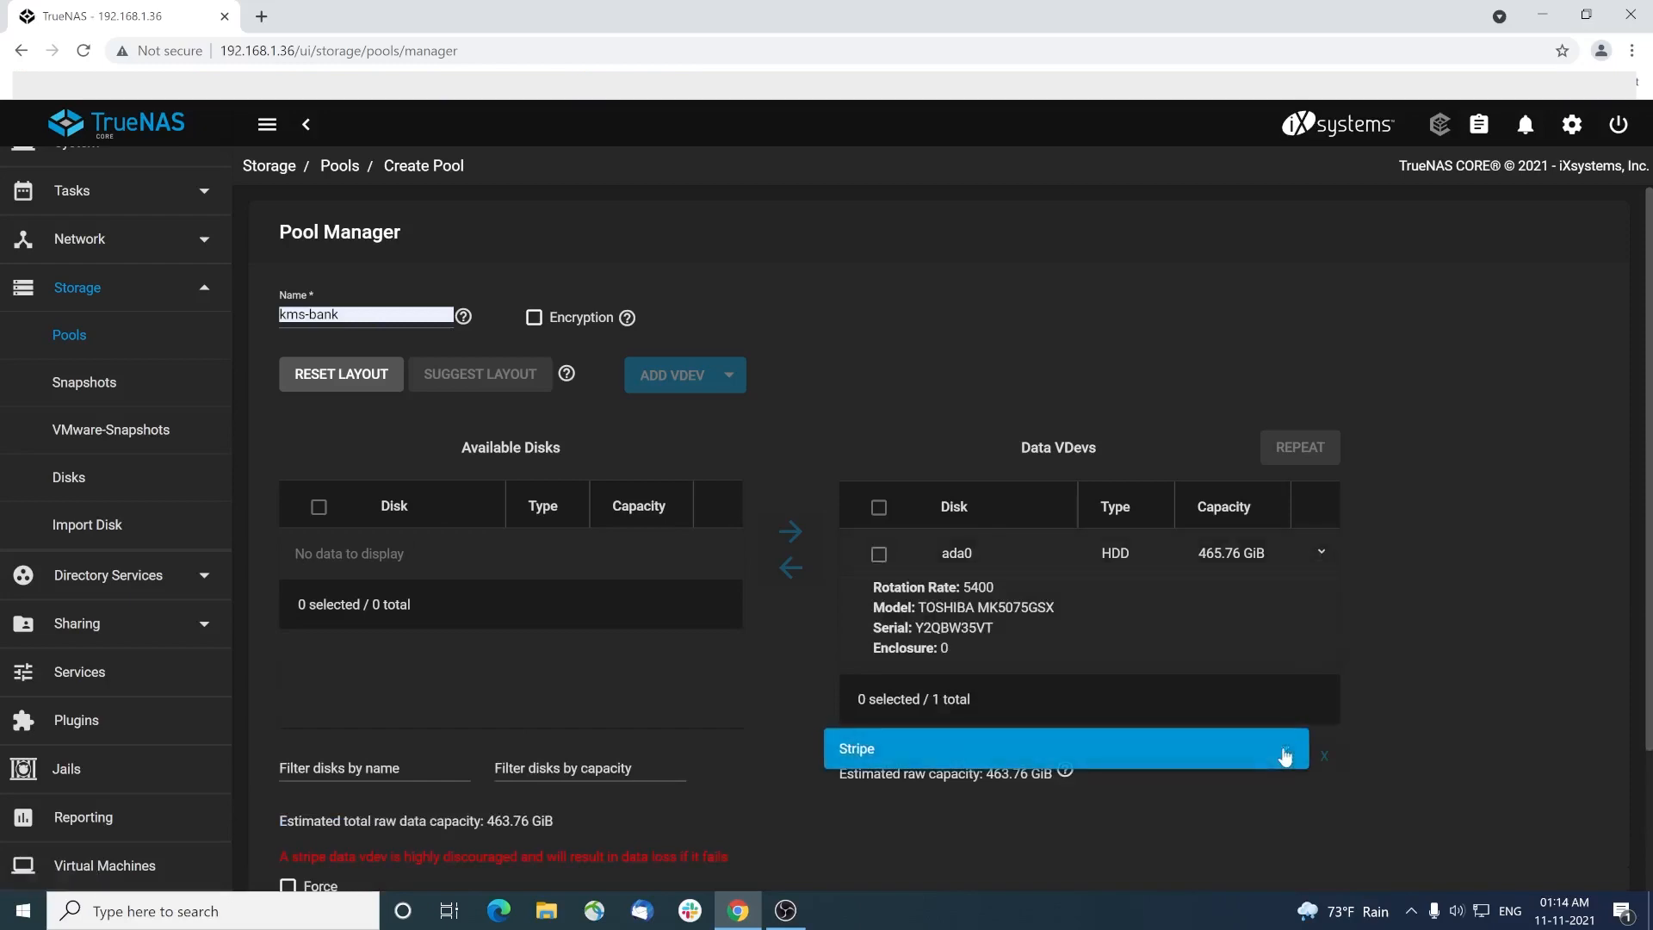
{"action": "mouse_move", "coordinate": [1131, 761]}
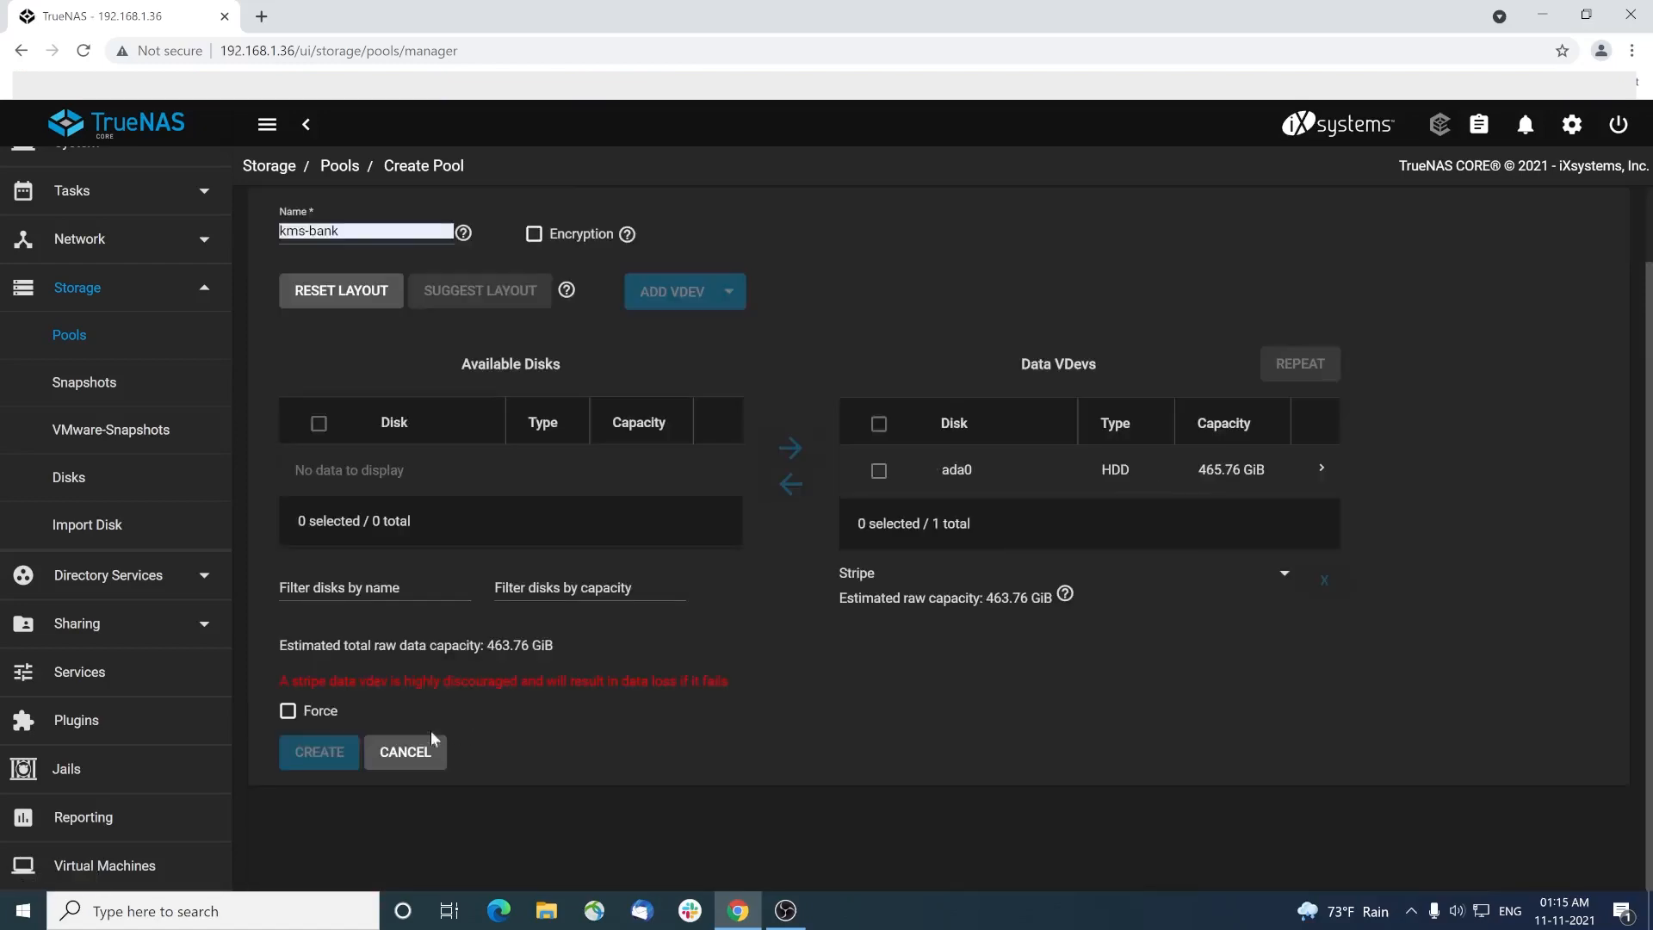
{"action": "left_click", "coordinate": [287, 709]}
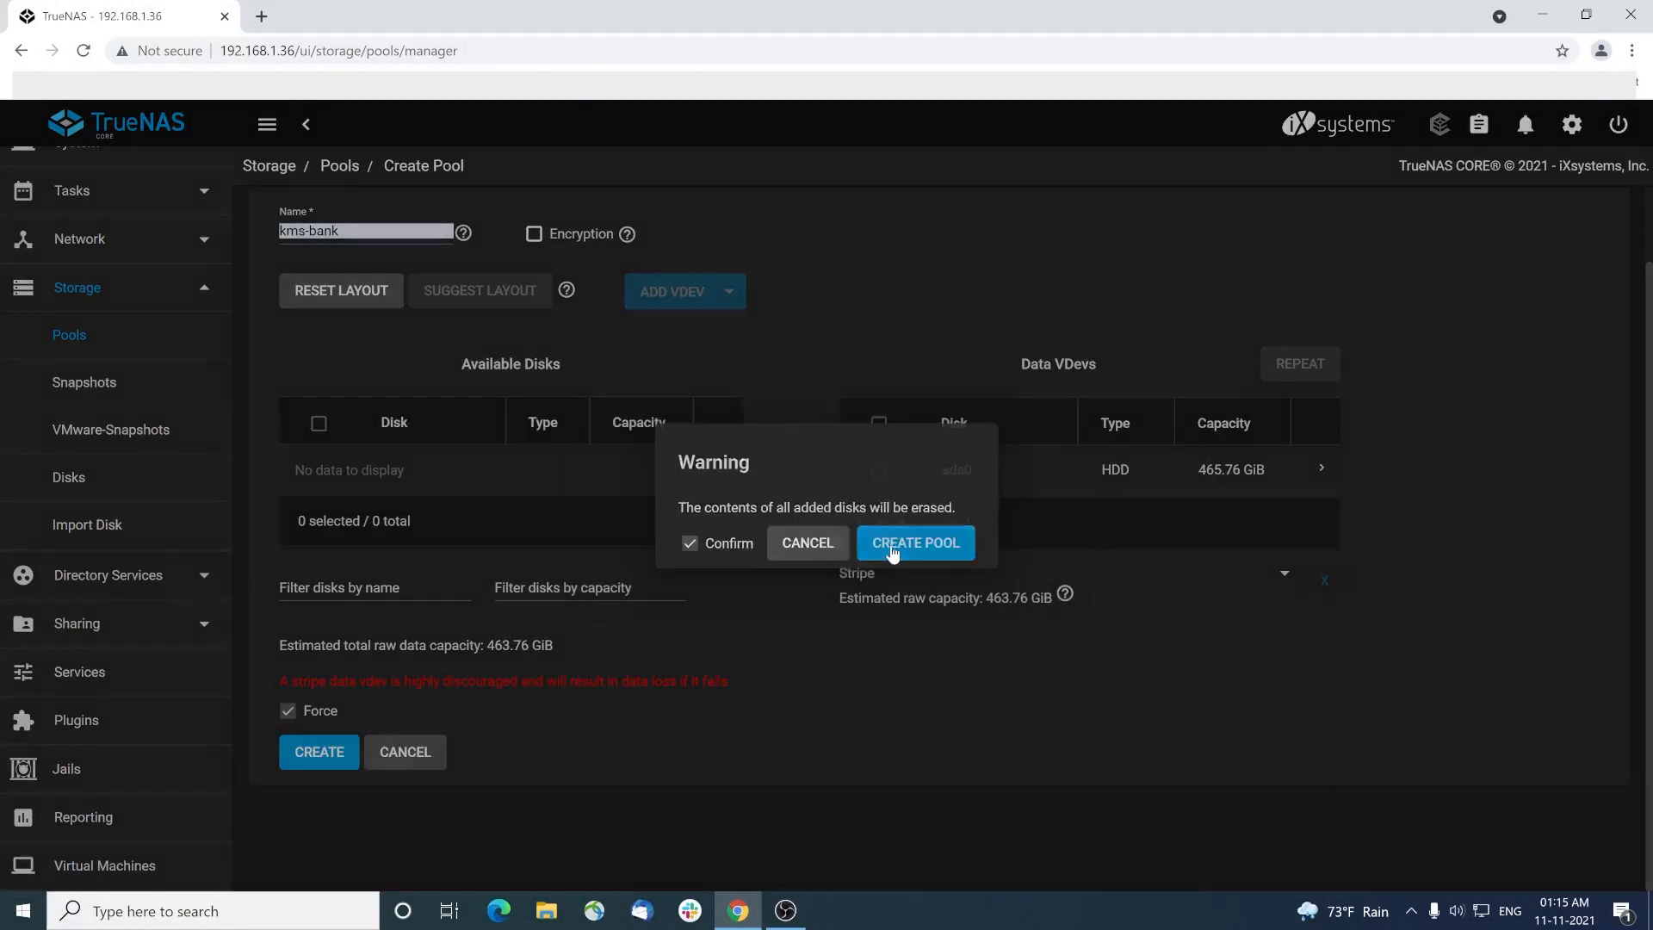
{"action": "left_click", "coordinate": [915, 541]}
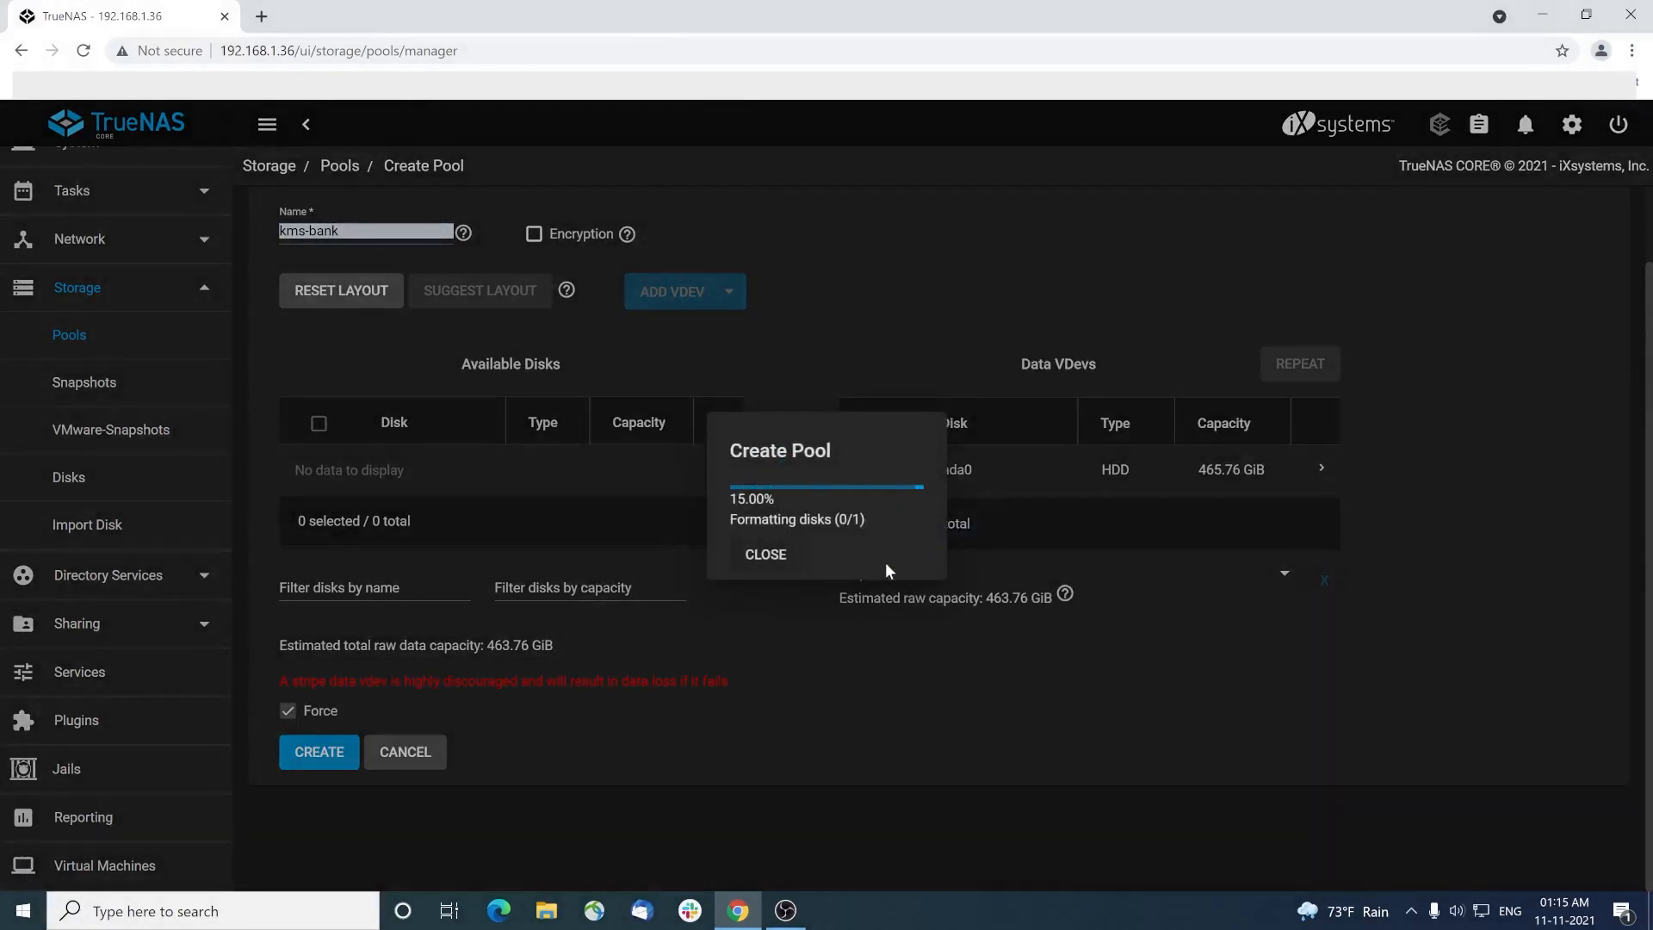
{"action": "mouse_move", "coordinate": [870, 660]}
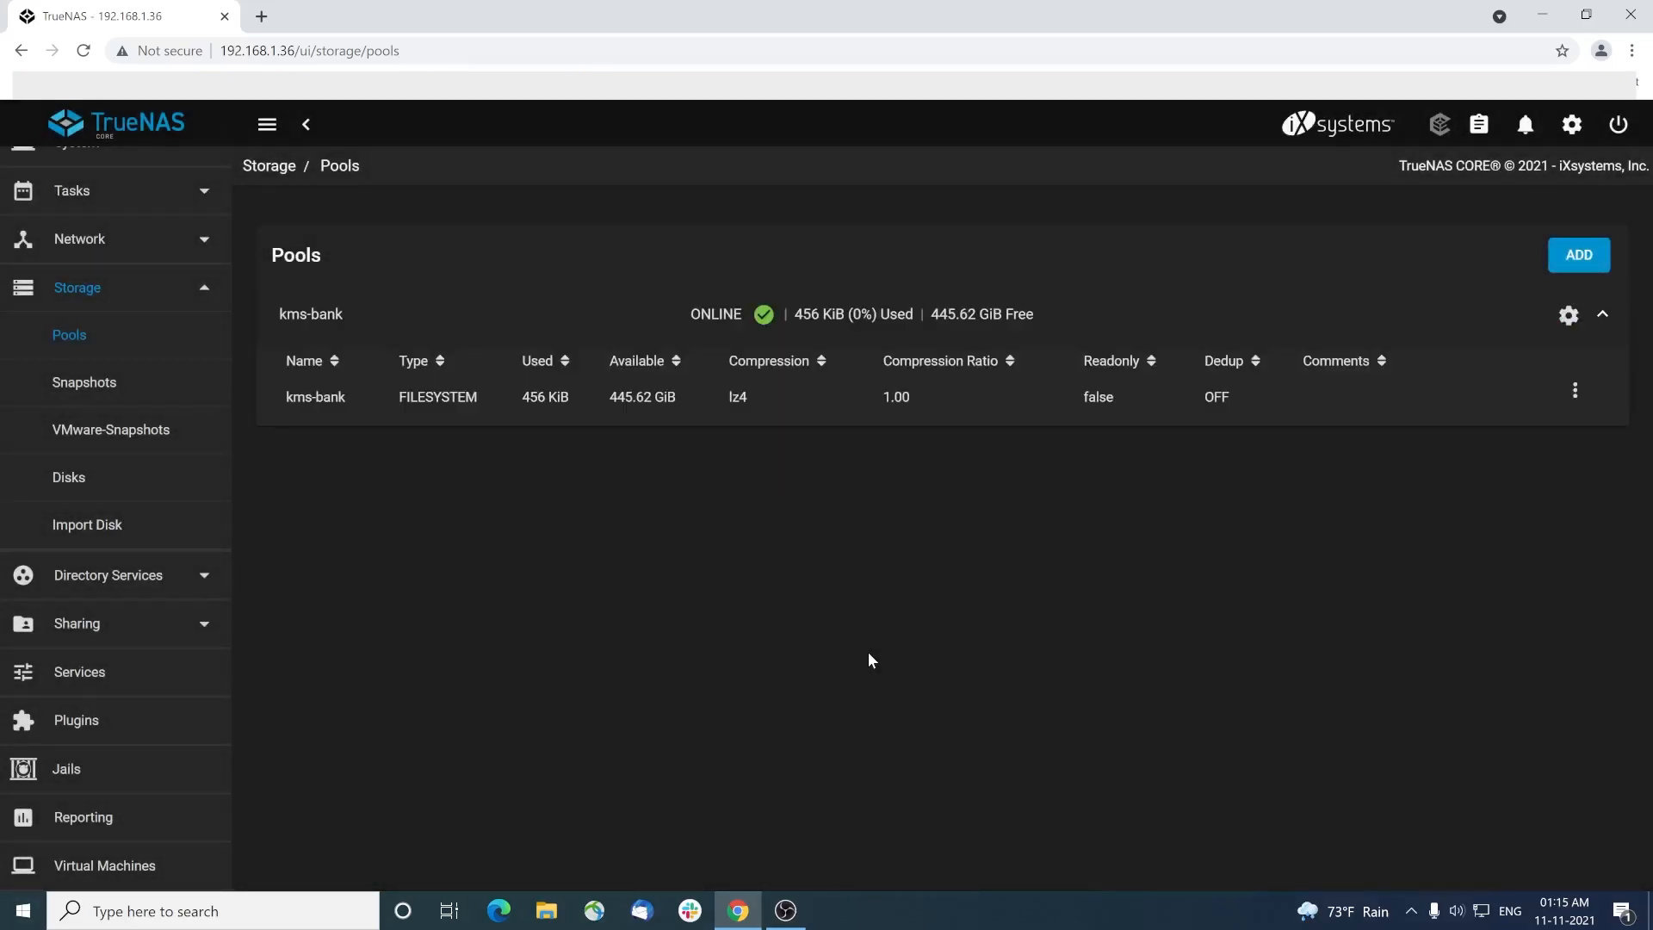
Add dataset kms-bank-dataset to pool kms-bank, reviewing Advanced Options before submitting.
{"action": "left_click", "coordinate": [1574, 390]}
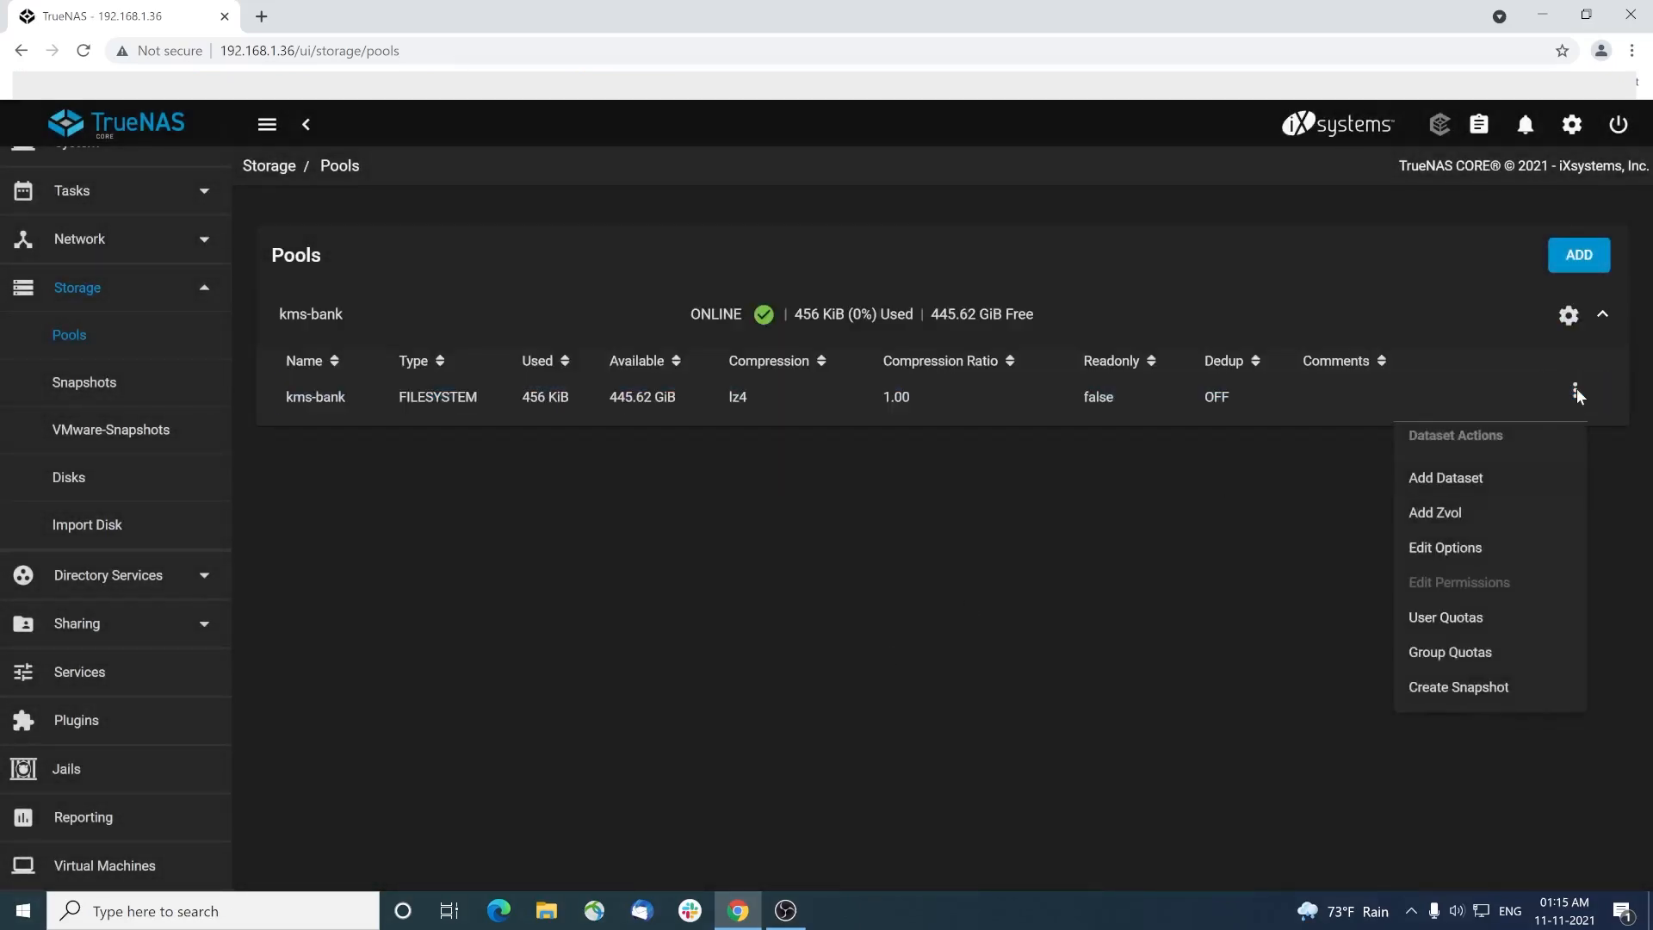
{"action": "mouse_move", "coordinate": [1445, 478]}
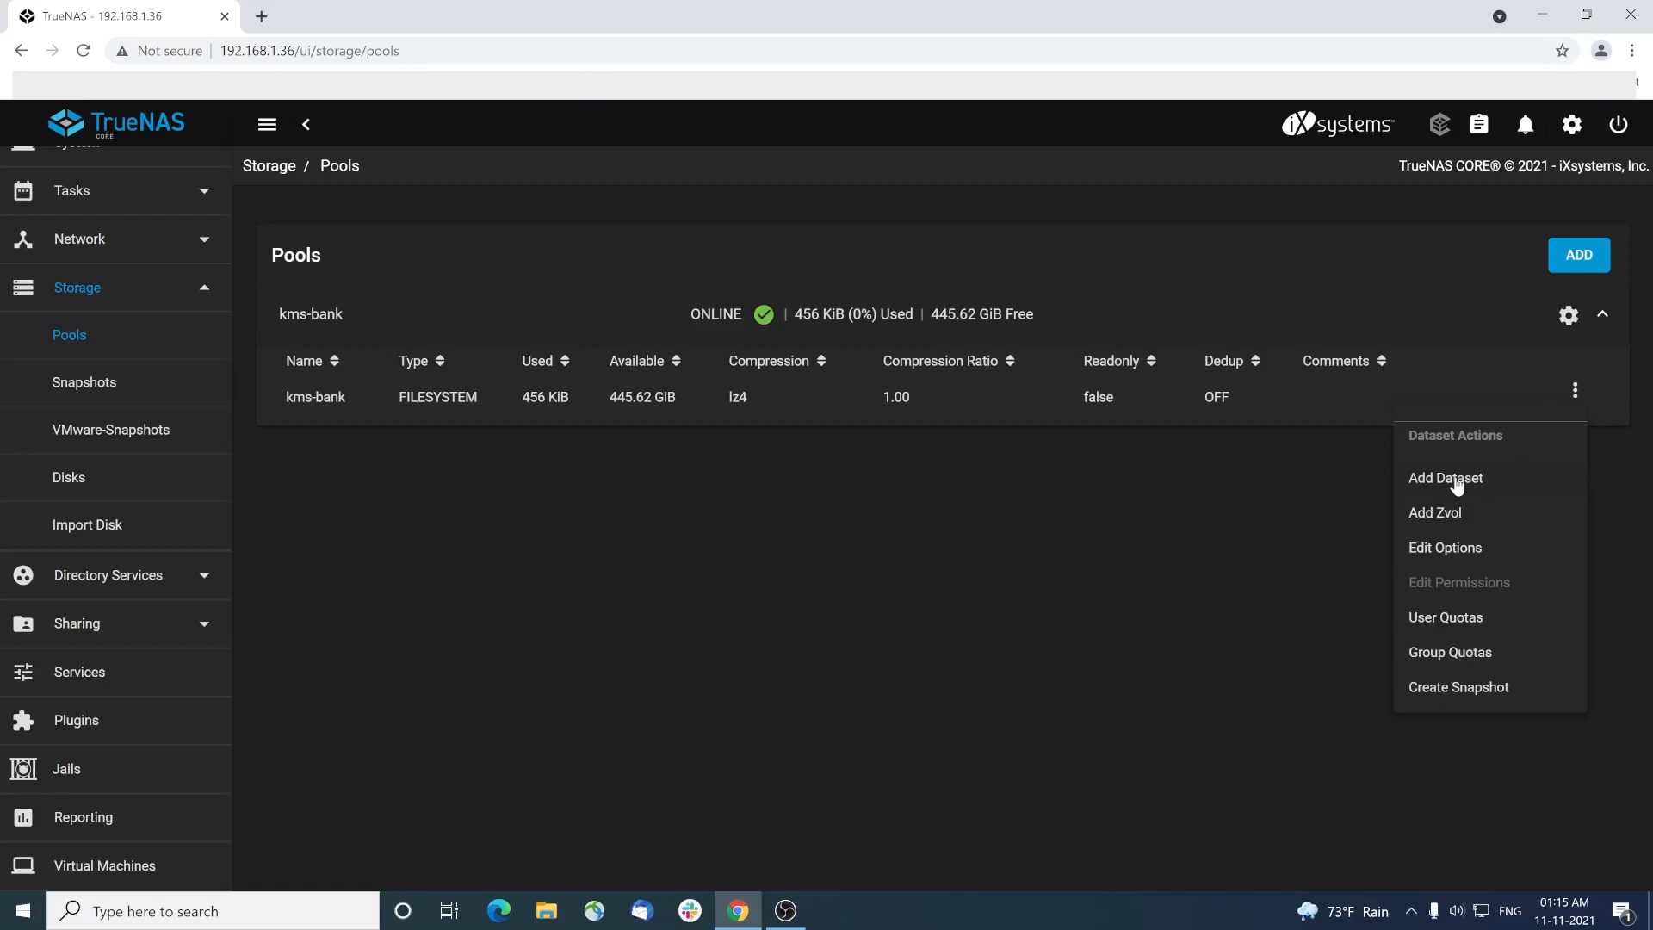
{"action": "left_click", "coordinate": [1444, 478]}
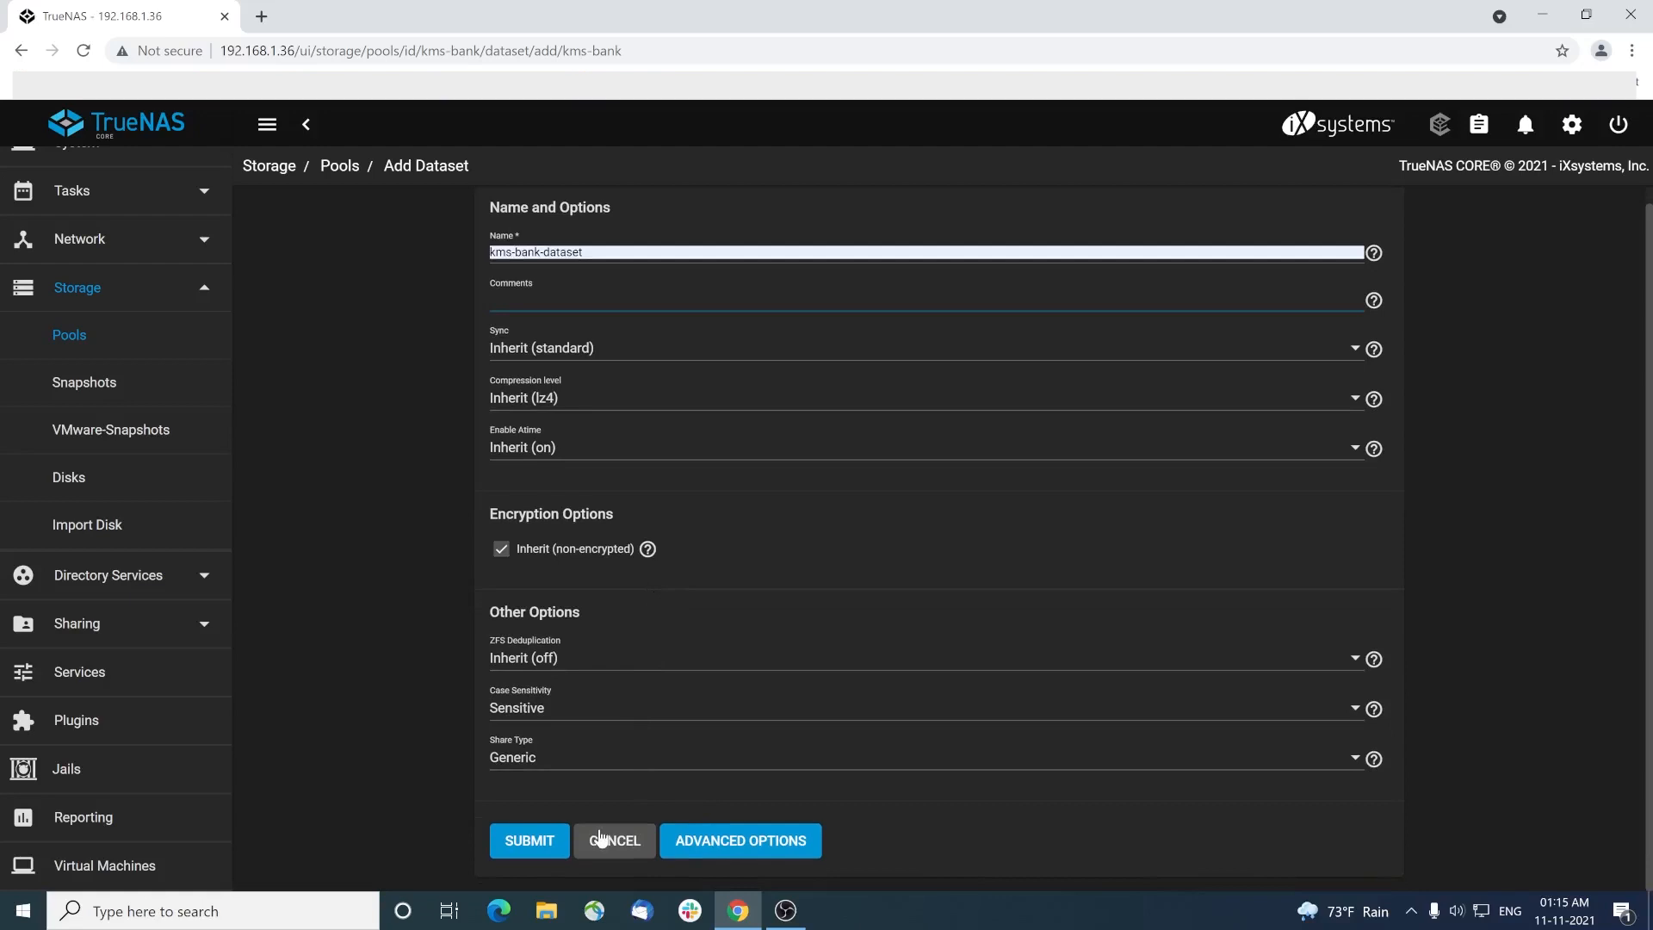
{"action": "left_click", "coordinate": [740, 840]}
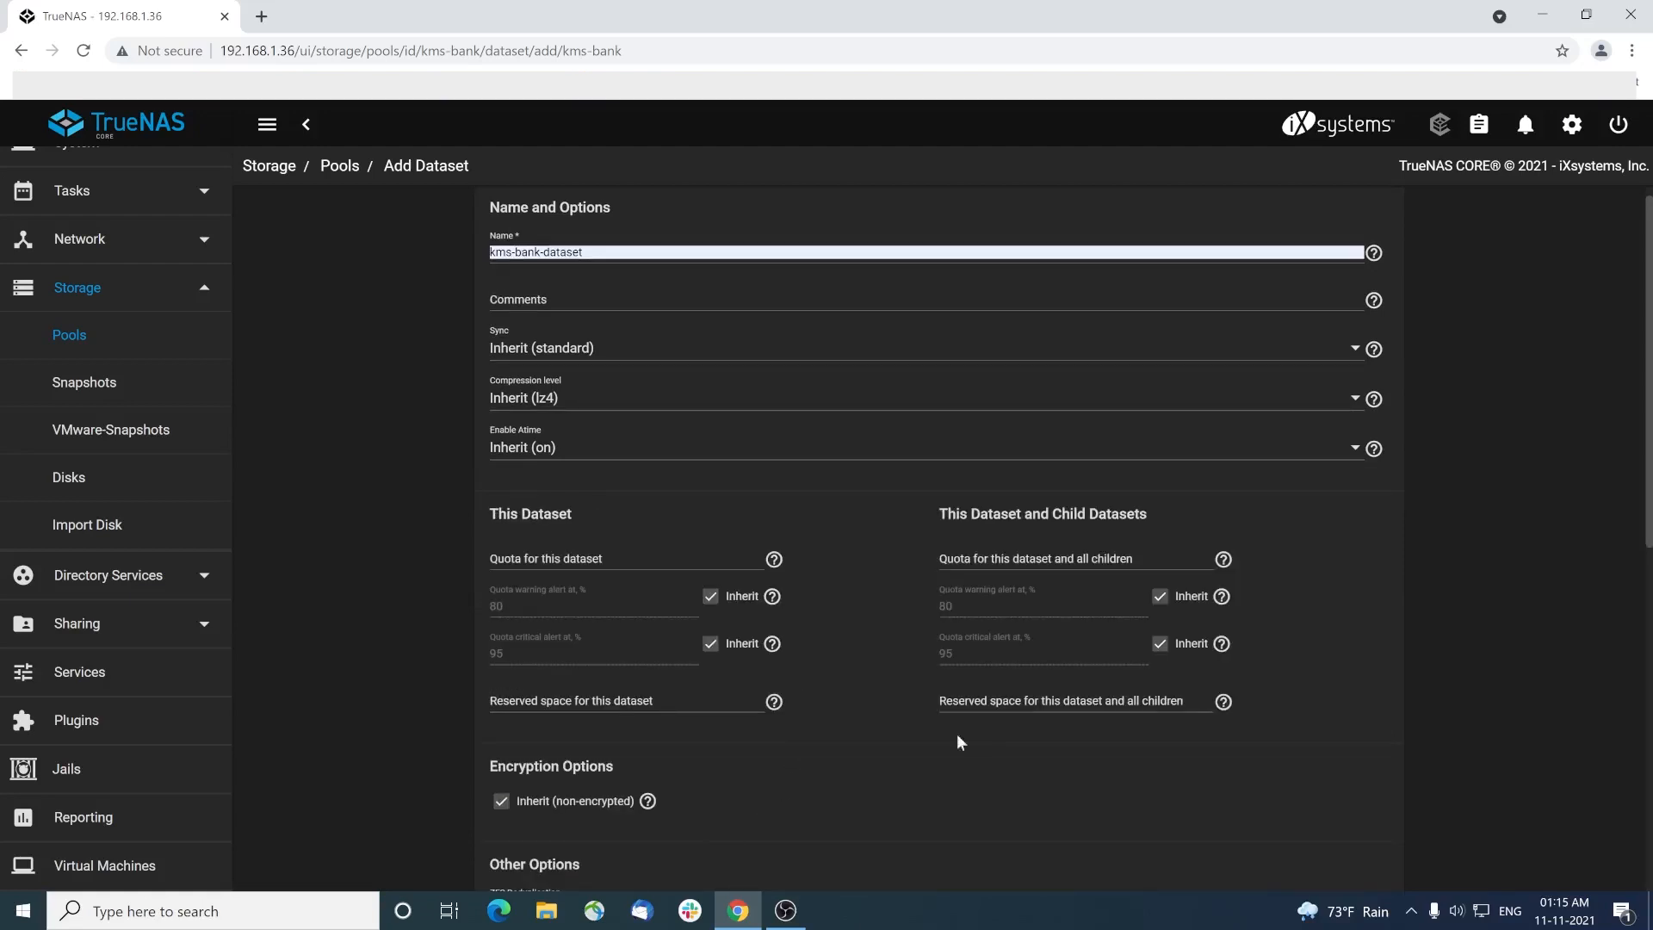
{"action": "scroll", "scroll_direction": "down", "scroll_amount": 3}
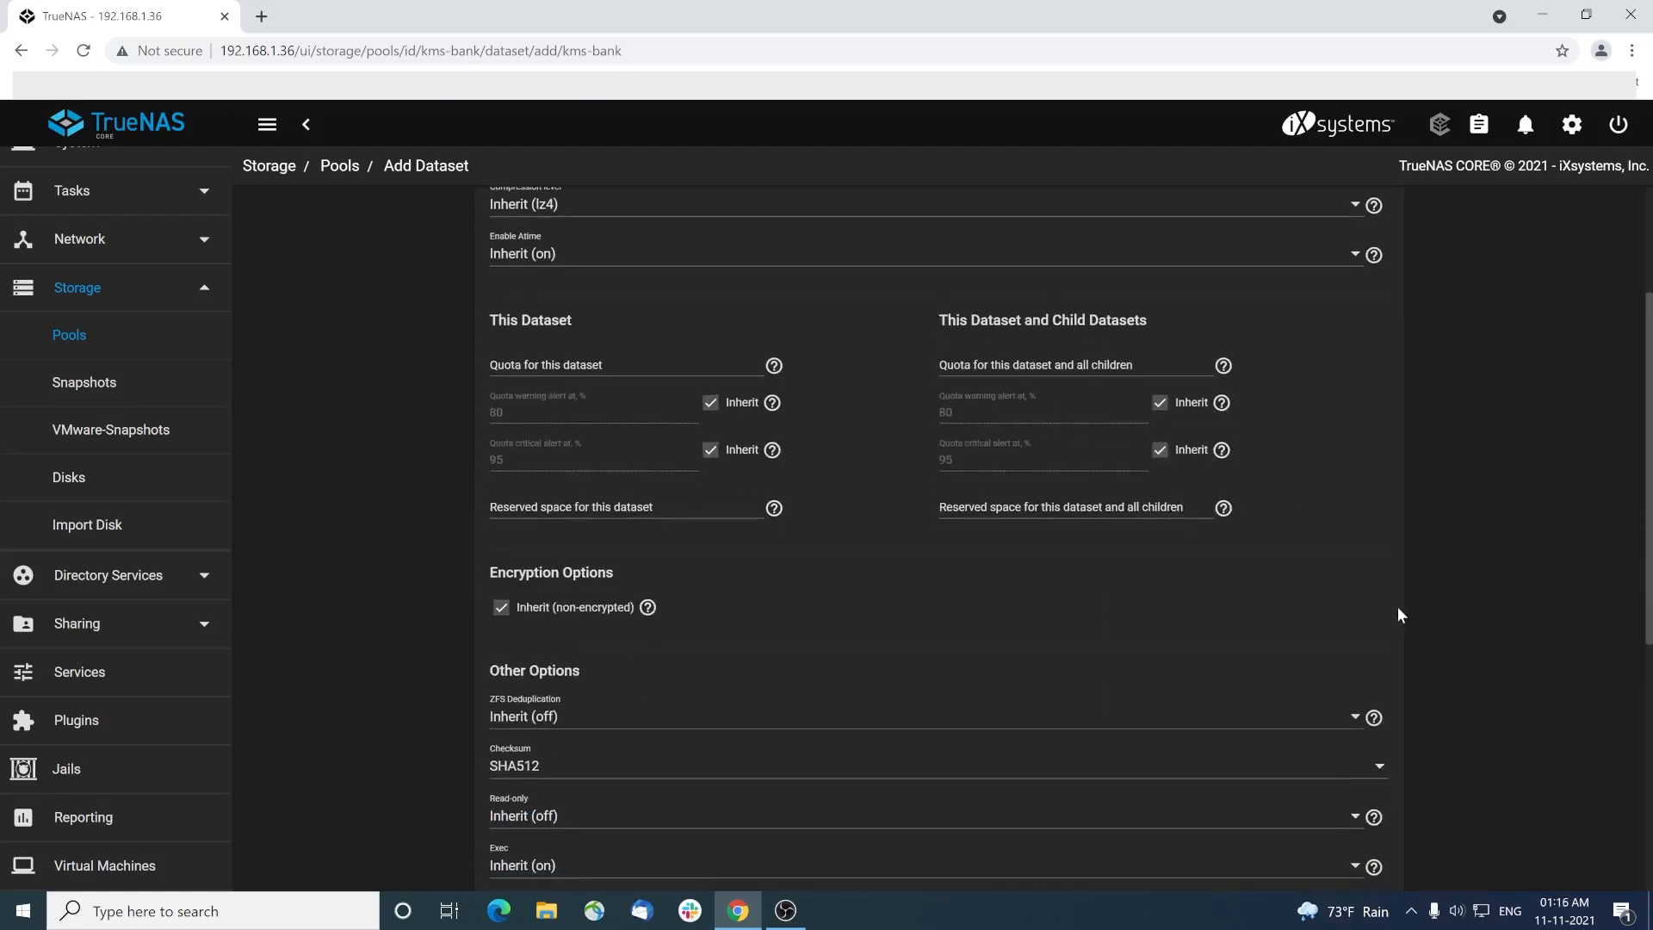
{"action": "scroll", "scroll_direction": "down", "scroll_amount": 3}
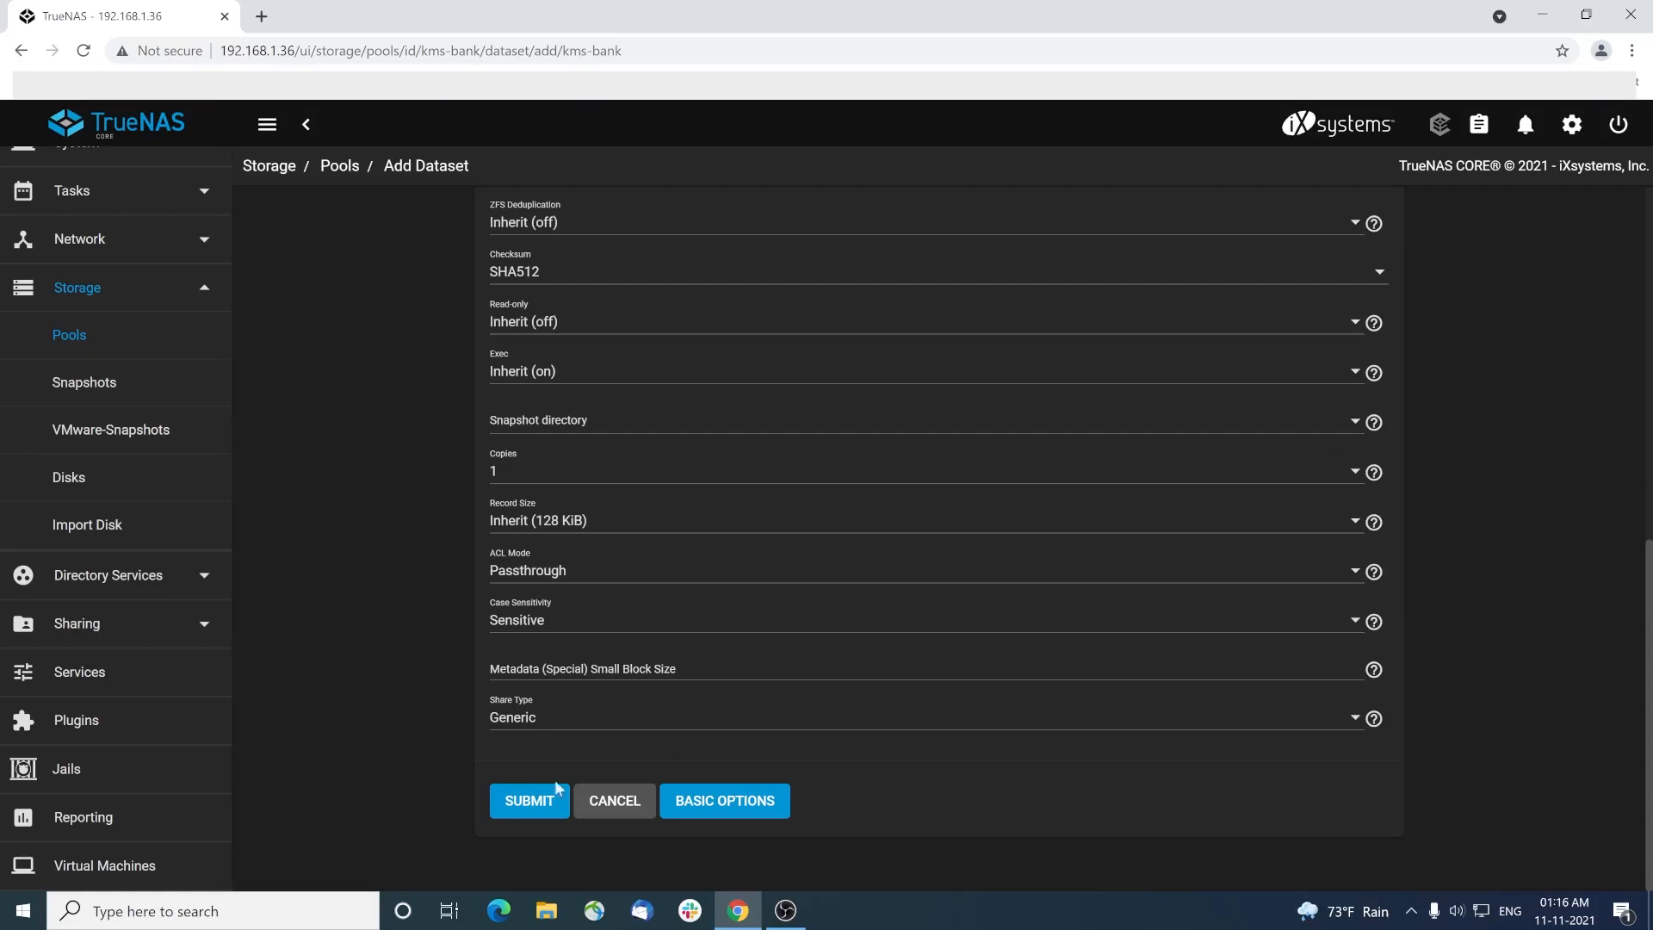
{"action": "left_click", "coordinate": [530, 800]}
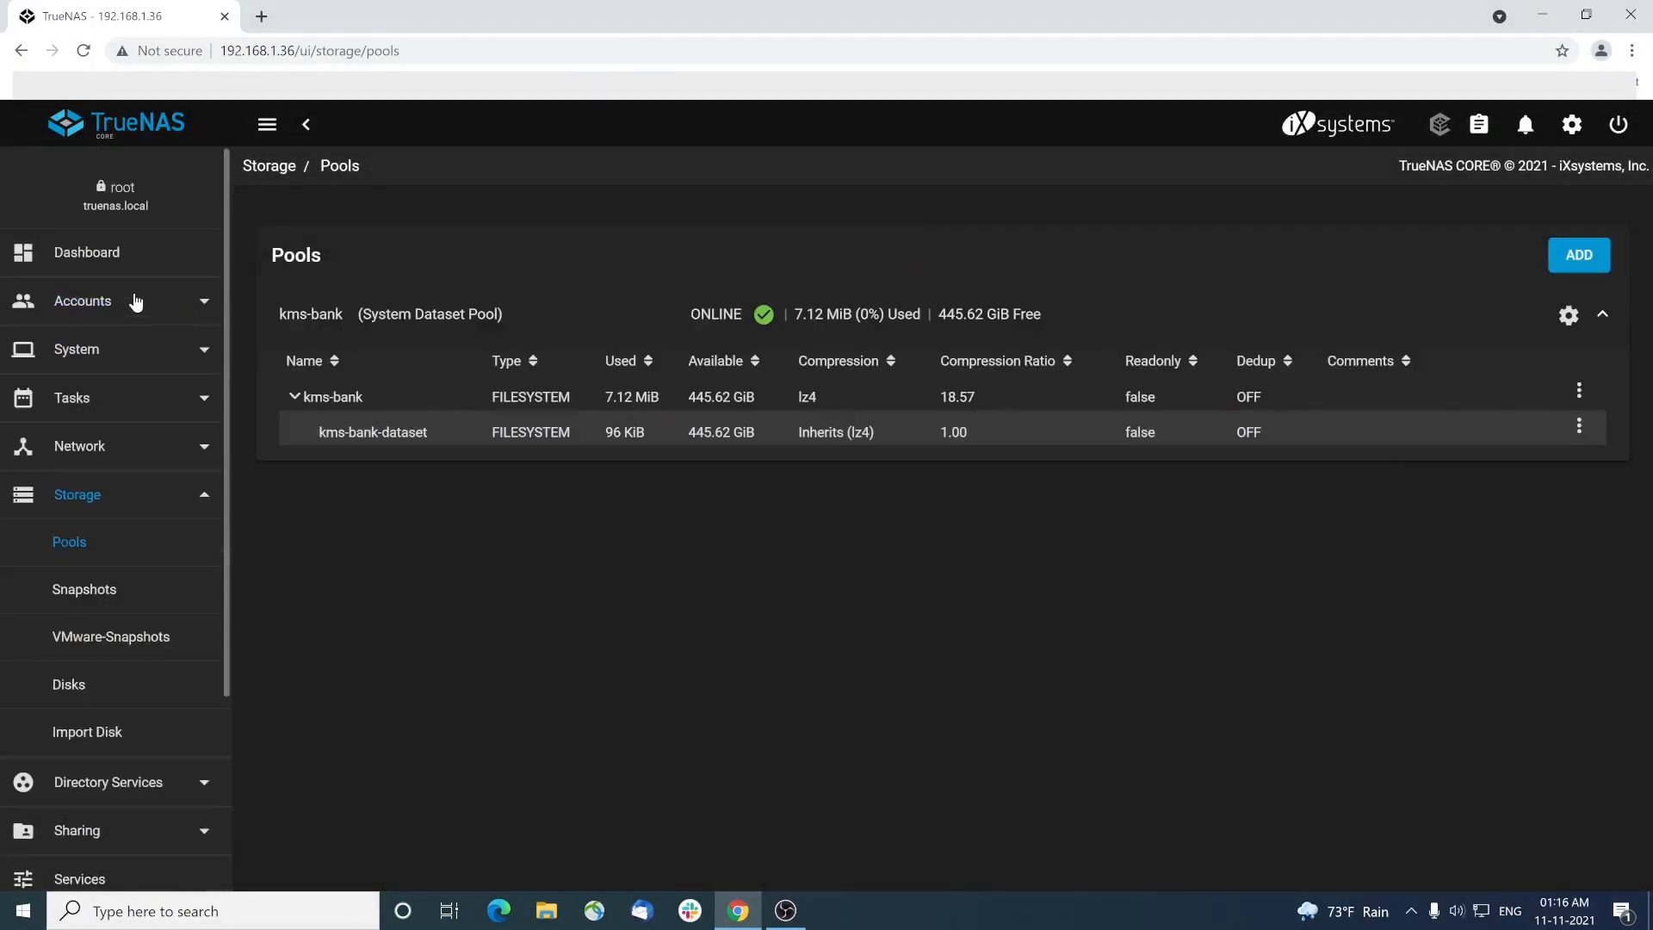
Open the guest user's edit form from Accounts > Users.
{"action": "left_click", "coordinate": [81, 300]}
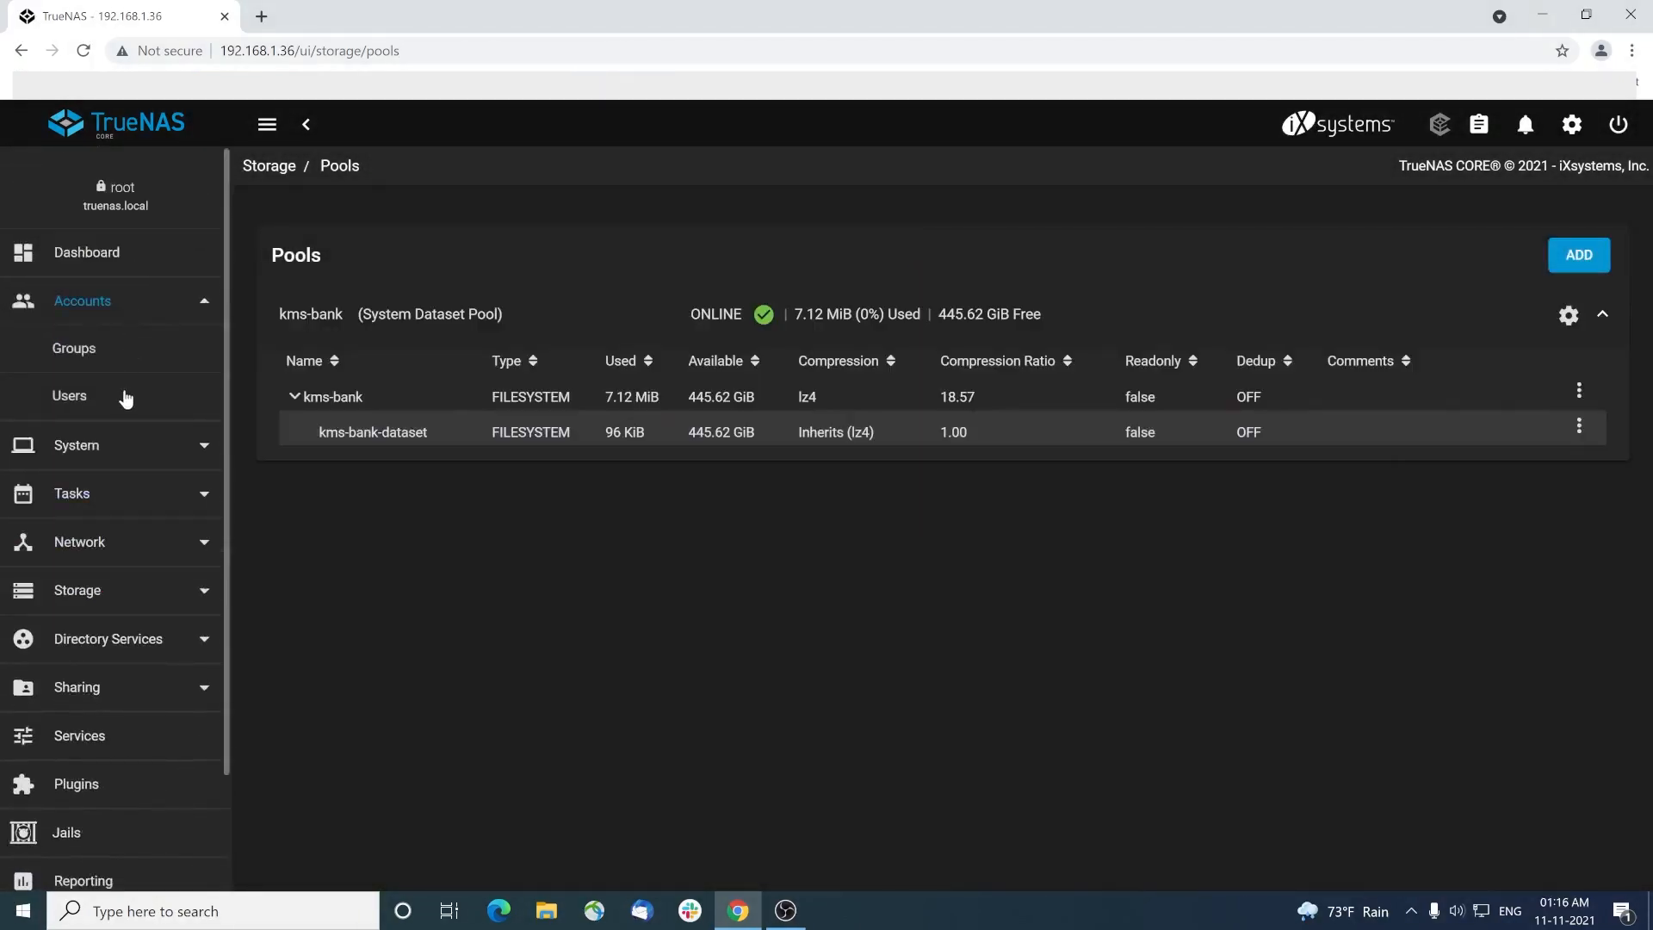
{"action": "left_click", "coordinate": [68, 395]}
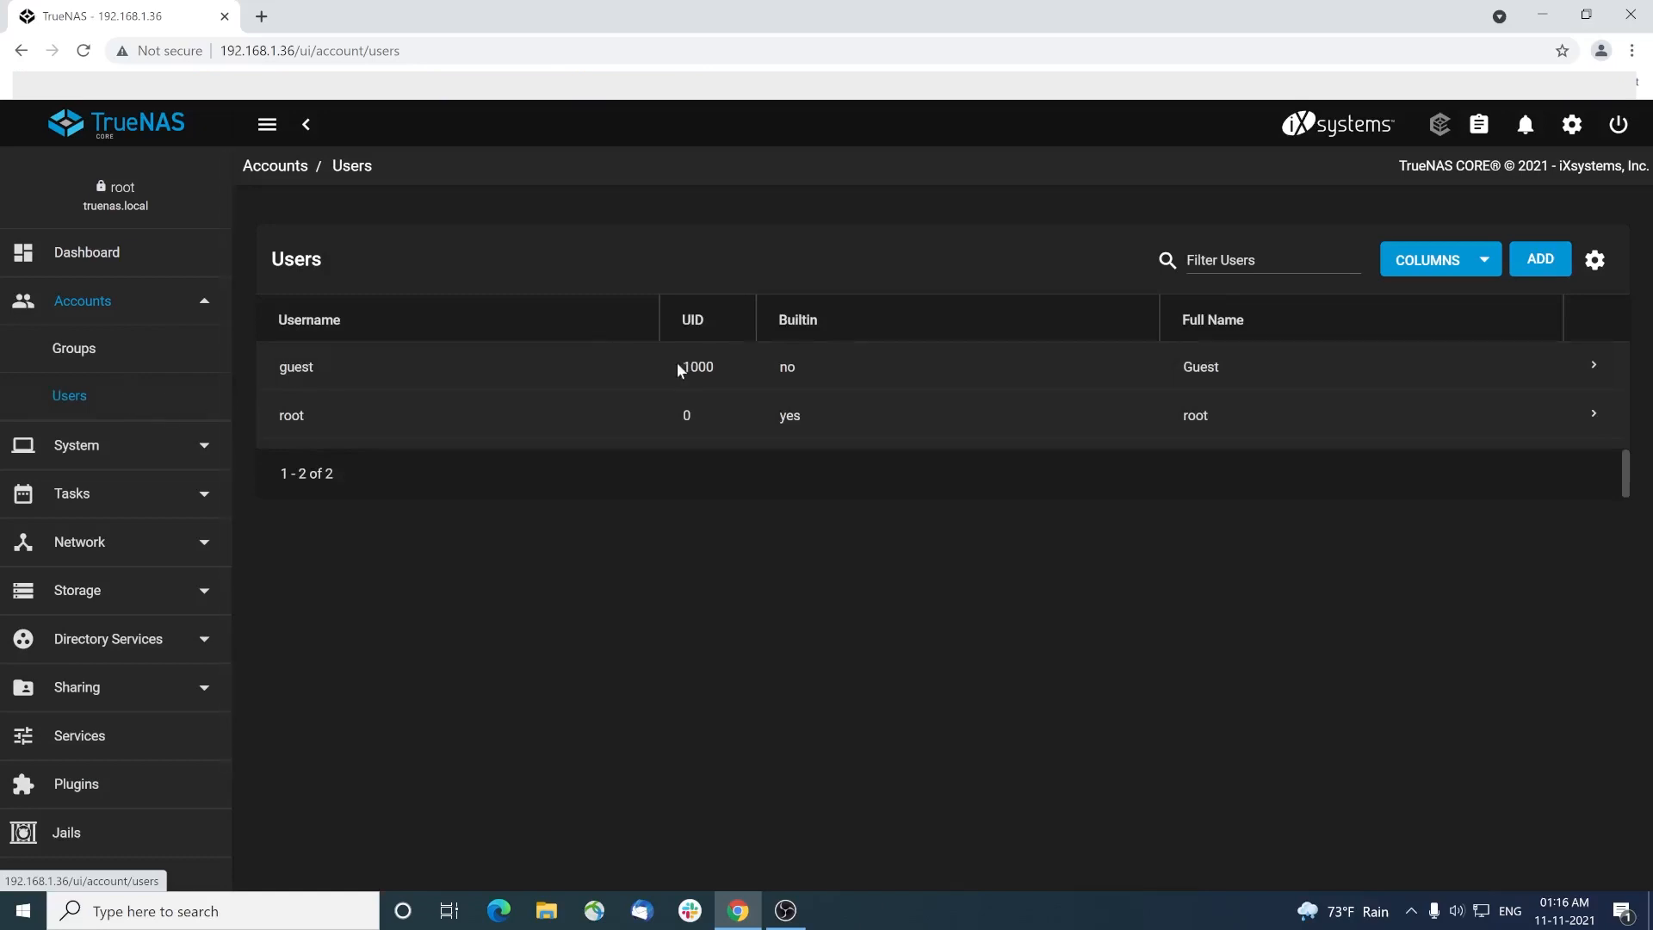
{"action": "left_click", "coordinate": [1592, 367]}
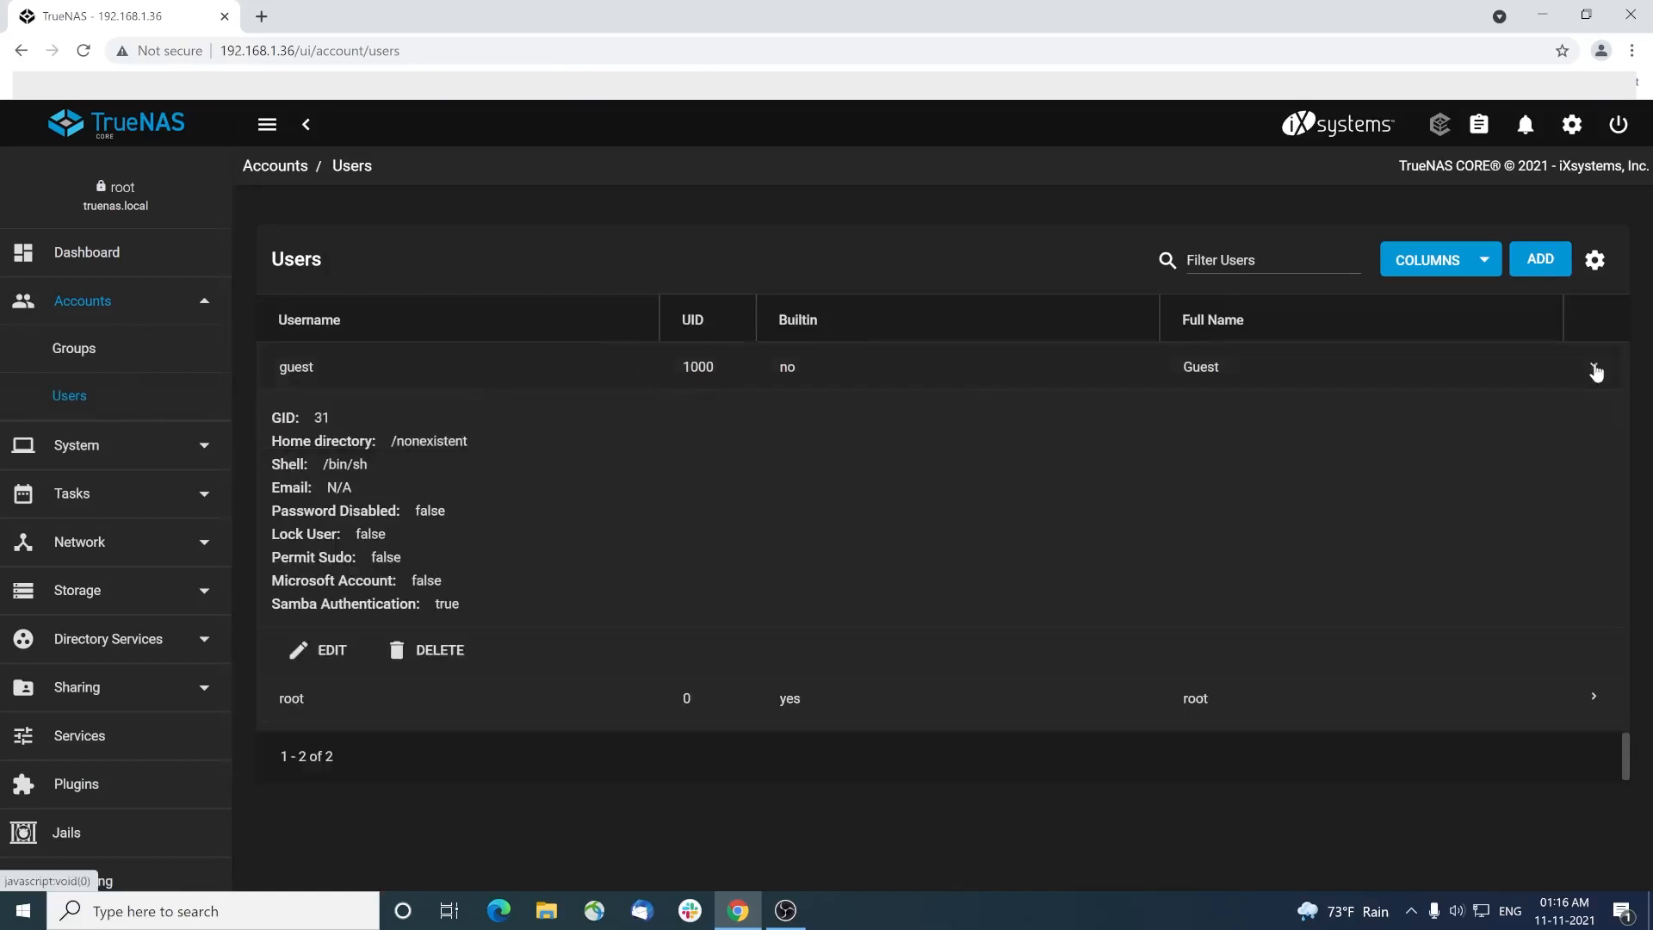
{"action": "mouse_move", "coordinate": [1172, 447]}
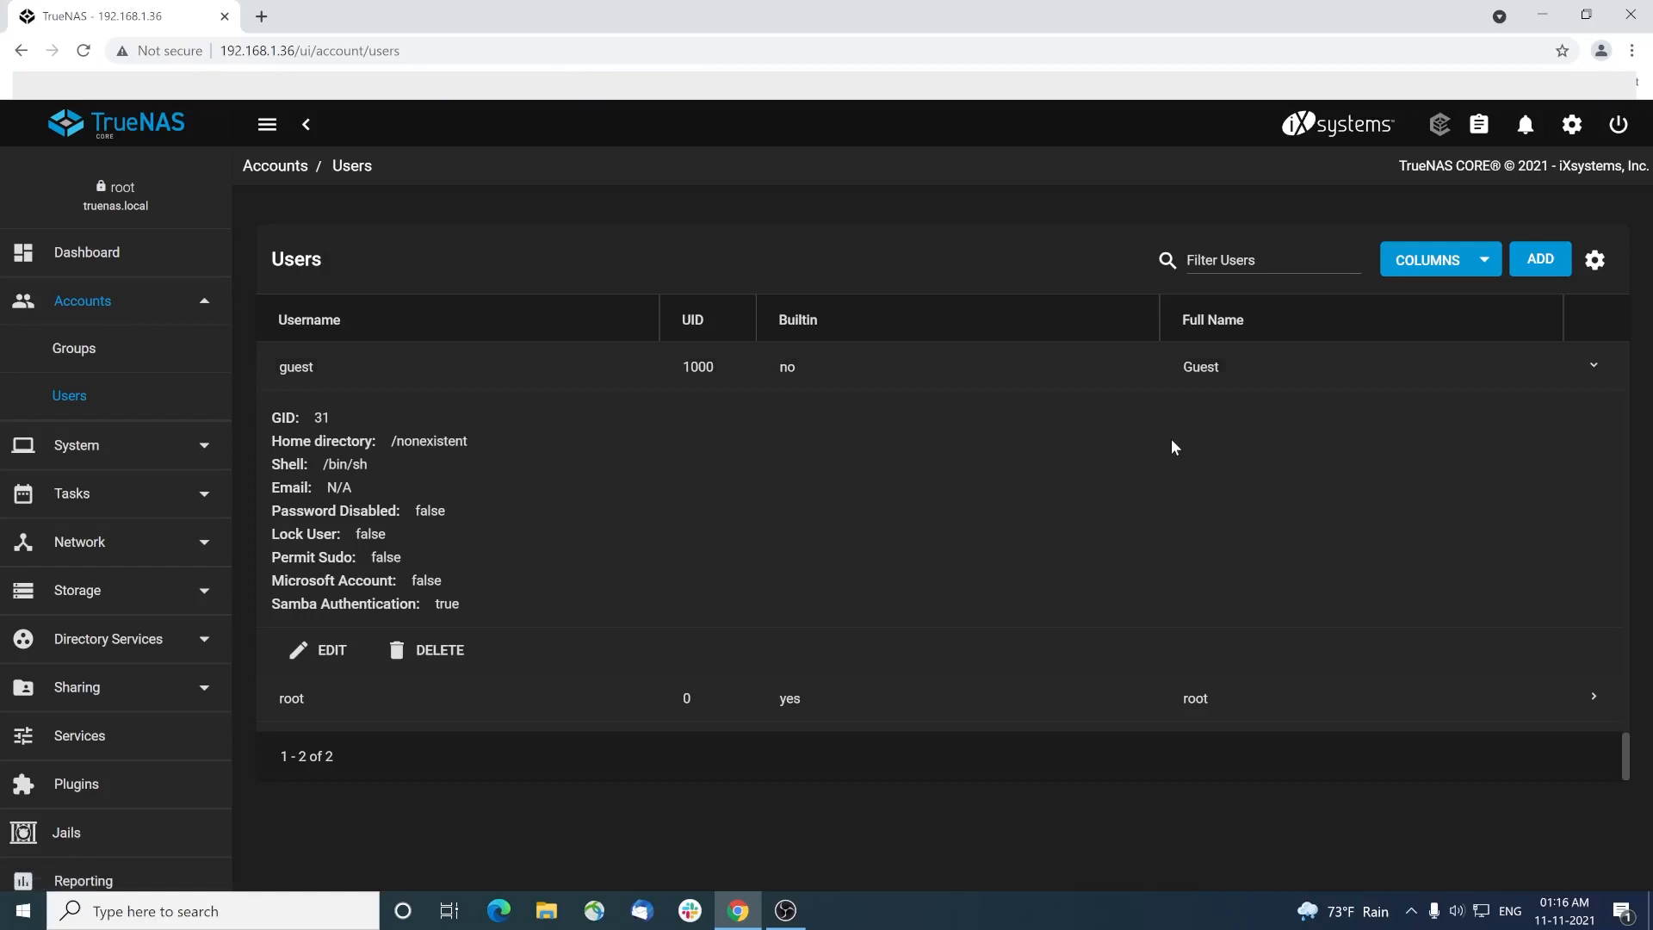
{"action": "left_click", "coordinate": [319, 649]}
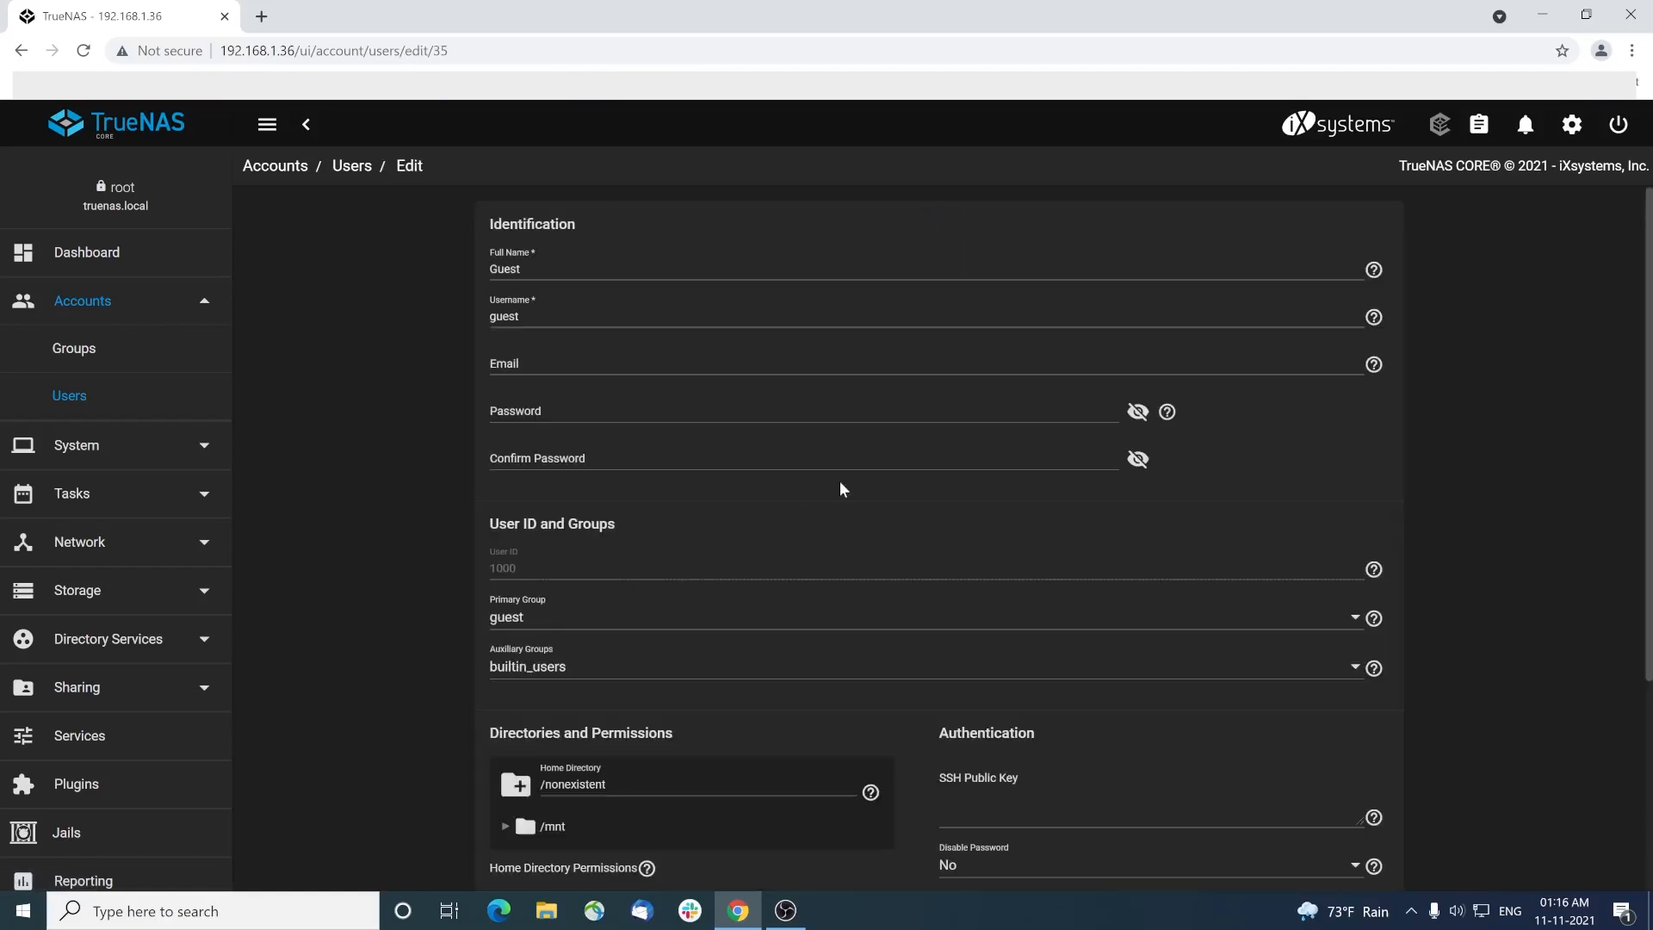
Set home directory /mnt/kms-bank/kms-bank-dataset, enable Microsoft Account, and save.
{"action": "scroll", "scroll_direction": "down", "scroll_amount": 3}
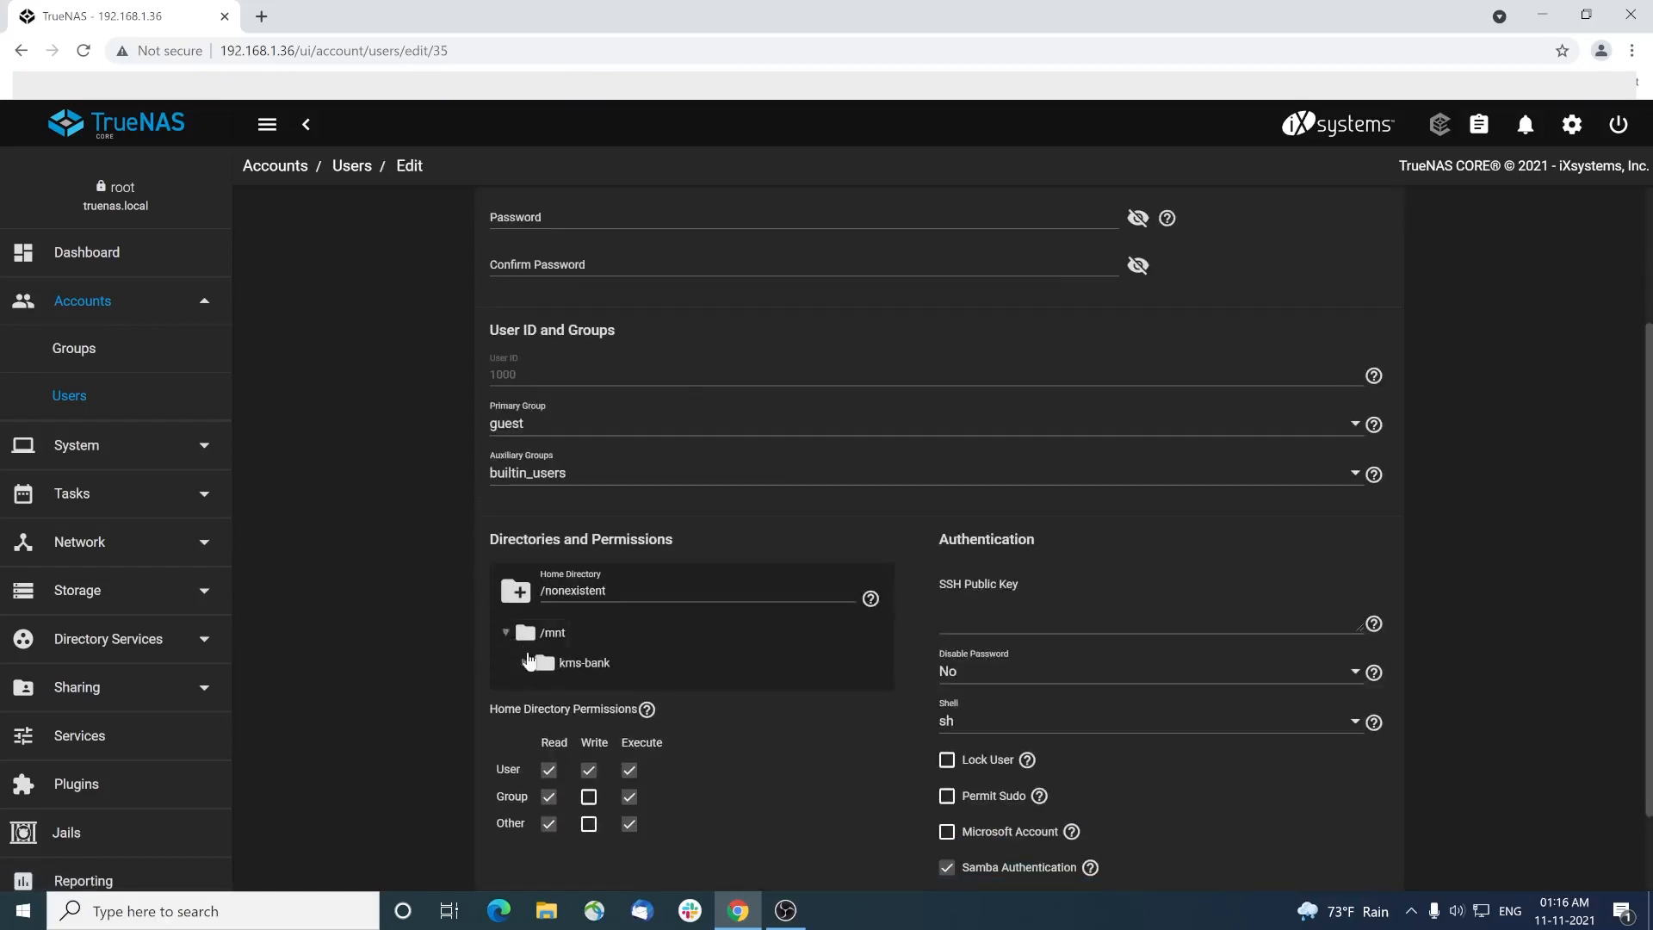
{"action": "left_click", "coordinate": [583, 662]}
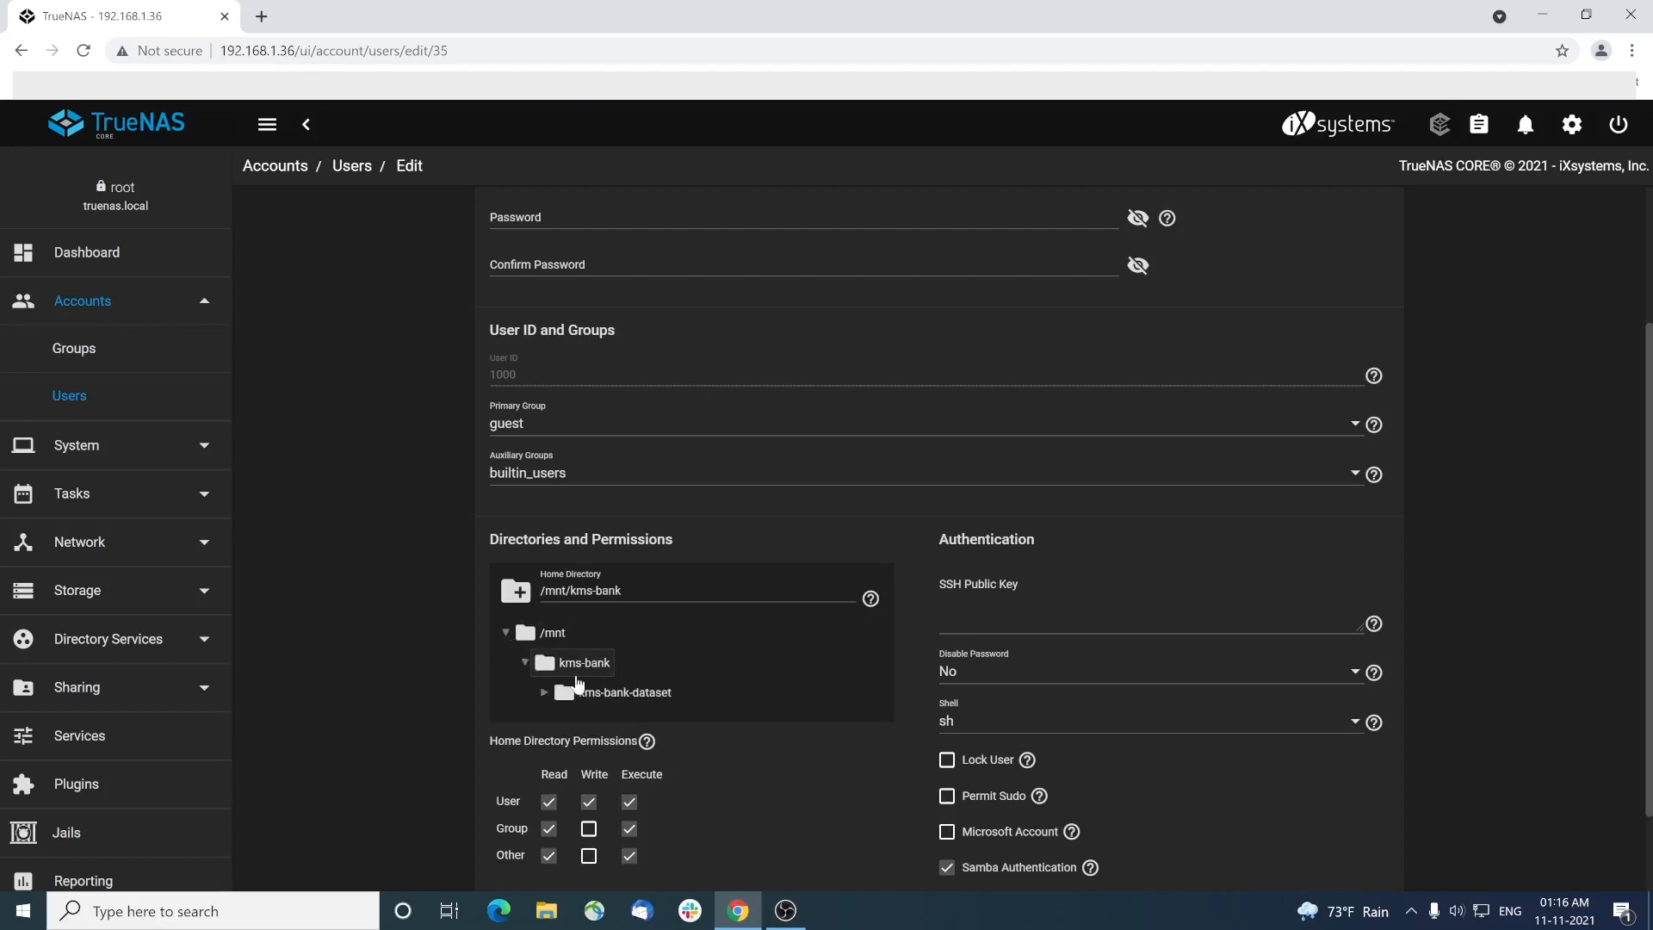
{"action": "left_click", "coordinate": [623, 691]}
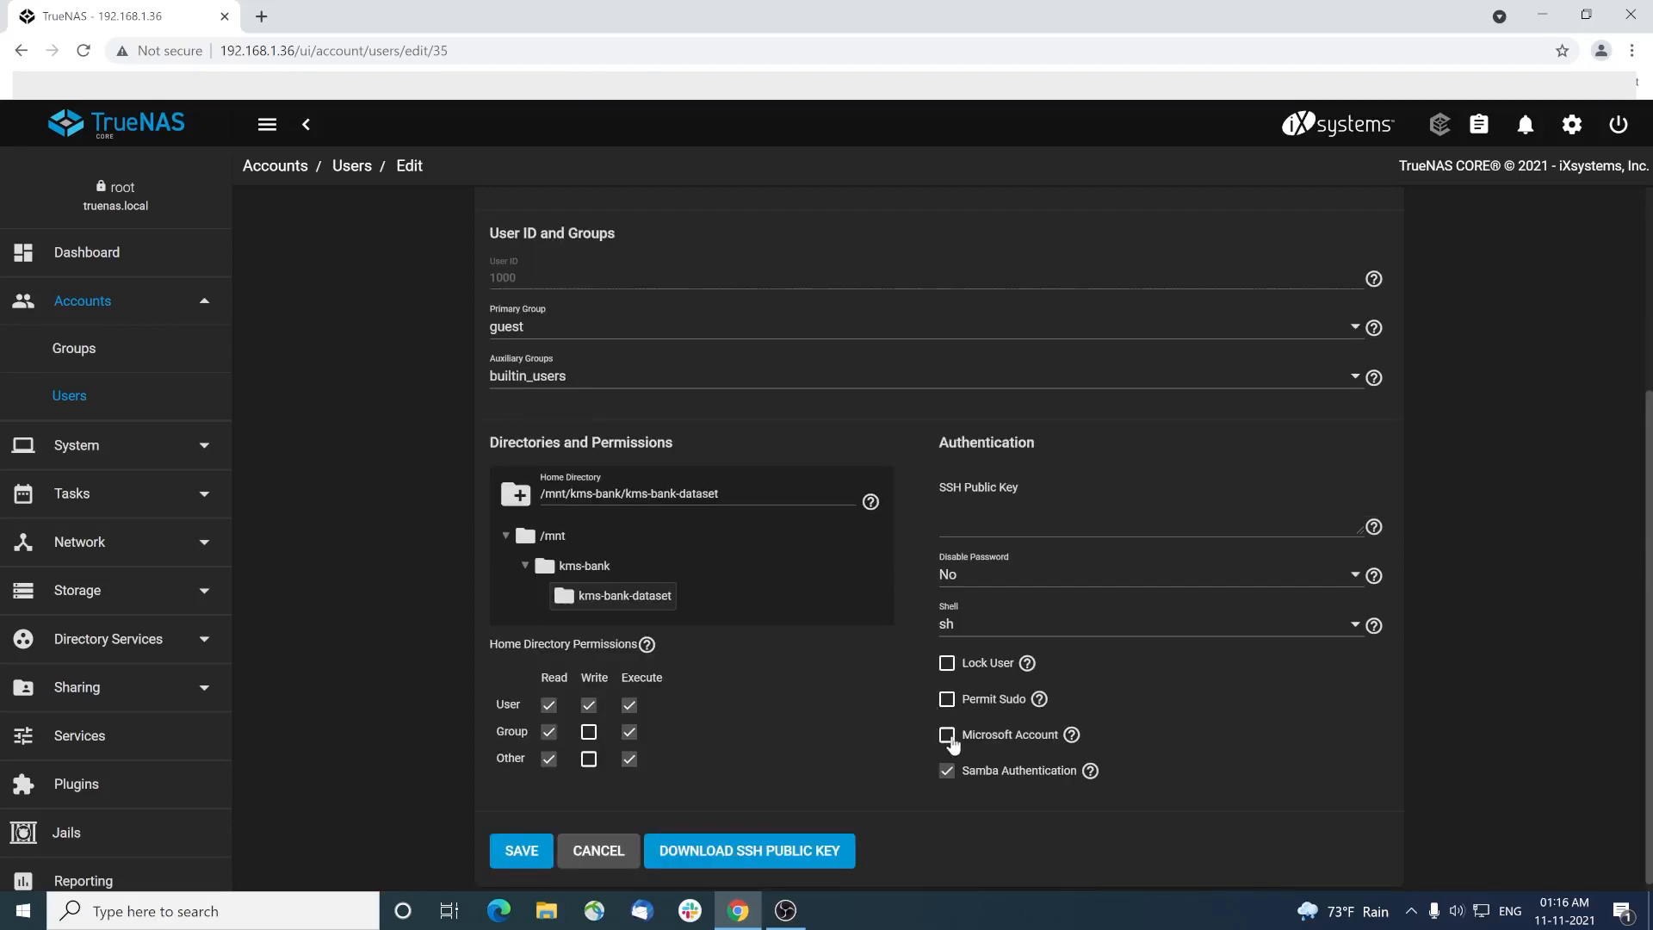
{"action": "left_click", "coordinate": [945, 734]}
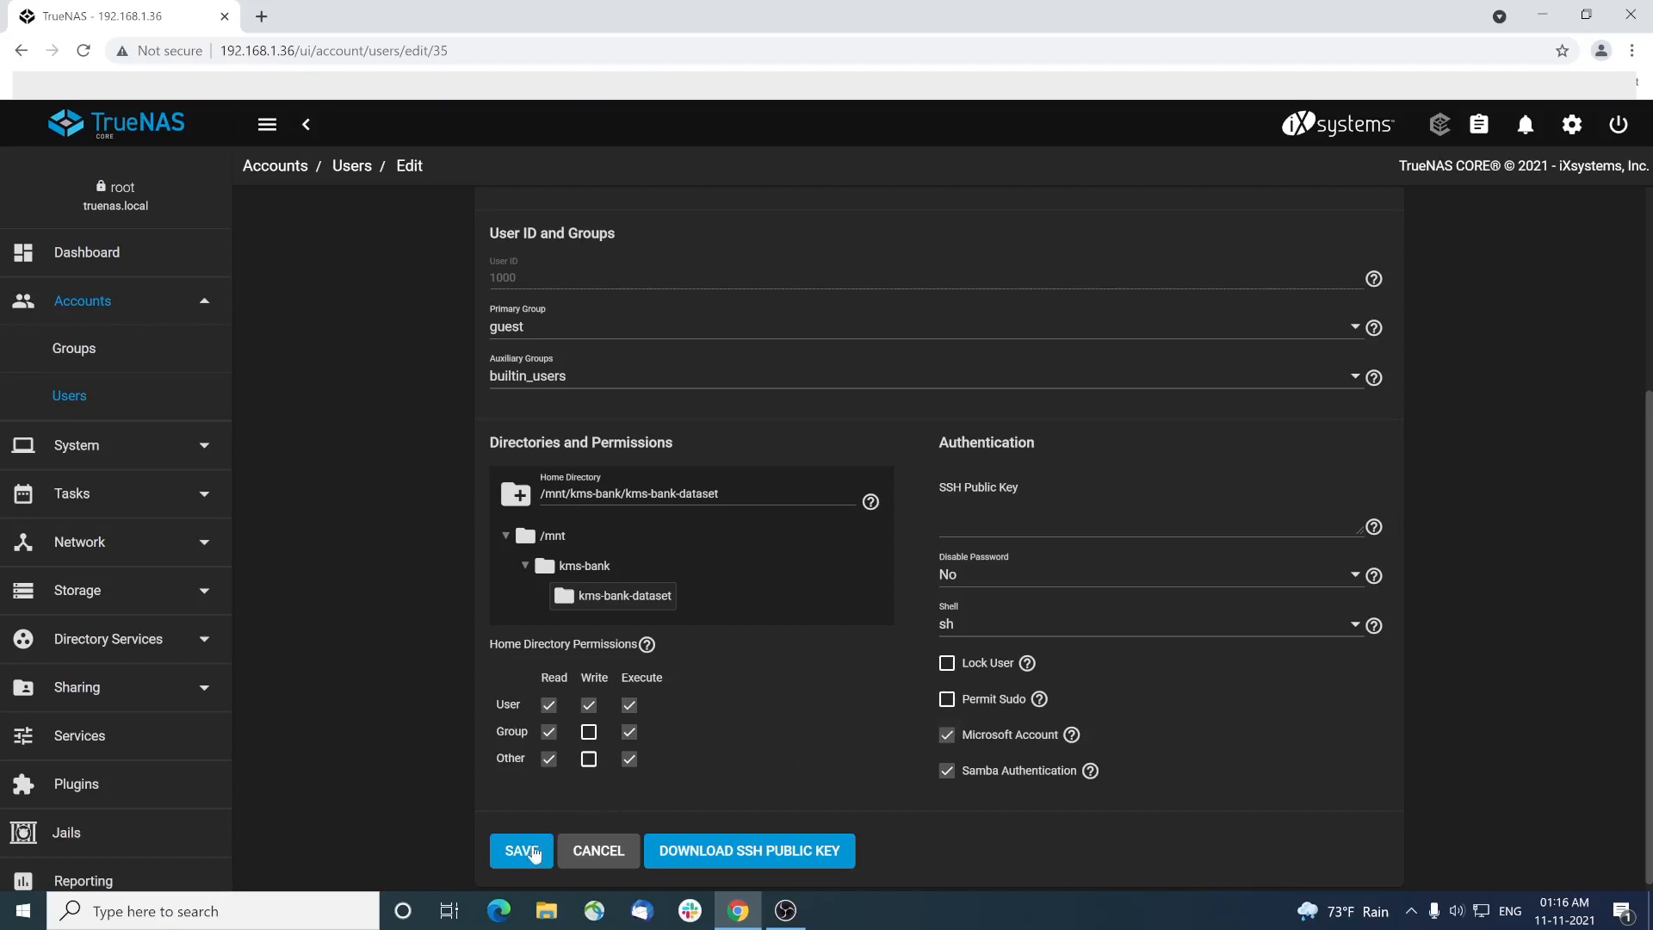
{"action": "left_click", "coordinate": [520, 851]}
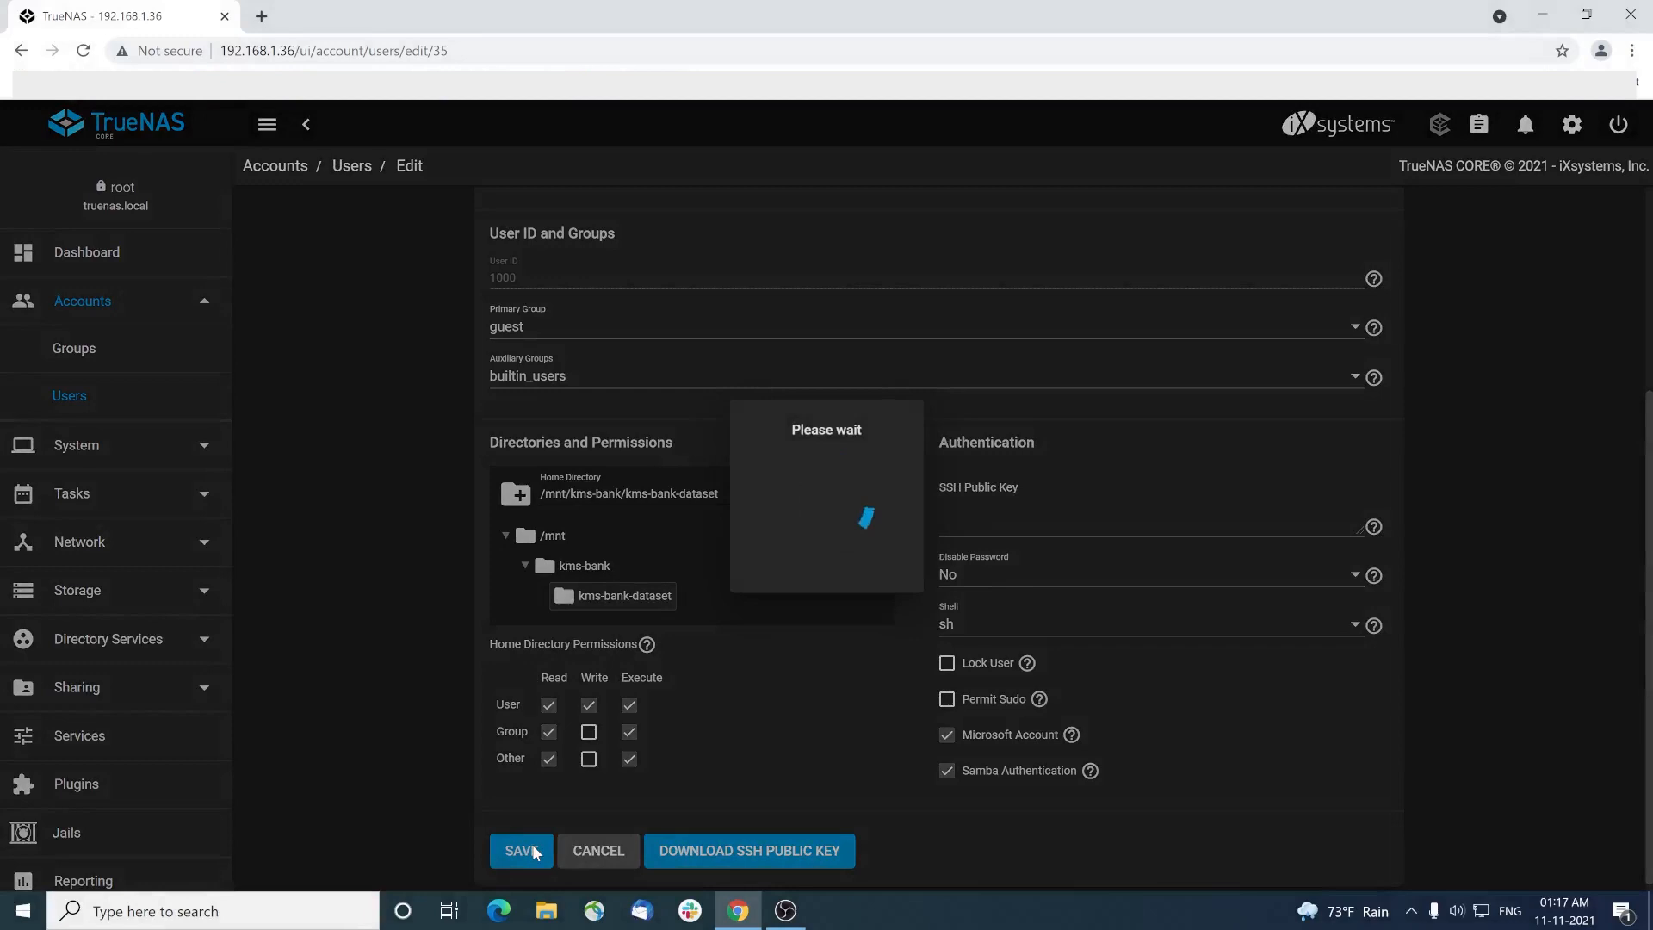
{"action": "left_click", "coordinate": [520, 850]}
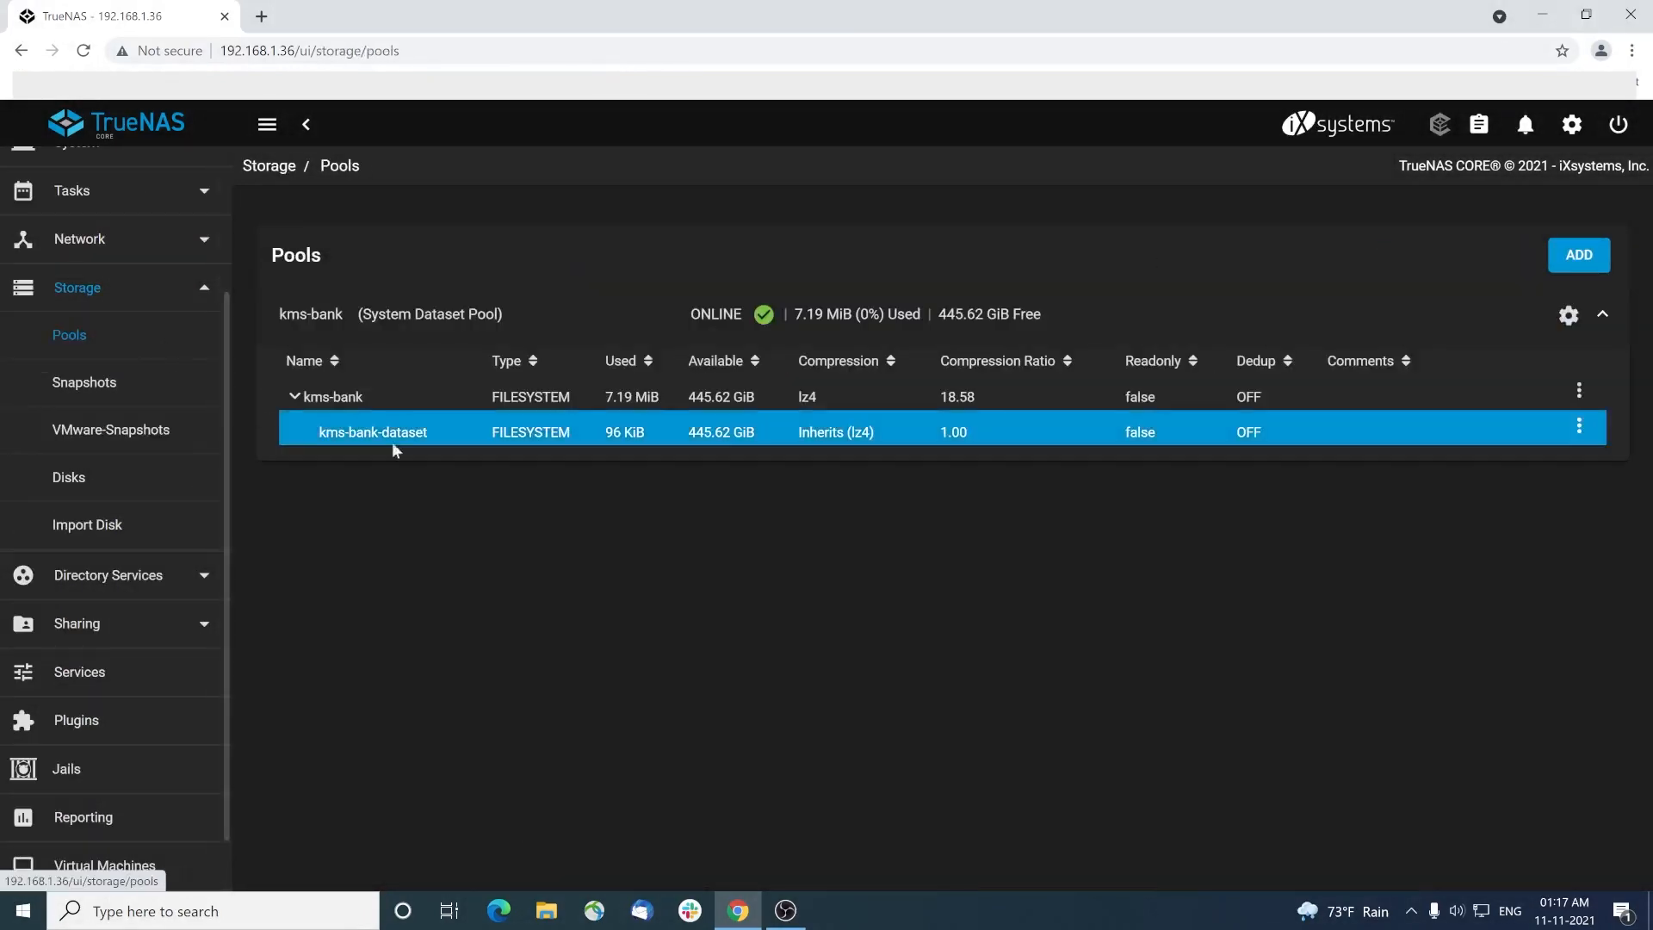
{"action": "left_click", "coordinate": [1578, 426]}
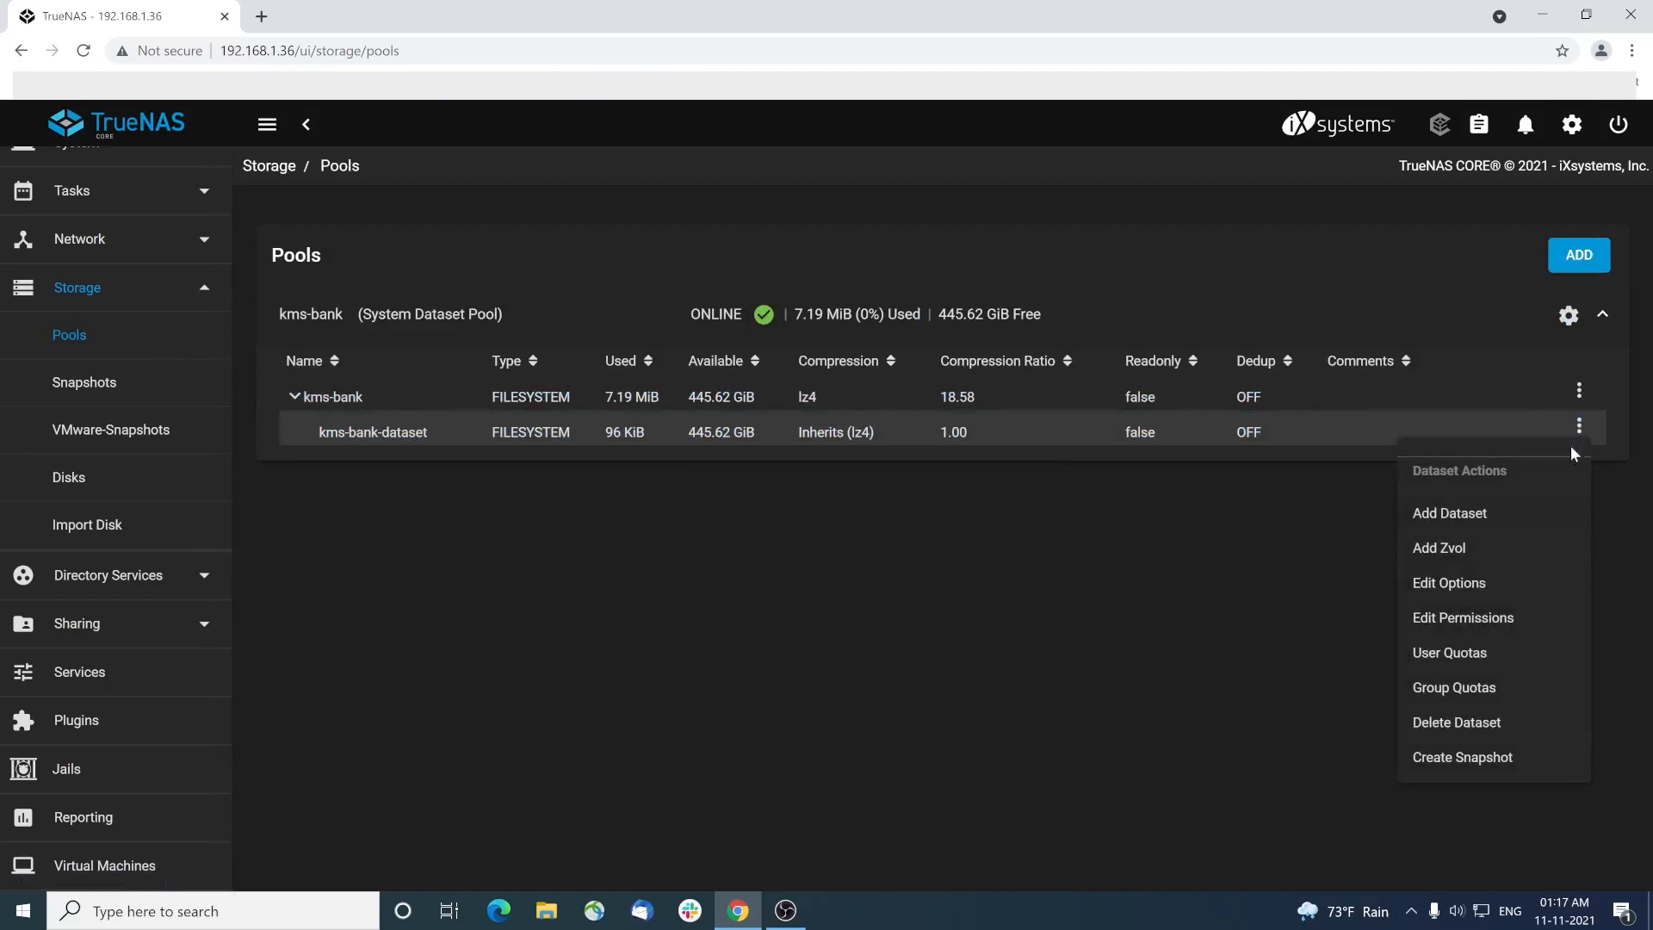
{"action": "mouse_move", "coordinate": [1487, 588]}
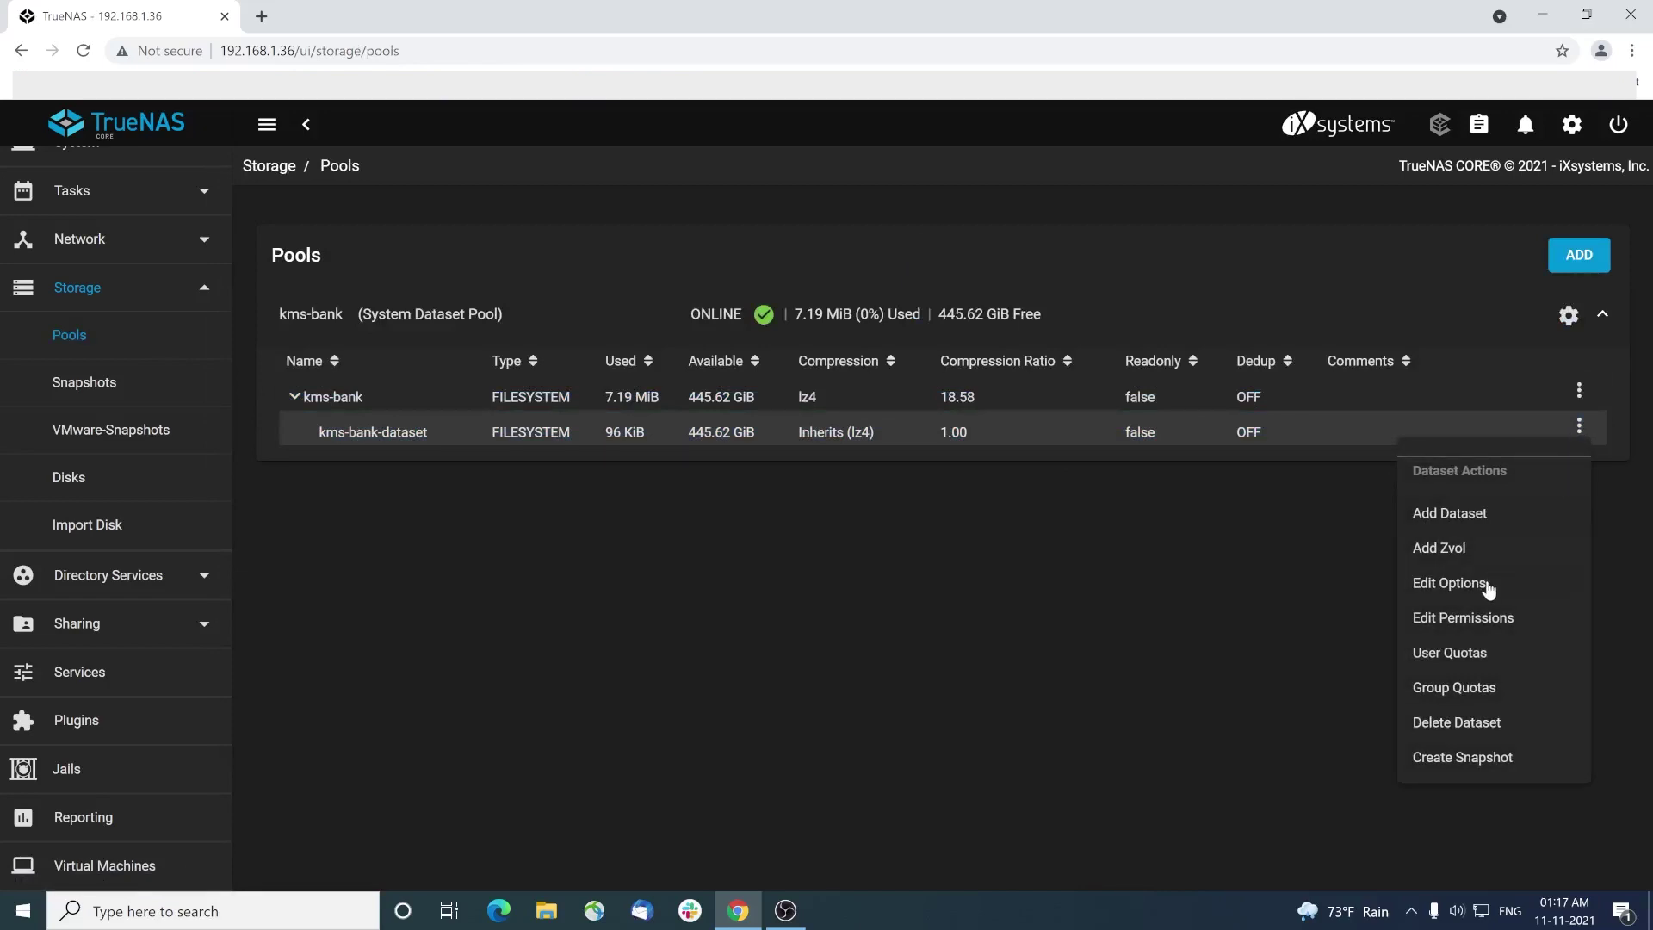
{"action": "mouse_move", "coordinate": [1487, 651]}
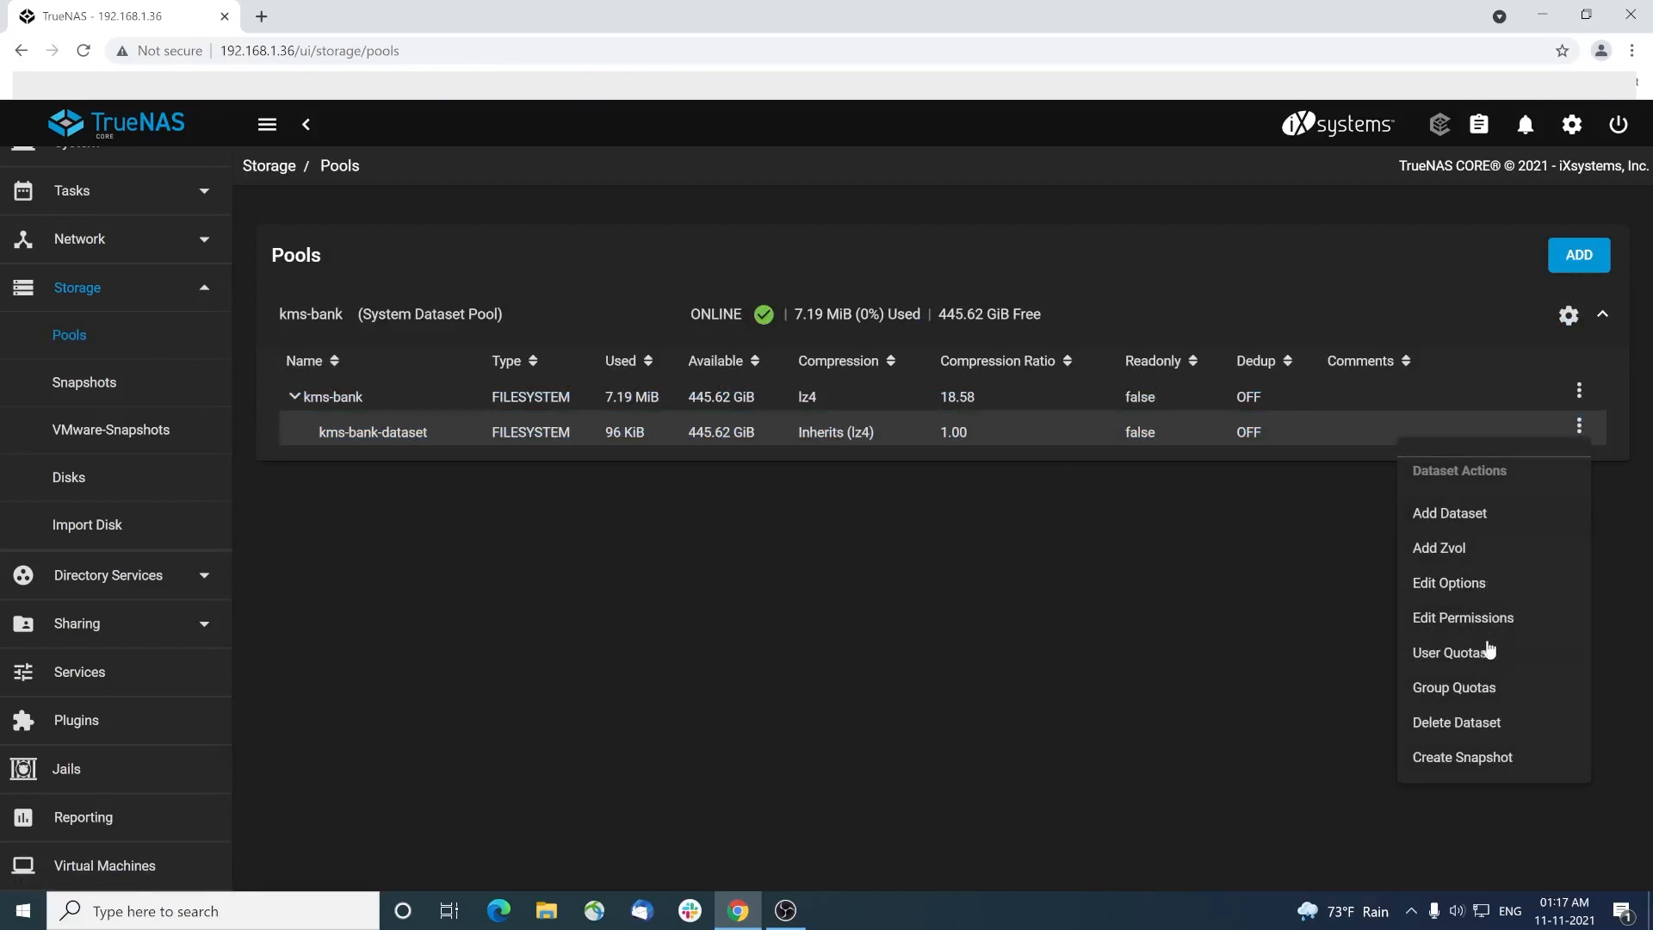
{"action": "left_click", "coordinate": [1464, 617]}
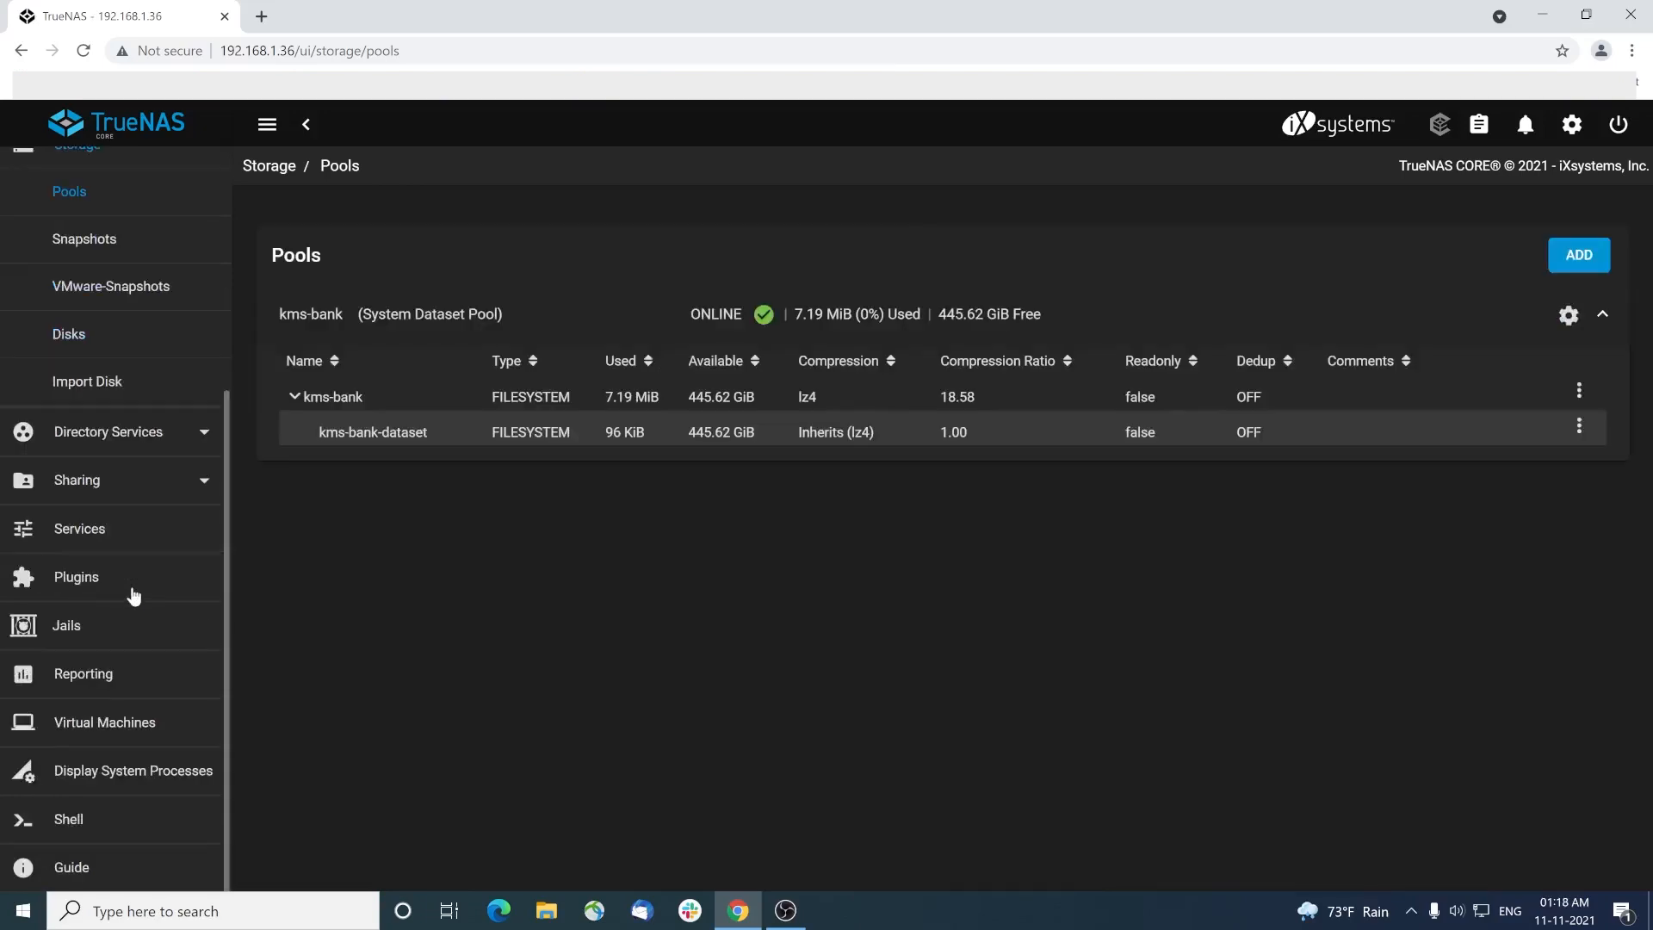
Create an SMB share at /mnt/kms-bank/kms-bank-dataset, expanding Advanced Options before submitting.
{"action": "left_click", "coordinate": [76, 479]}
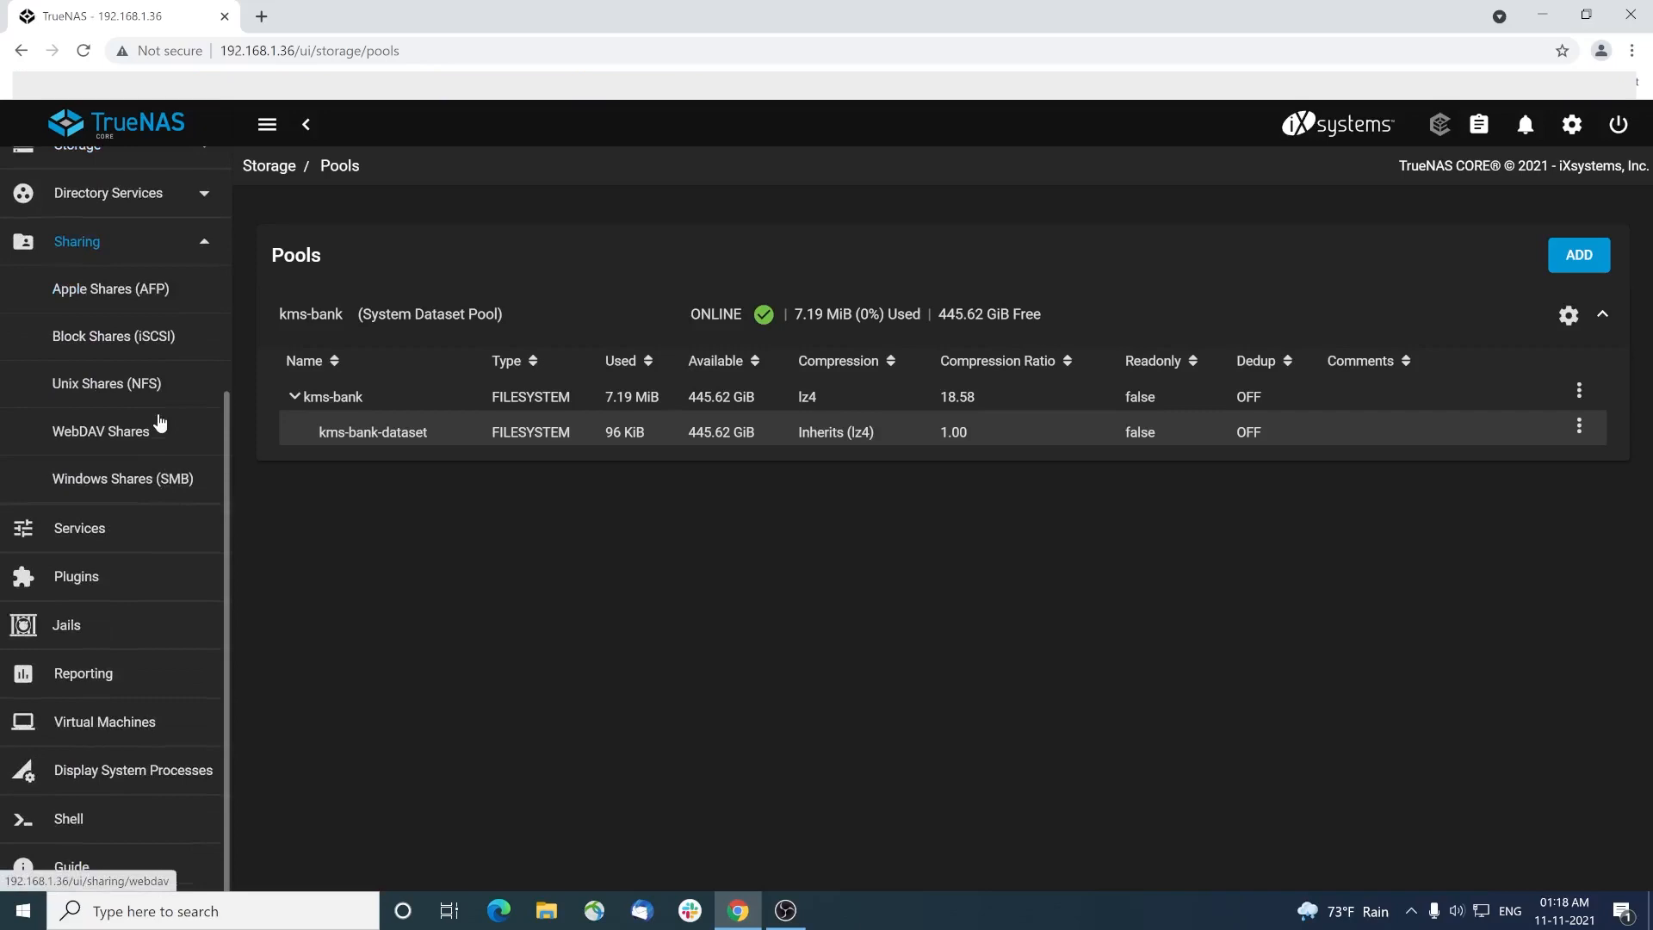
{"action": "mouse_move", "coordinate": [153, 432]}
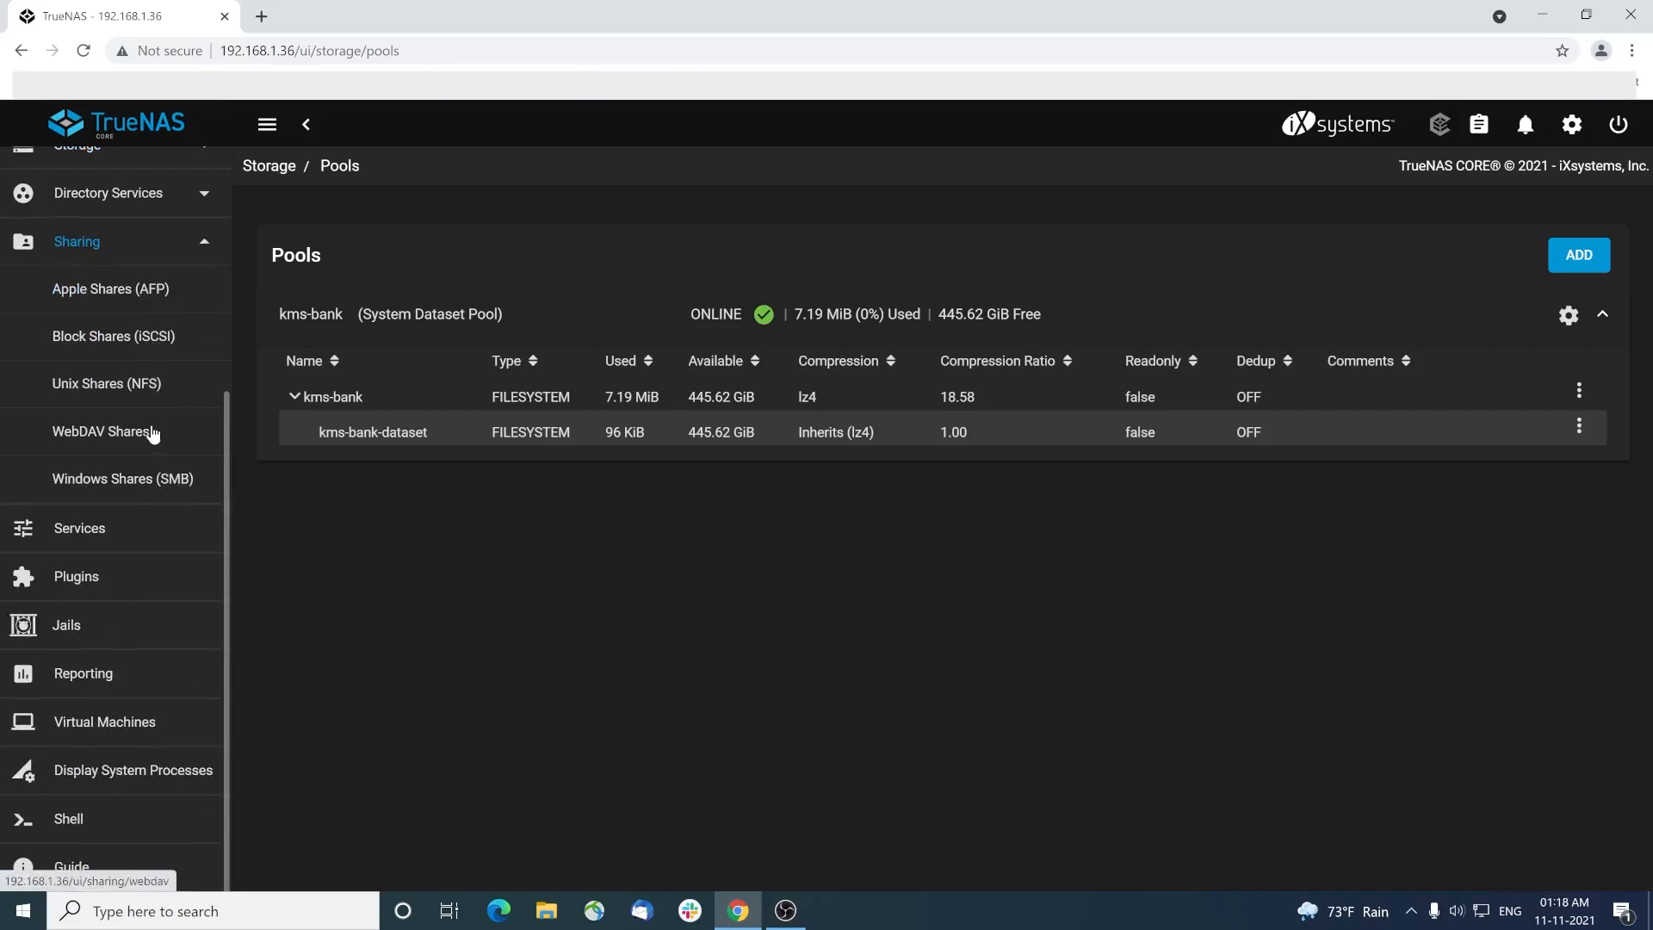
{"action": "left_click", "coordinate": [123, 477]}
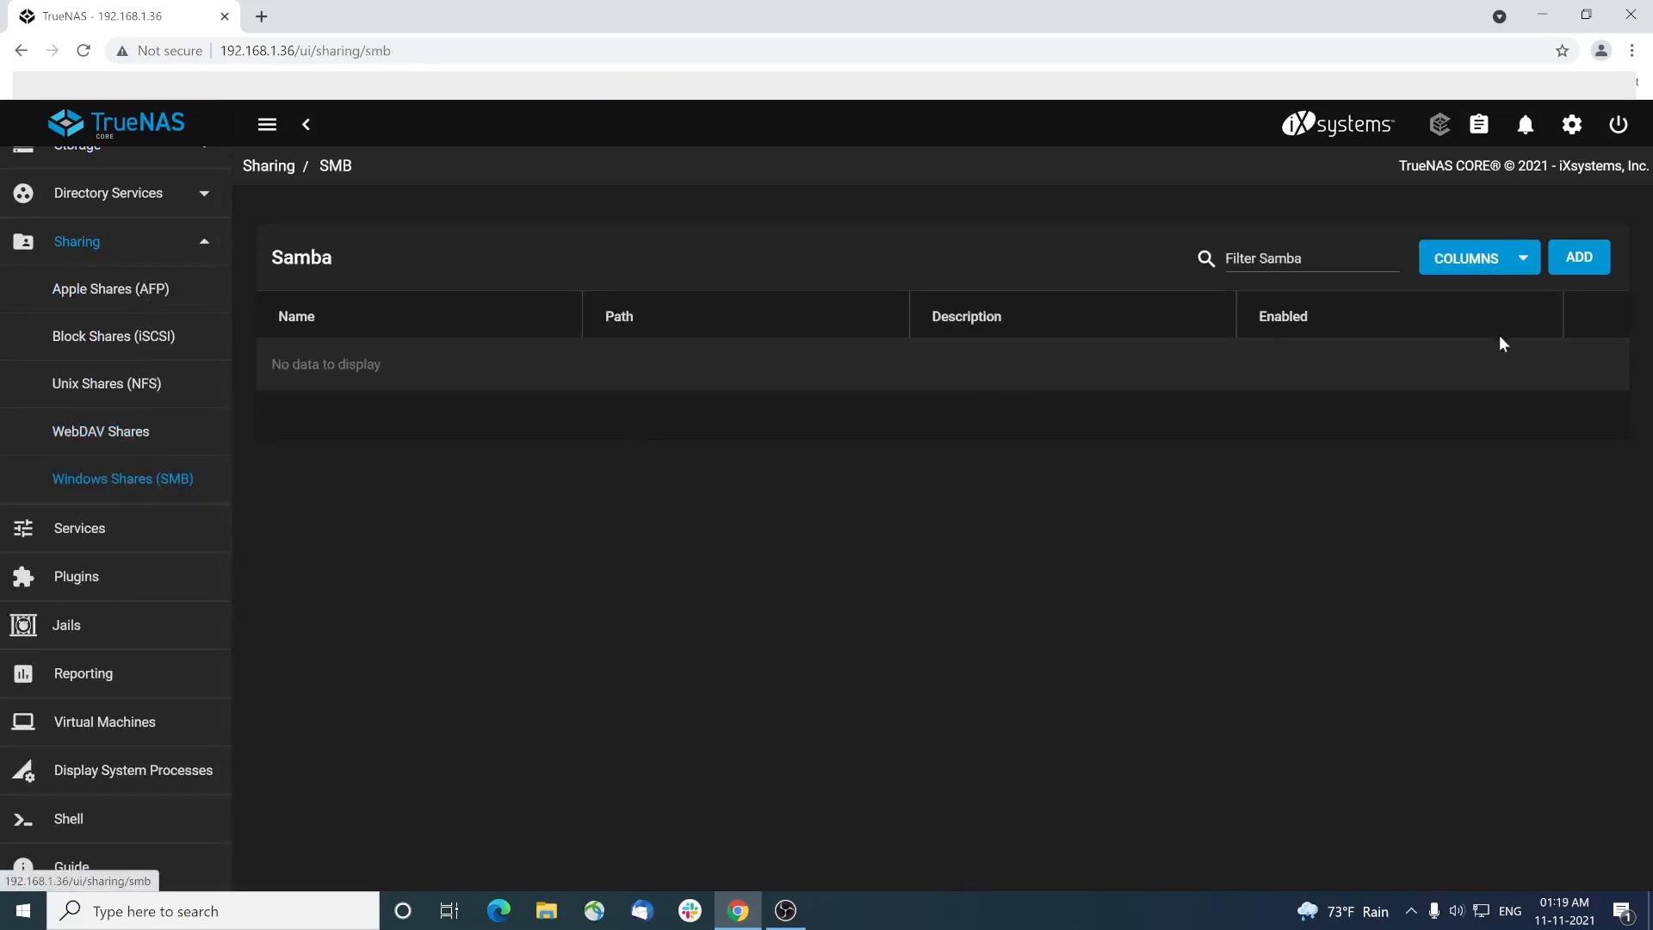
{"action": "left_click", "coordinate": [1578, 257]}
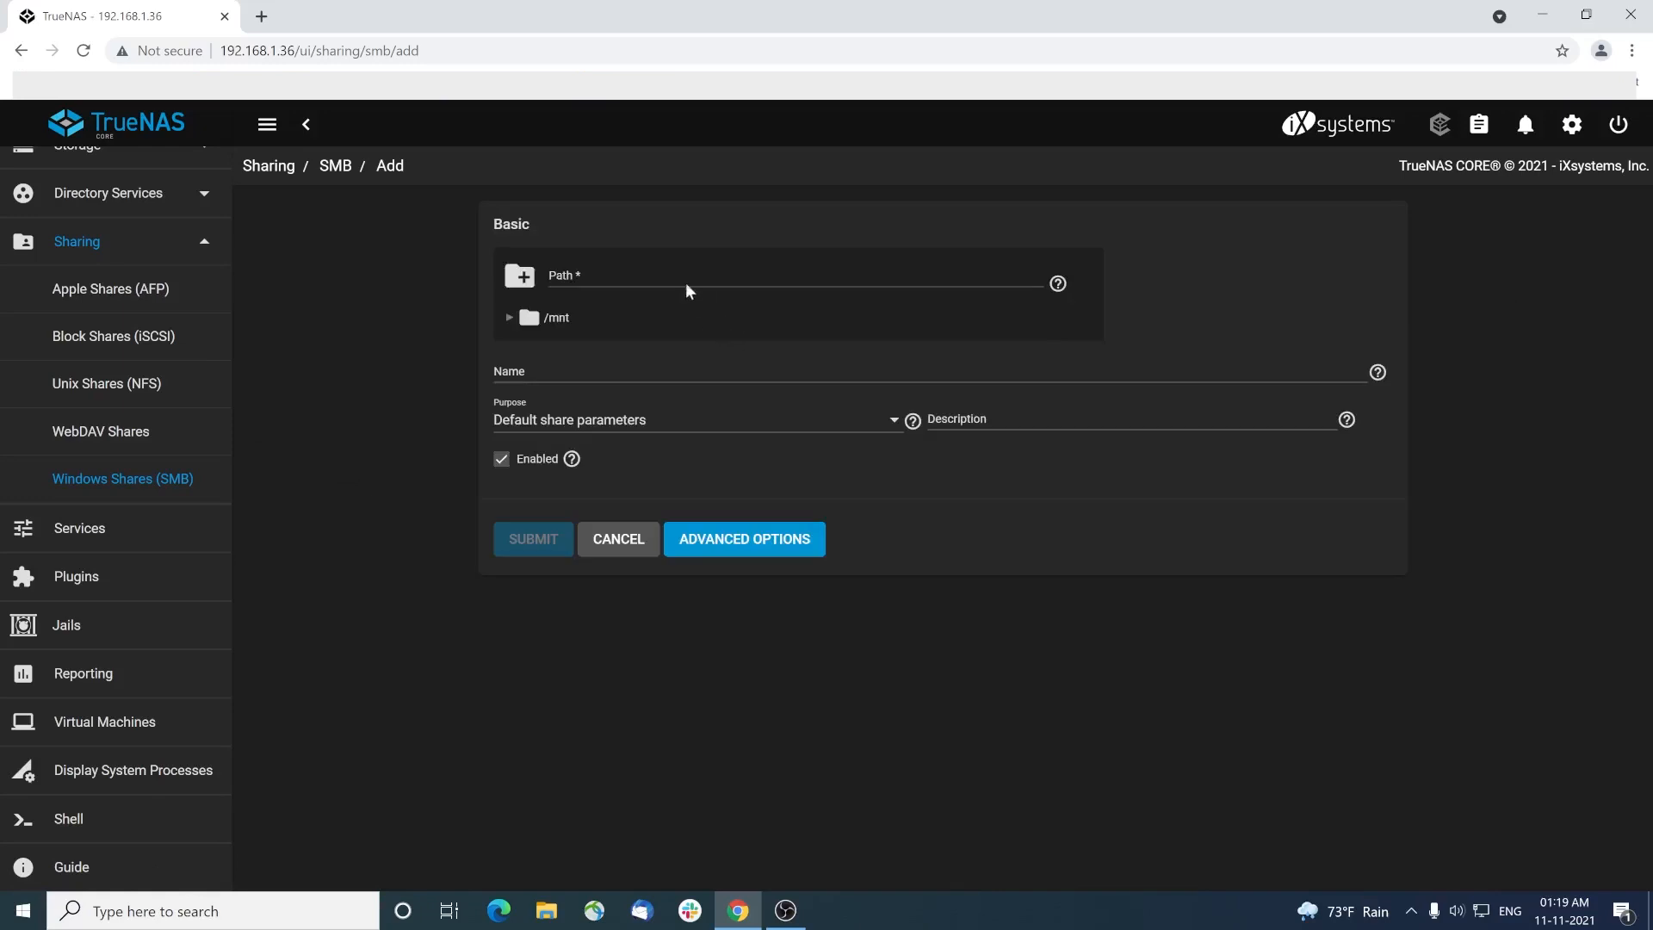
{"action": "left_click", "coordinate": [509, 318]}
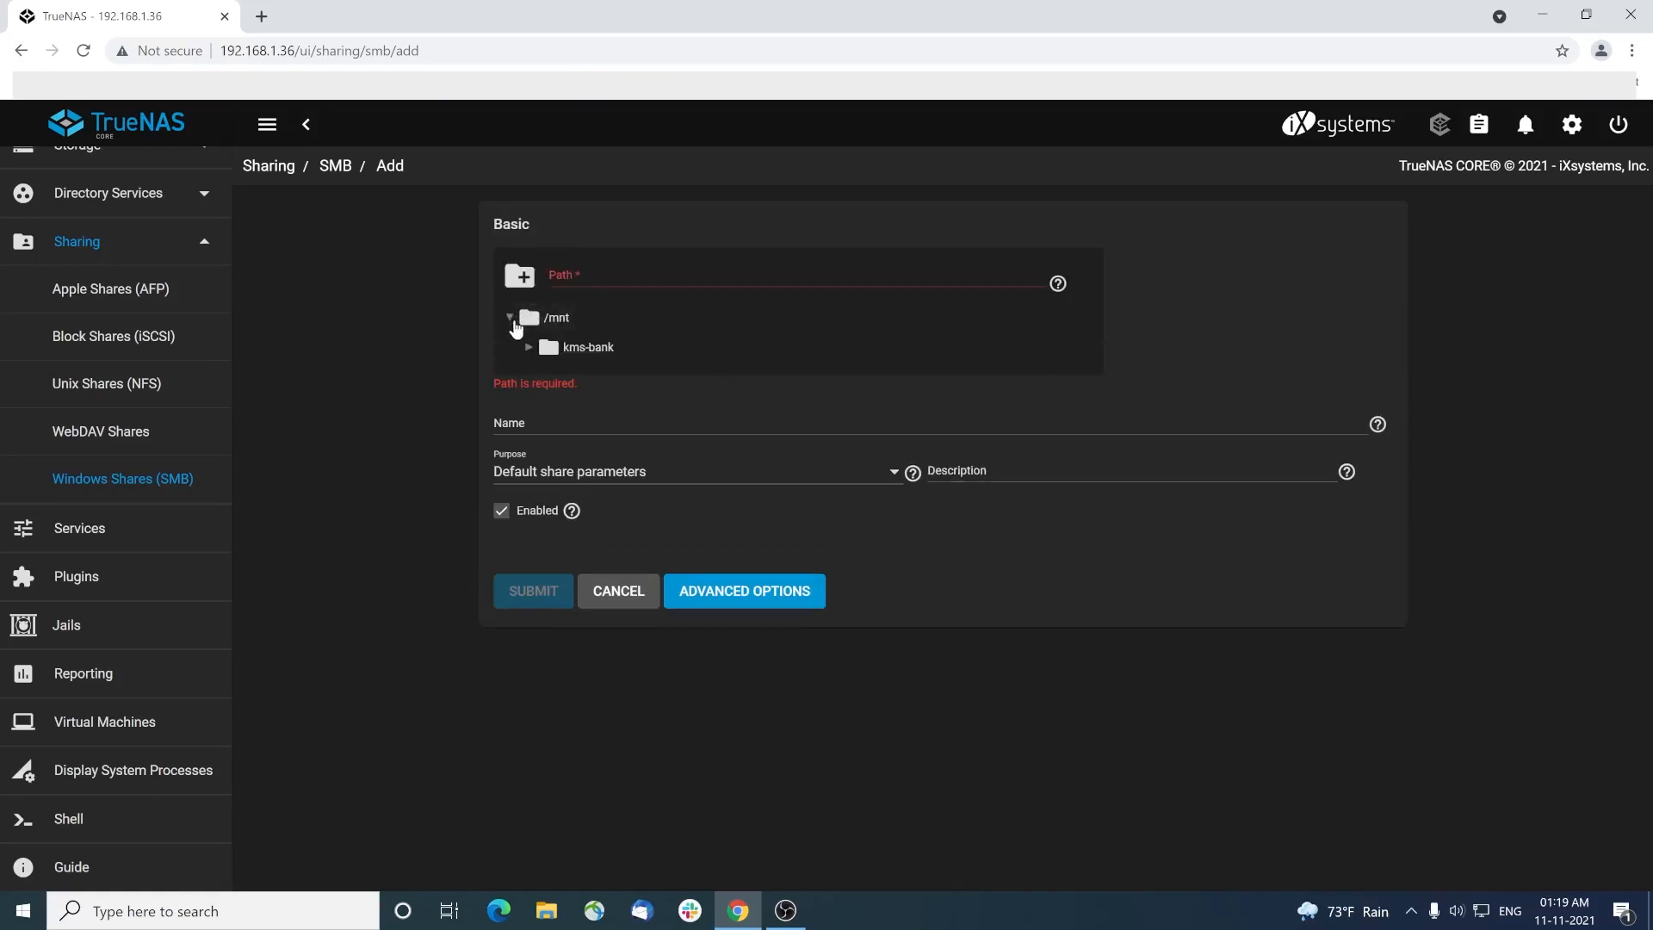
{"action": "left_click", "coordinate": [529, 347]}
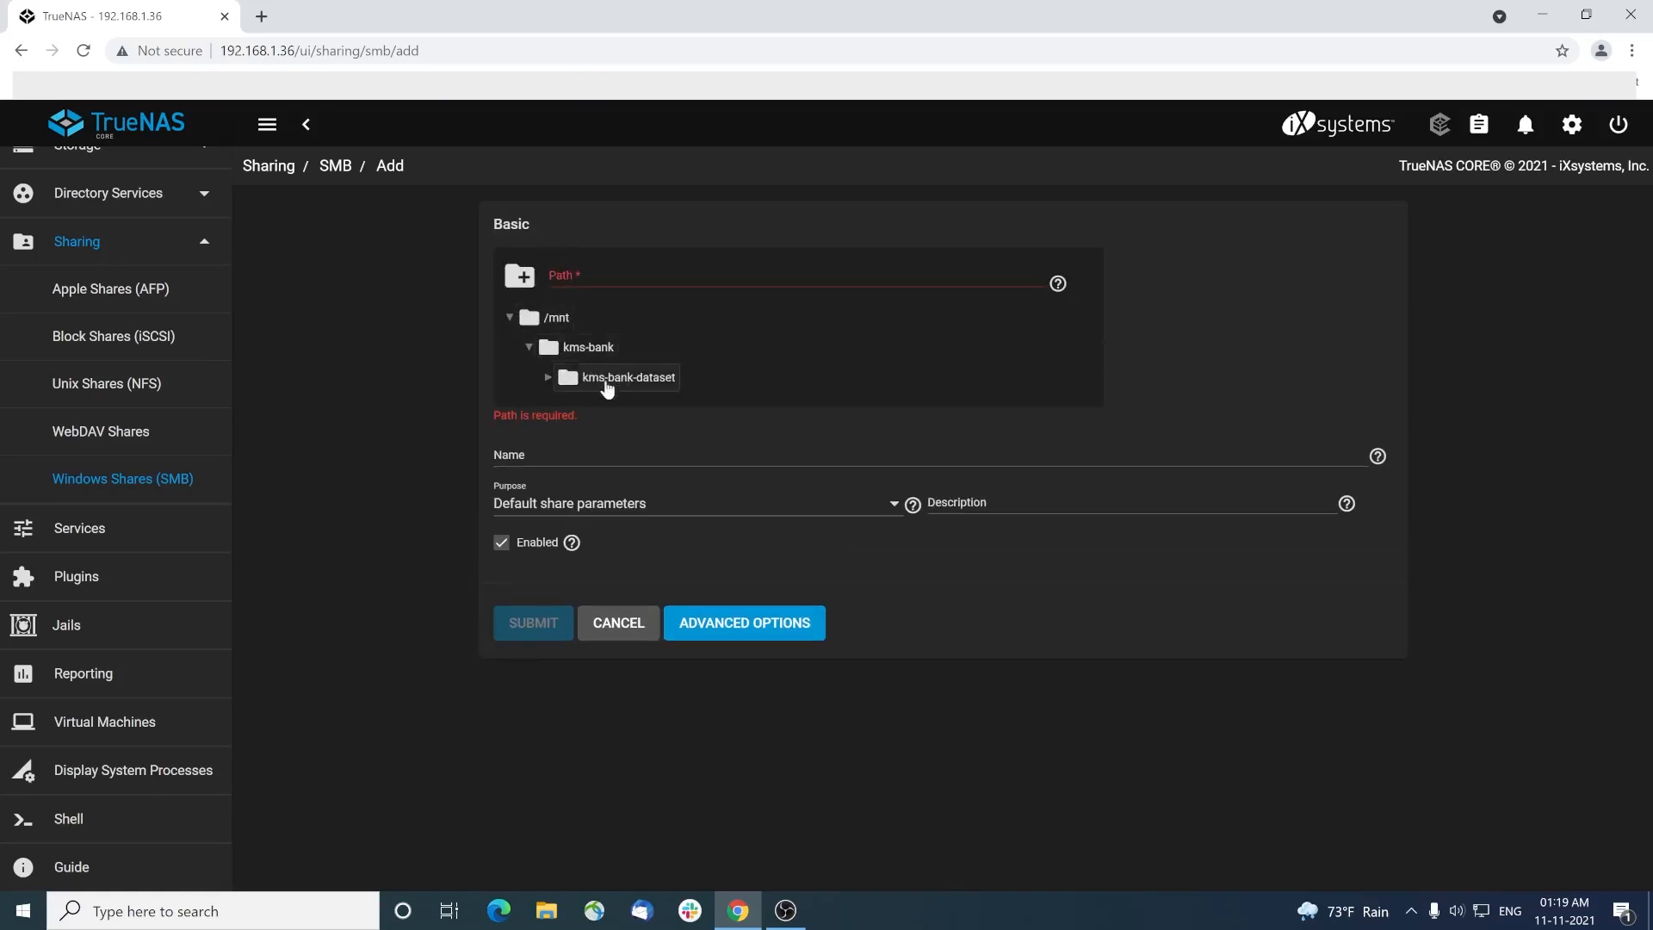
{"action": "left_click", "coordinate": [625, 376]}
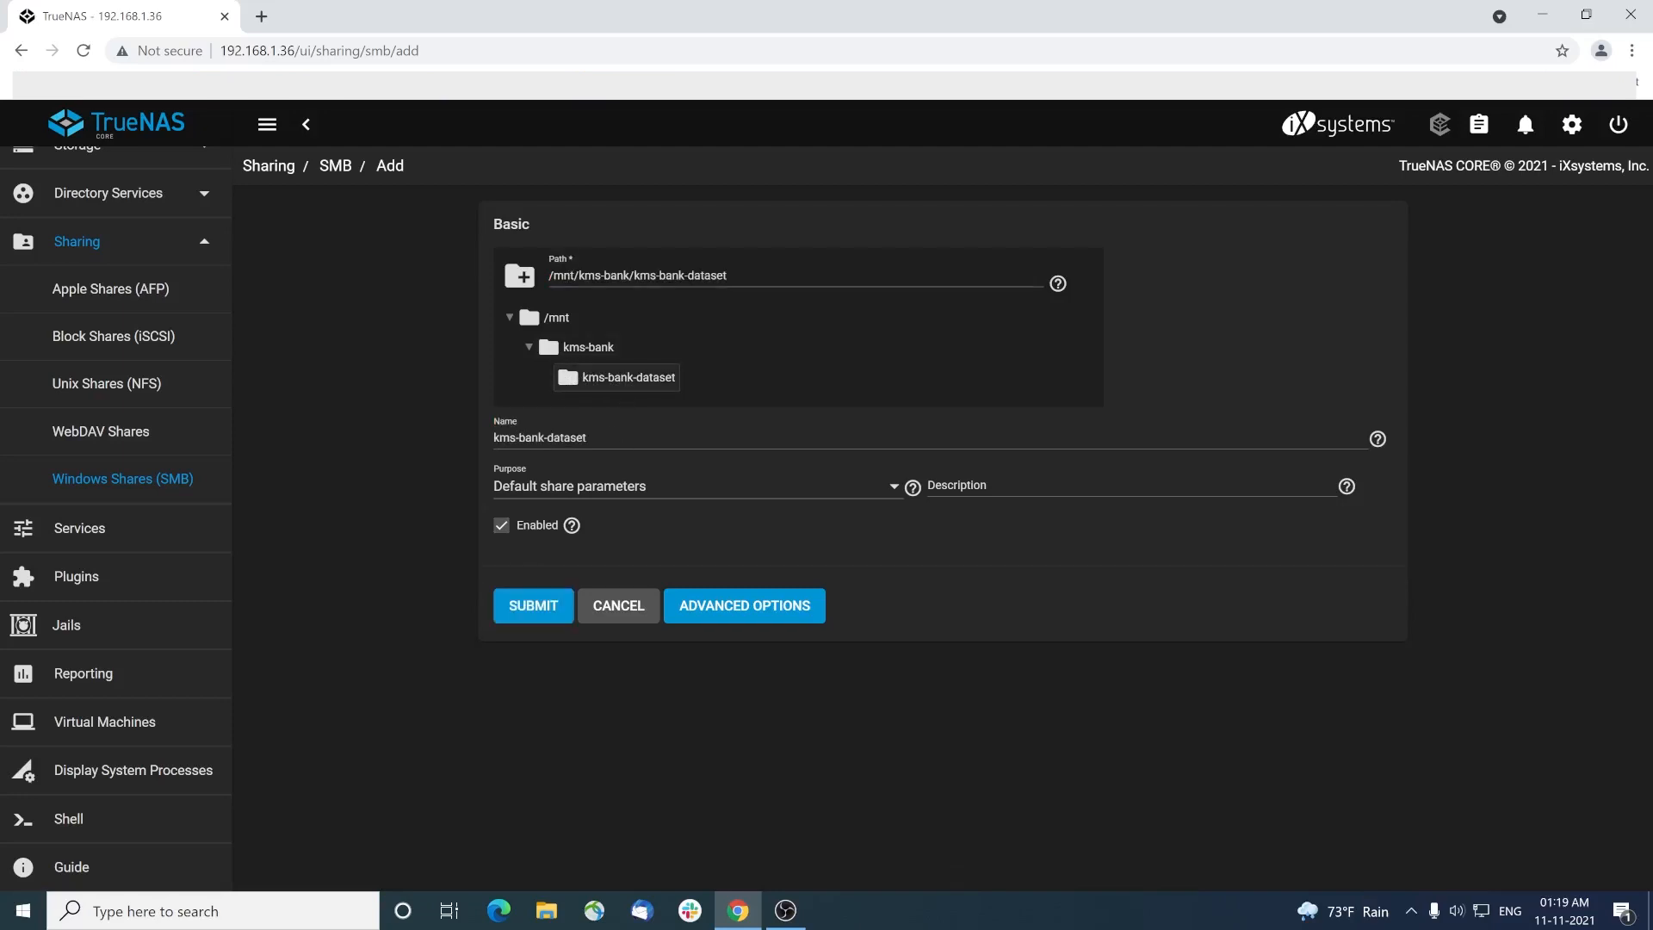
{"action": "left_click", "coordinate": [743, 606]}
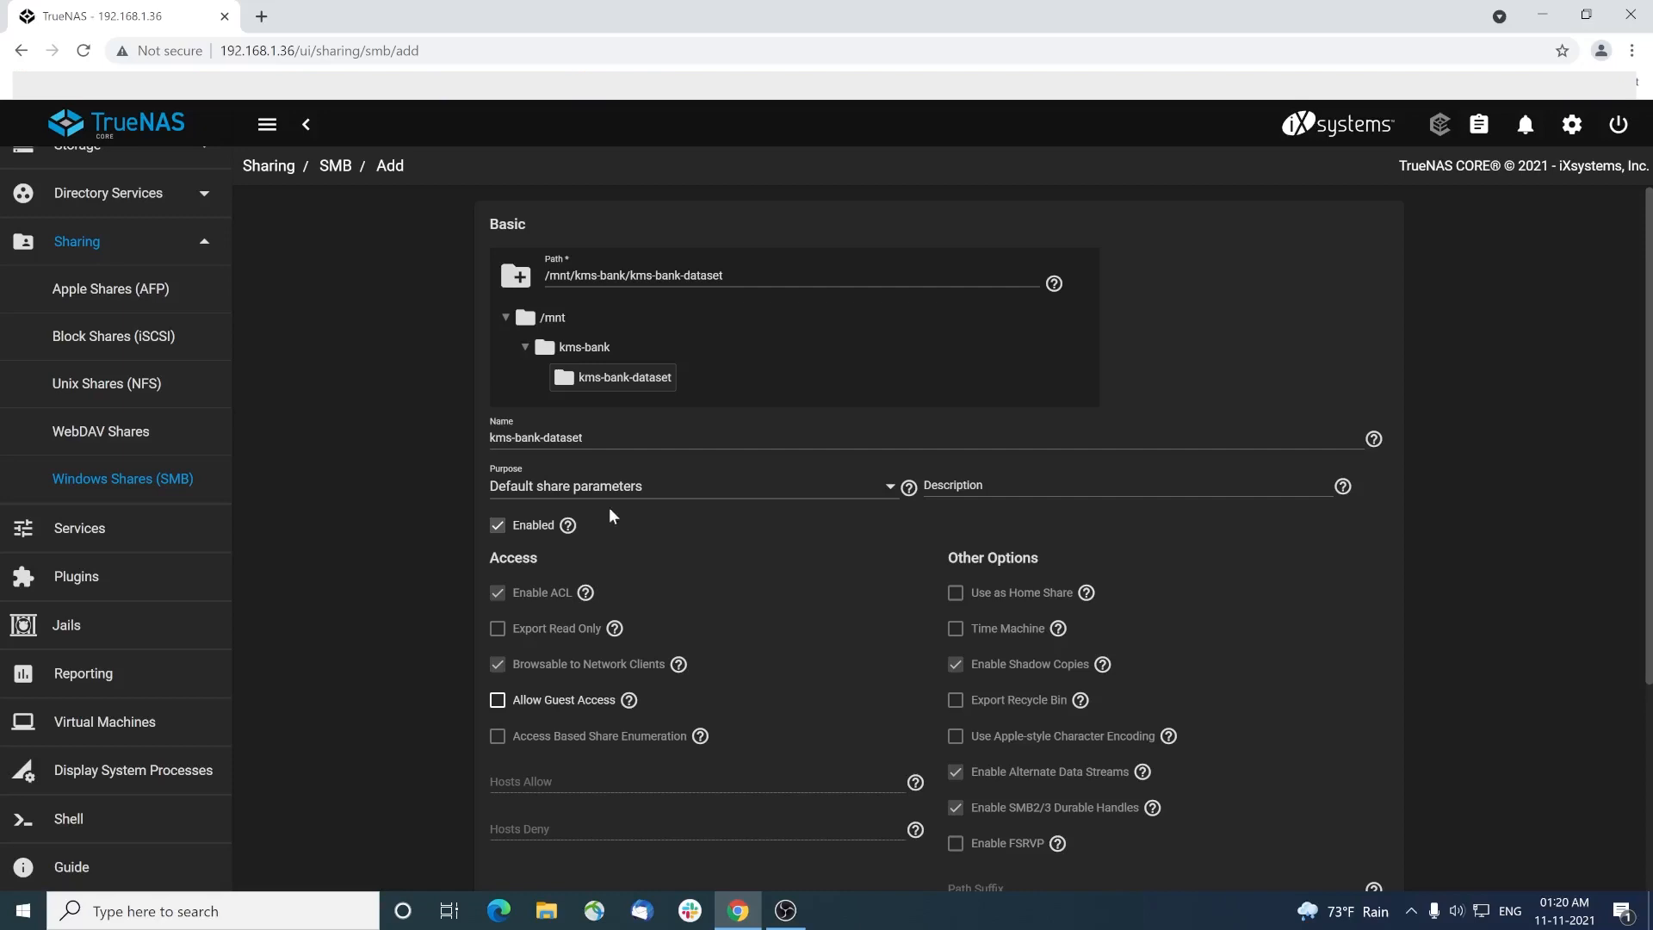
{"action": "left_click", "coordinate": [528, 764]}
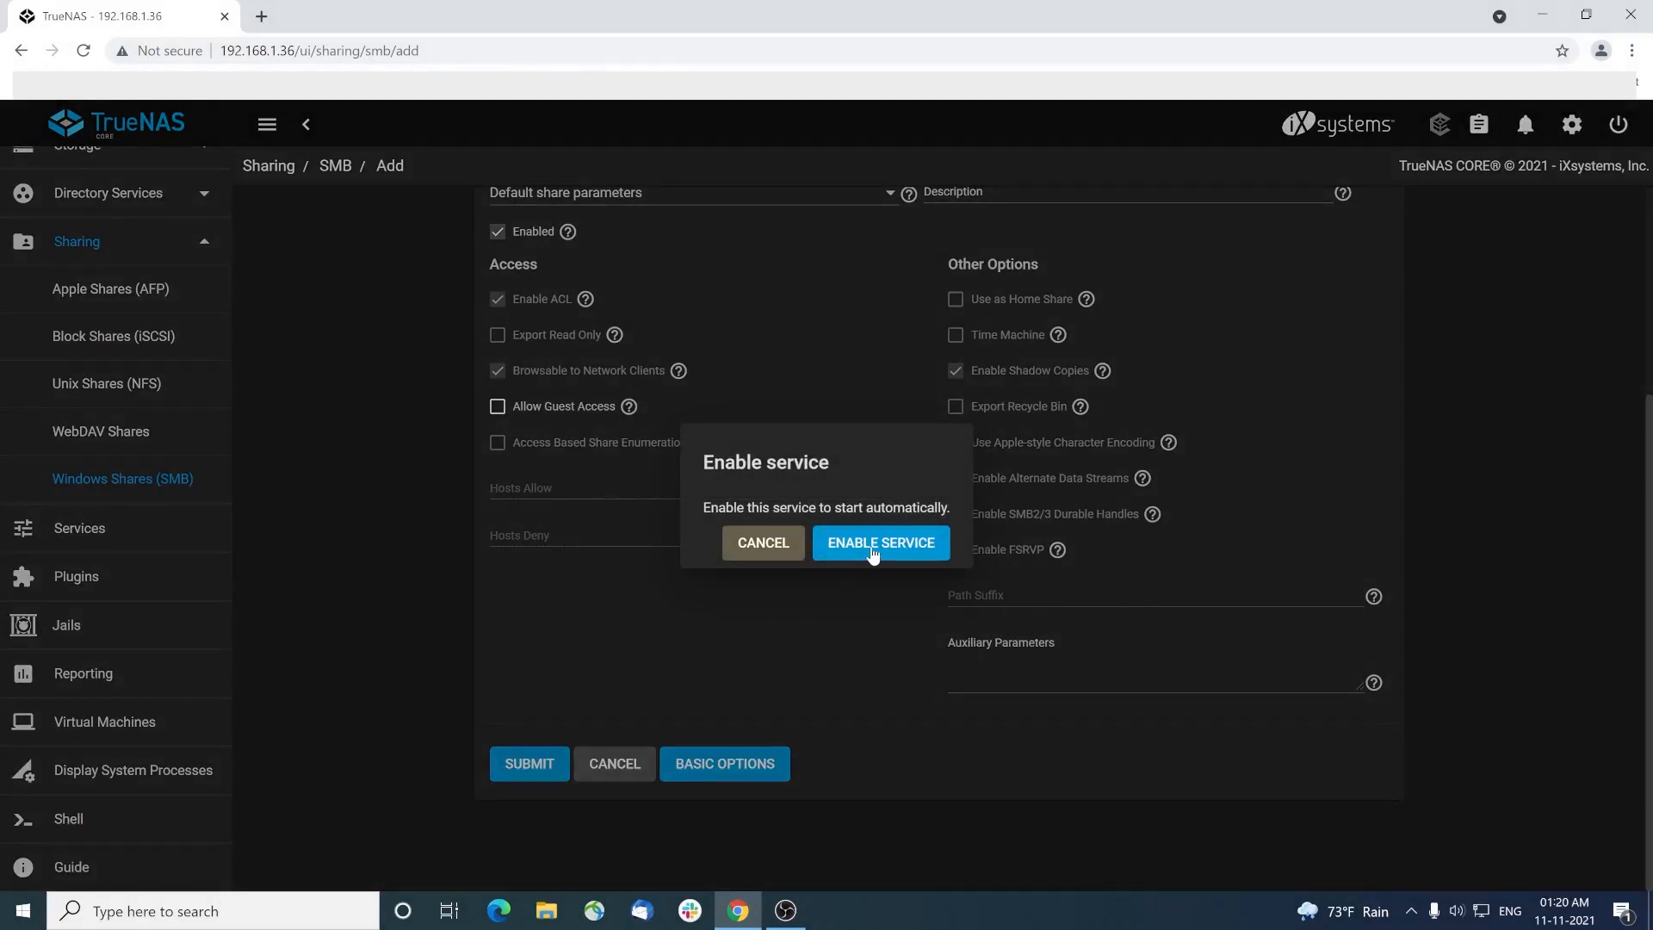
Save the share with the SMB service enabled and start configuring kms-bank-dataset's ACL.
{"action": "left_click", "coordinate": [880, 541]}
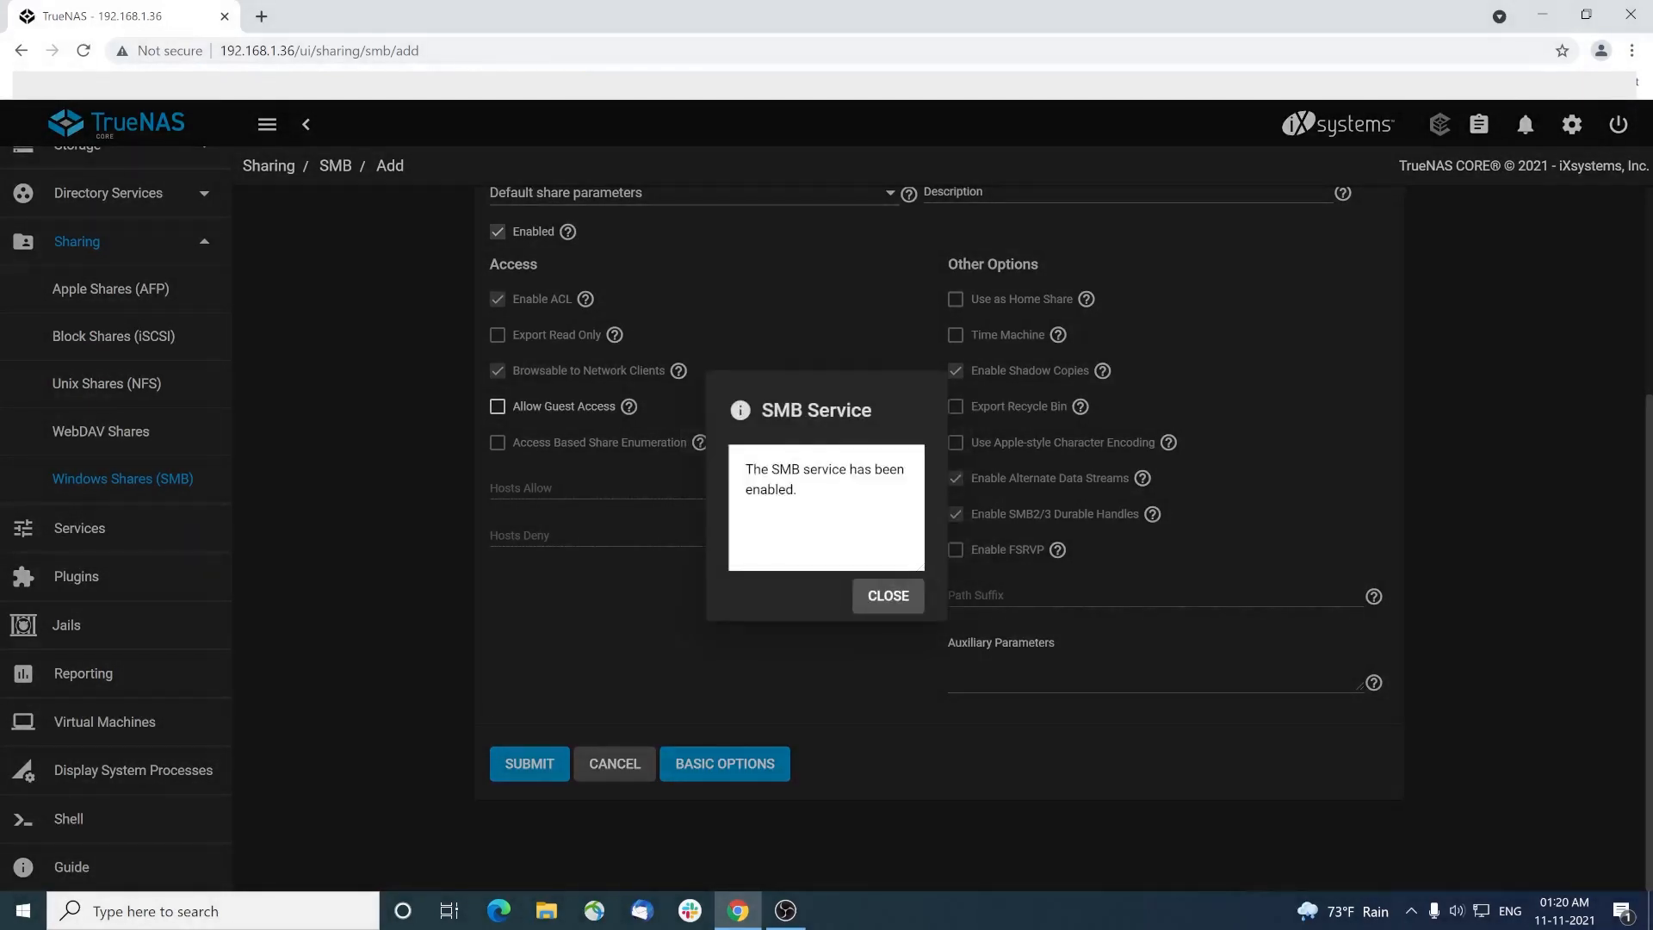
{"action": "left_click", "coordinate": [887, 596]}
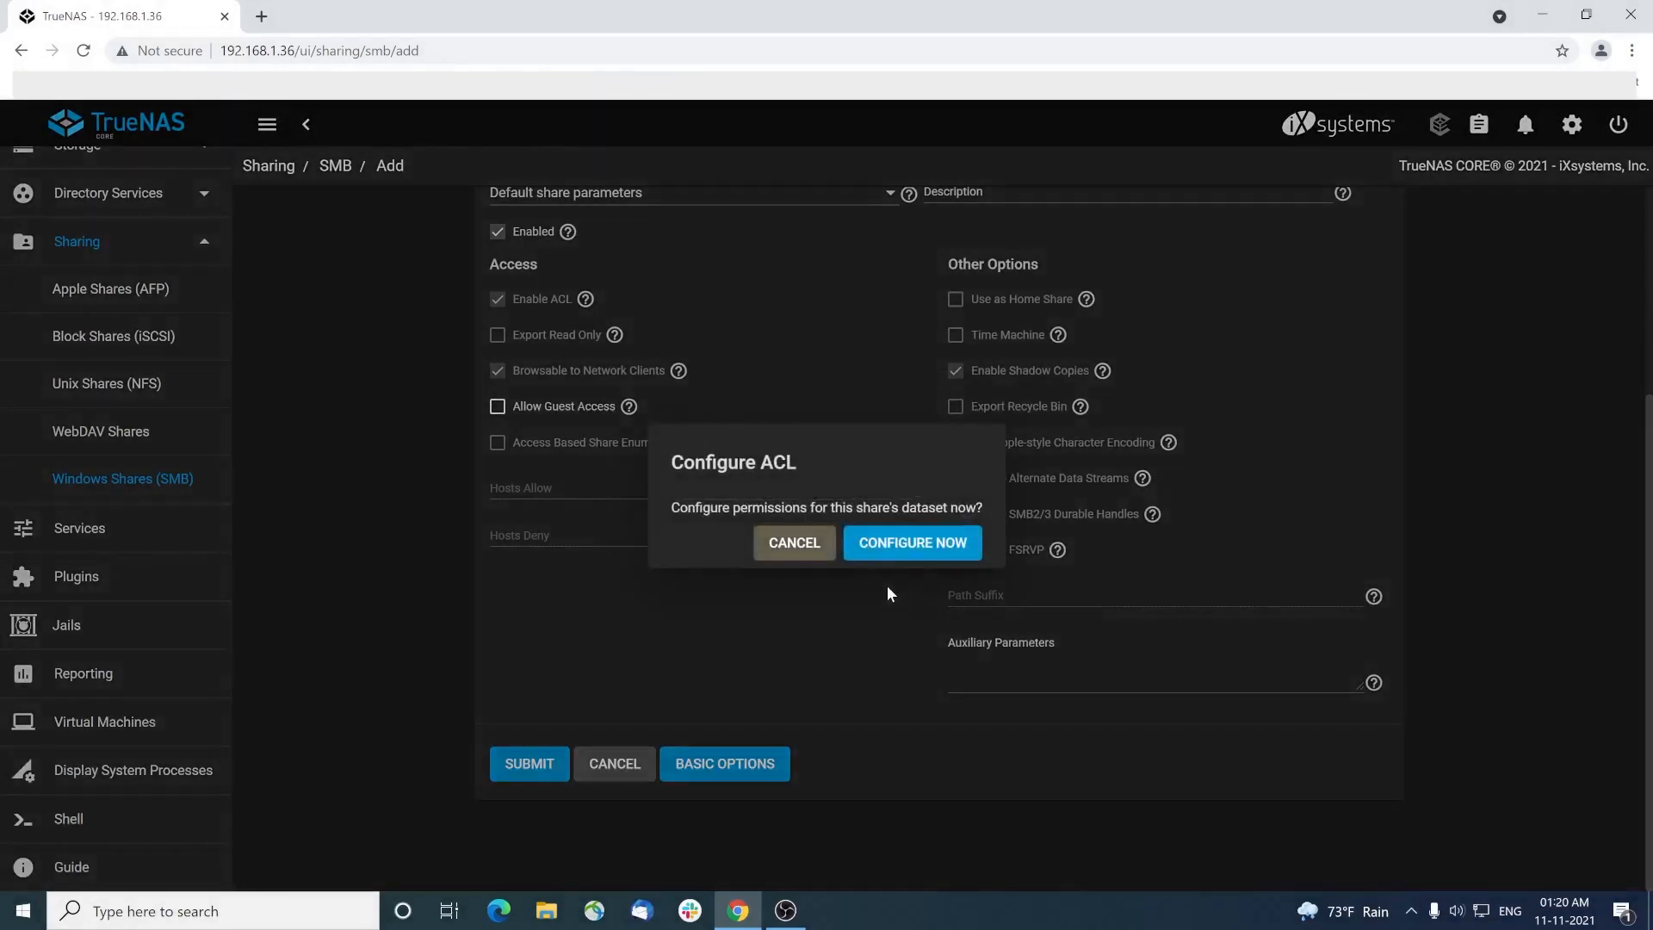
{"action": "mouse_move", "coordinate": [911, 543]}
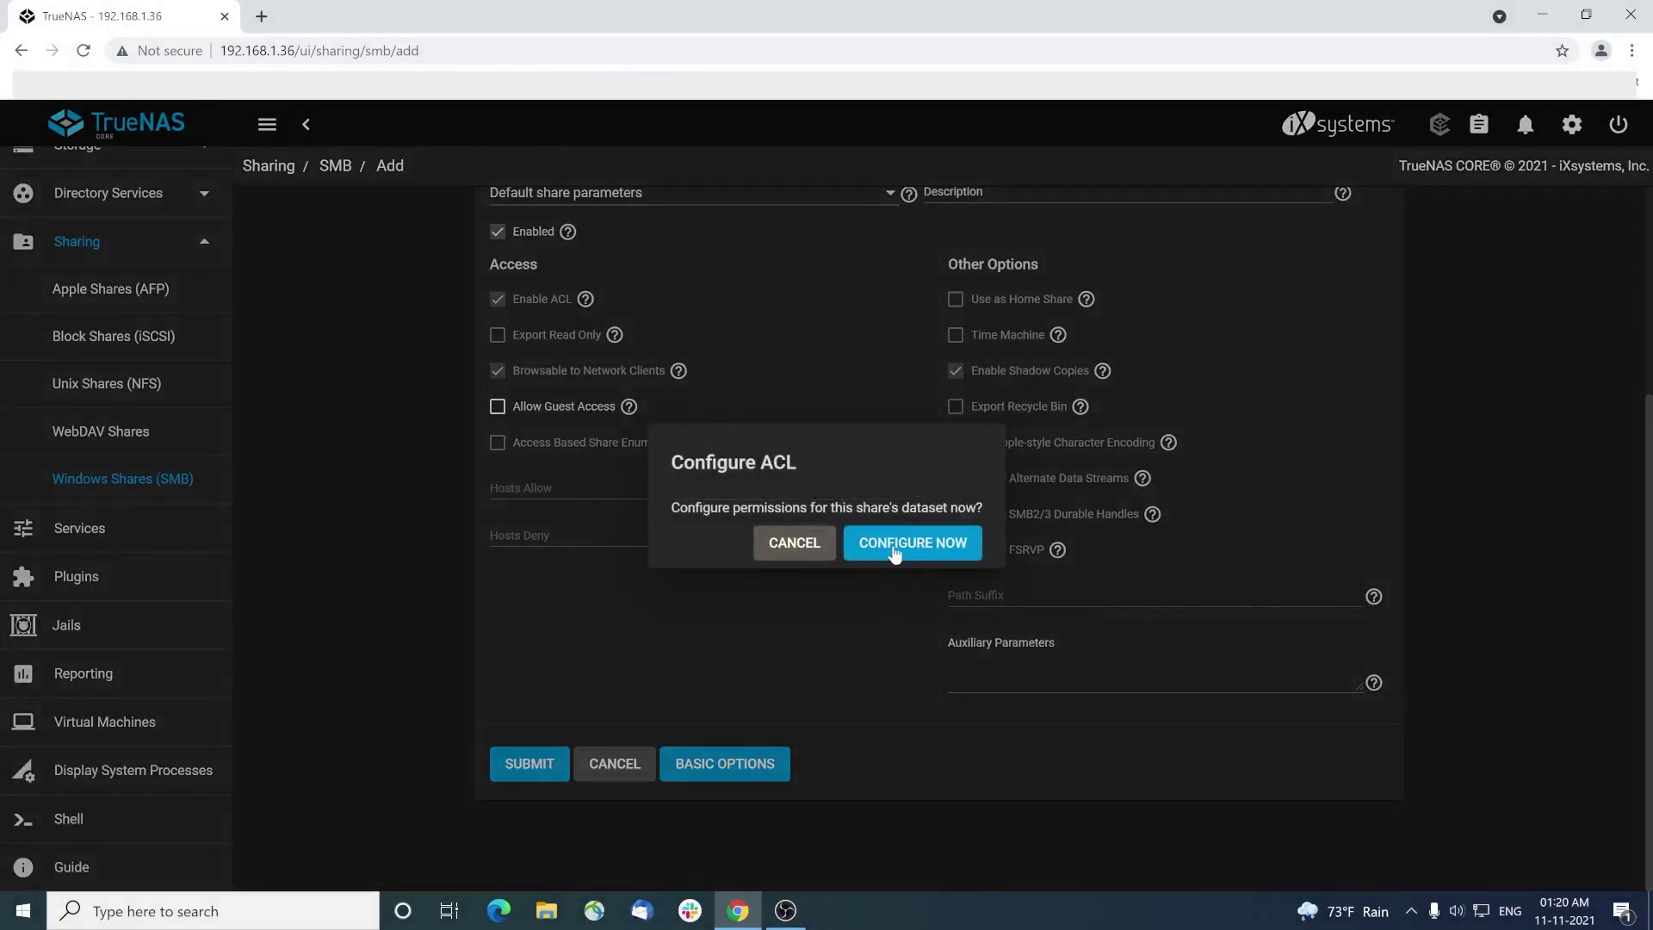
{"action": "left_click", "coordinate": [912, 541]}
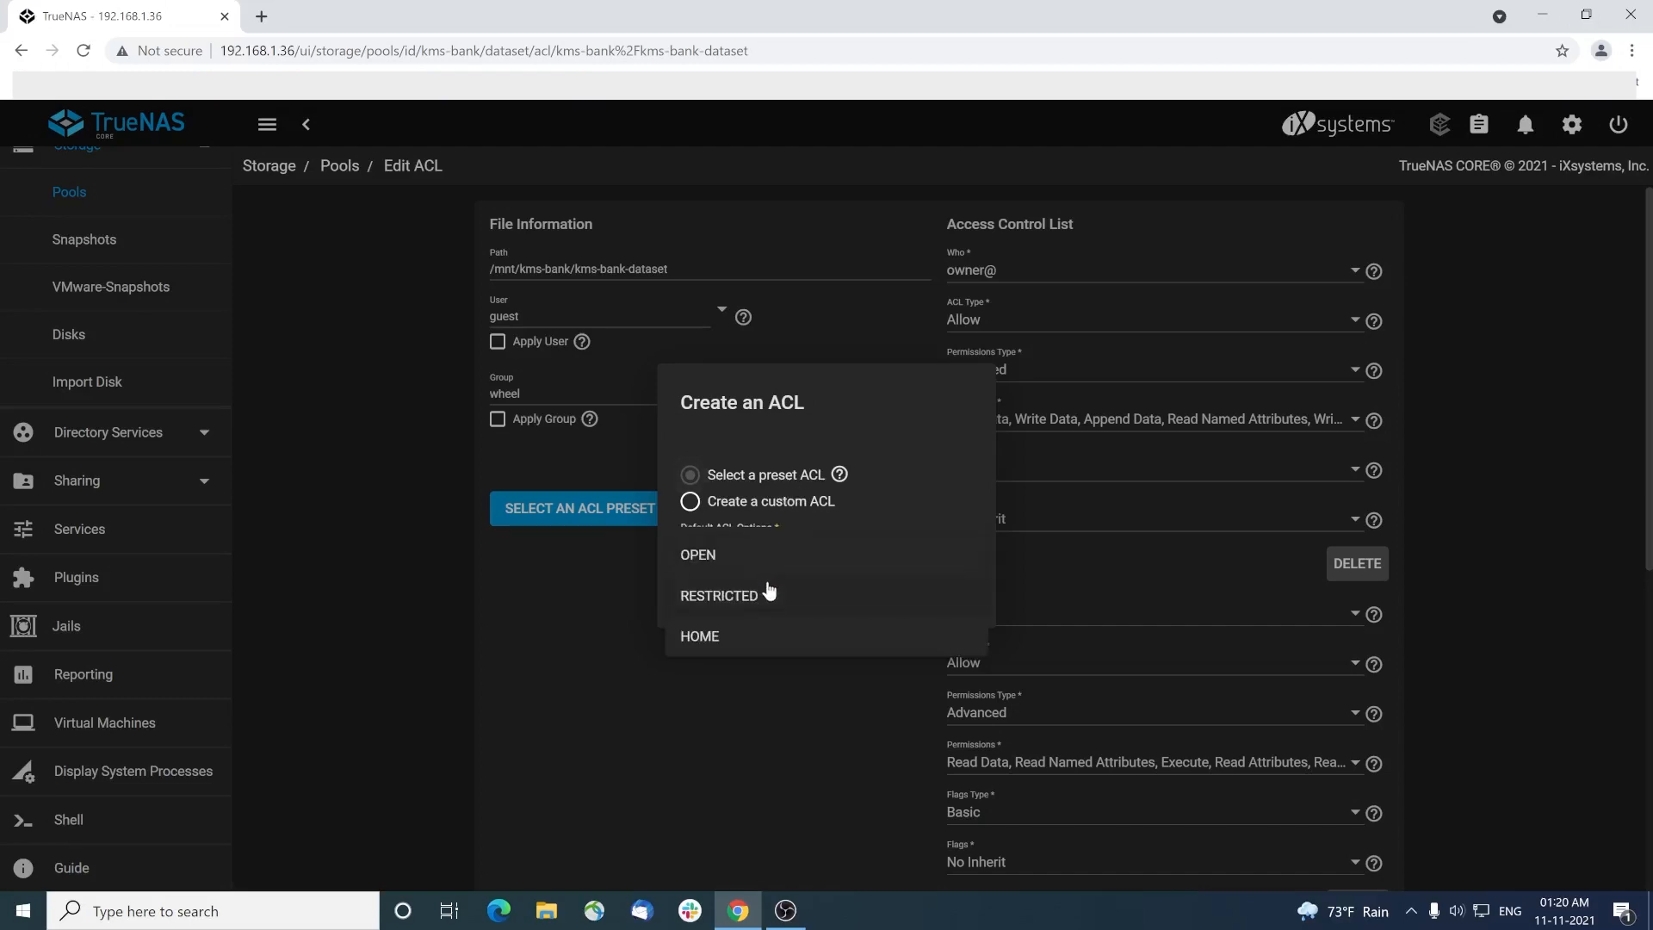
Apply the RESTRICTED preset ACL to kms-bank-dataset.
{"action": "left_click", "coordinate": [718, 594]}
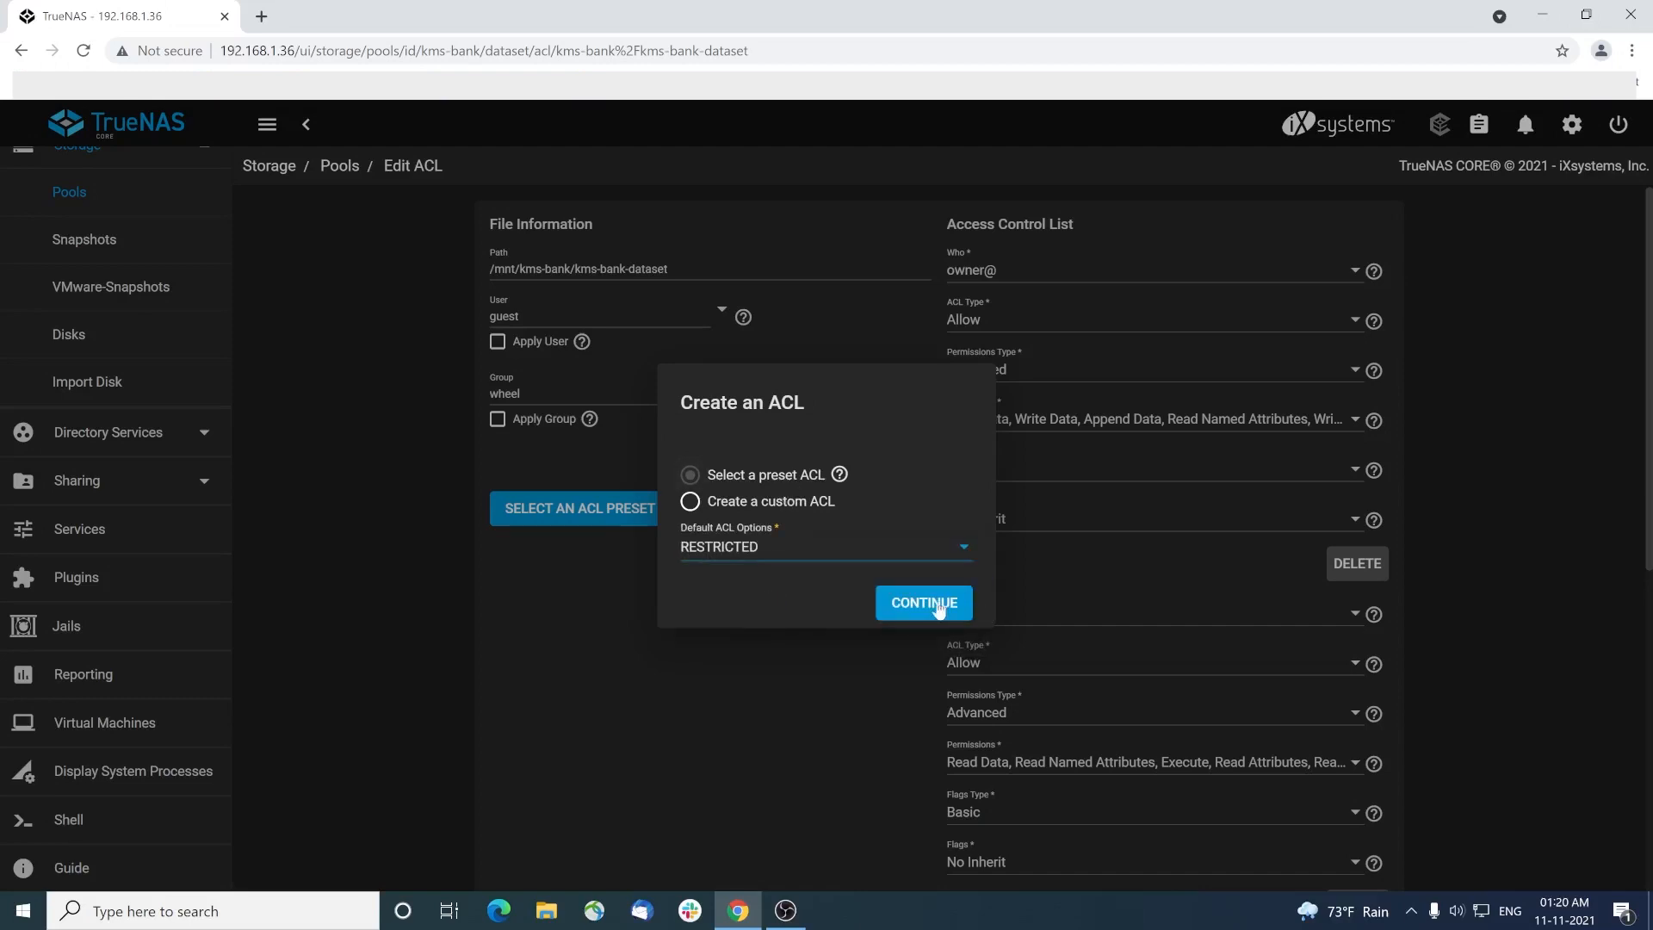
{"action": "left_click", "coordinate": [922, 601]}
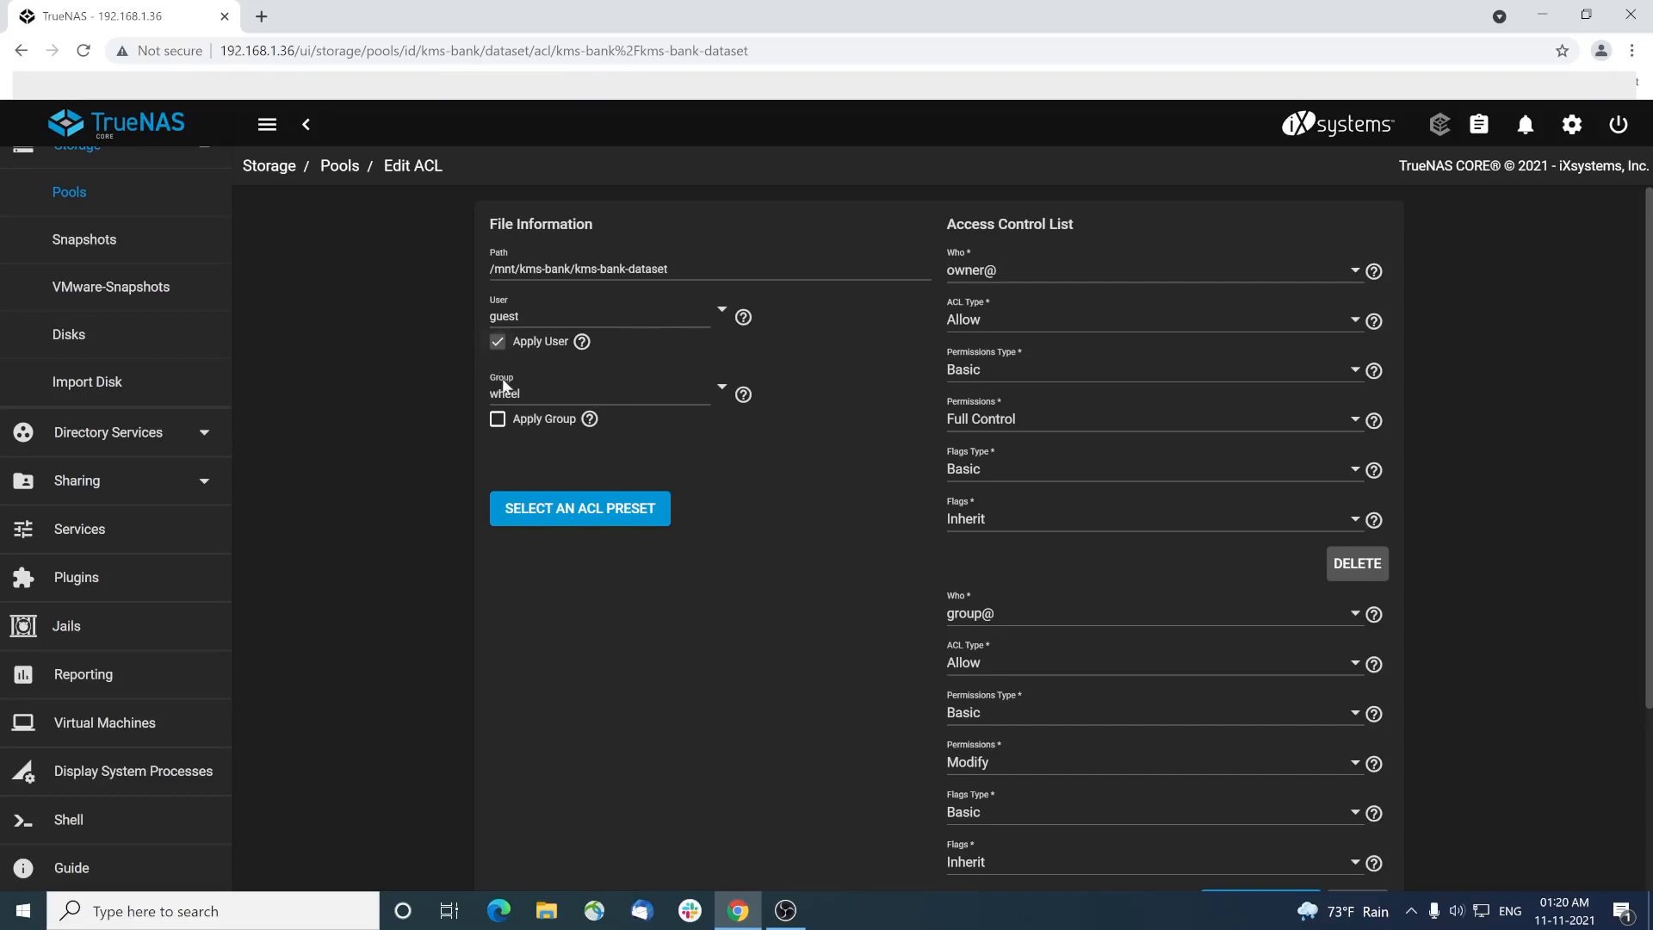
{"action": "scroll", "scroll_direction": "down", "scroll_amount": 3}
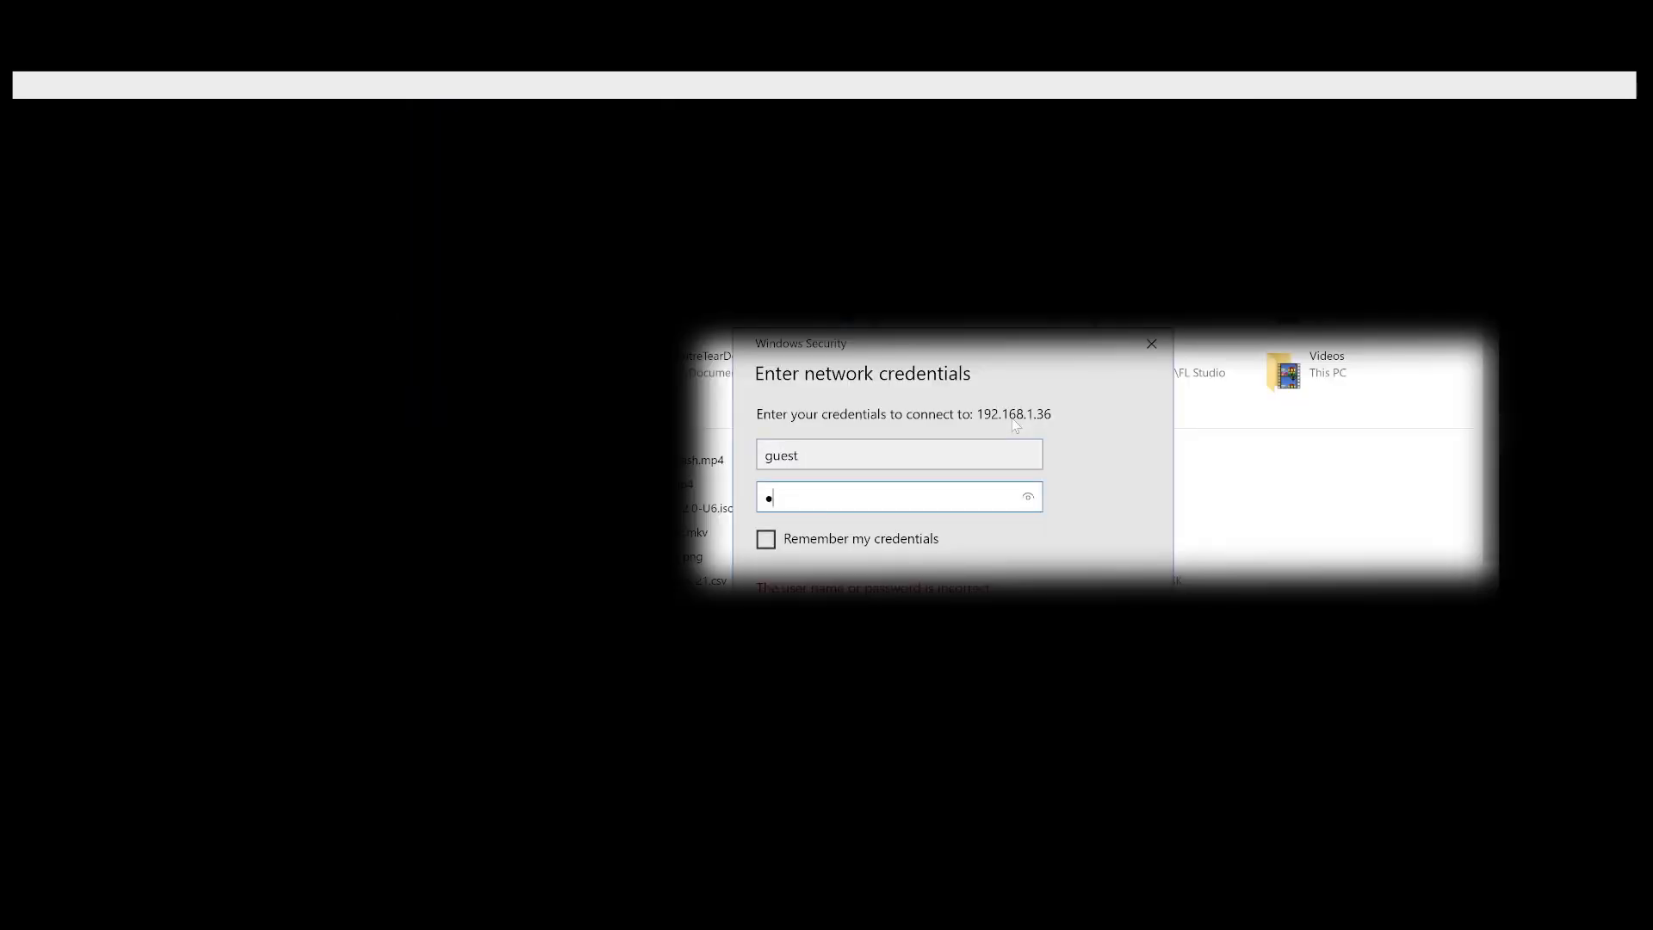
Enter the guest account's password to sign in to 192.168.1.36.
{"action": "type", "text": "password"}
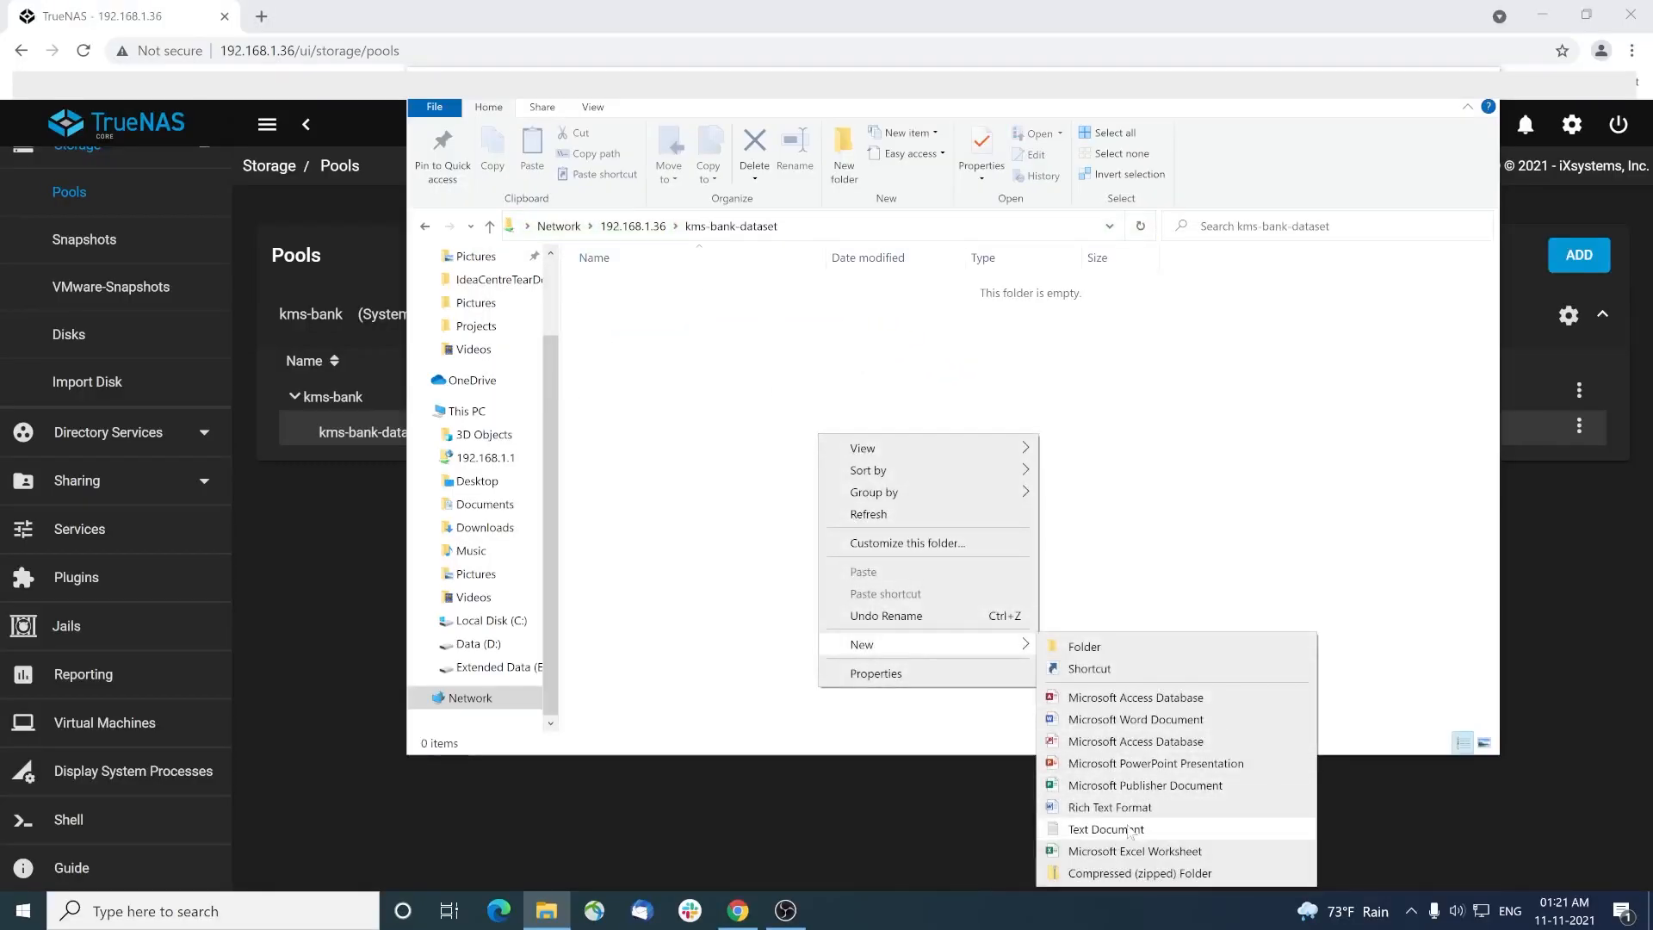
Create New Text Document.txt in the share containing the text 'file in NAS'.
{"action": "left_click", "coordinate": [1105, 828]}
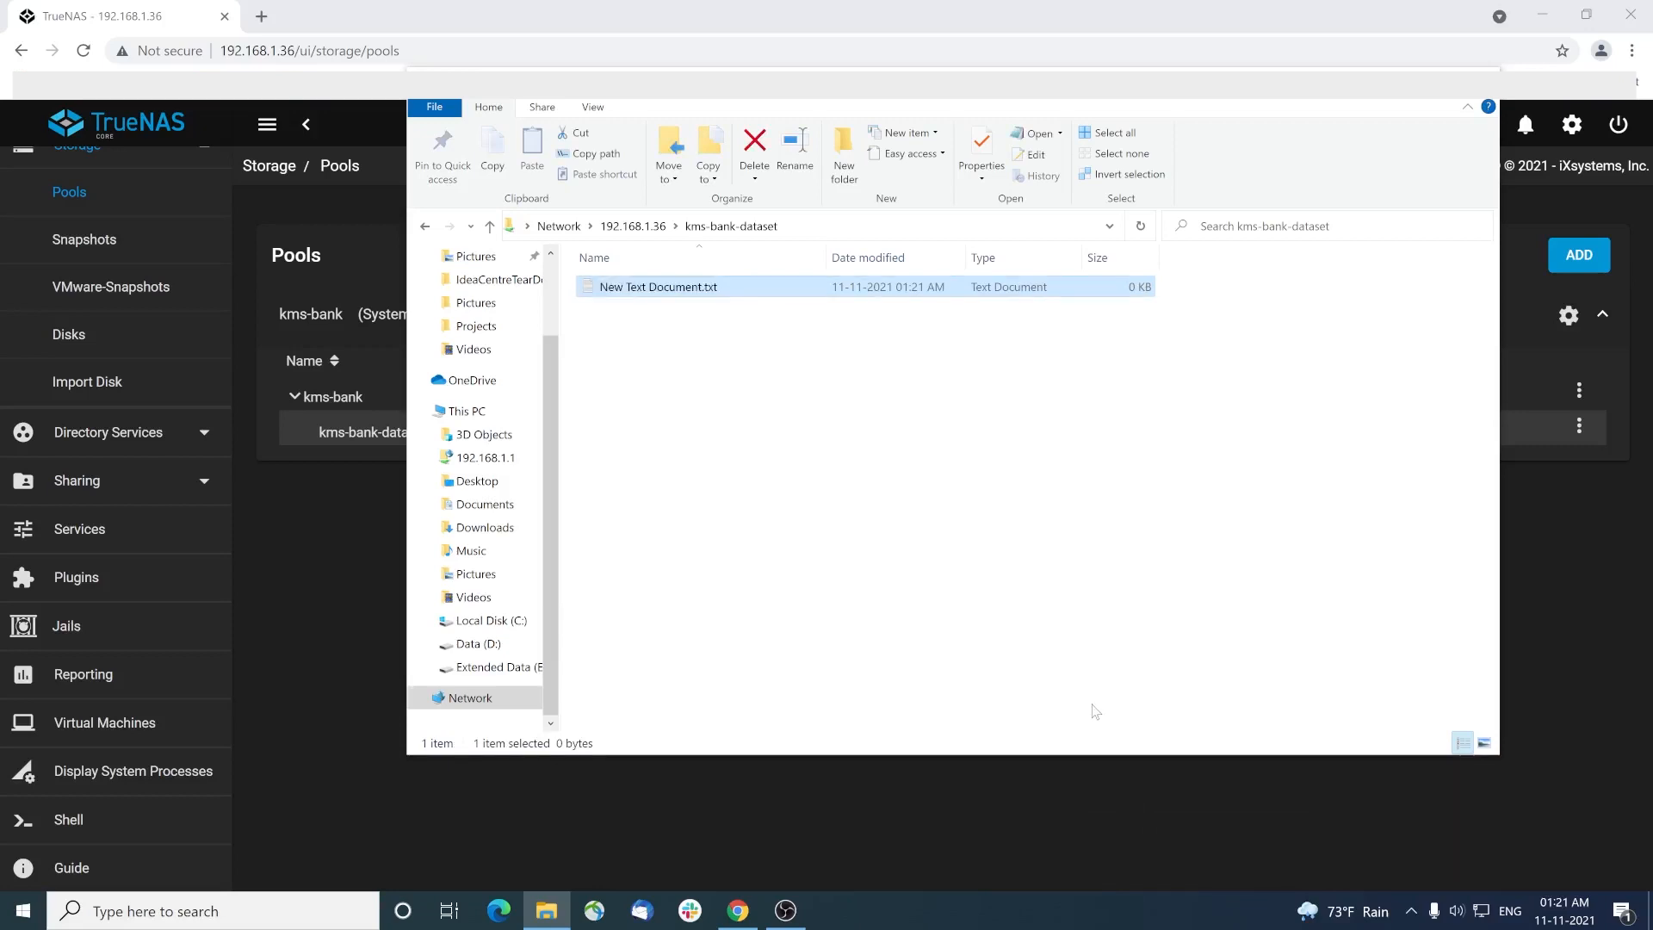
{"action": "double_click", "coordinate": [658, 287]}
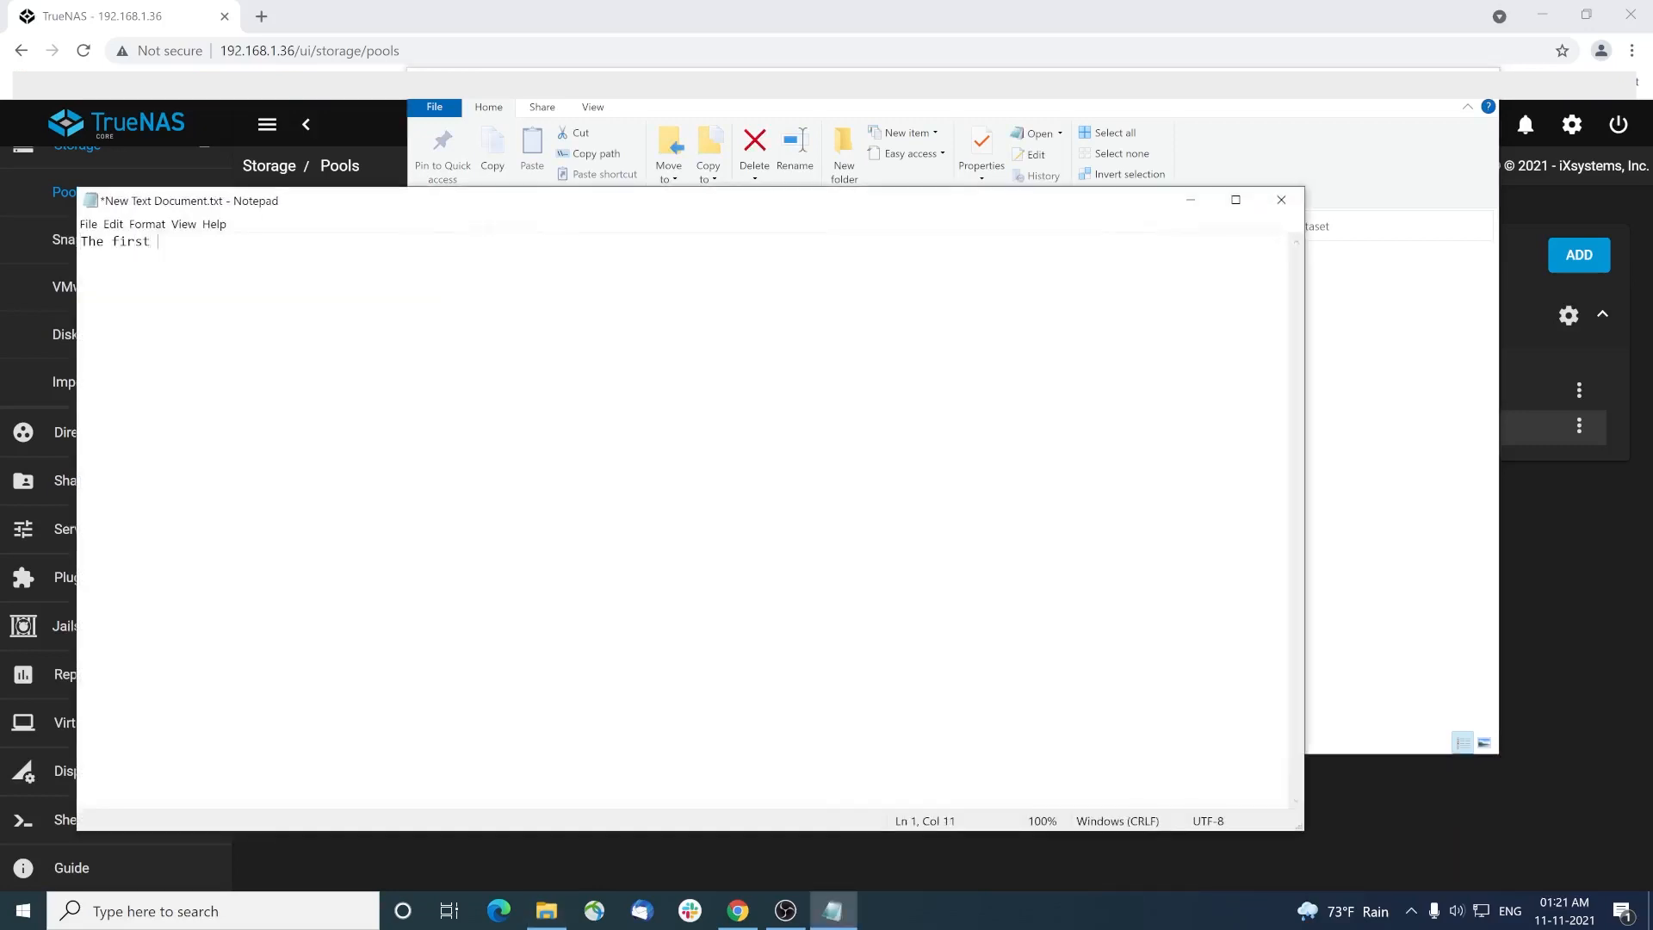
{"action": "type", "text": "file in NAS"}
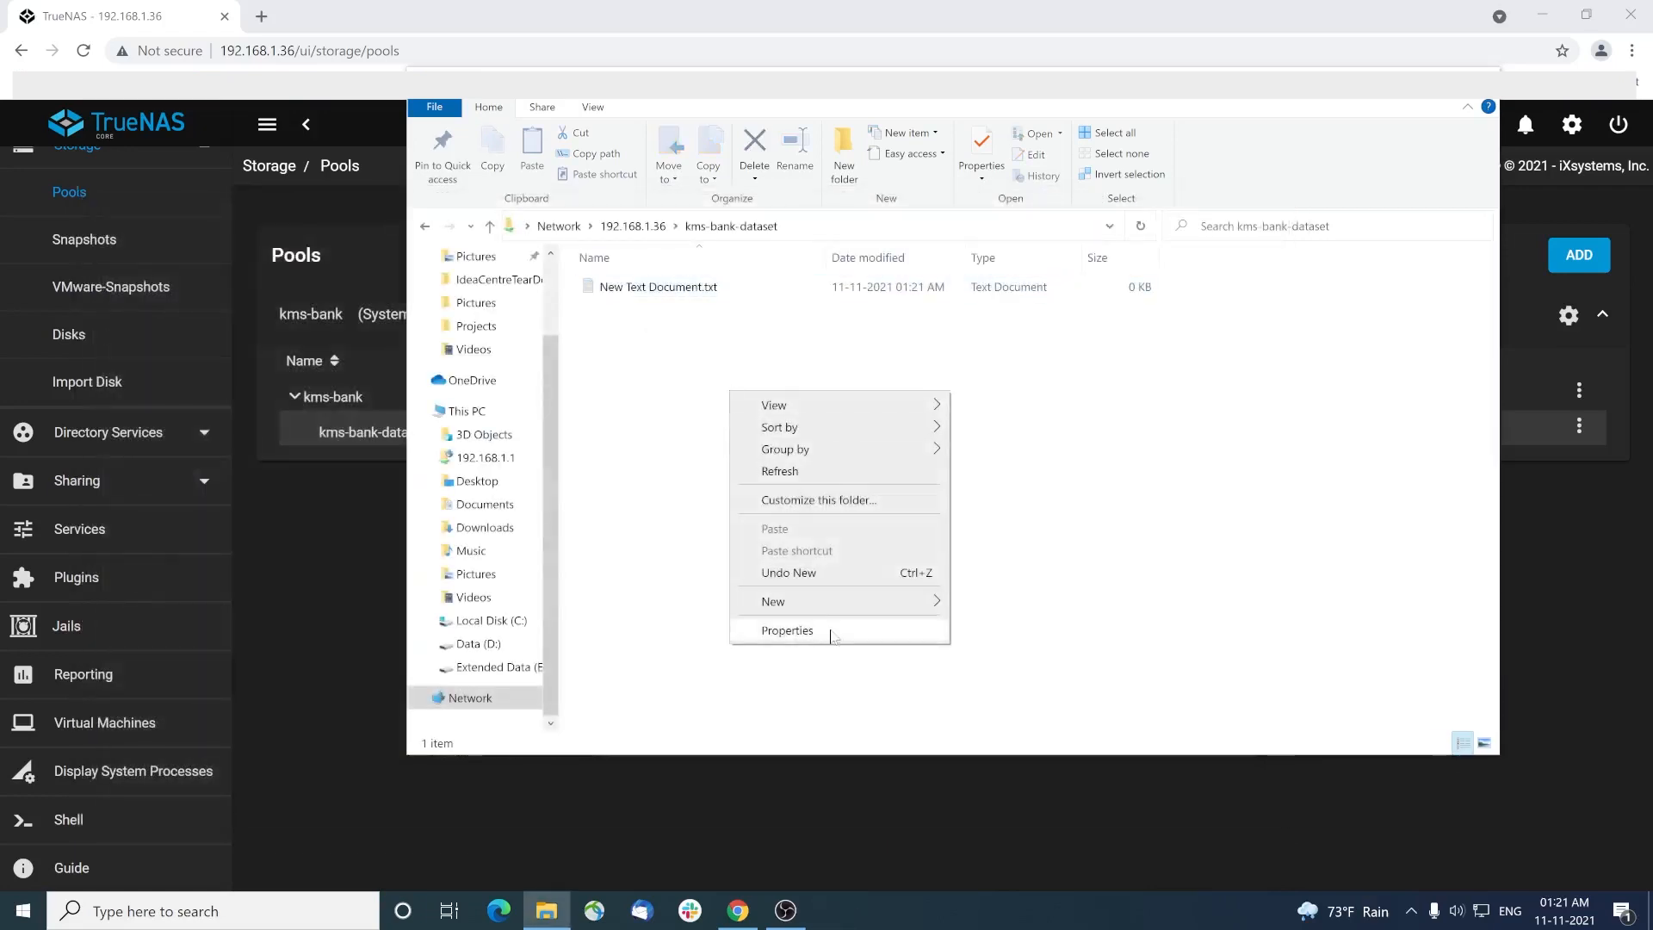
{"action": "left_click", "coordinate": [773, 600]}
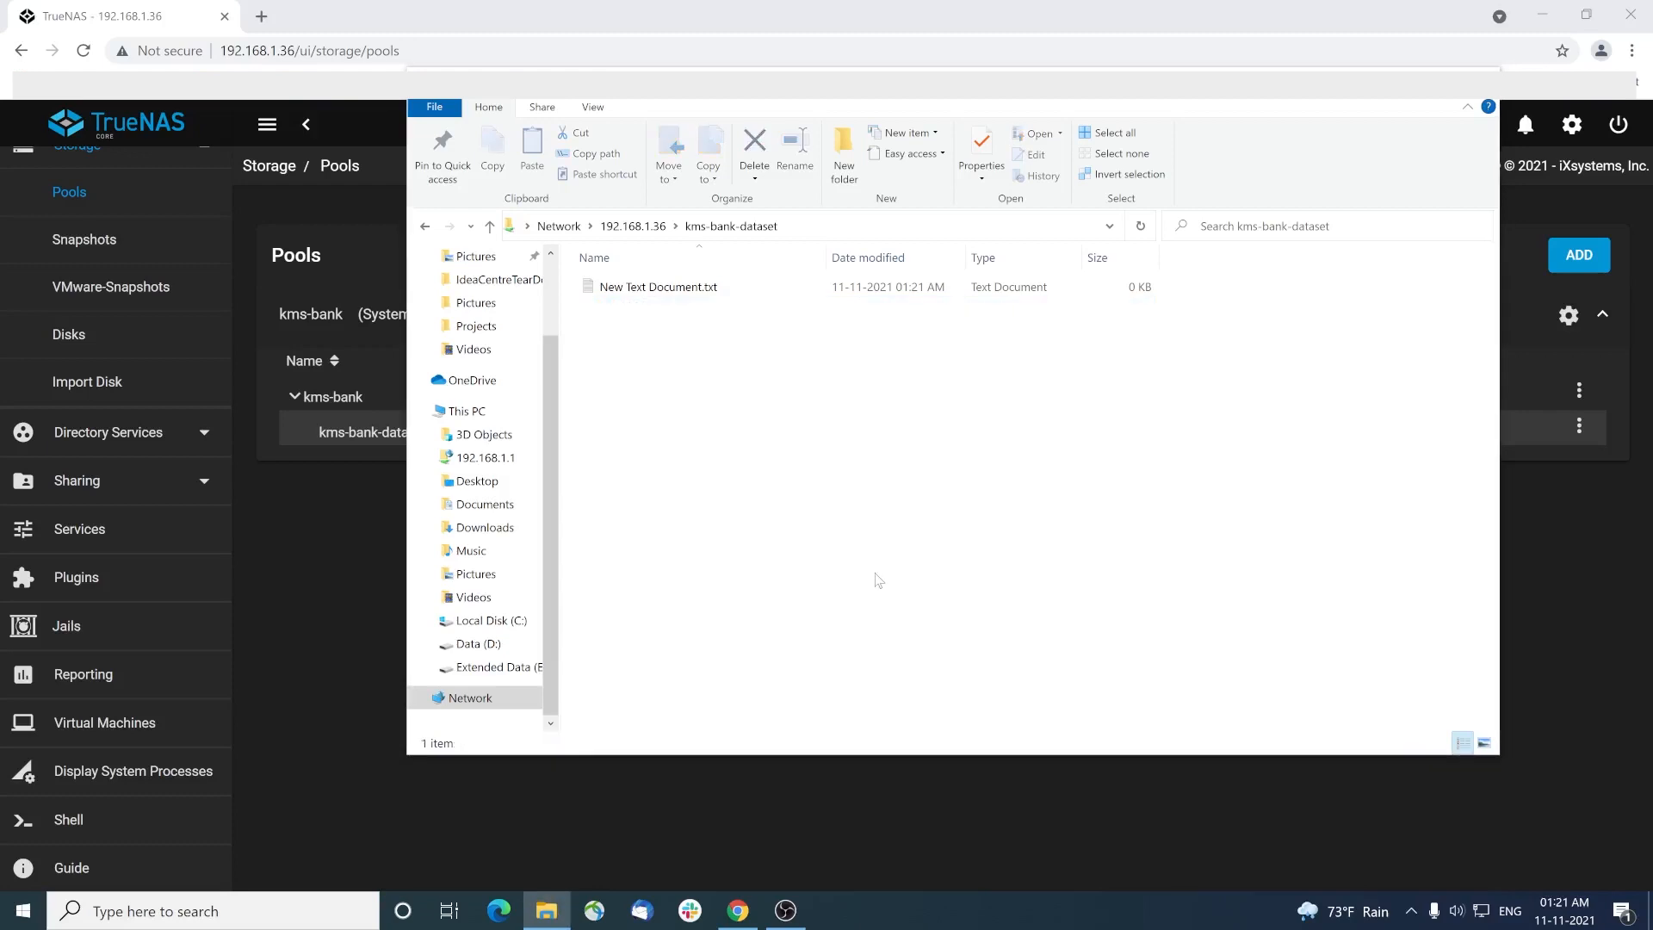
Search andsmb in a new Chrome tab and open AndSMB's Google Play page.
{"action": "left_click", "coordinate": [490, 15]}
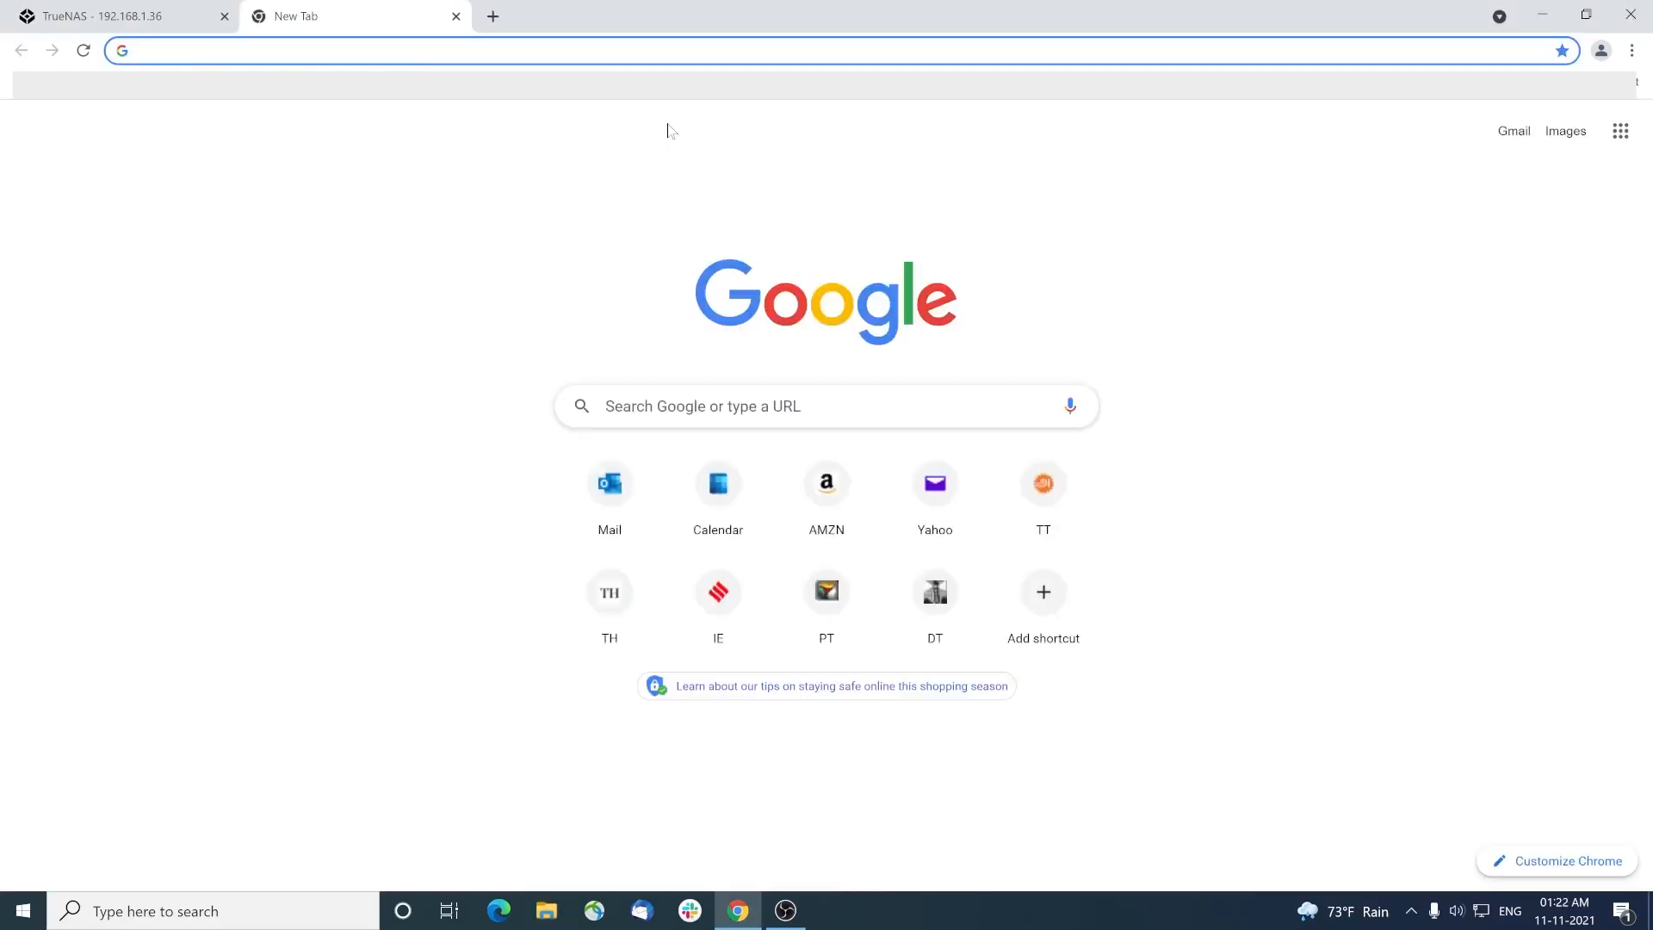
{"action": "type", "text": "andsmb"}
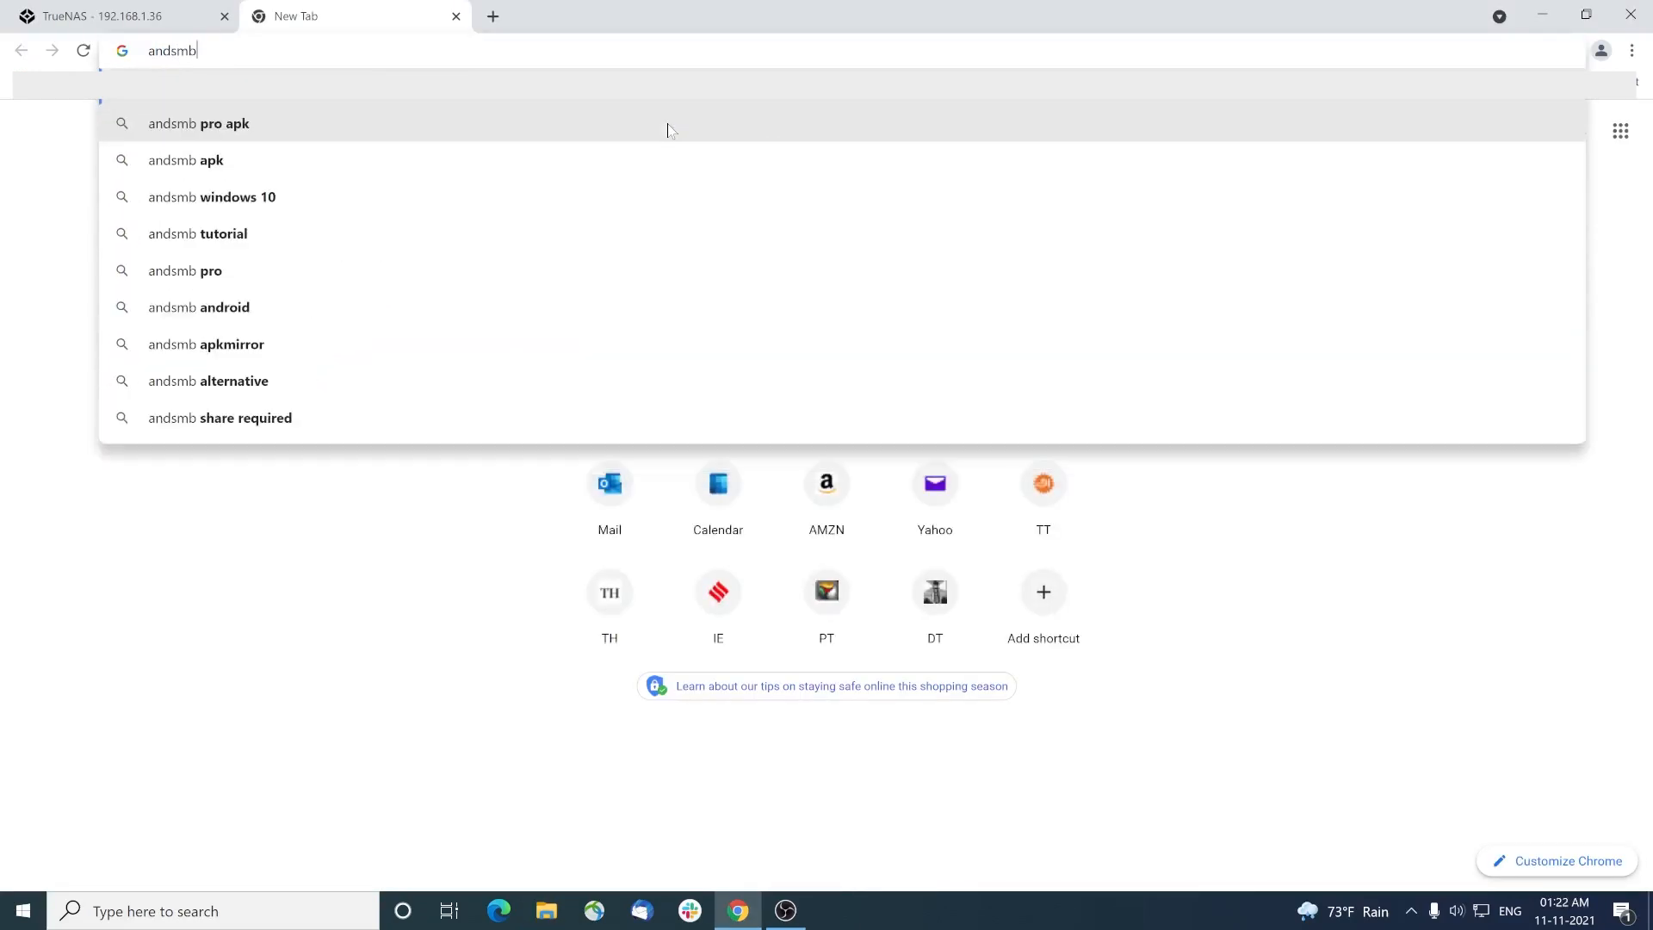
{"action": "key", "text": "Return"}
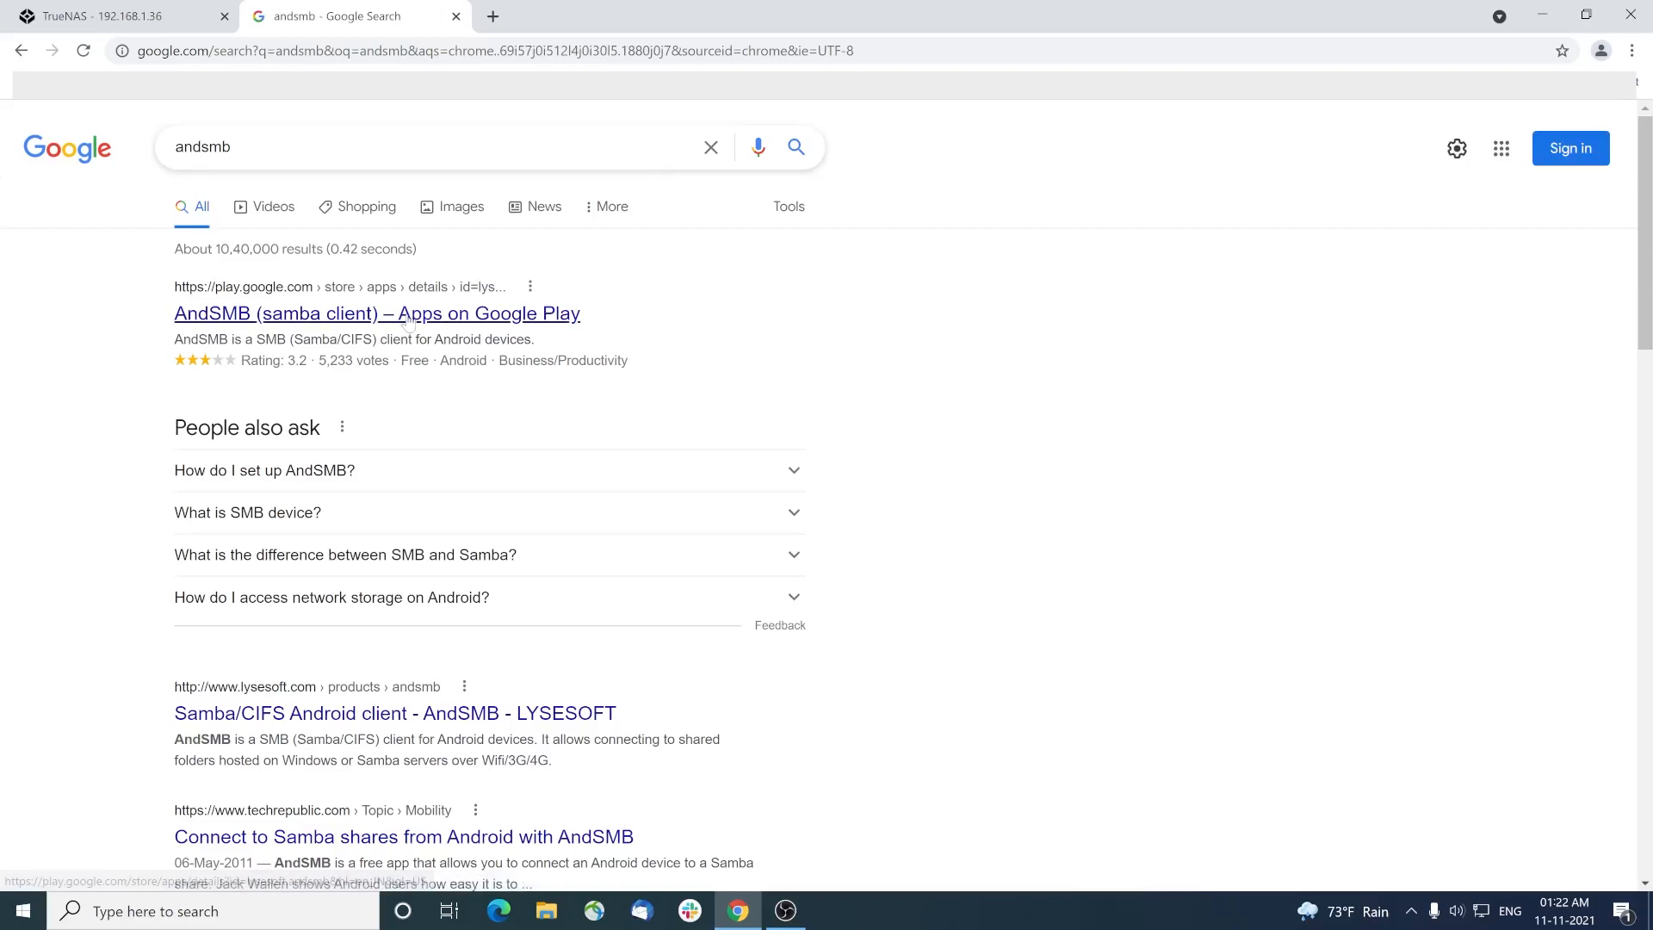
{"action": "left_click", "coordinate": [376, 313]}
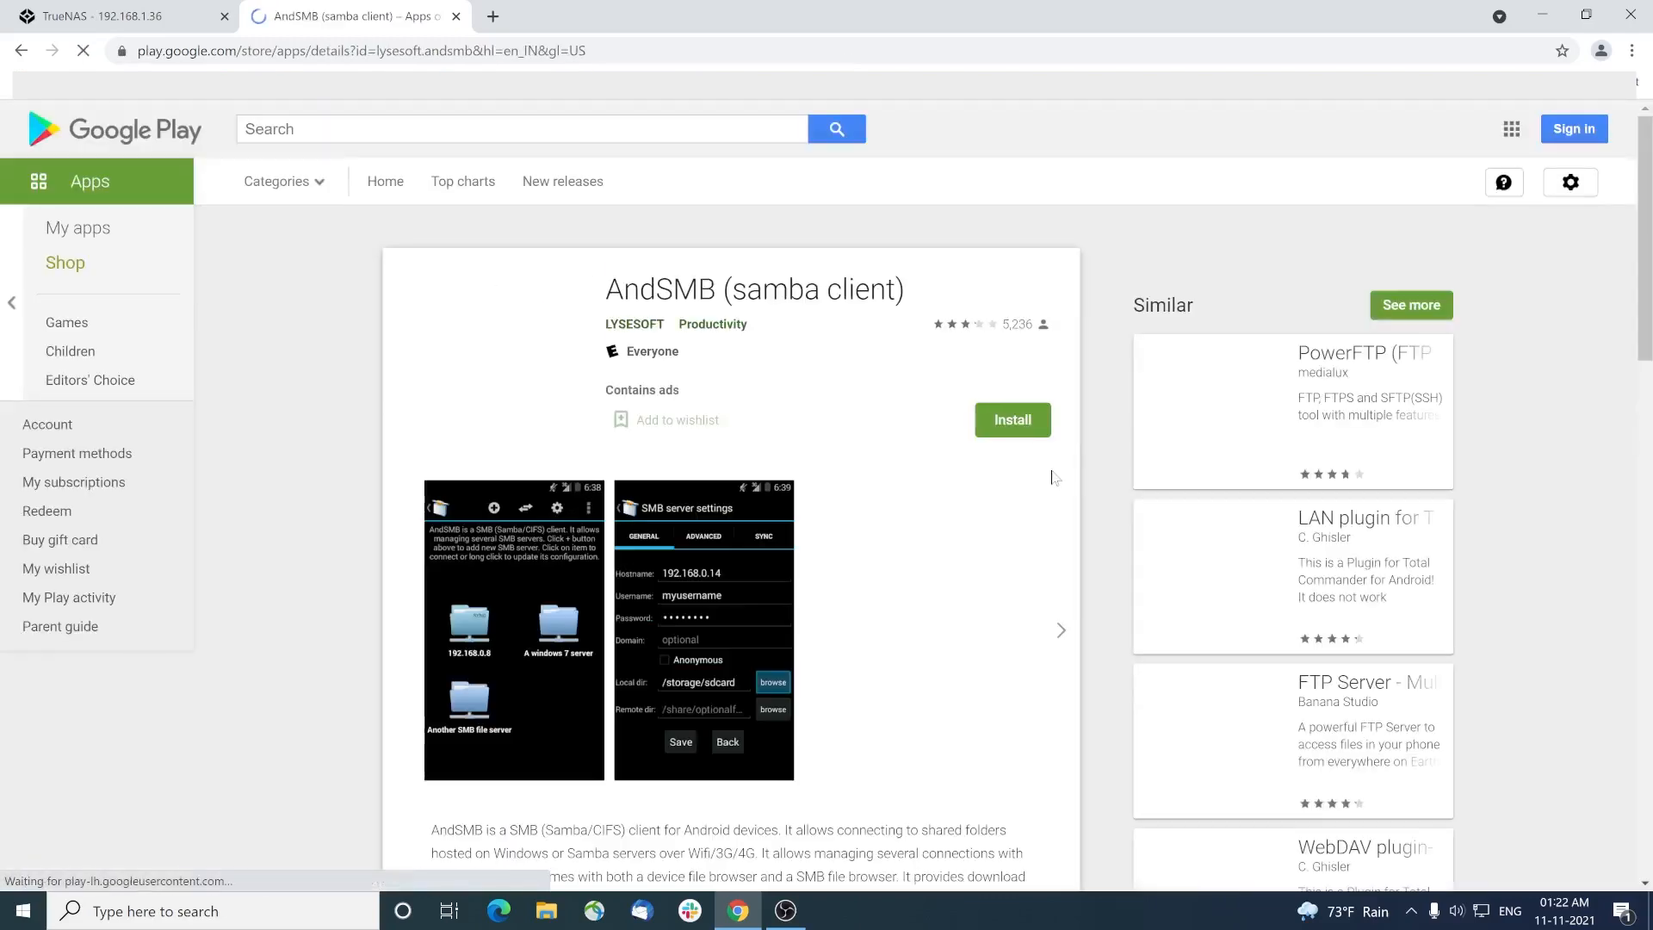
Browse AndSMB screenshots and check the SMB share path /mnt/kms-bank/kms-bank-dataset in TrueNAS.
{"action": "scroll", "scroll_direction": "down", "scroll_amount": 3}
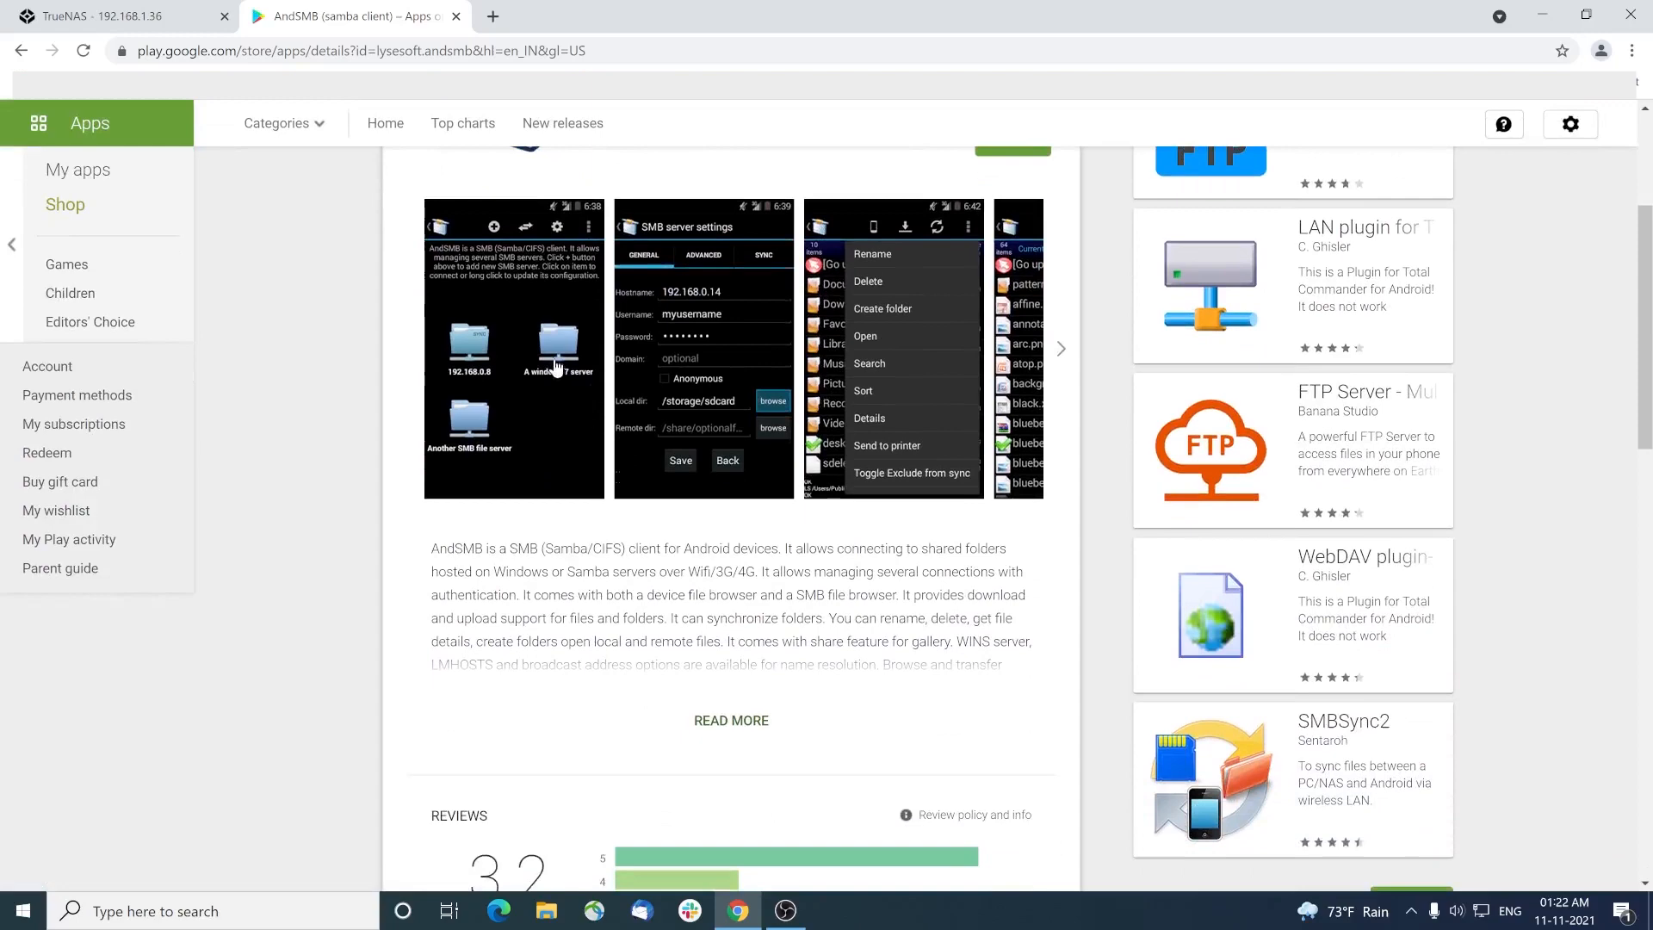
{"action": "left_click", "coordinate": [513, 348]}
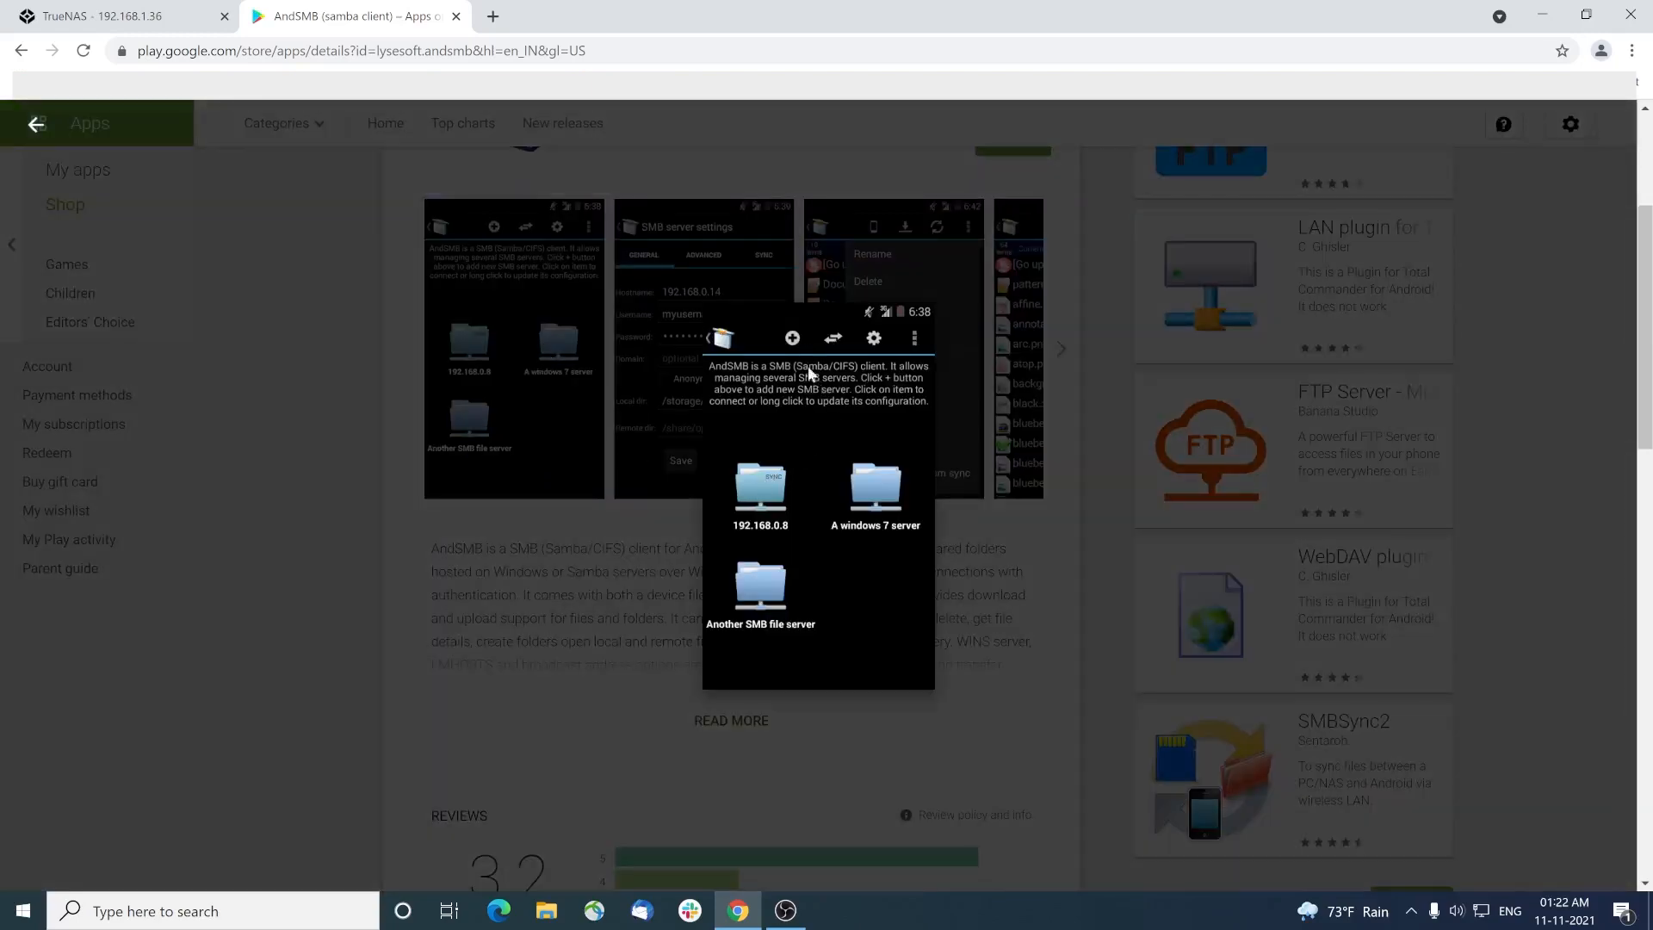
{"action": "mouse_move", "coordinate": [670, 432]}
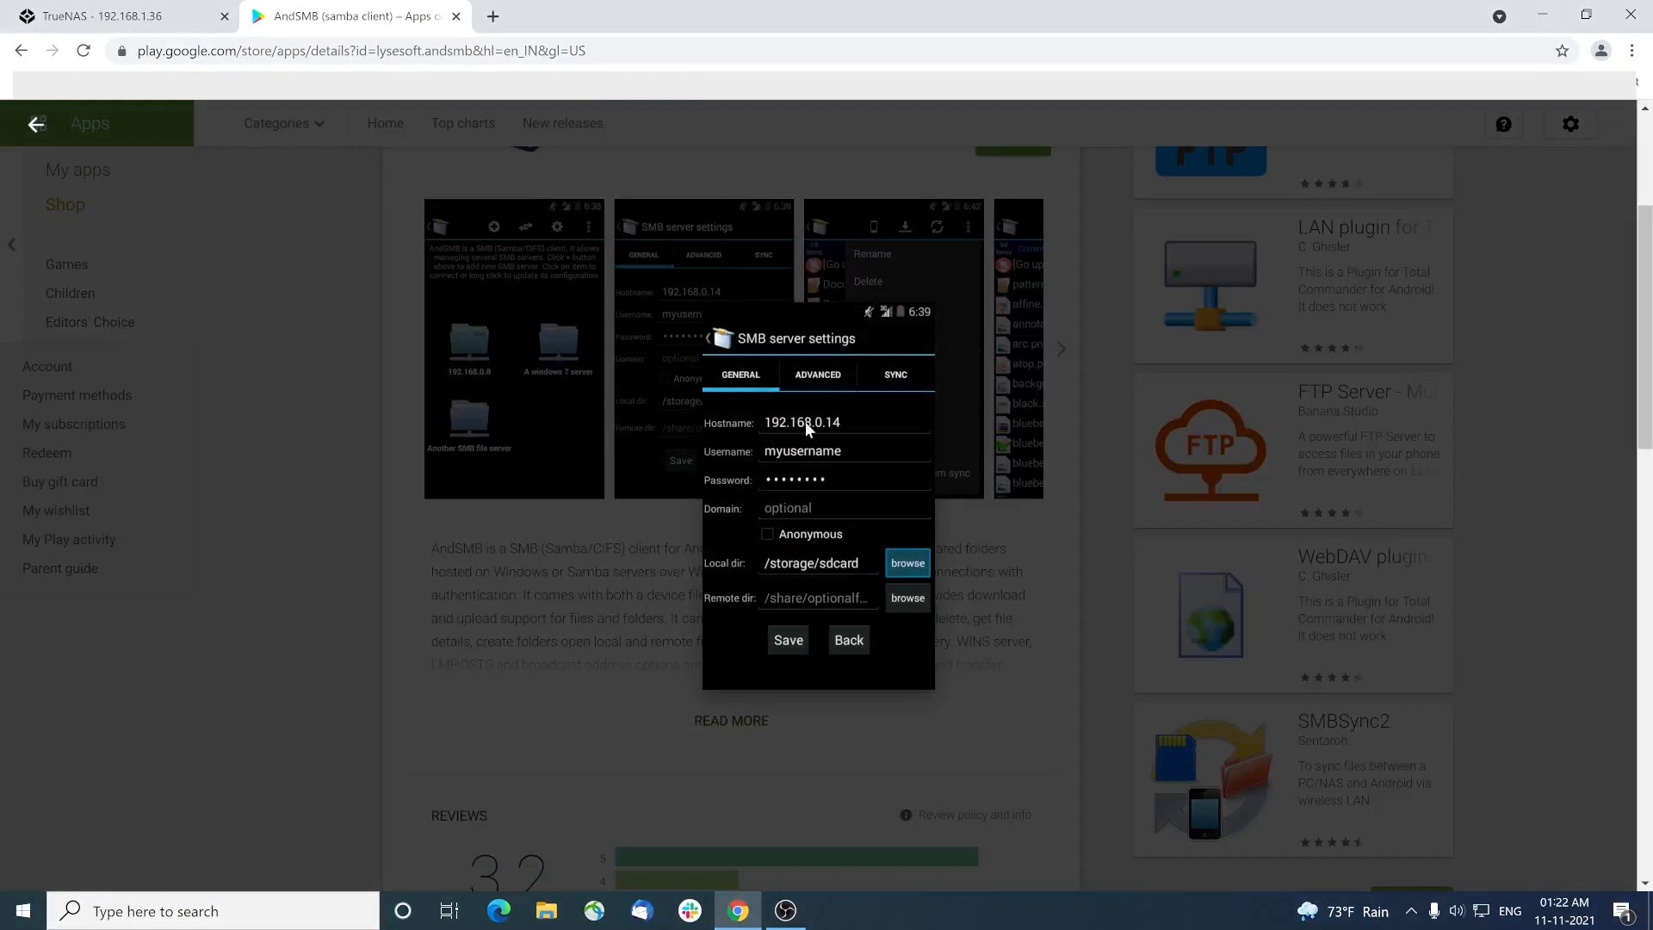
{"action": "mouse_move", "coordinate": [831, 463]}
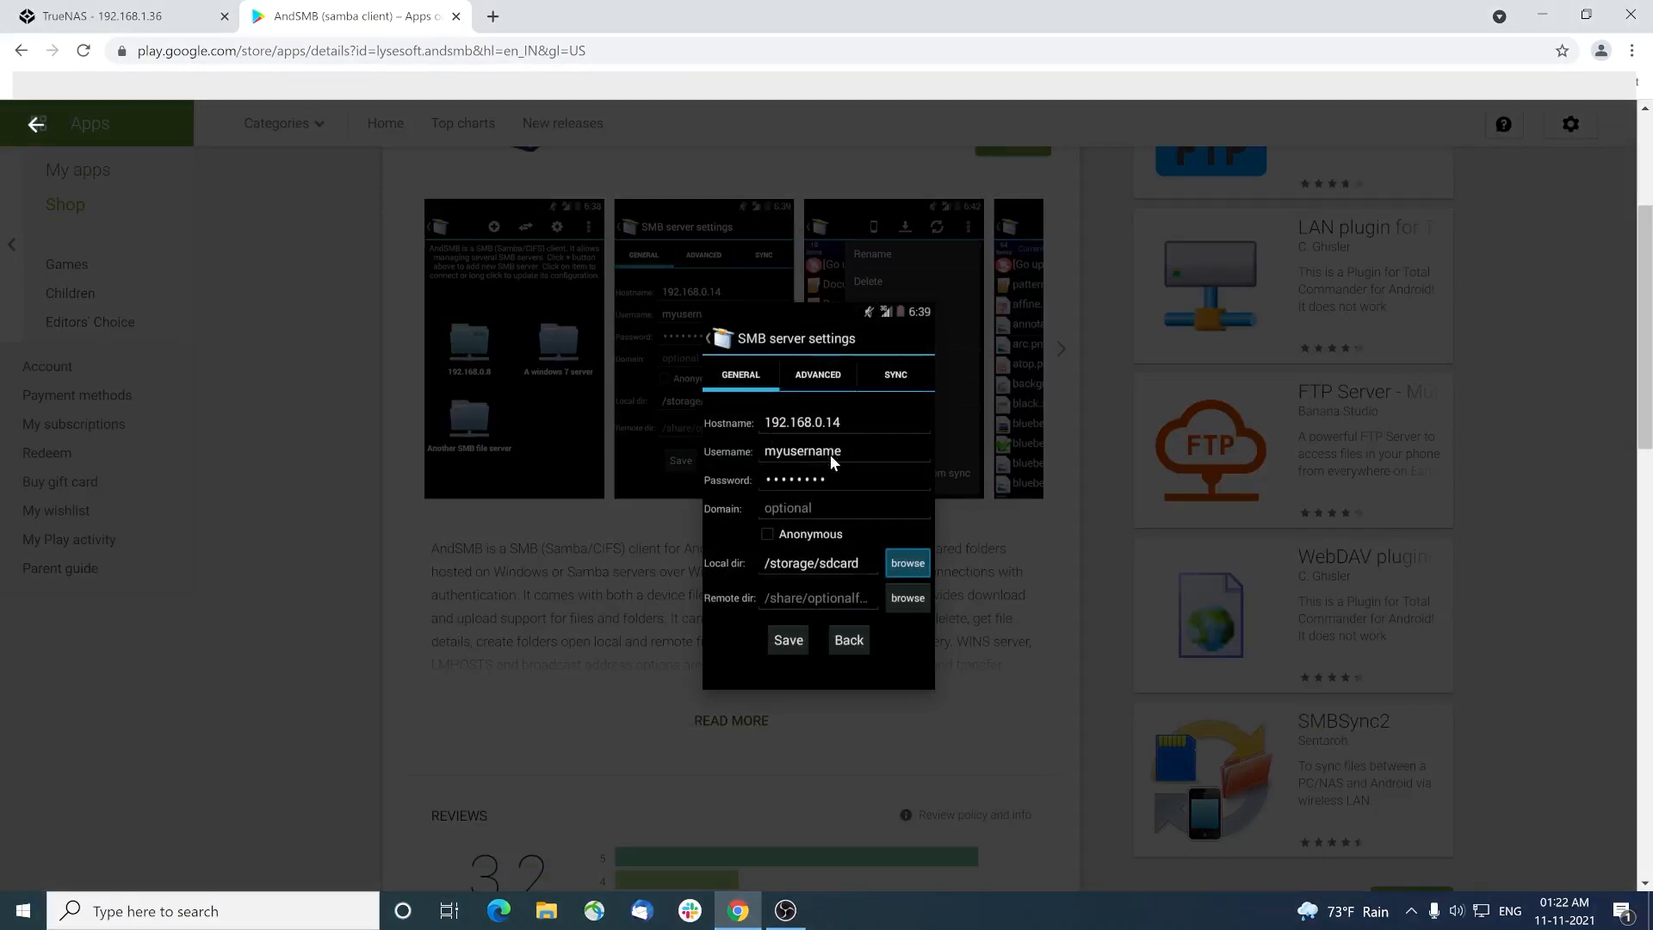
{"action": "mouse_move", "coordinate": [835, 474]}
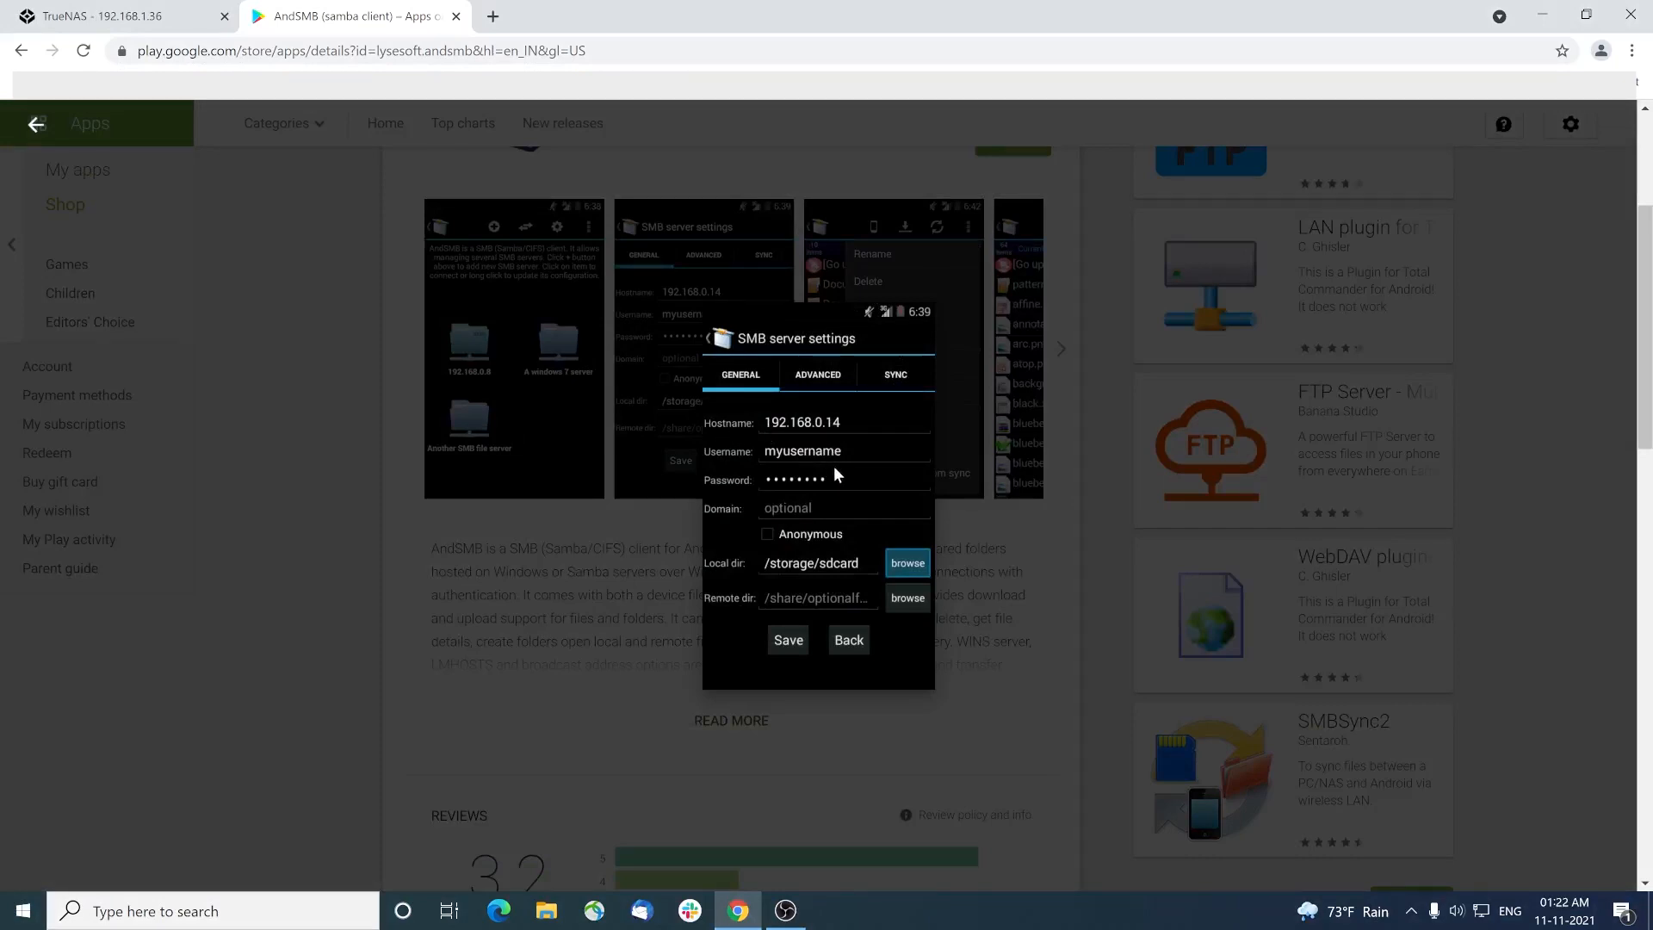
{"action": "mouse_move", "coordinate": [780, 578]}
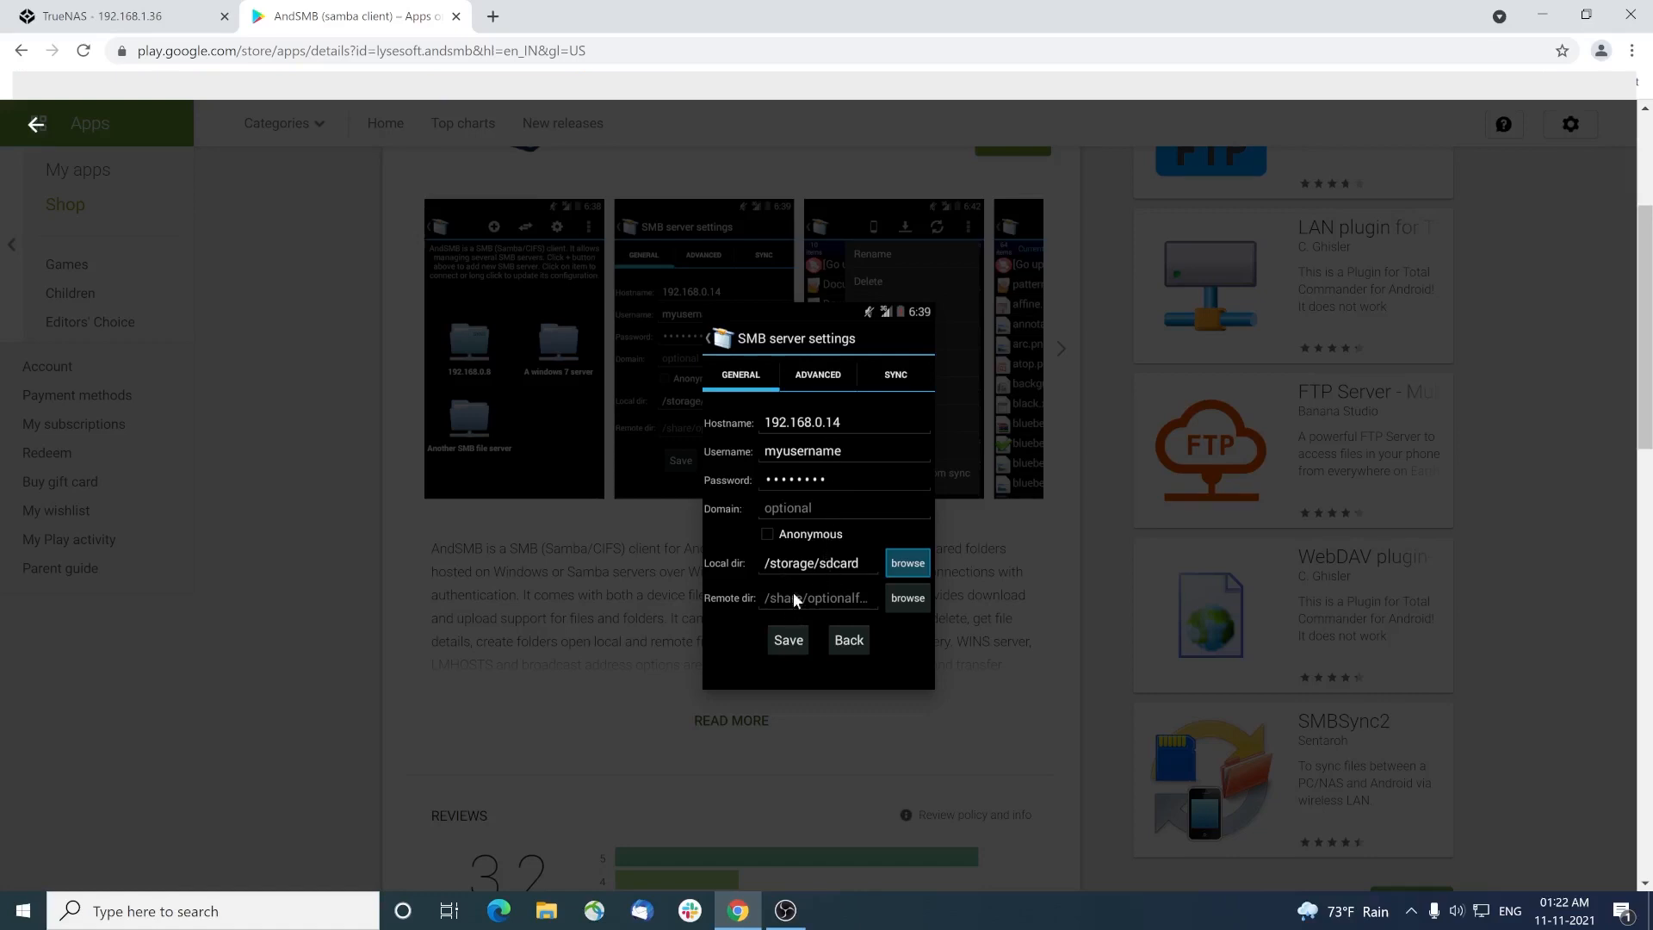
{"action": "left_click", "coordinate": [116, 16]}
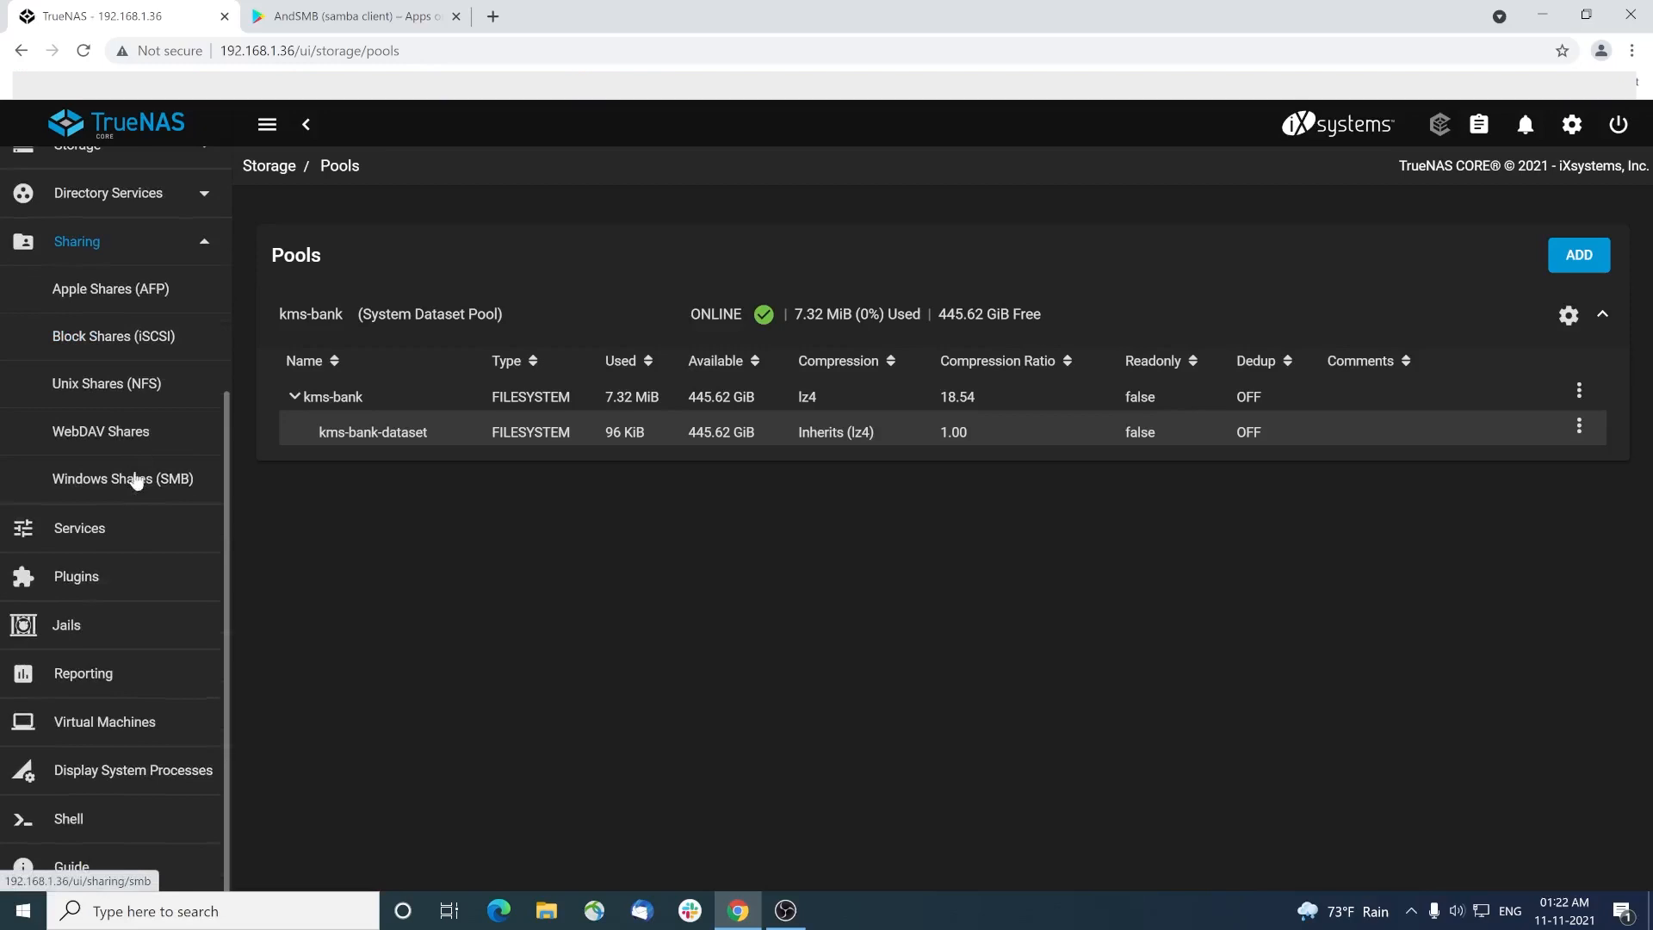
{"action": "left_click", "coordinate": [123, 478]}
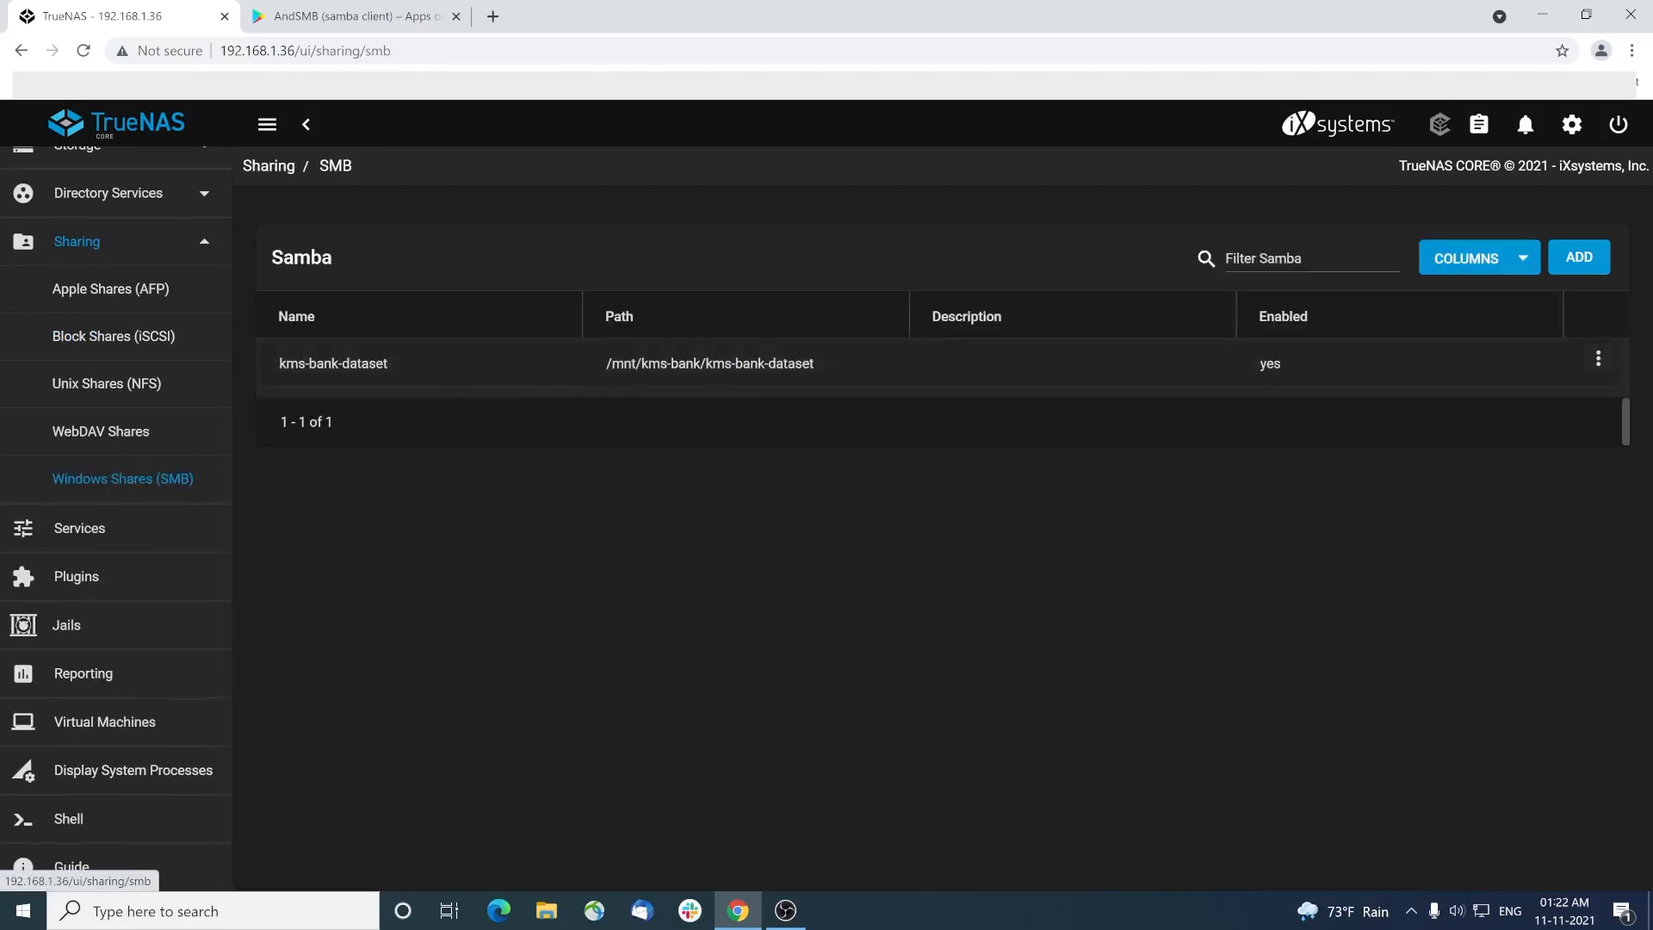
{"action": "double_click", "coordinate": [708, 363]}
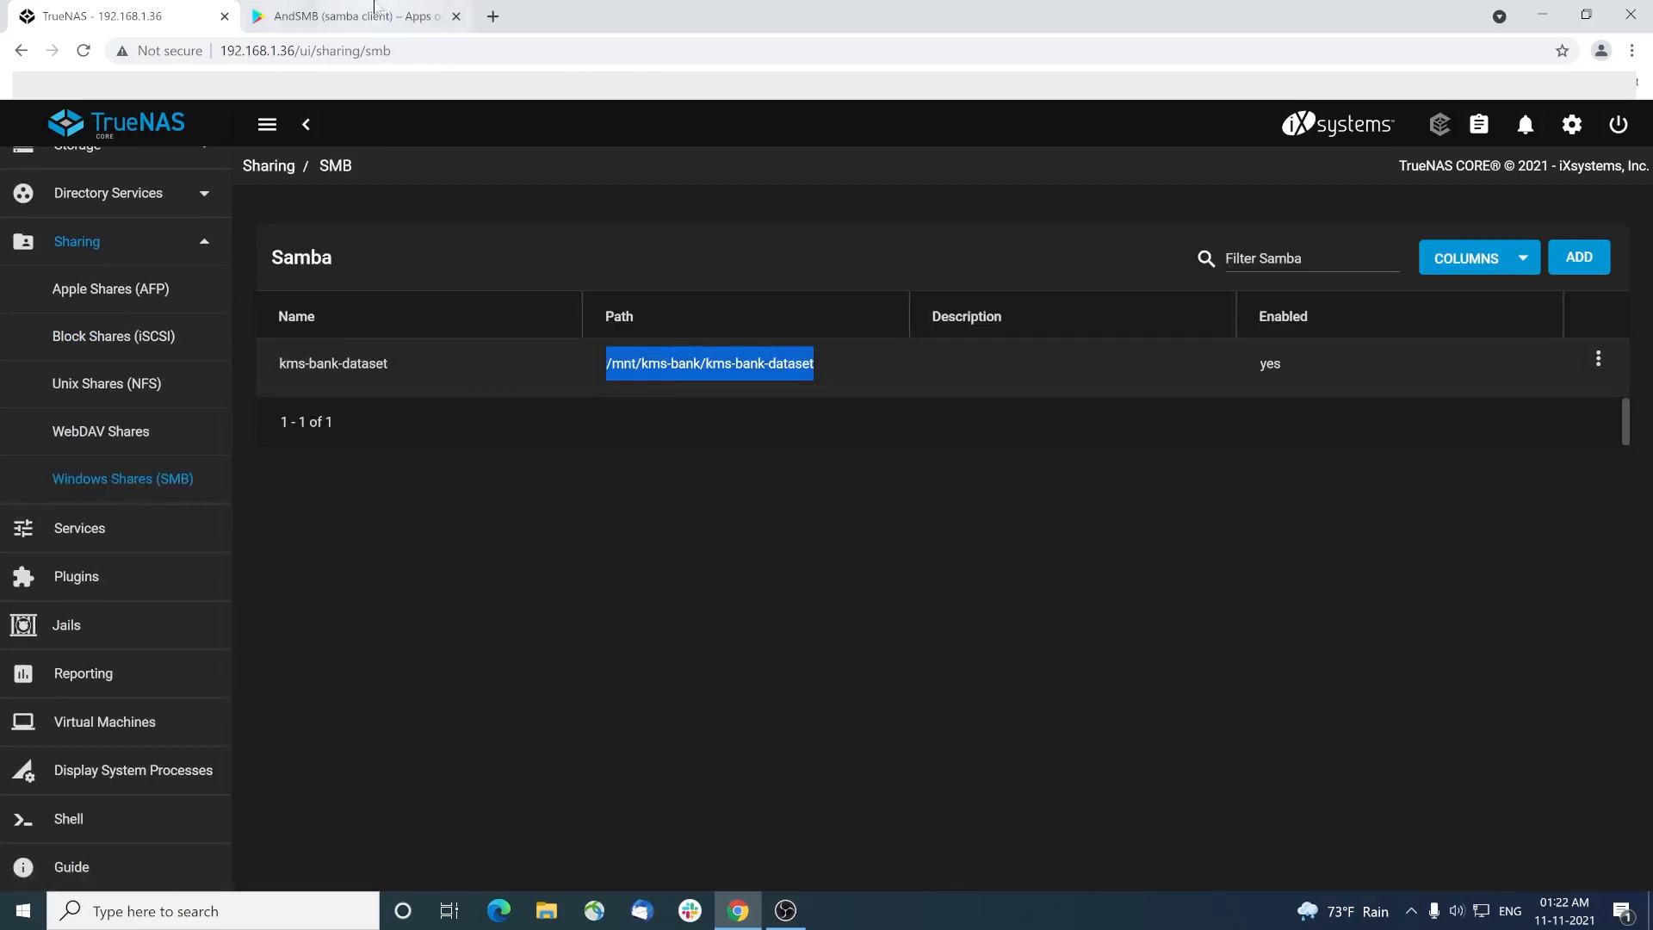
{"action": "left_click", "coordinate": [355, 15]}
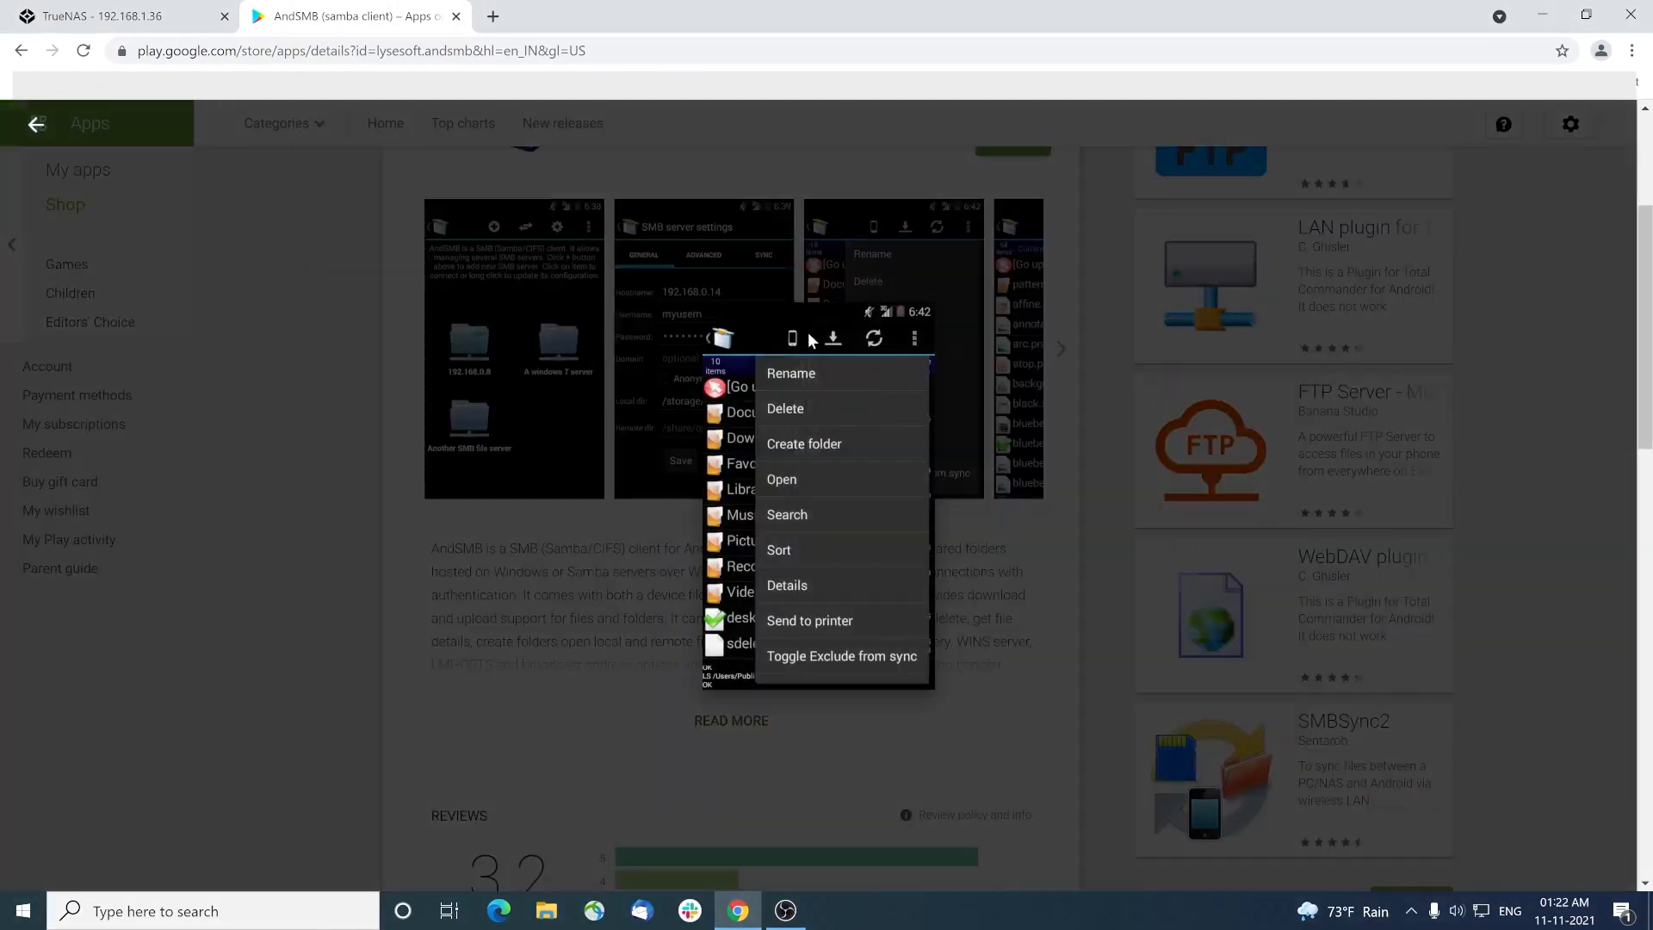
{"action": "mouse_move", "coordinate": [909, 299]}
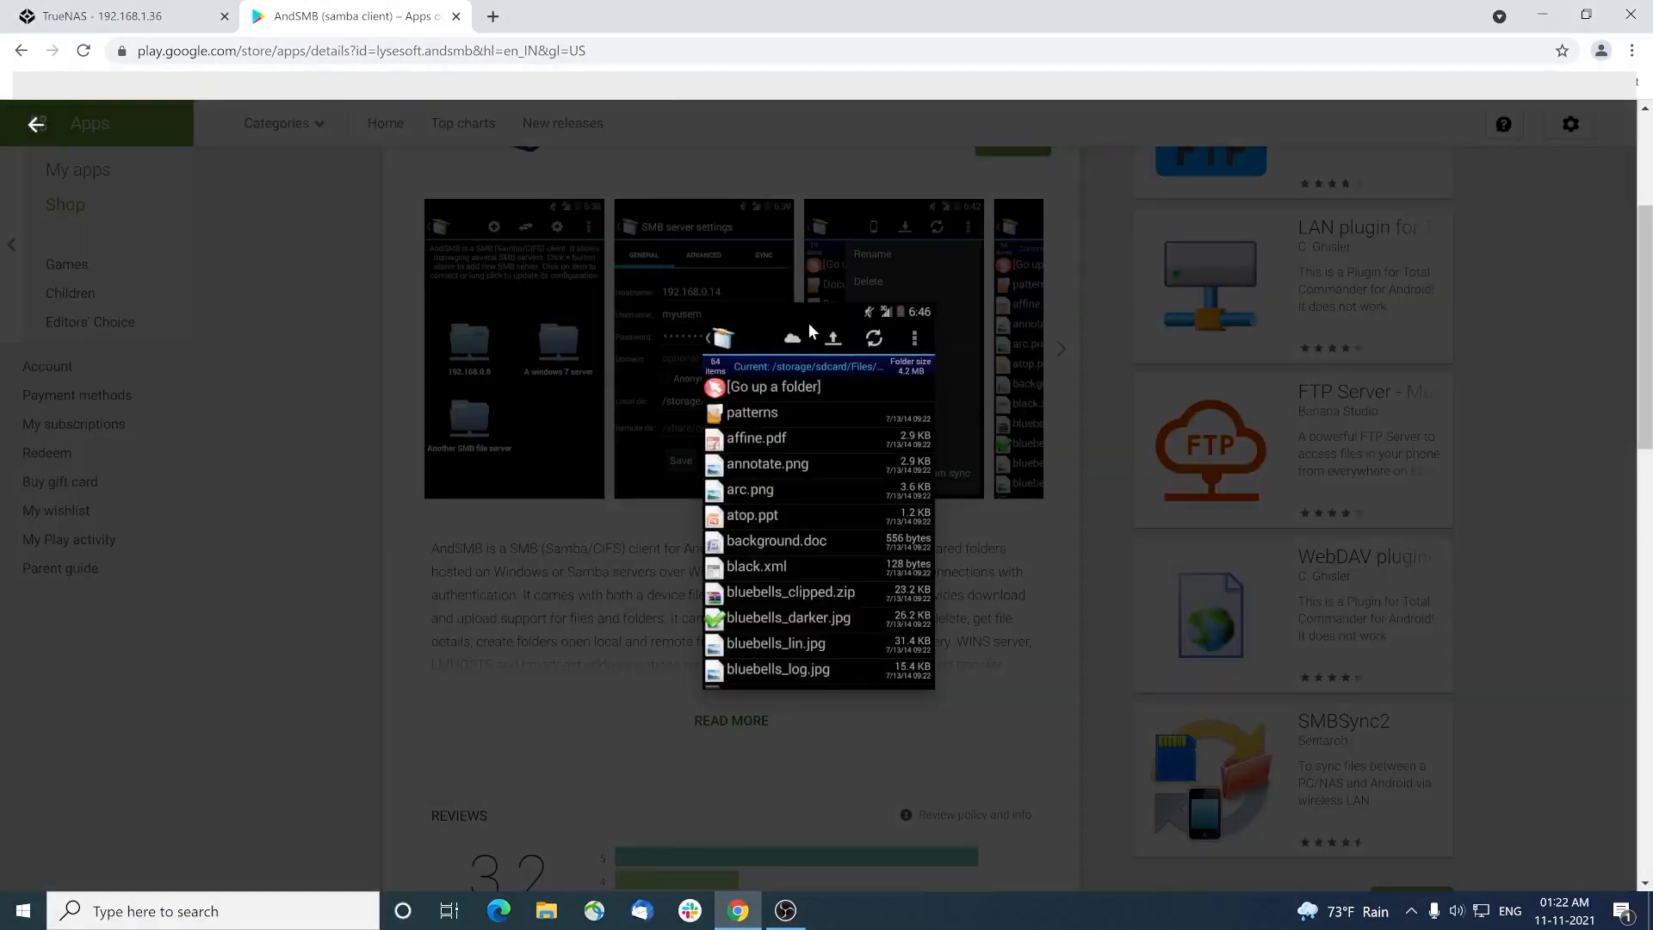
{"action": "mouse_move", "coordinate": [780, 583]}
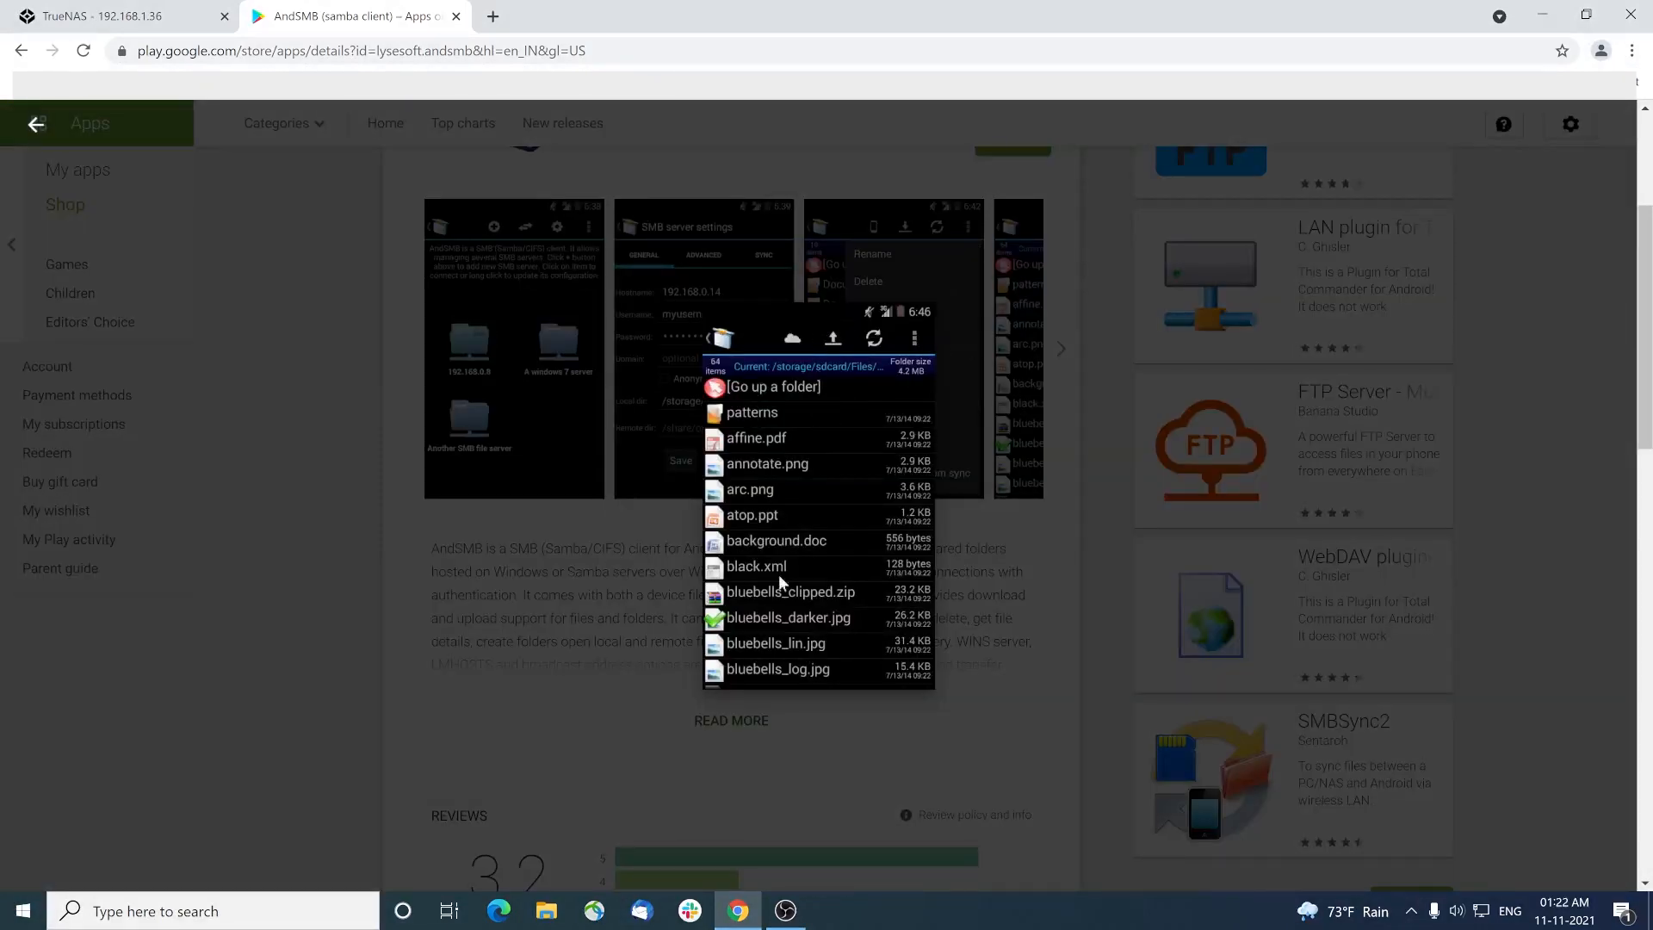
{"action": "mouse_move", "coordinate": [783, 422]}
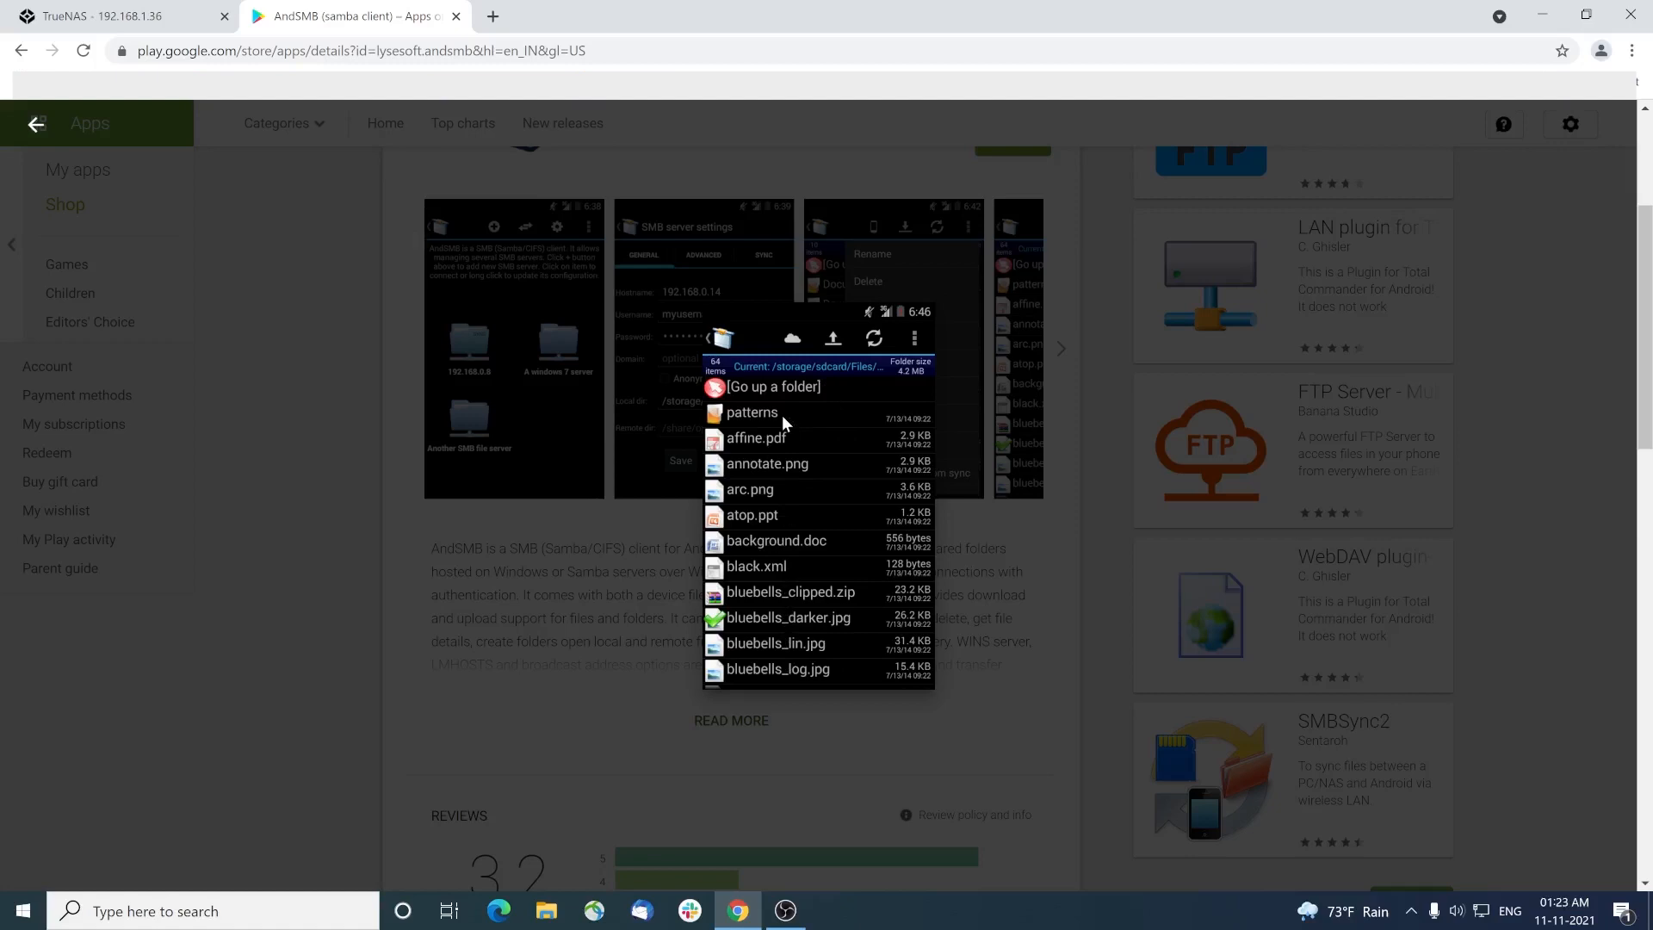
{"action": "mouse_move", "coordinate": [804, 522]}
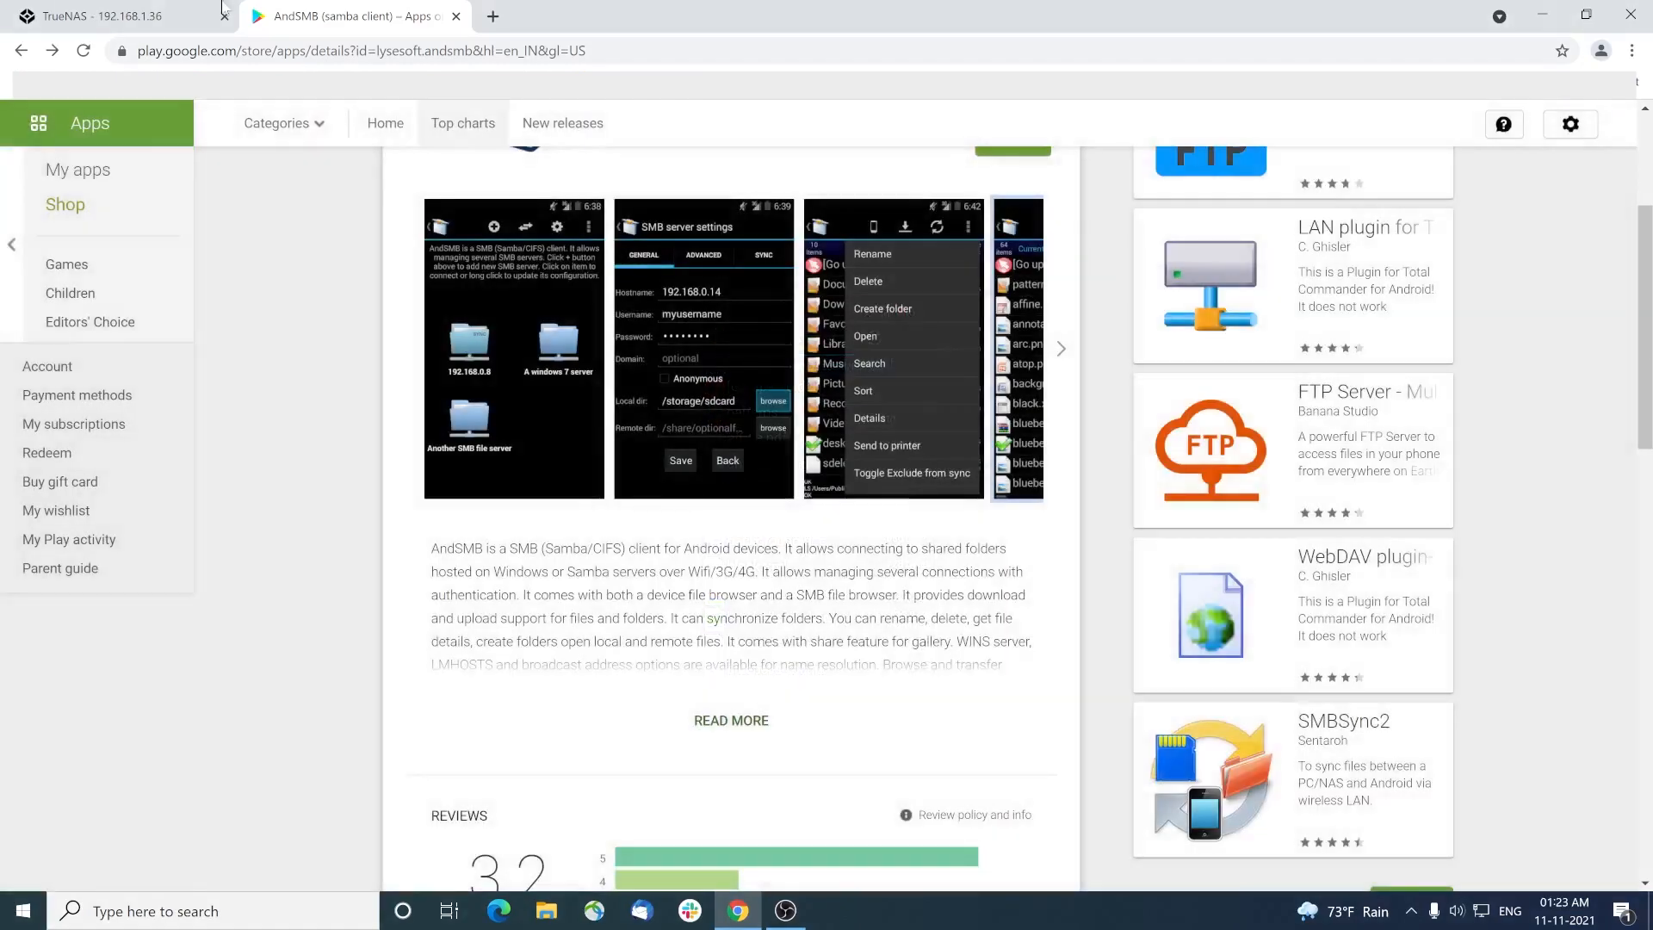
Switch back to the TrueNAS CORE browser tab.
{"action": "left_click", "coordinate": [116, 15]}
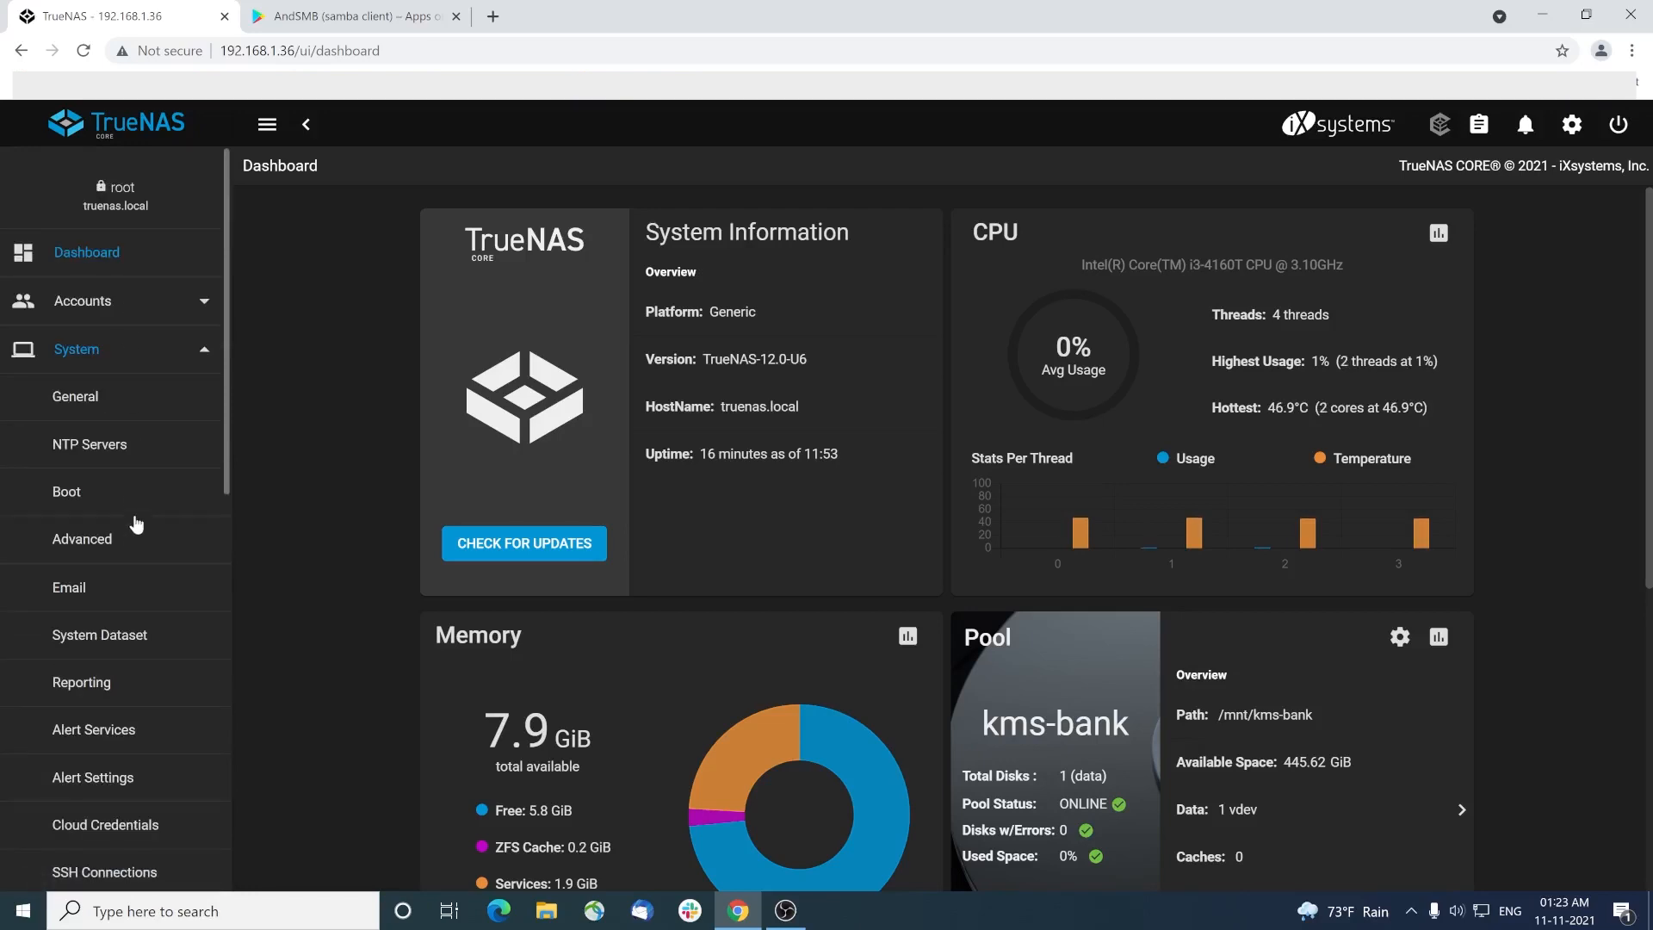
Open the Services list, showing S.M.A.R.T. running and set to start automatically.
{"action": "scroll", "scroll_direction": "down", "scroll_amount": 3}
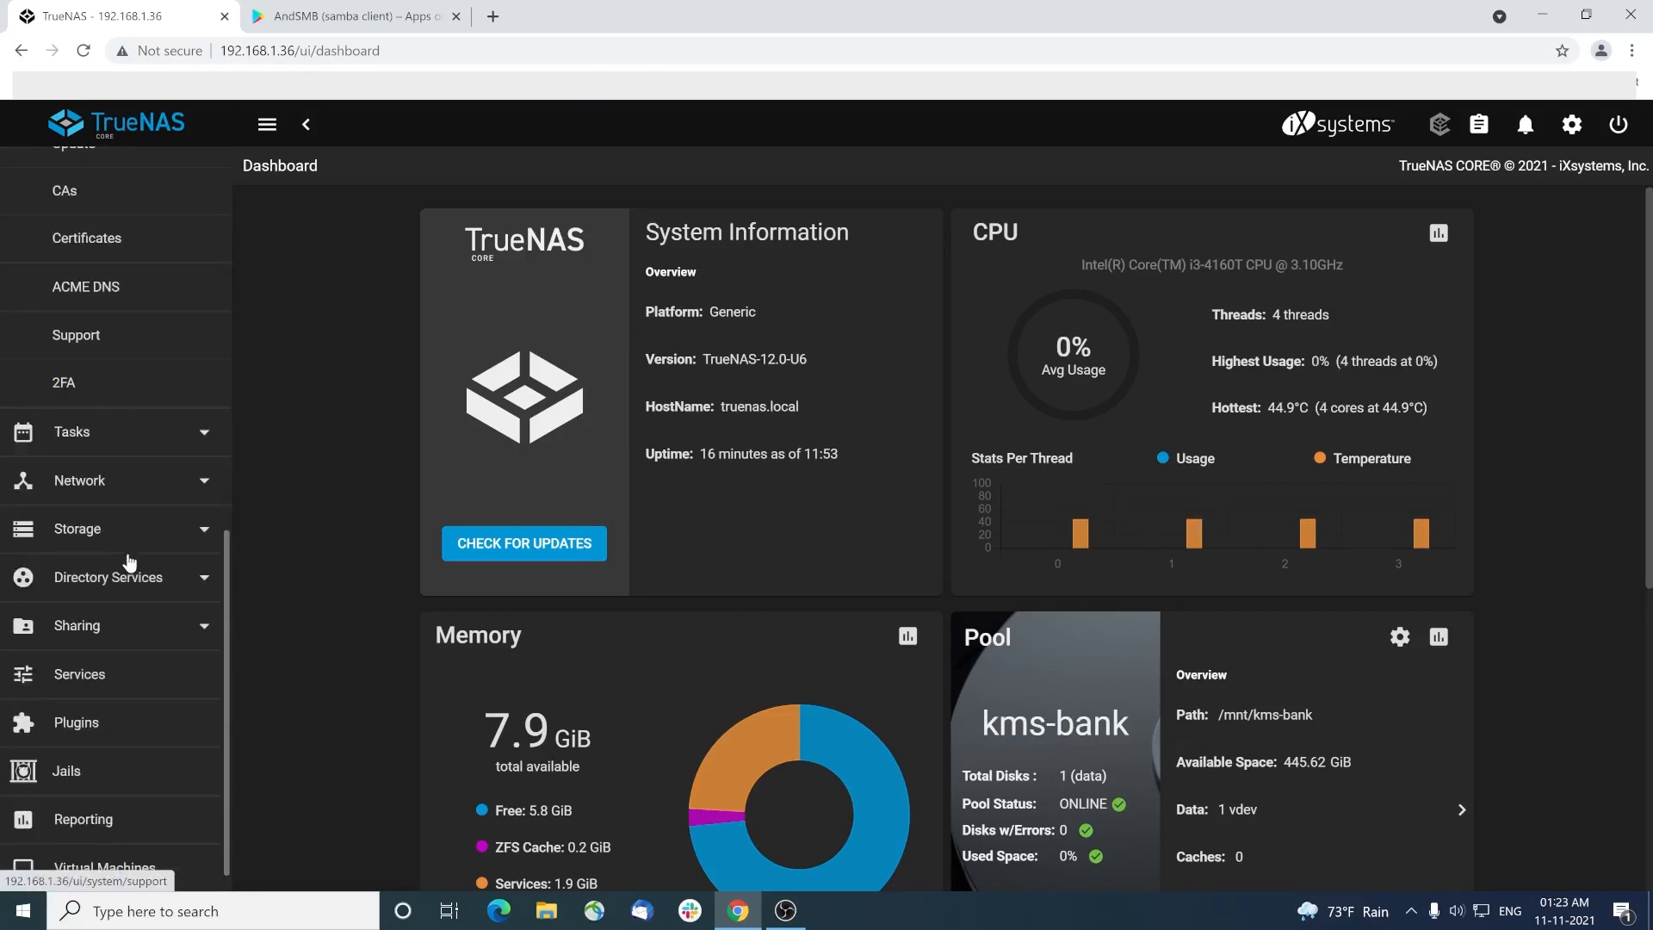
{"action": "left_click", "coordinate": [79, 673]}
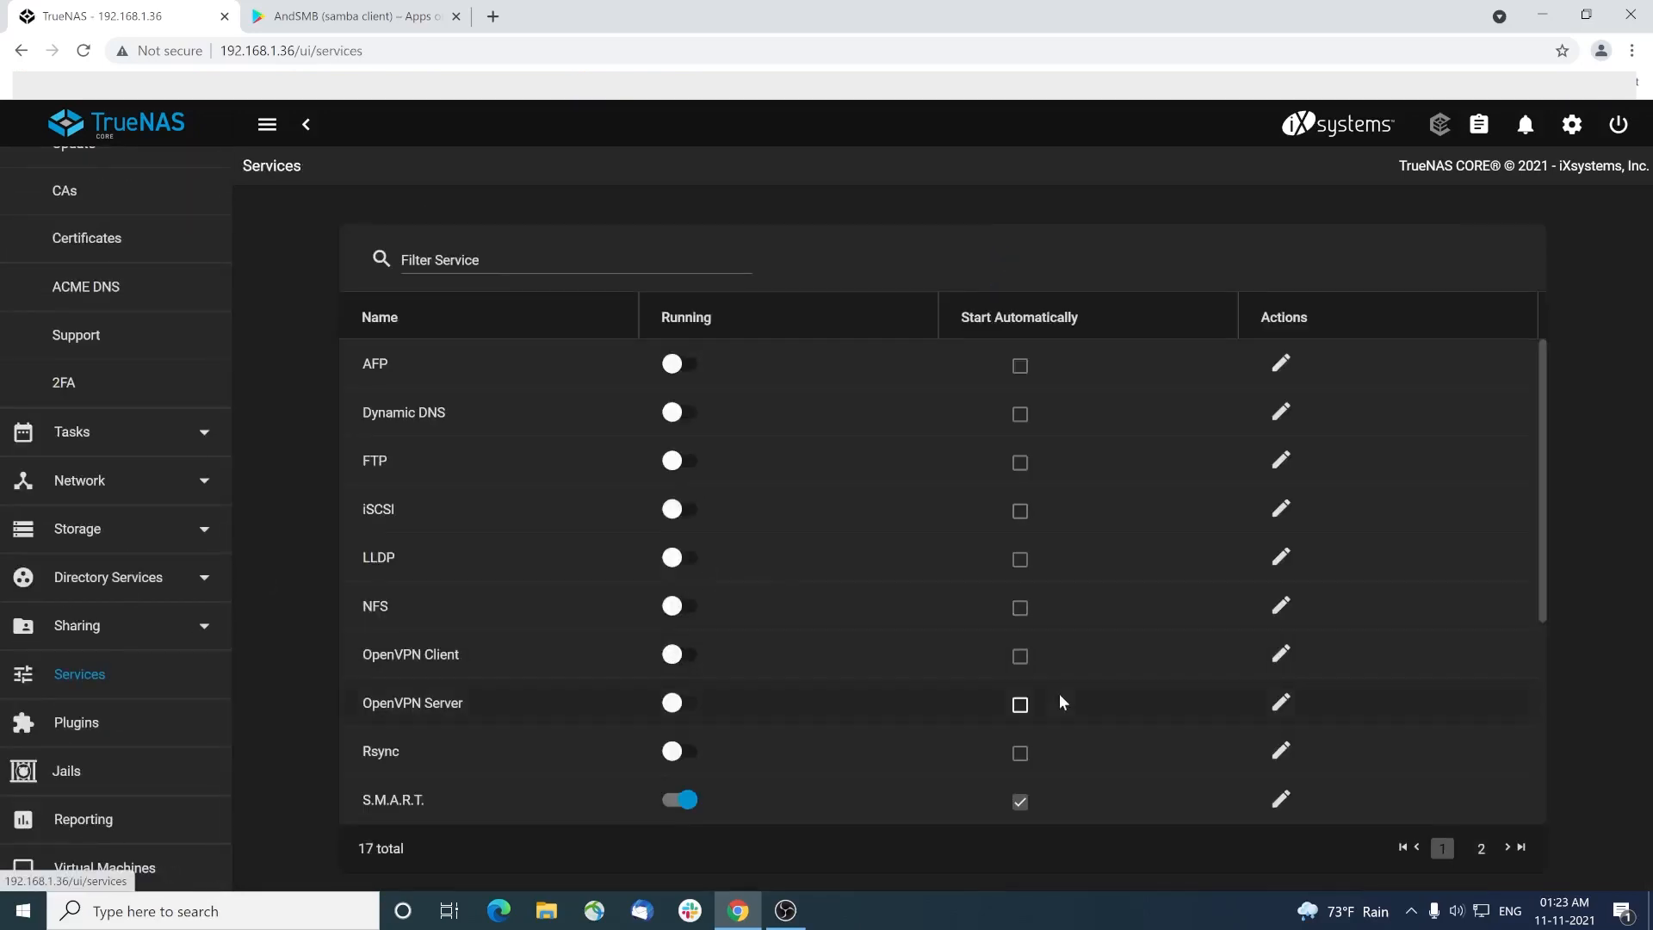
{"action": "mouse_move", "coordinate": [671, 459]}
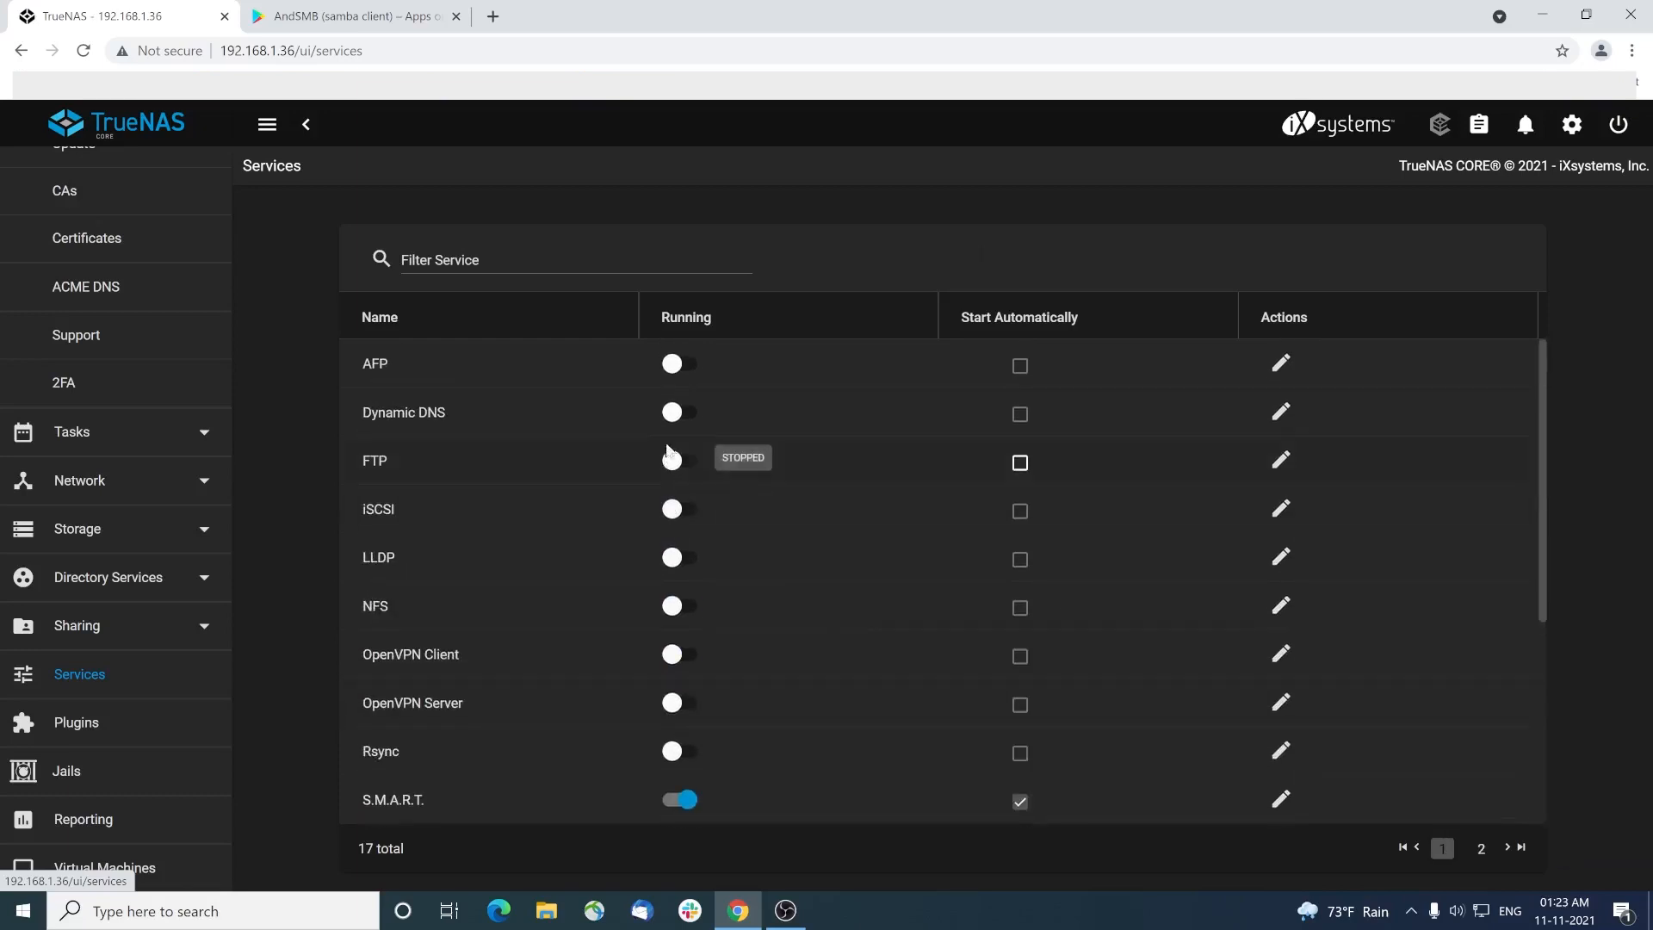
{"action": "mouse_move", "coordinate": [671, 412]}
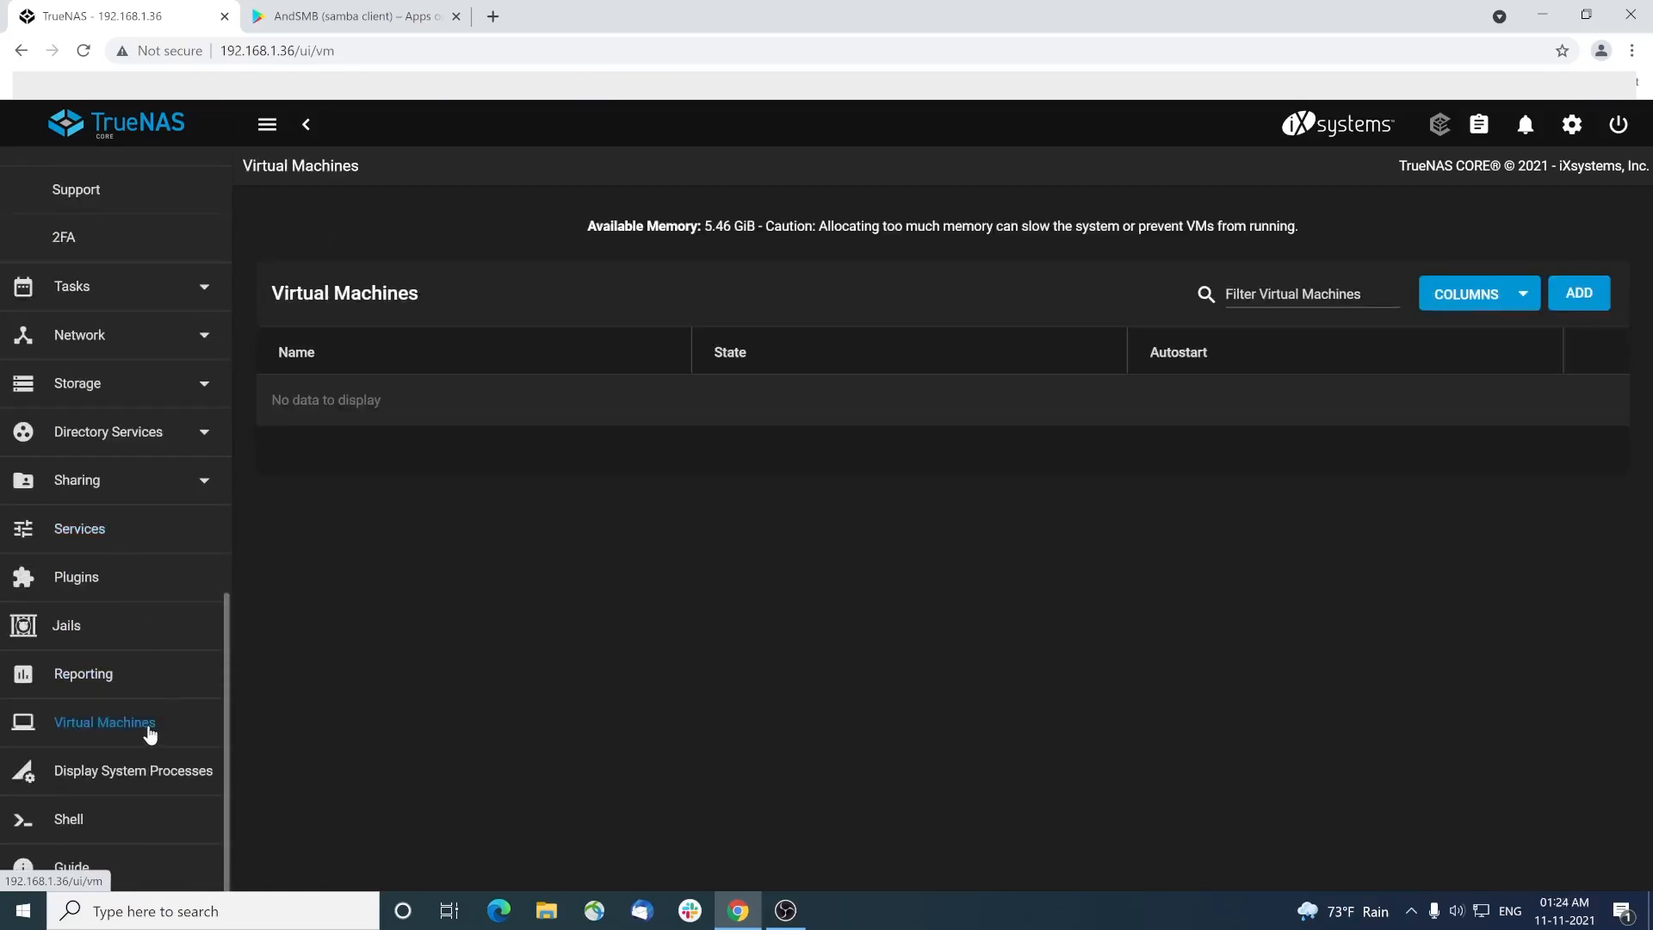
Preview the new VM wizard's guest operating system choices, then open the web shell.
{"action": "left_click", "coordinate": [1578, 293]}
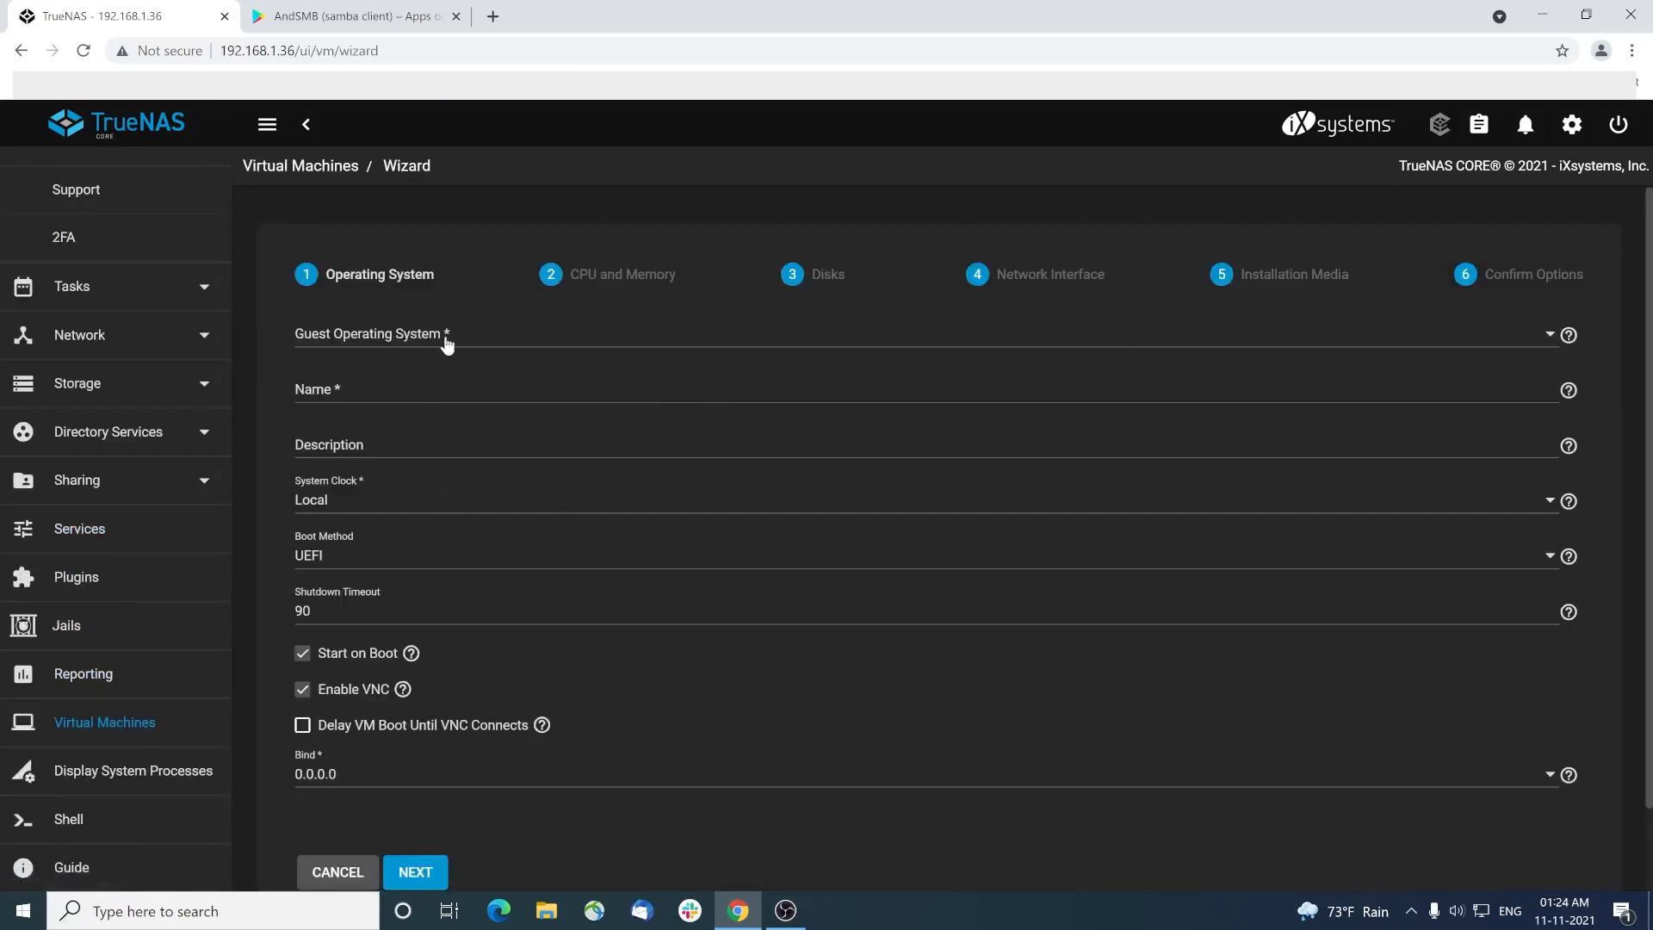
{"action": "left_click", "coordinate": [414, 872]}
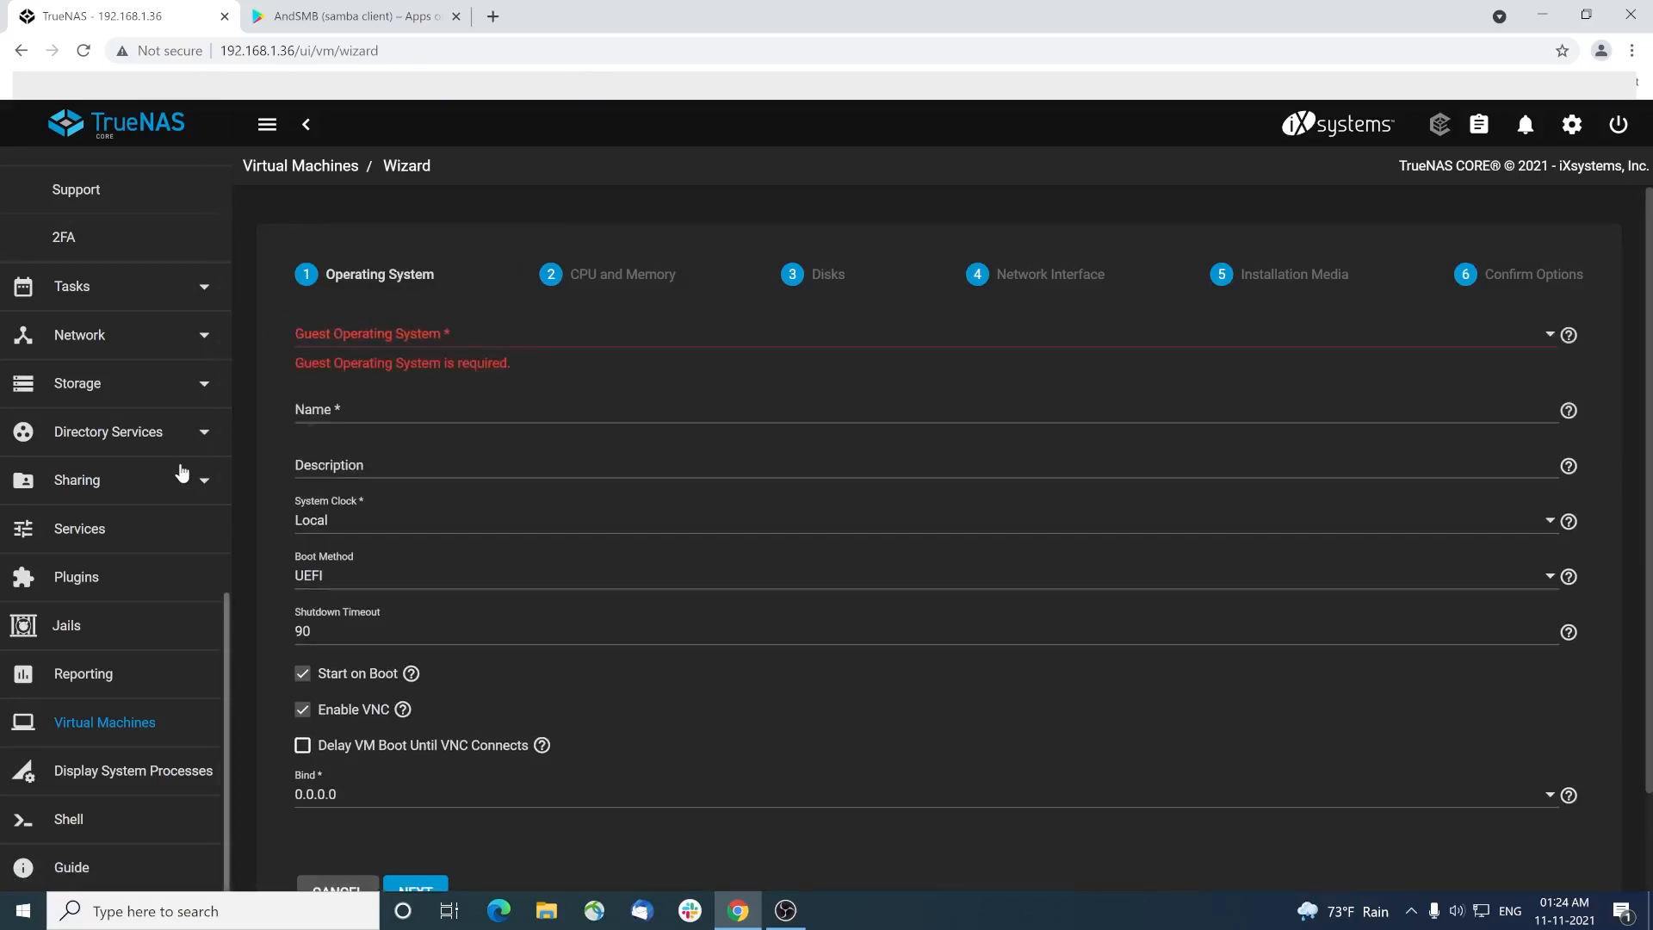
{"action": "left_click", "coordinate": [67, 819]}
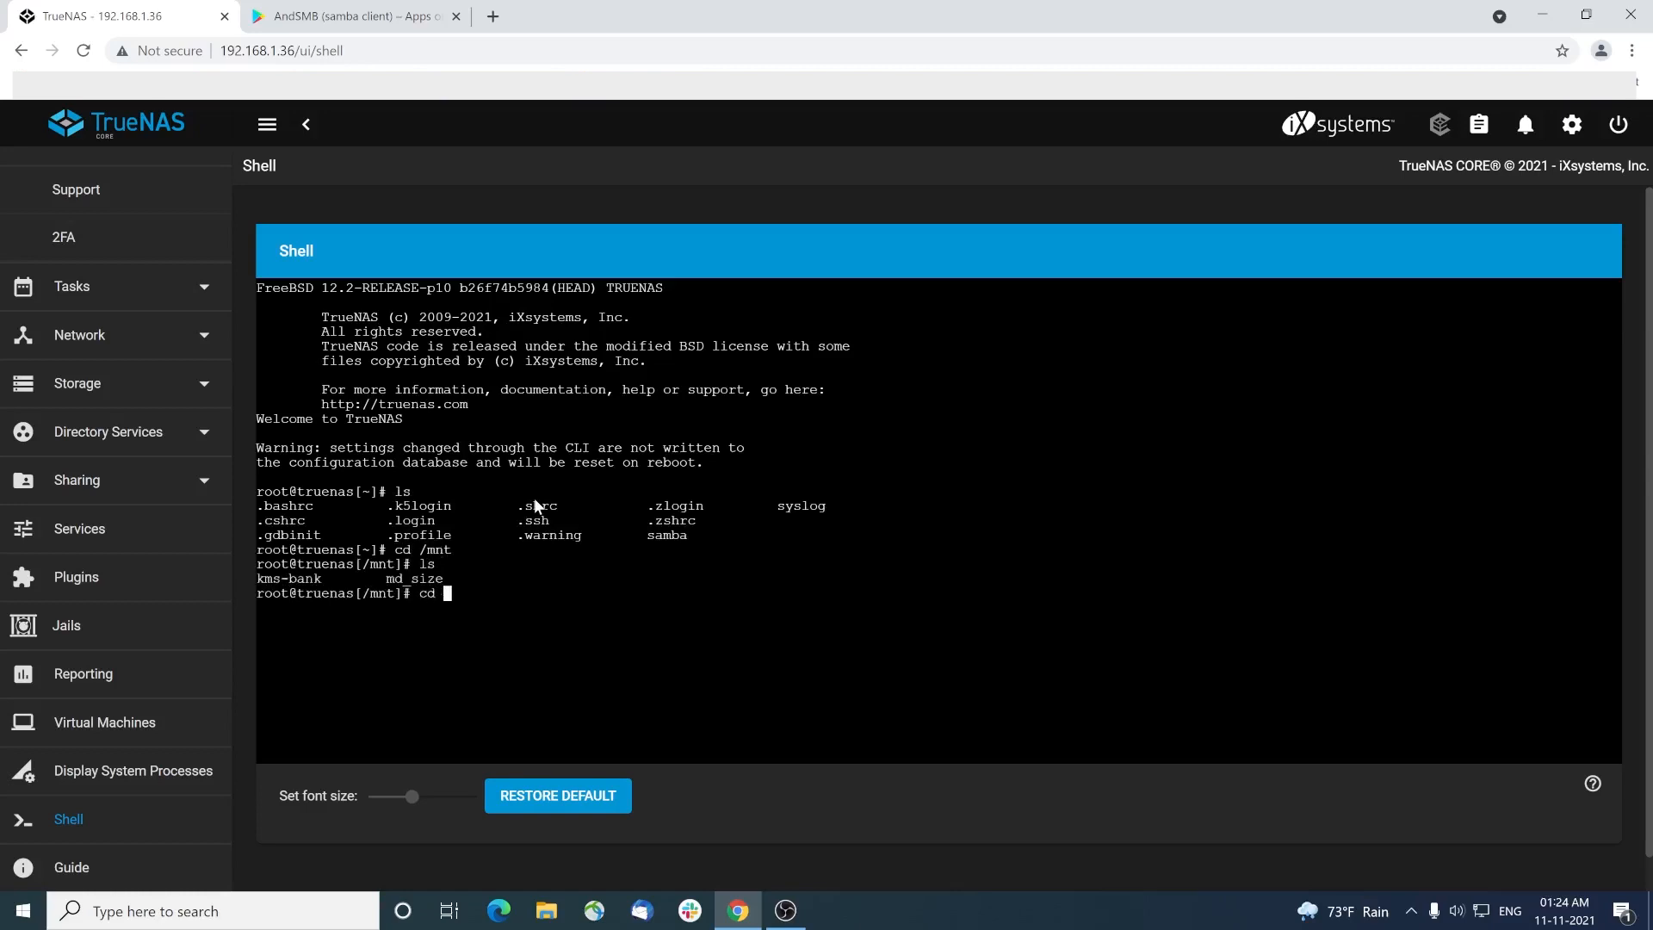
In the shell, list kms-bank-dataset, create and remove test file 'a', then show processes.
{"action": "type", "text": "cd kms-bank"}
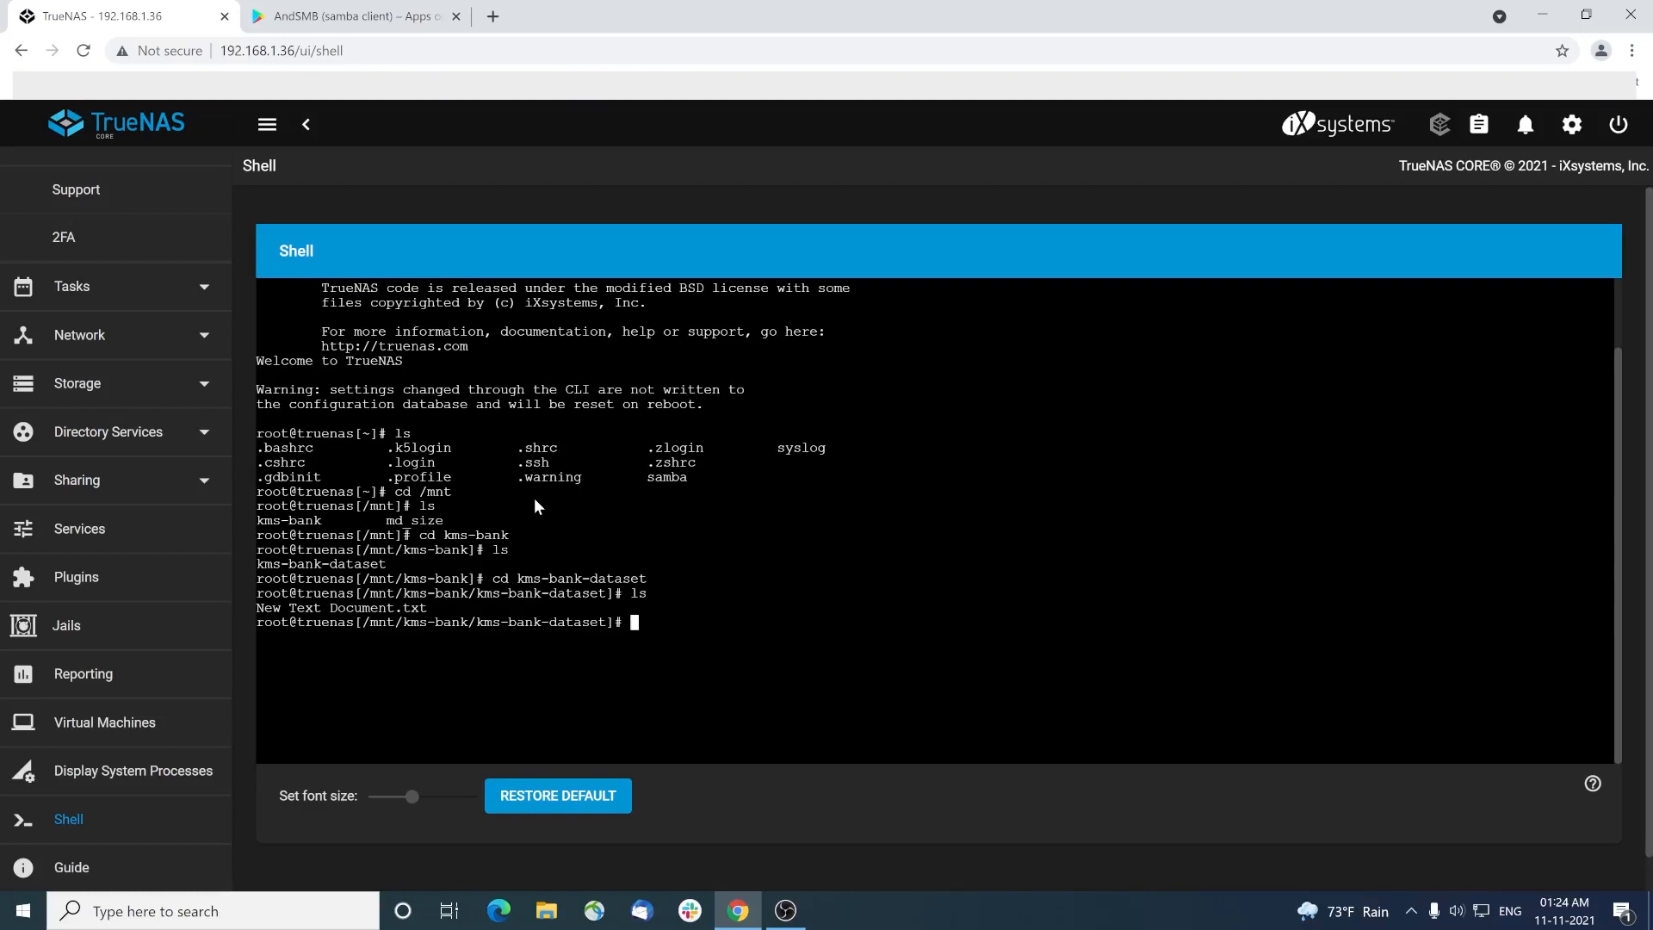
{"action": "type", "text": "touch a"}
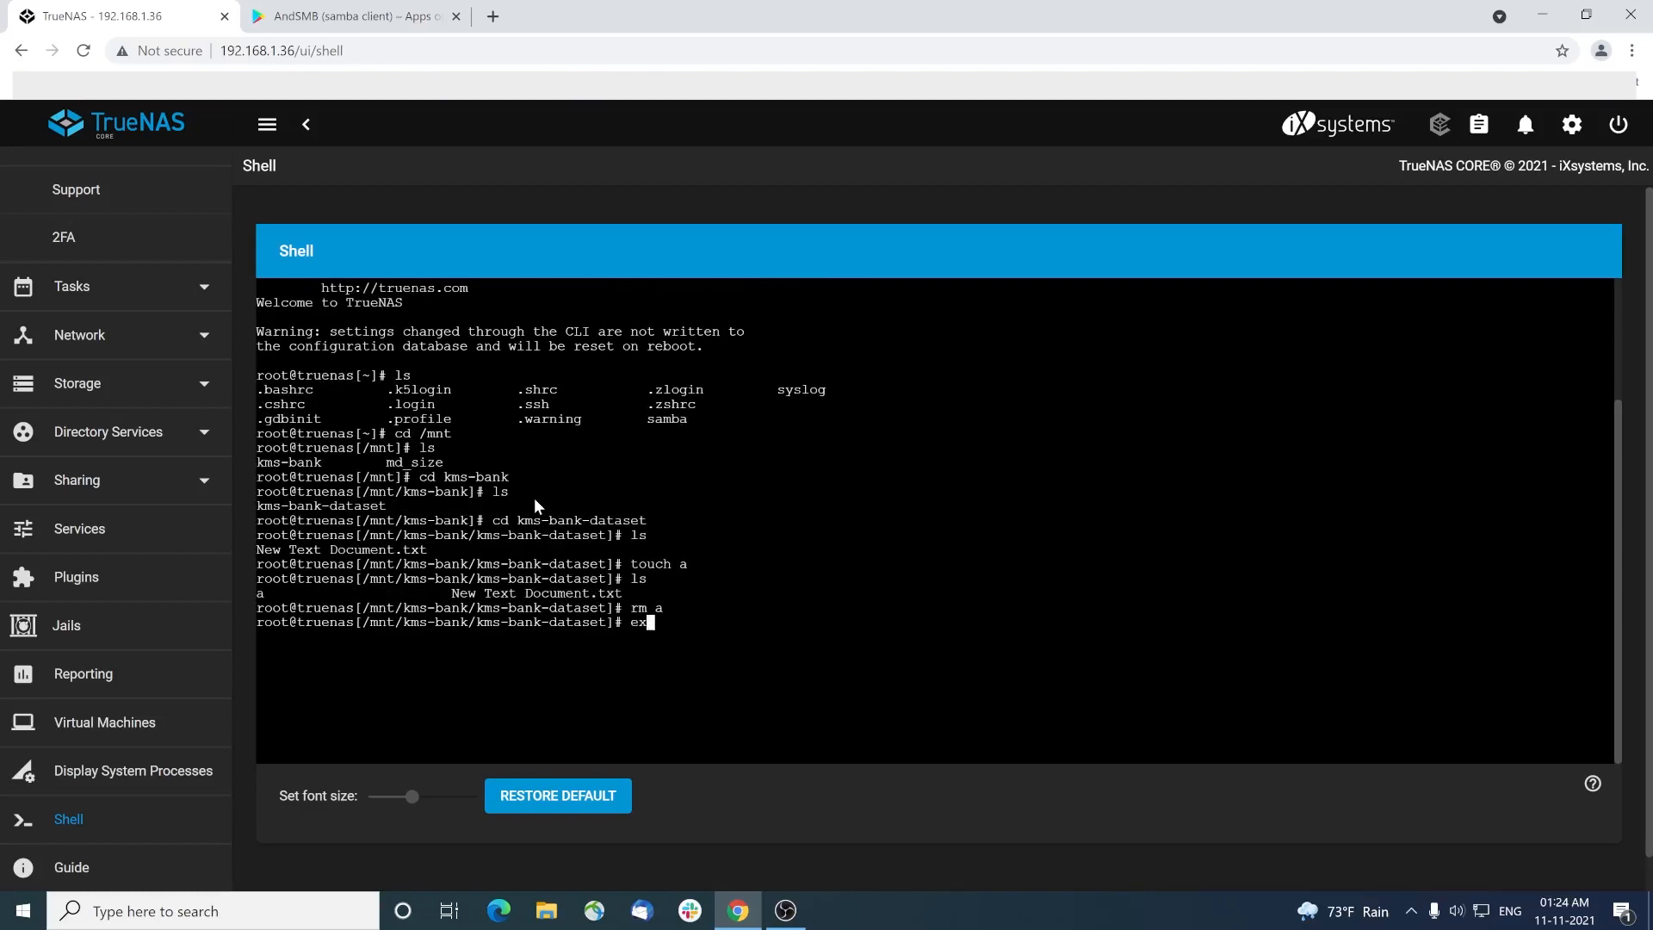
{"action": "left_click", "coordinate": [132, 770]}
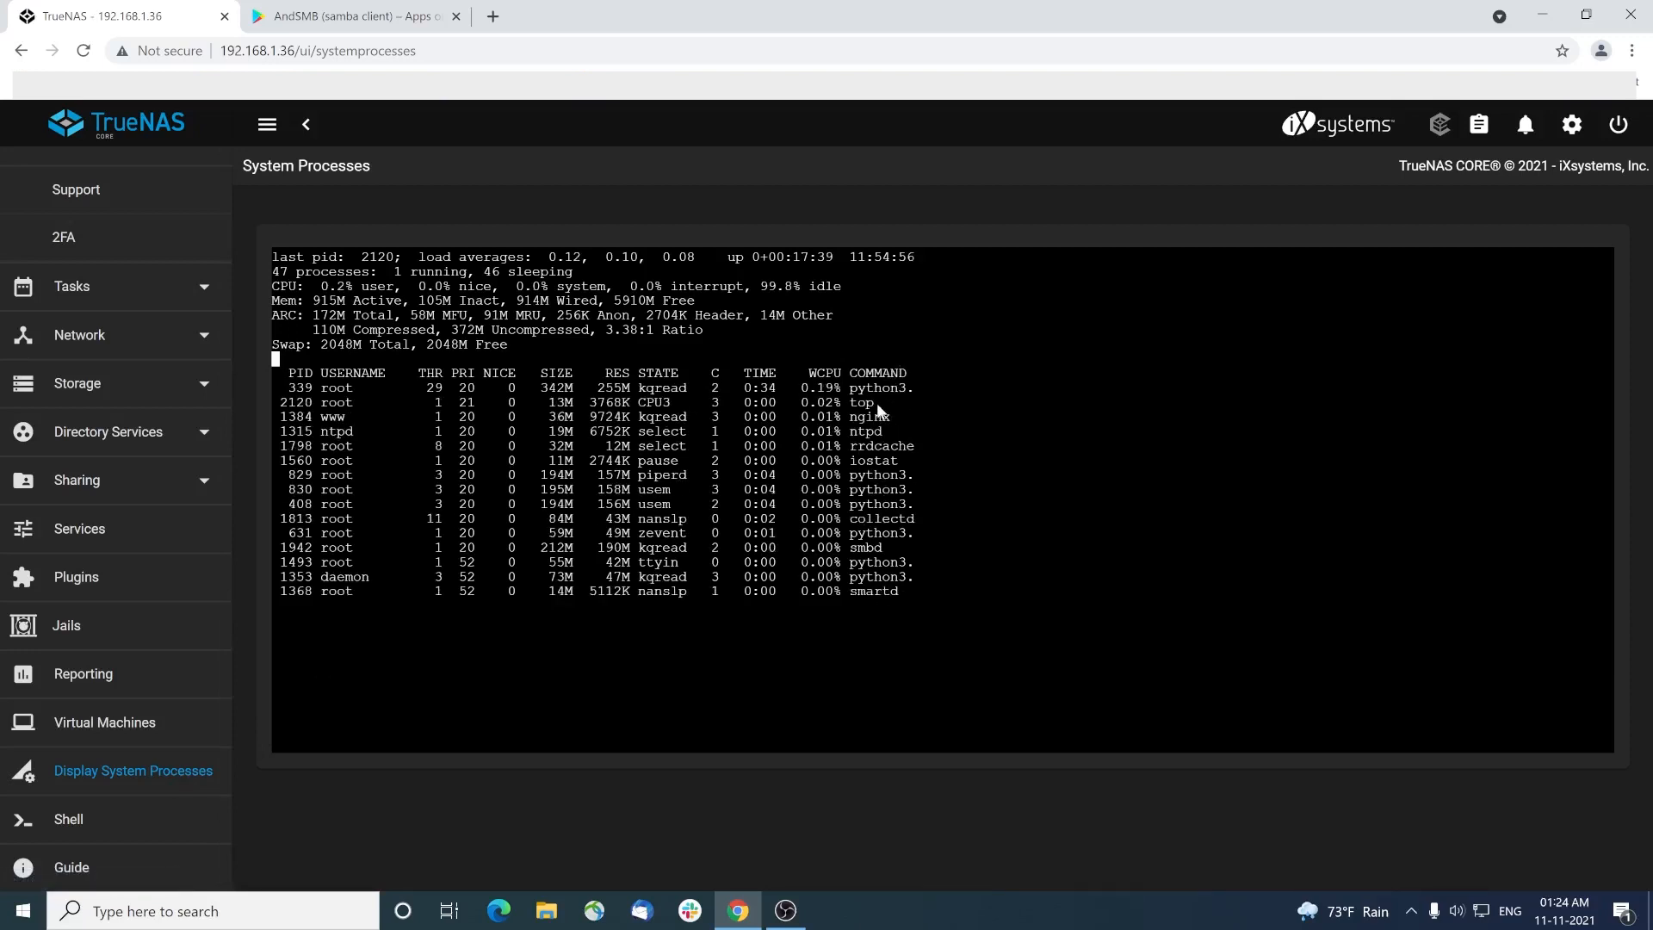
Review and close the completed background tasks list, then show the log out and power options.
{"action": "left_click", "coordinate": [1570, 123]}
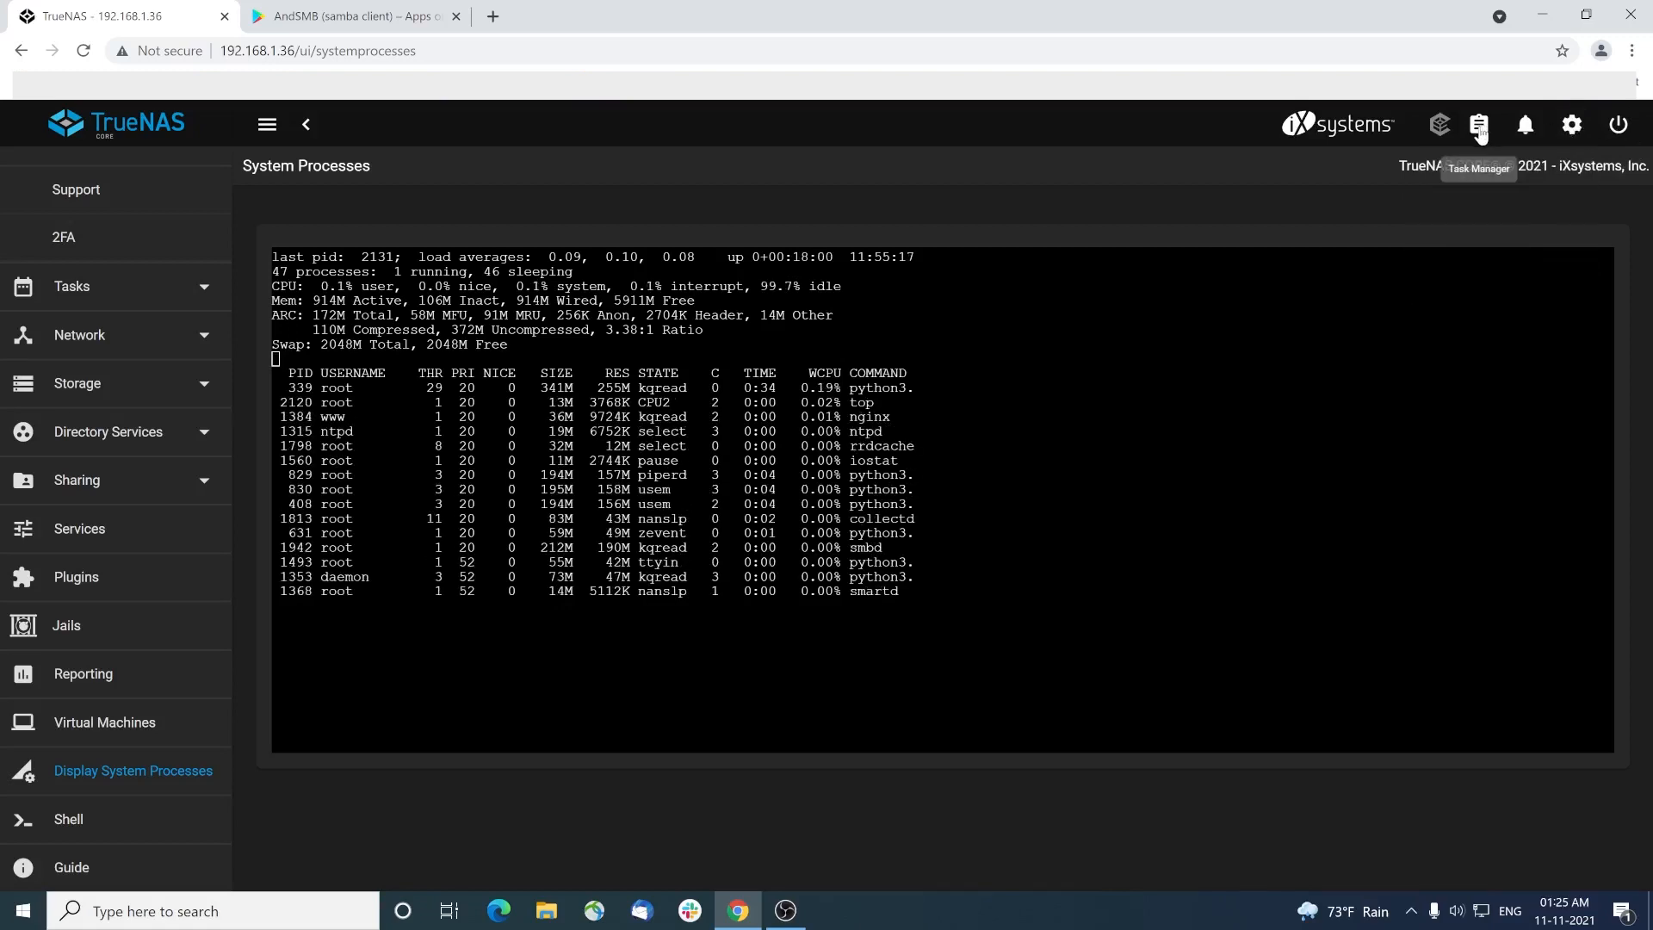
{"action": "left_click", "coordinate": [1478, 124]}
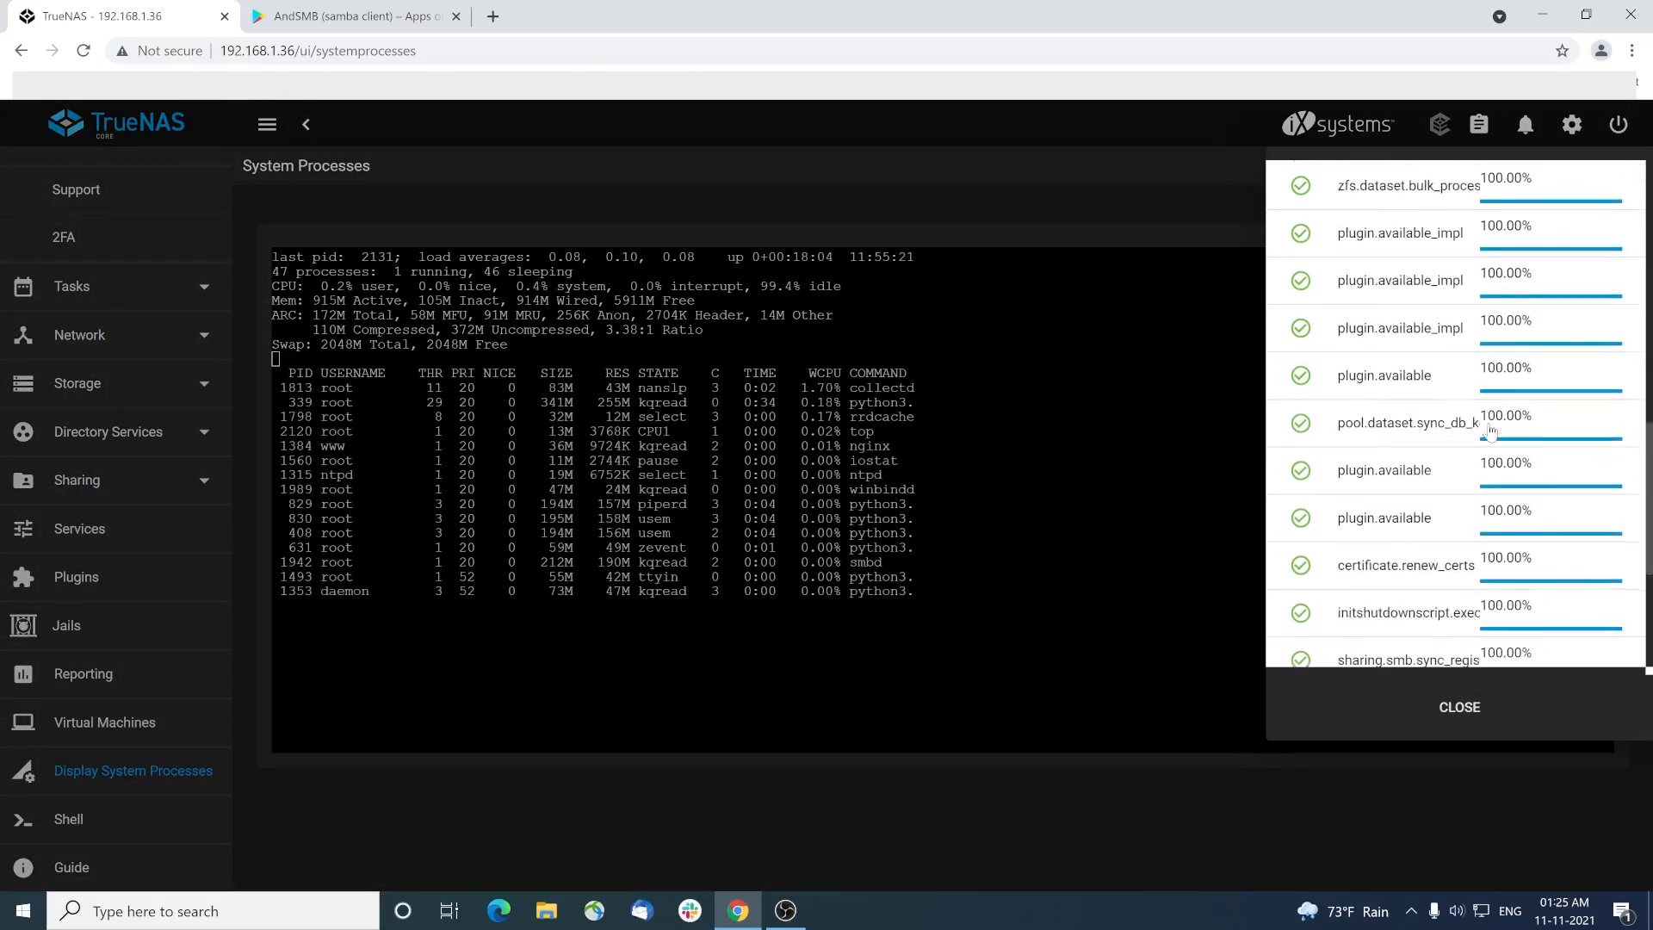
{"action": "left_click", "coordinate": [1457, 706]}
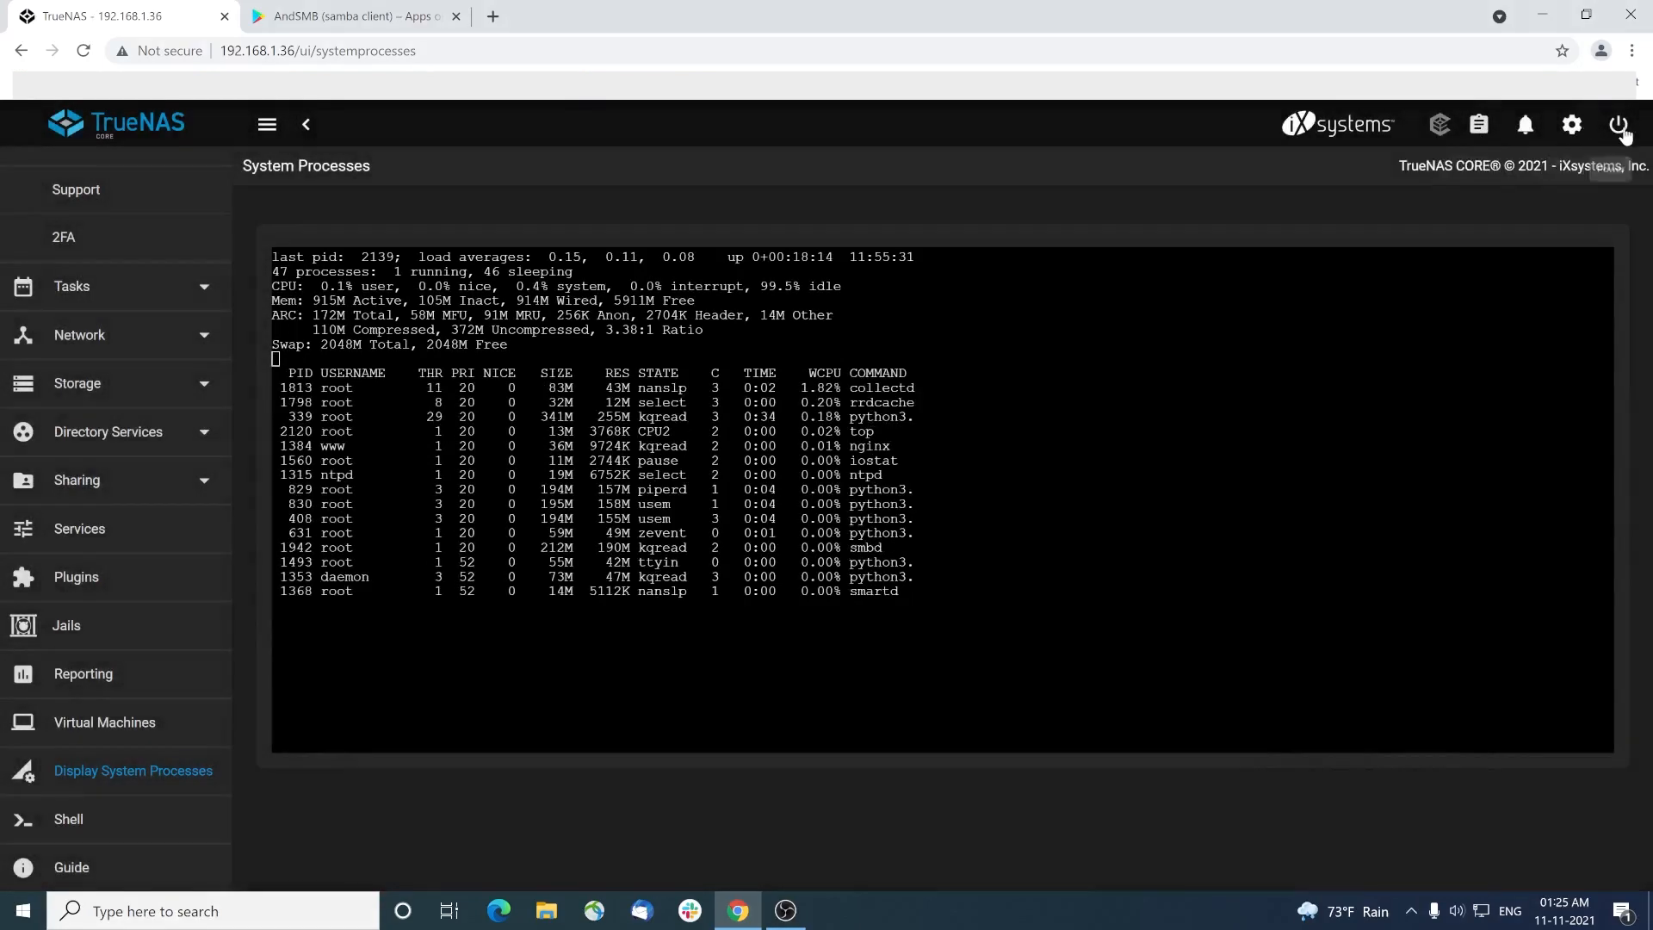
{"action": "left_click", "coordinate": [1620, 124]}
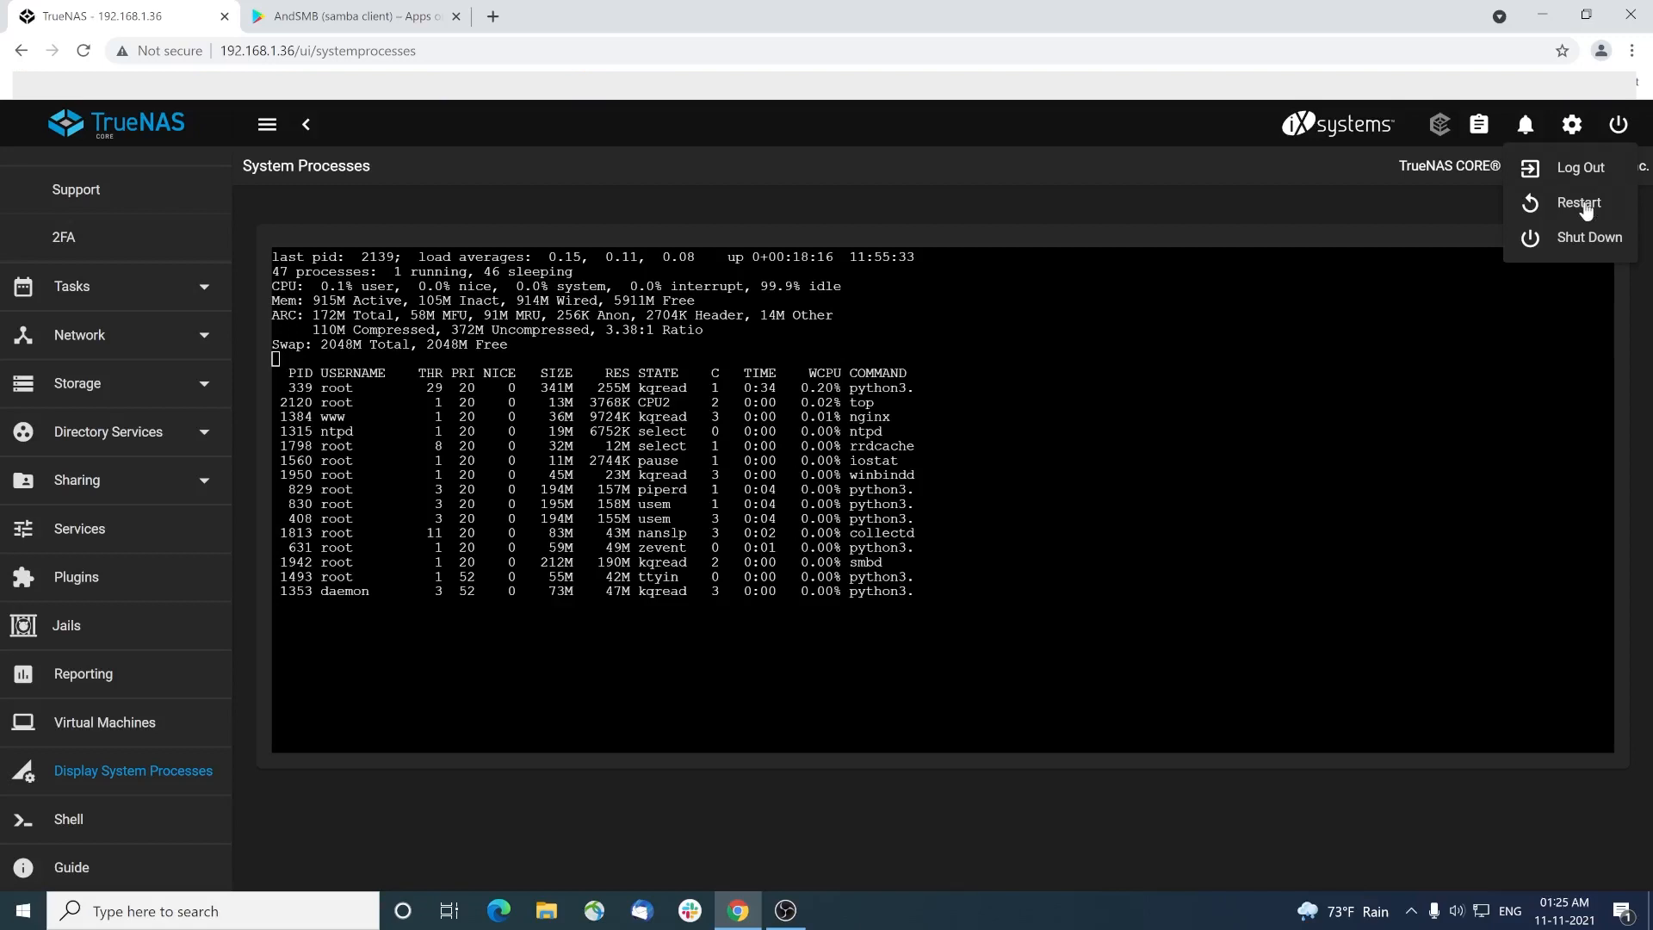